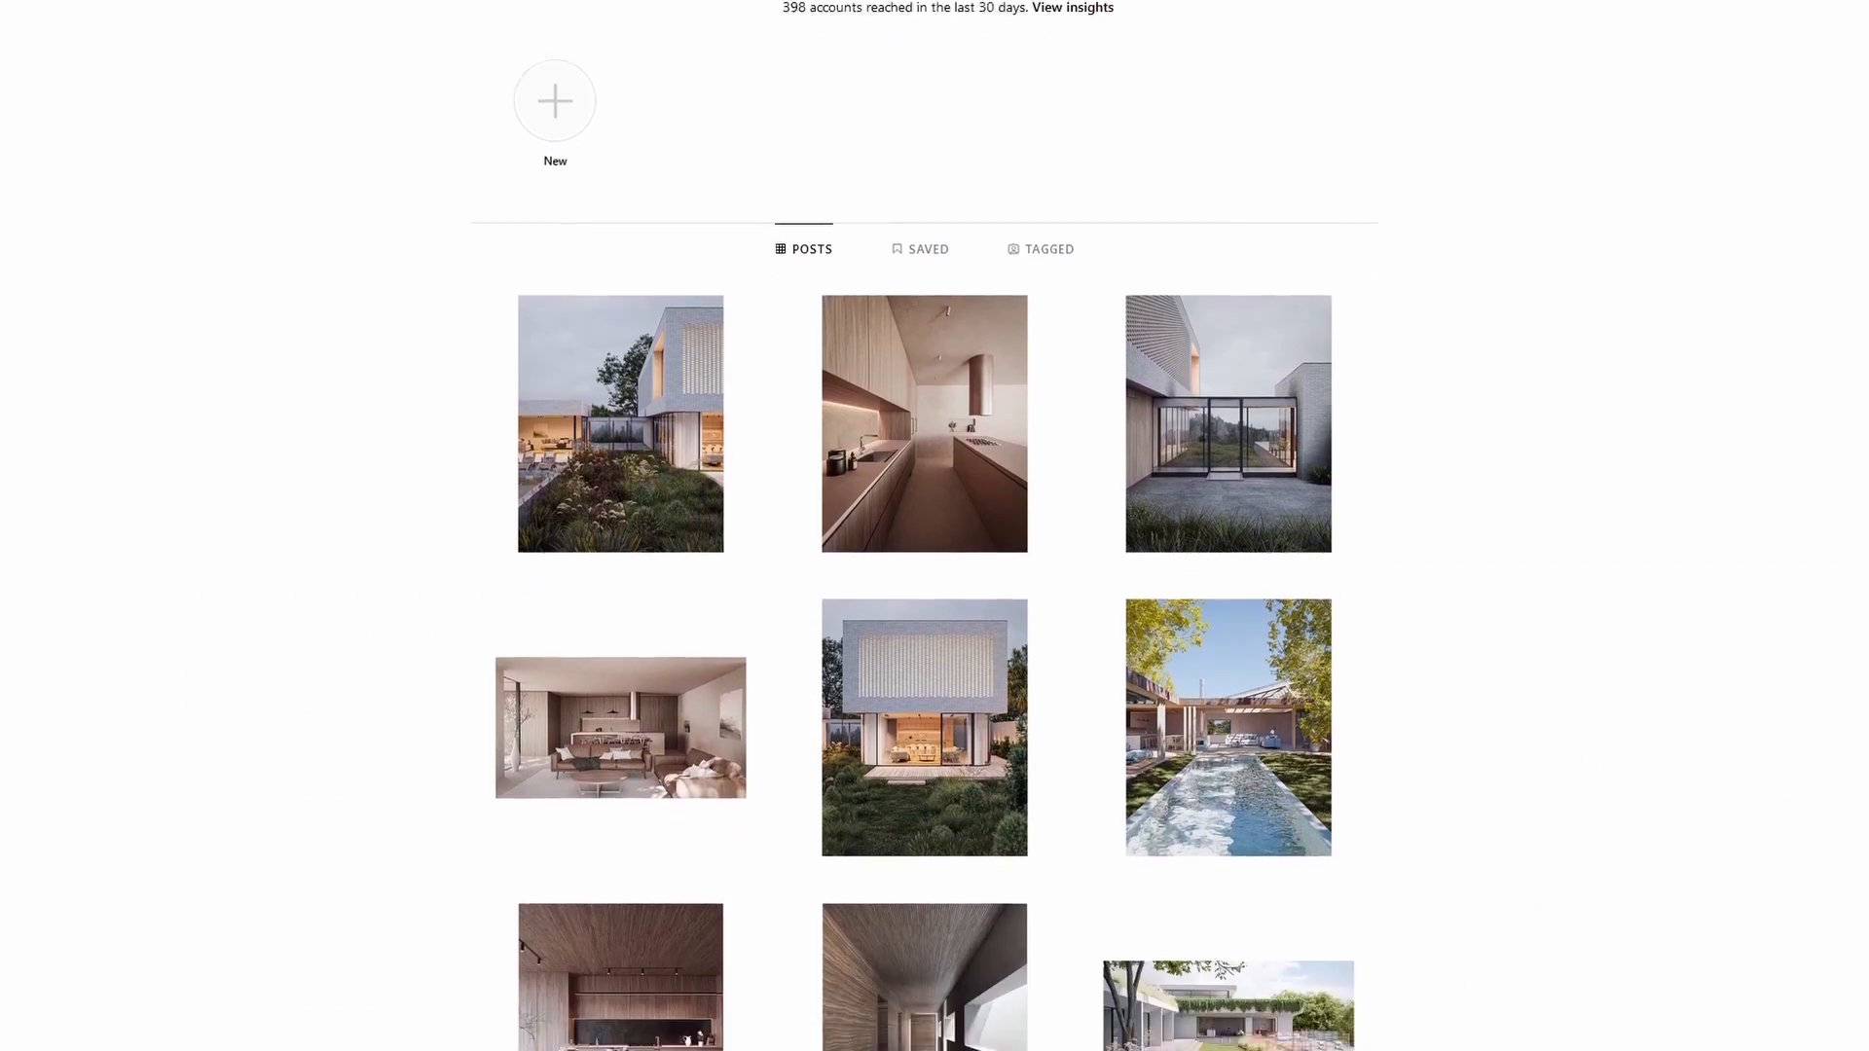
# Select the floor slab Cube and apply All Transforms to zero its location.
pyautogui.scroll(-3)
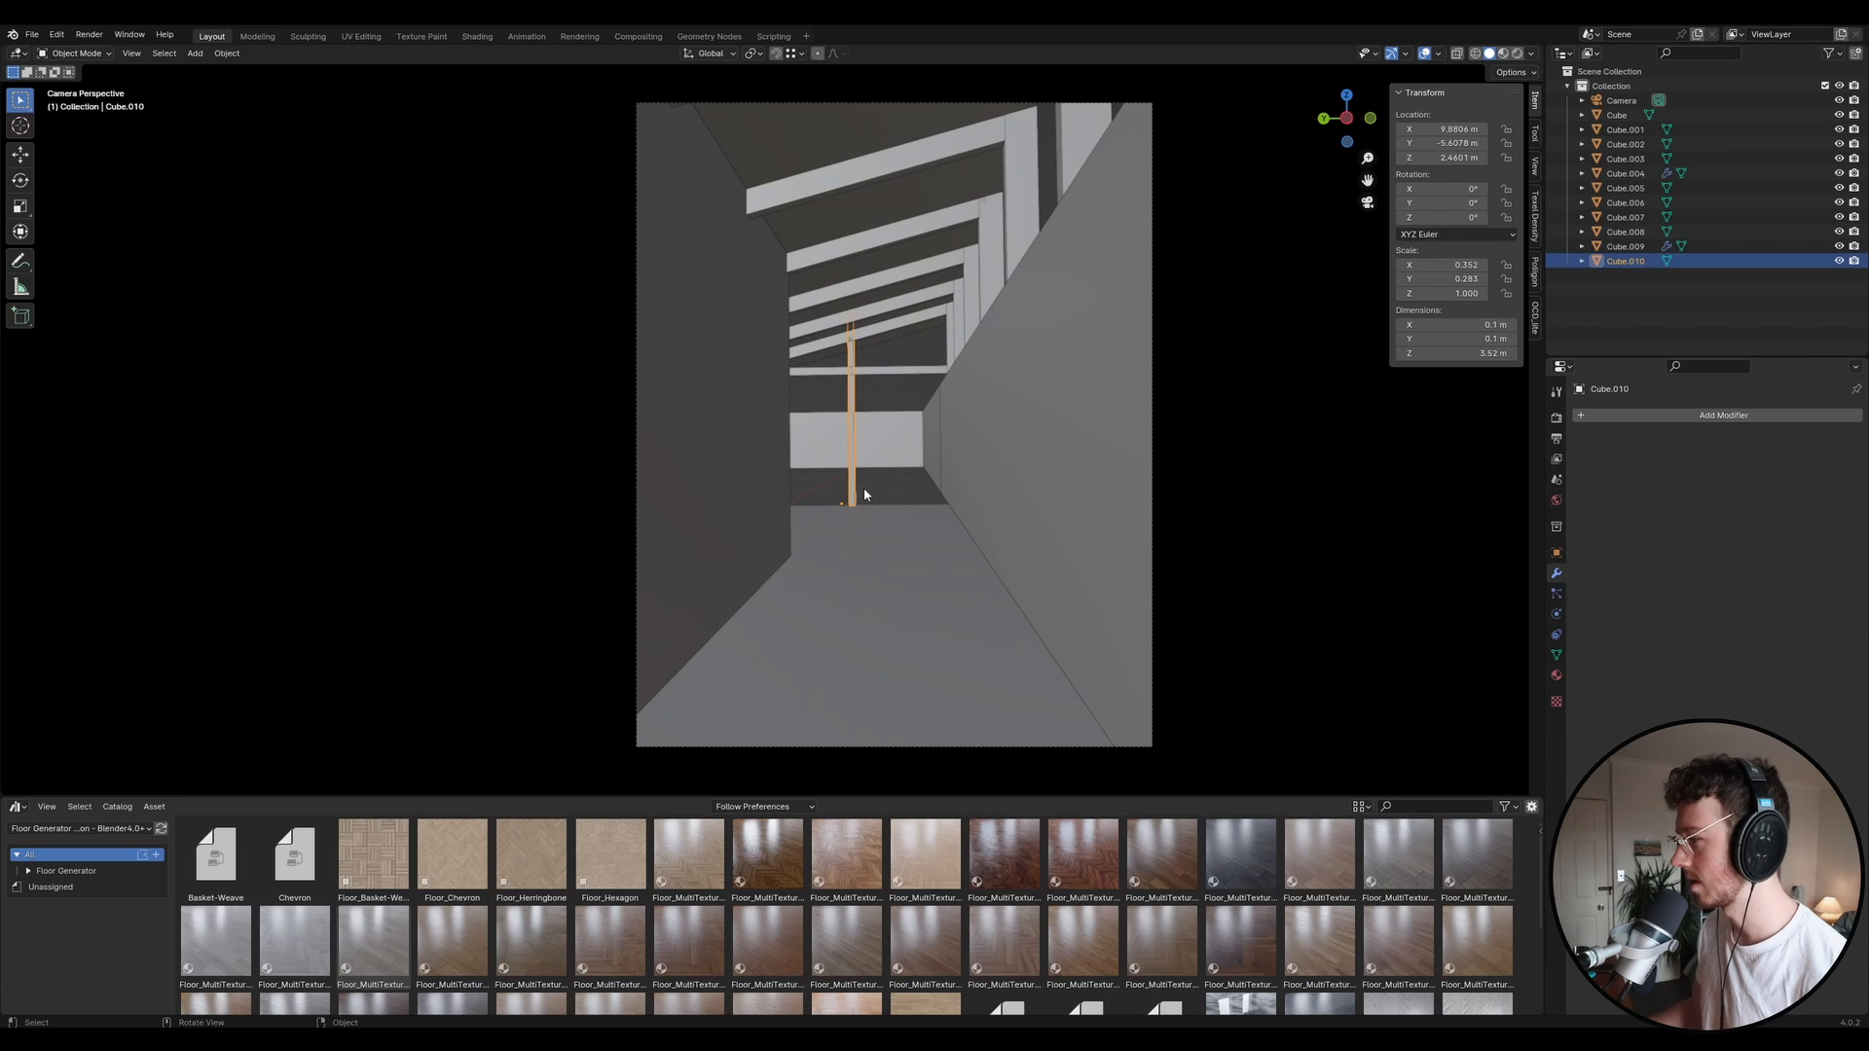
pyautogui.click(1615, 115)
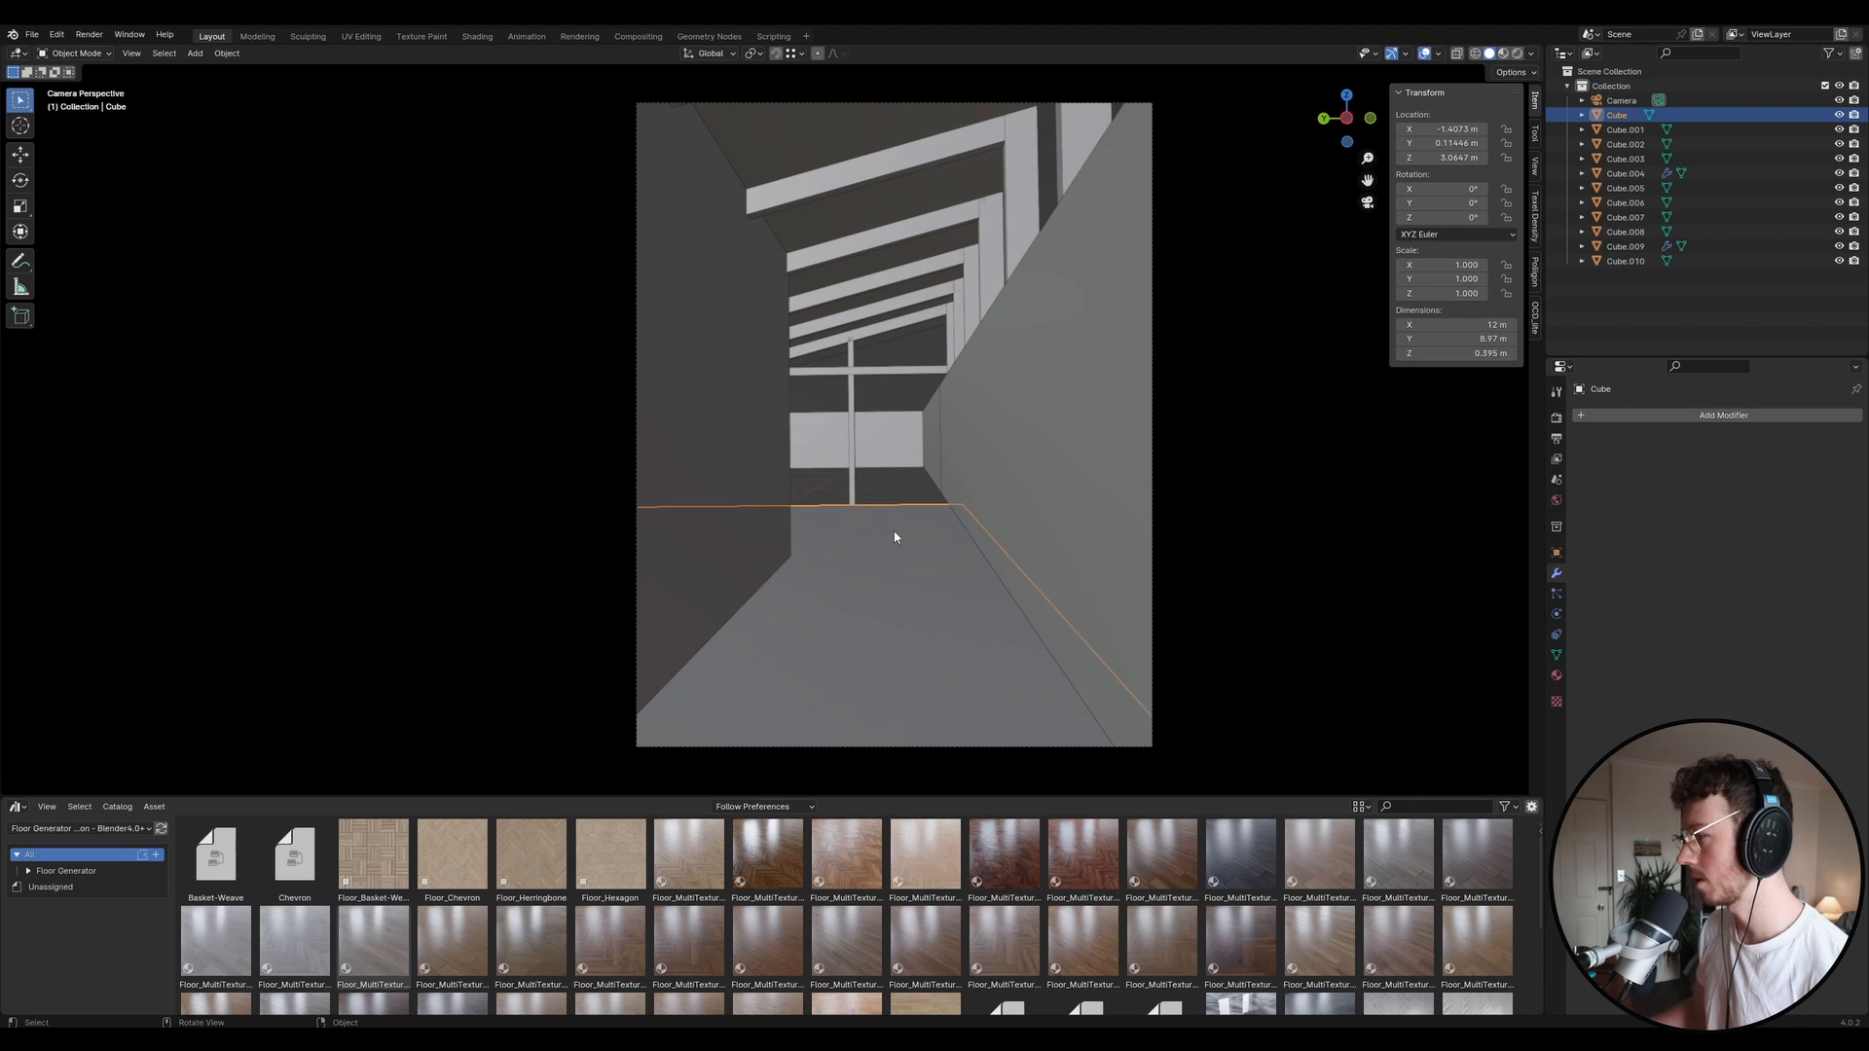
pyautogui.moveTo(790, 482)
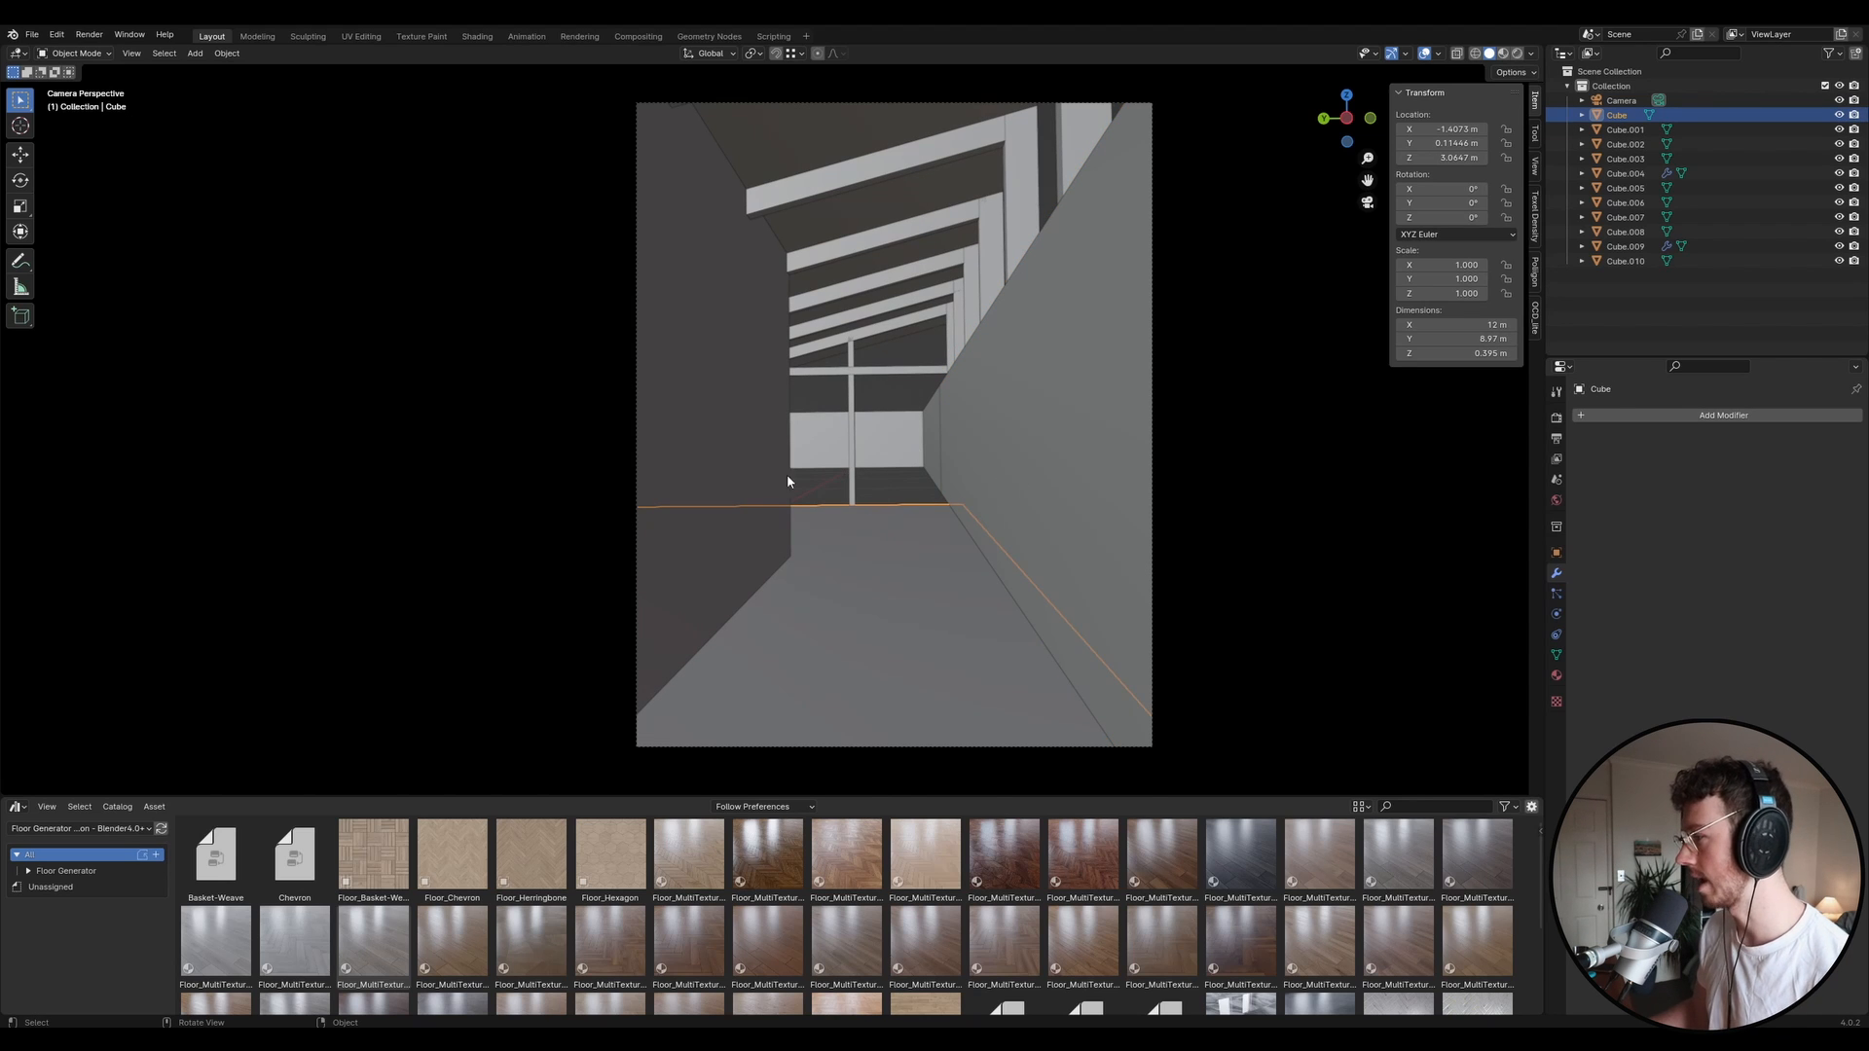
pyautogui.moveTo(928, 508)
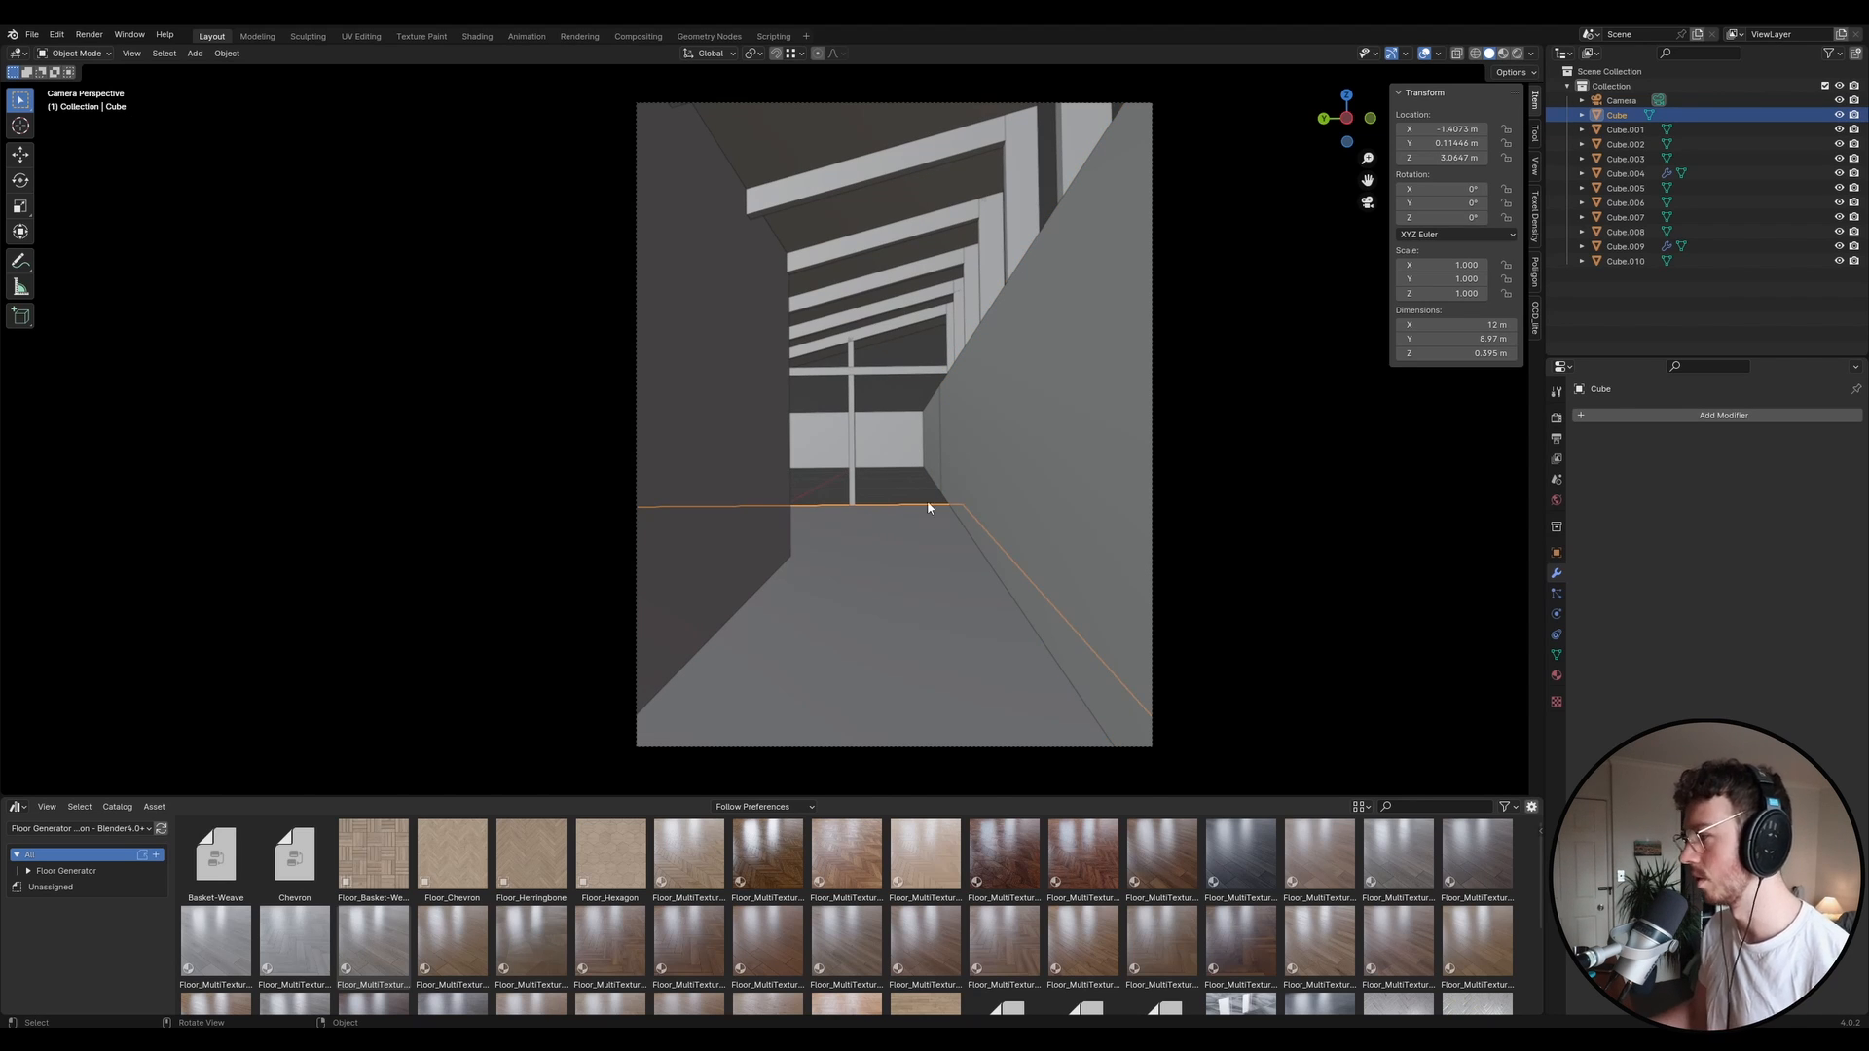
pyautogui.moveTo(795, 470)
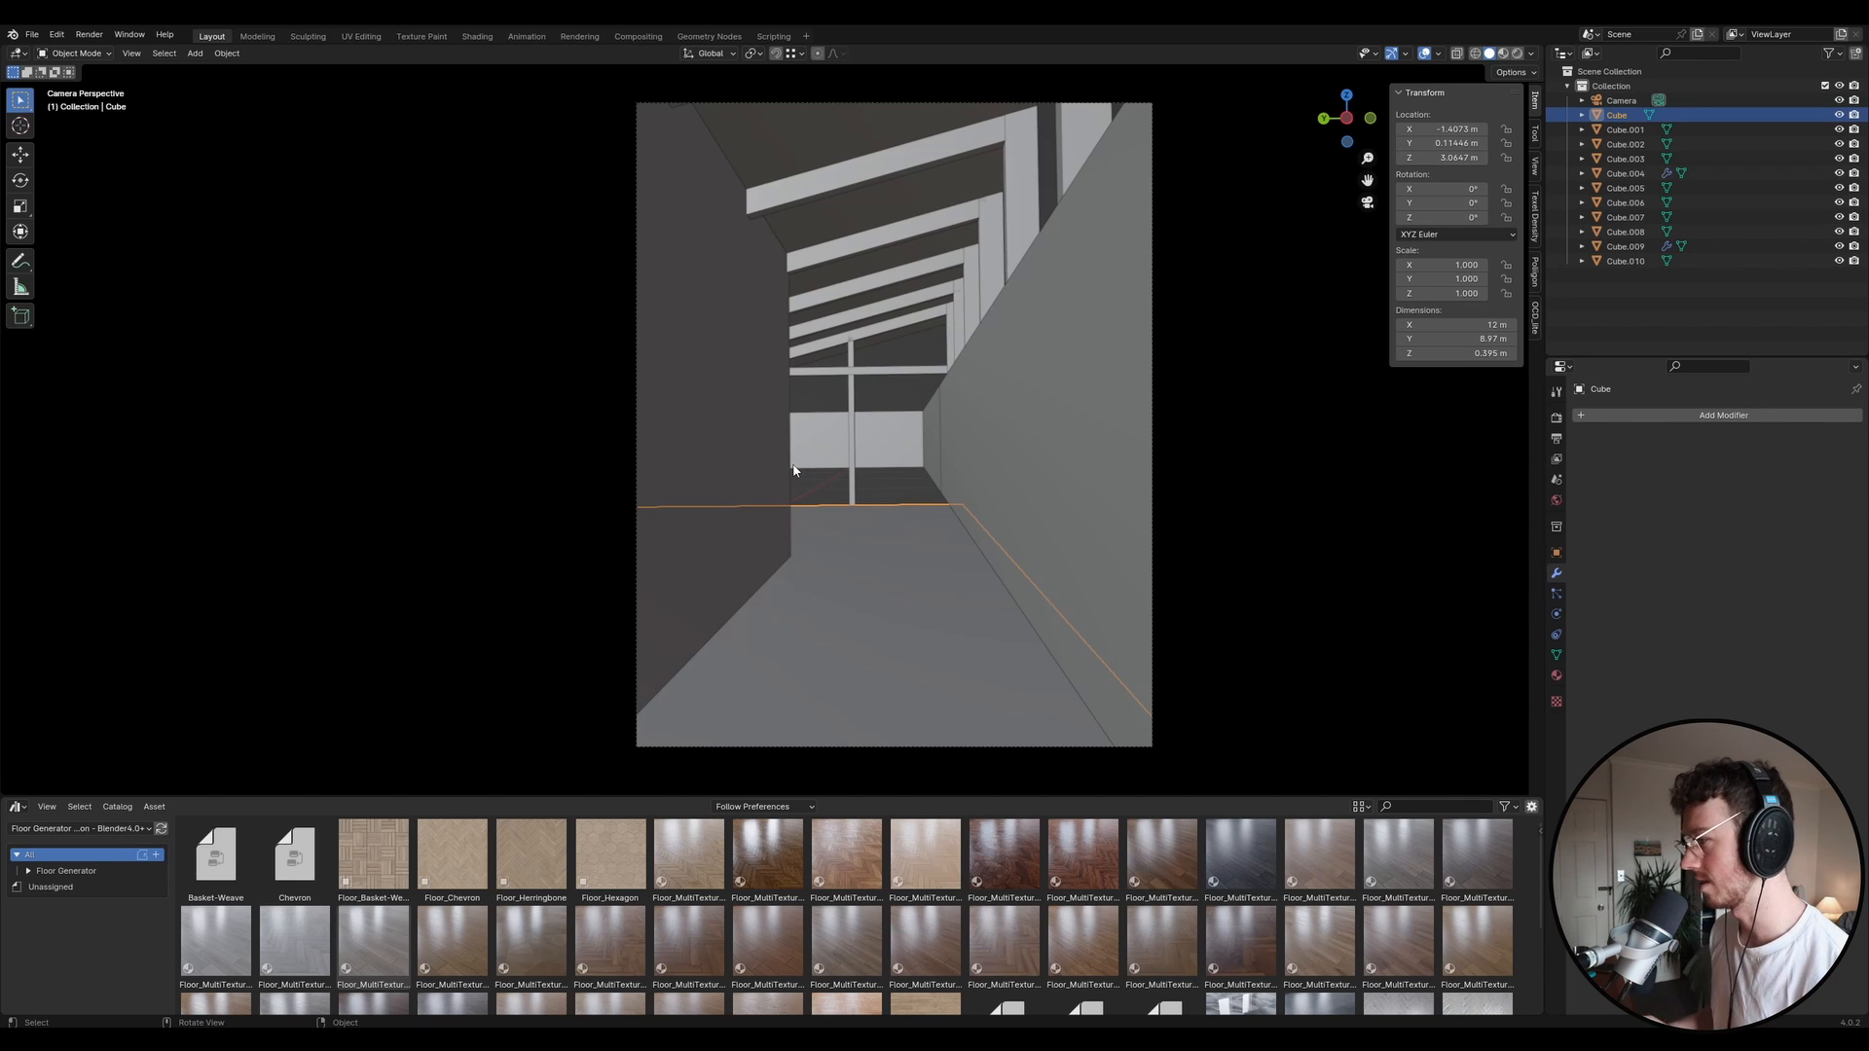
pyautogui.moveTo(791, 539)
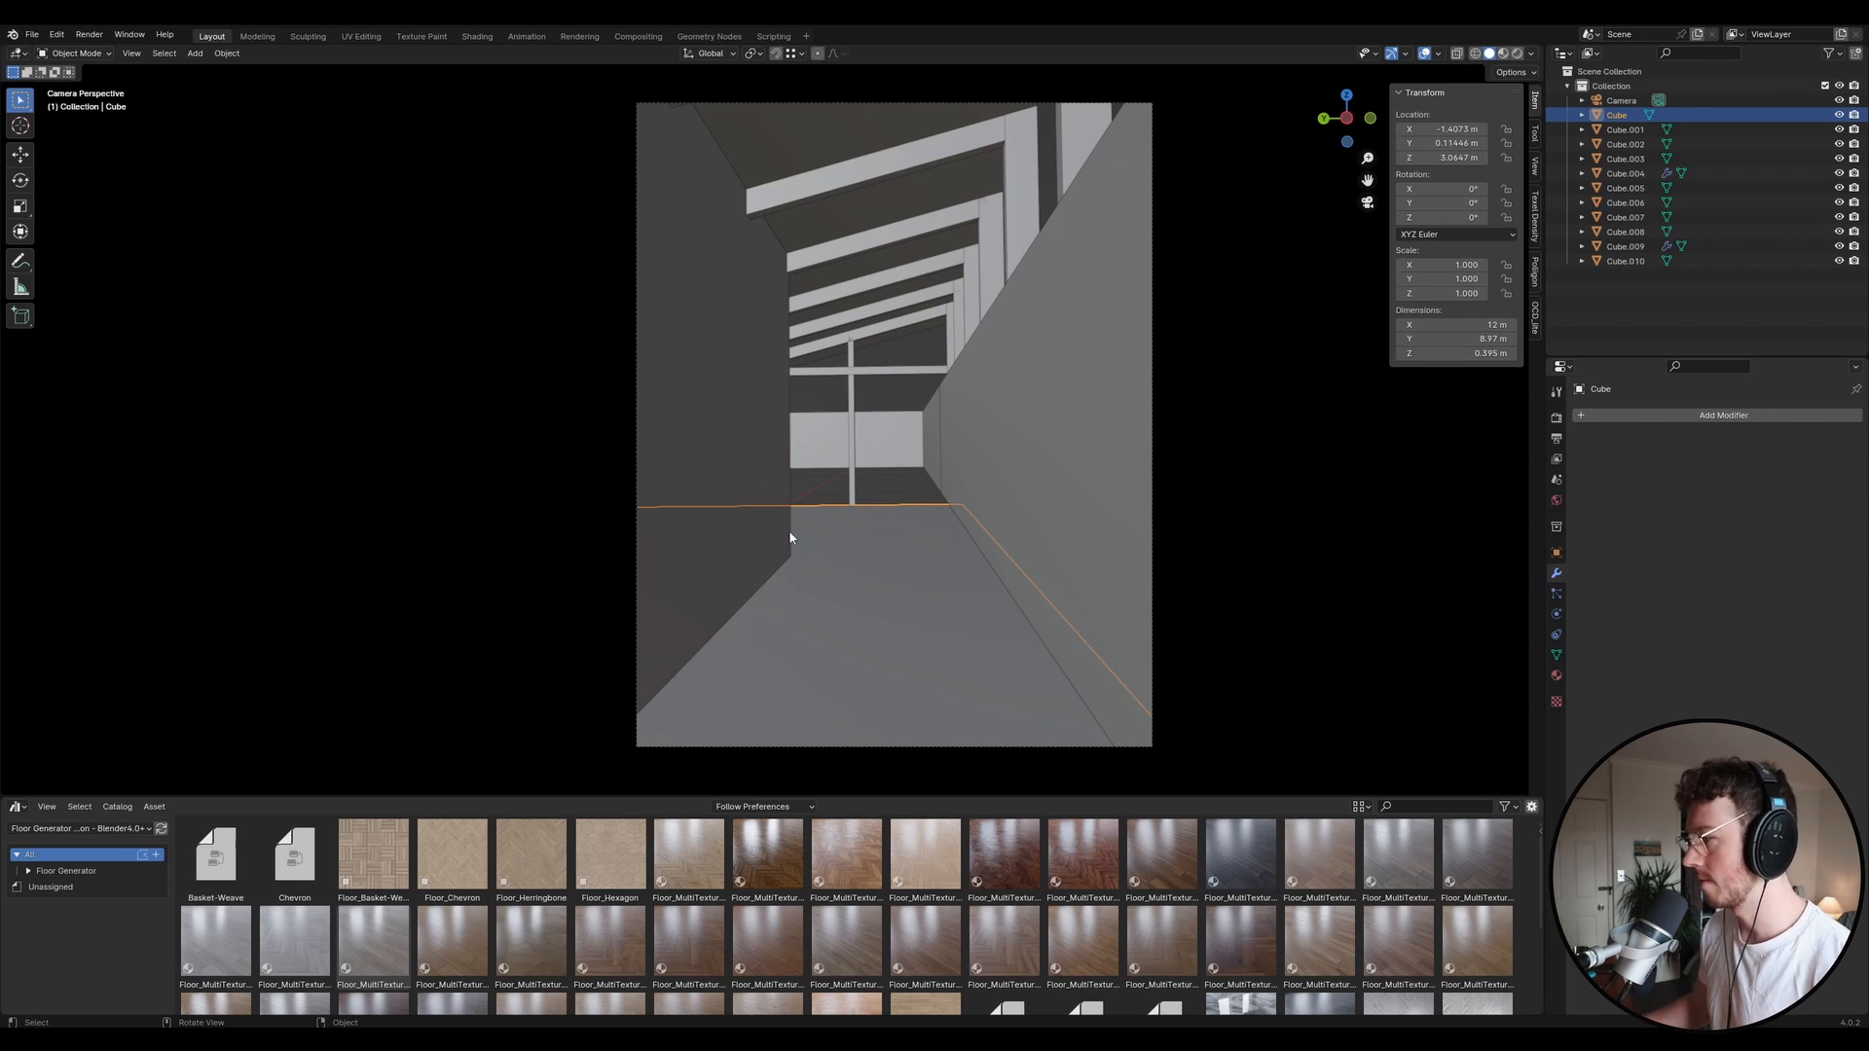
pyautogui.moveTo(924, 511)
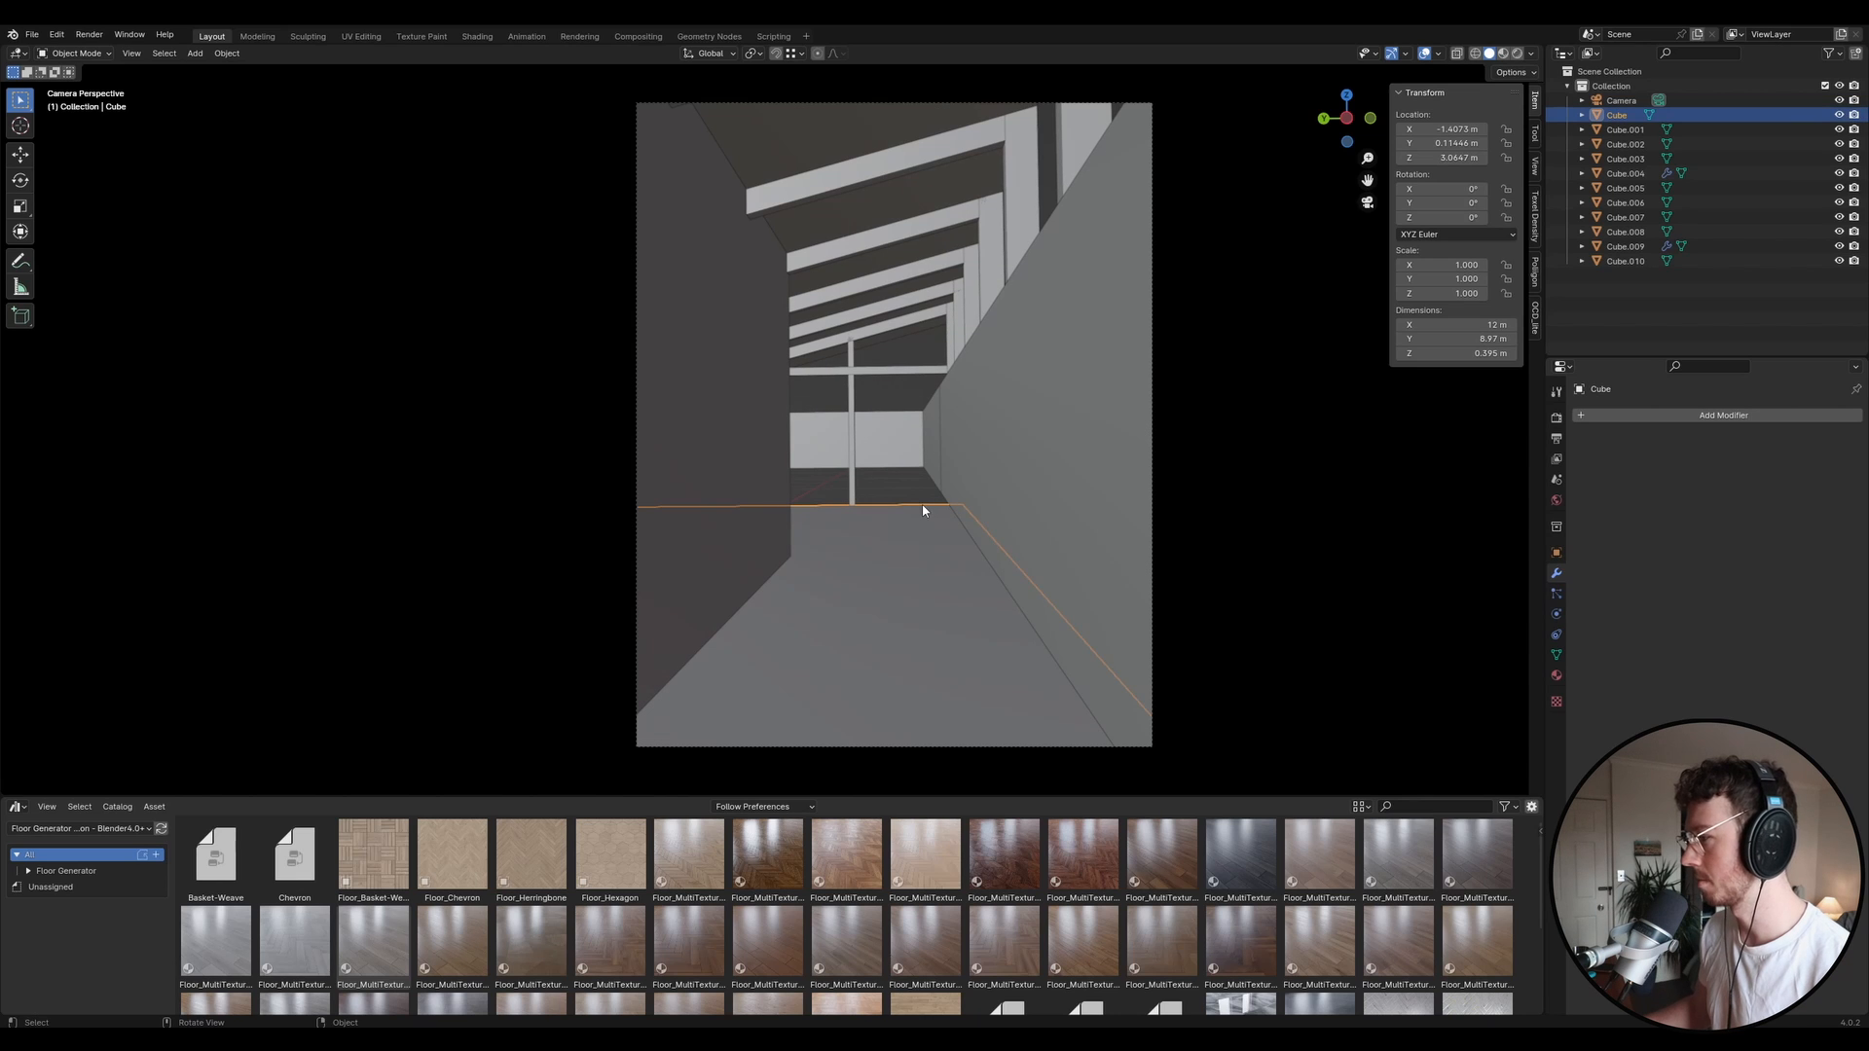
pyautogui.moveTo(940, 544)
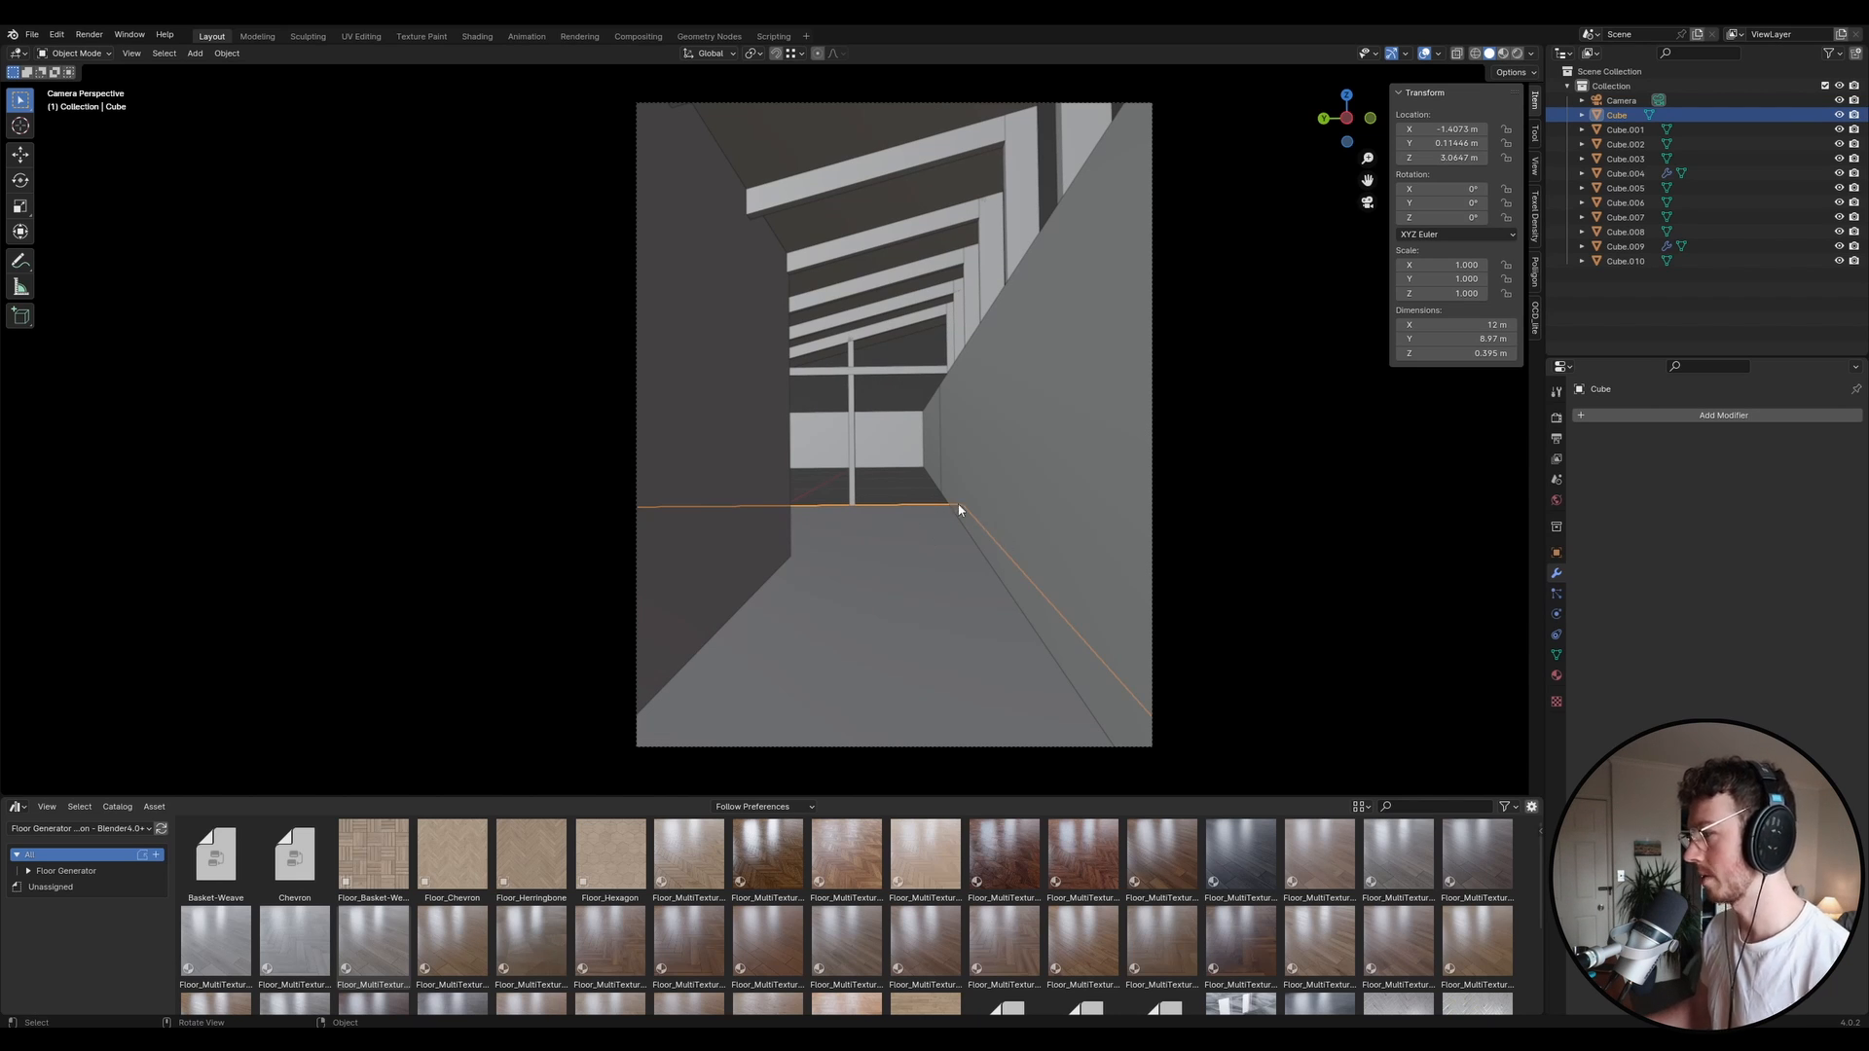
pyautogui.moveTo(883, 531)
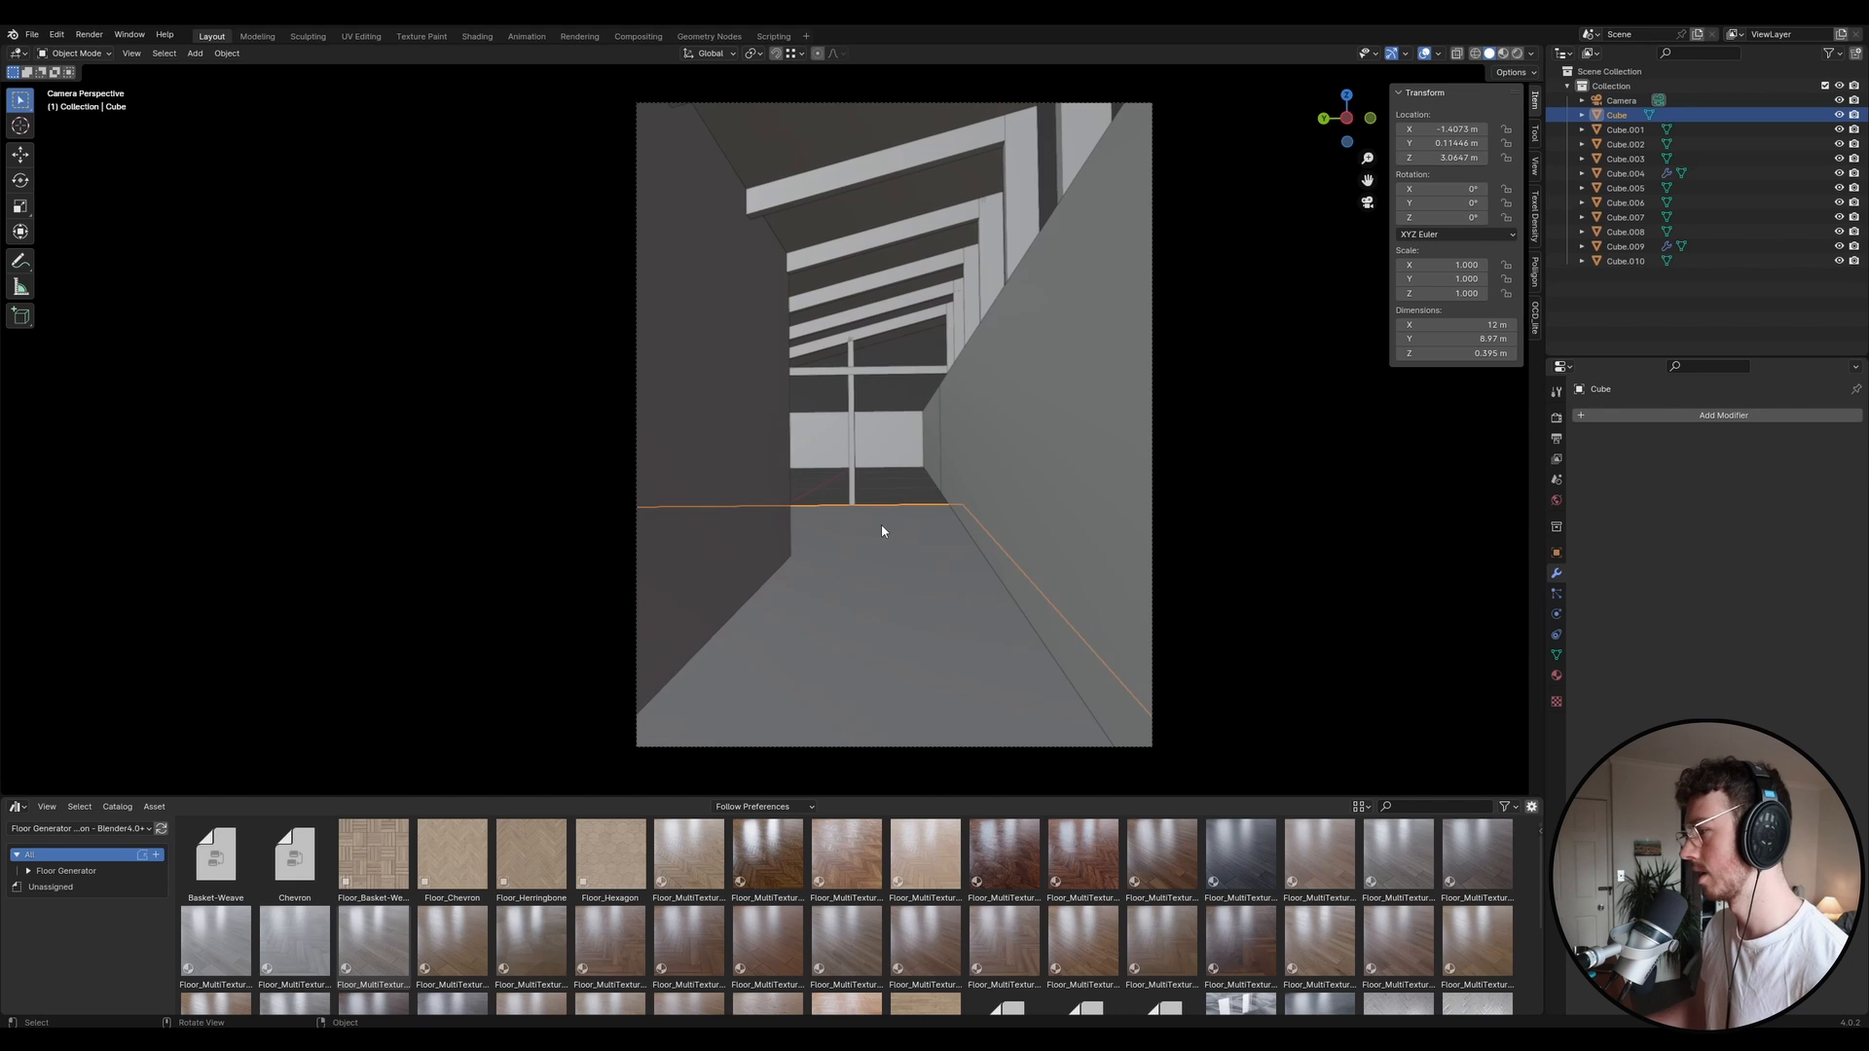
pyautogui.moveTo(1140, 734)
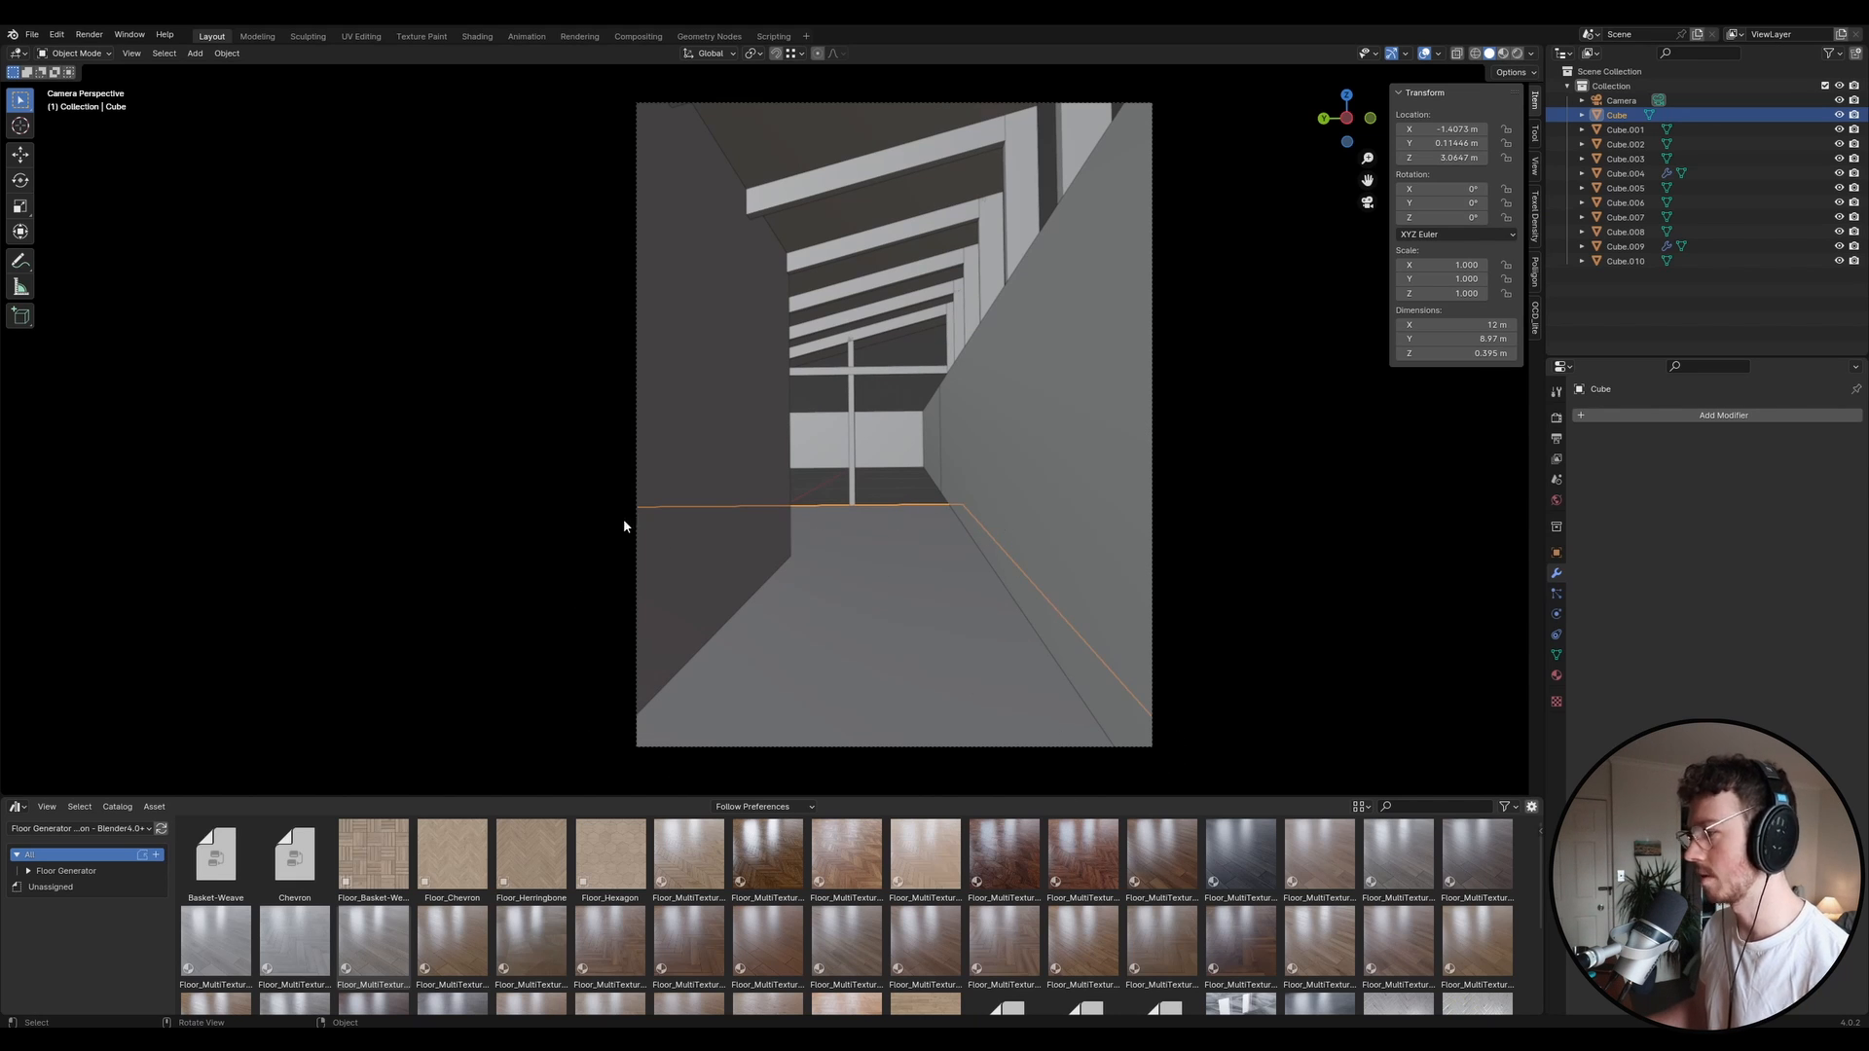
pyautogui.click(1624, 144)
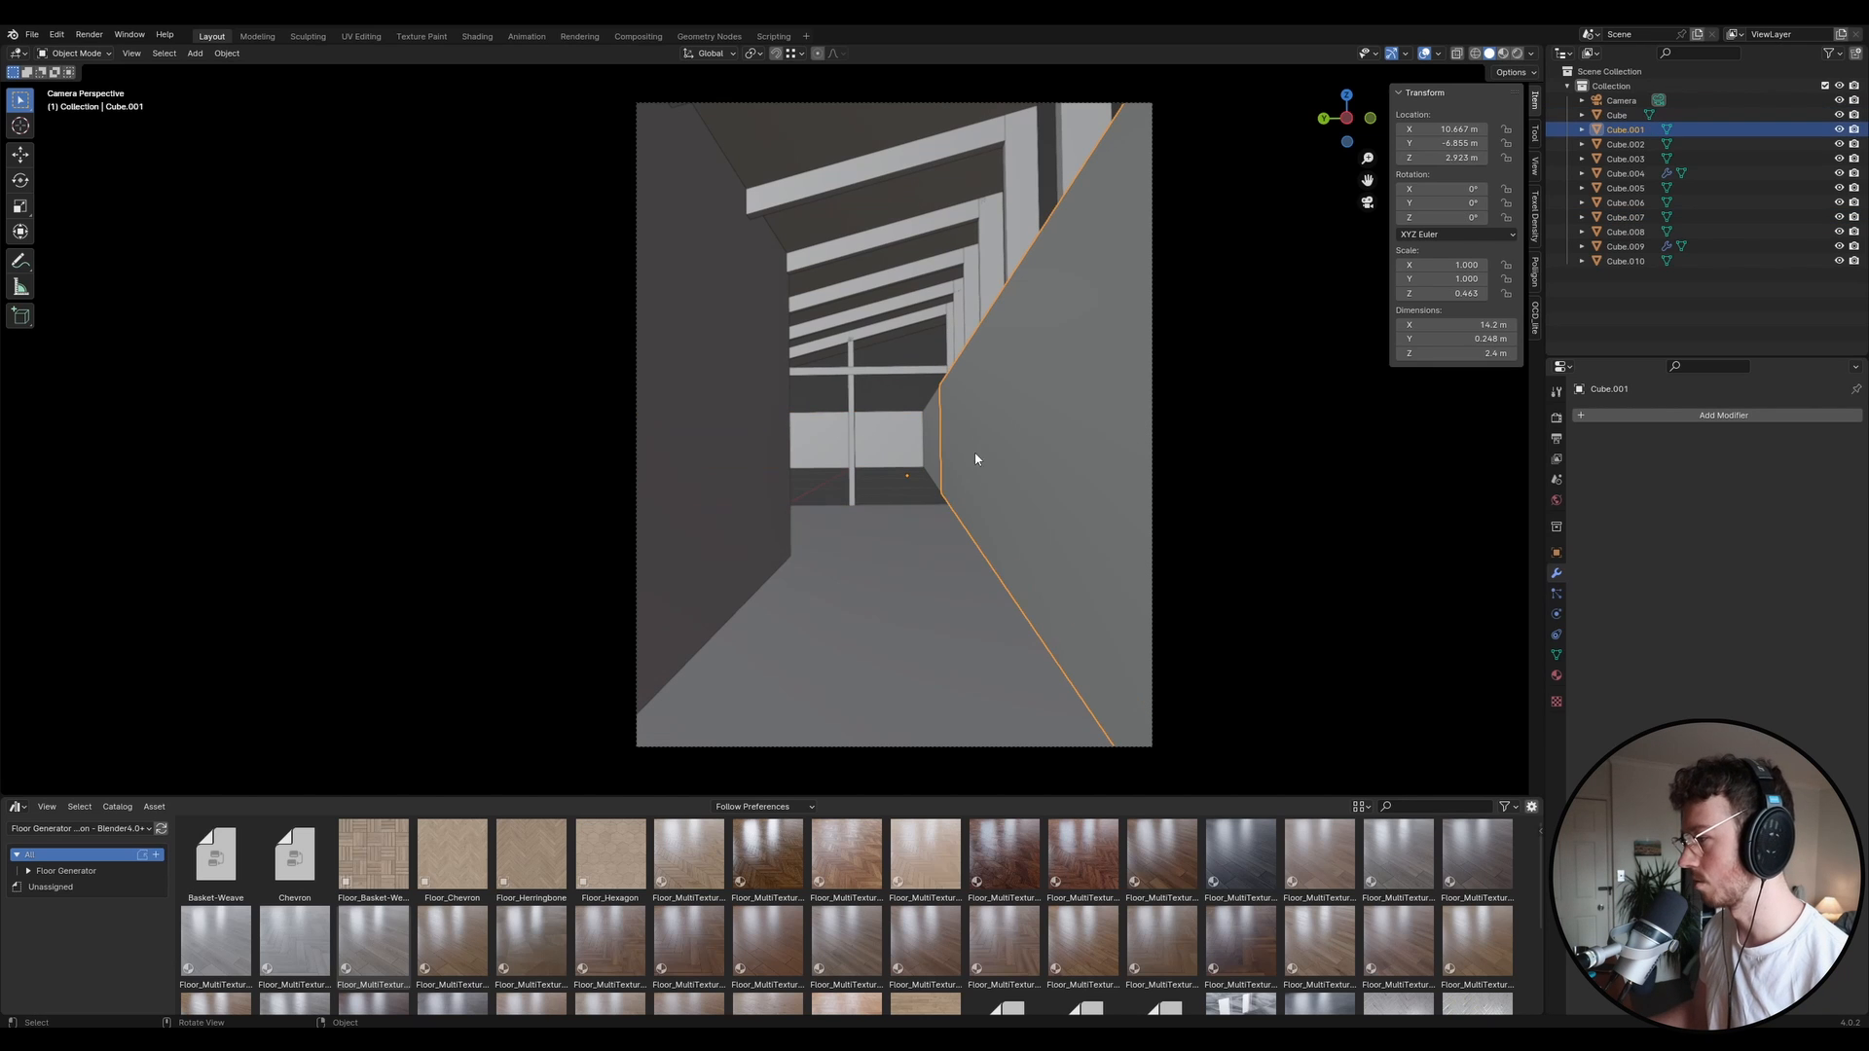
pyautogui.click(1626, 144)
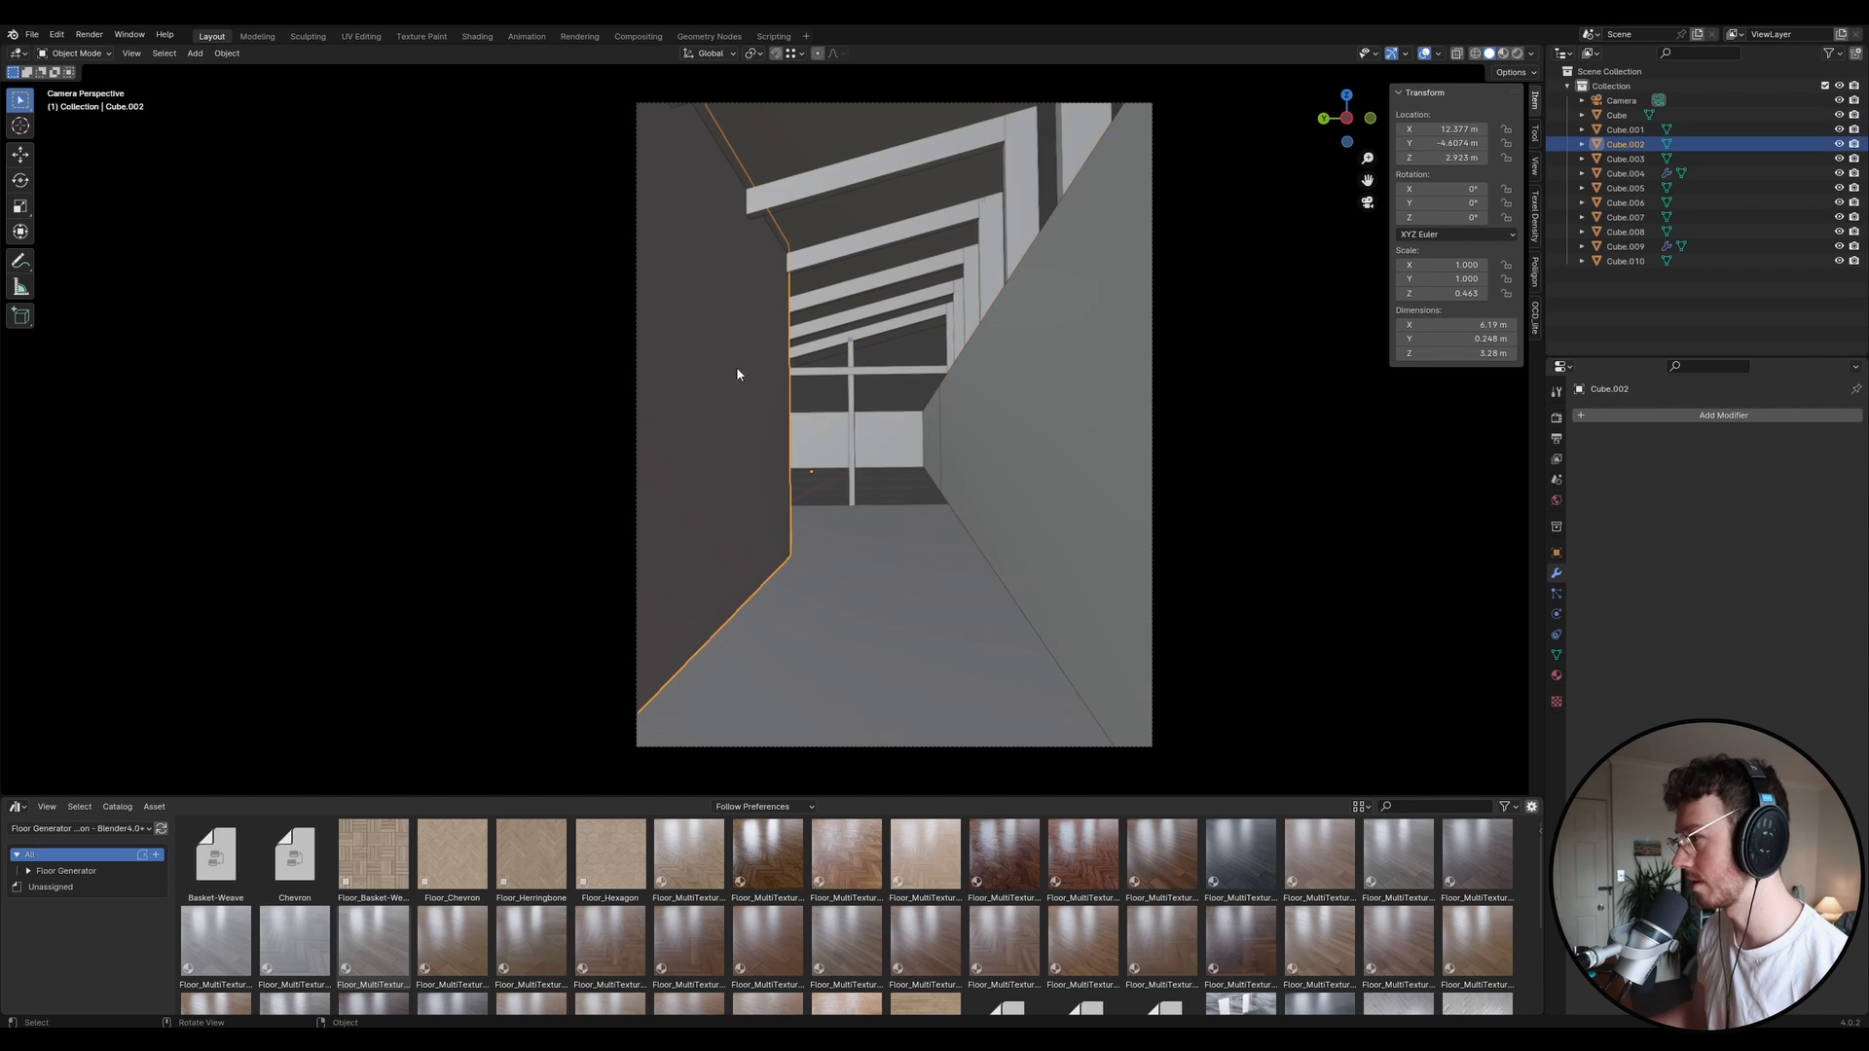
pyautogui.click(1614, 114)
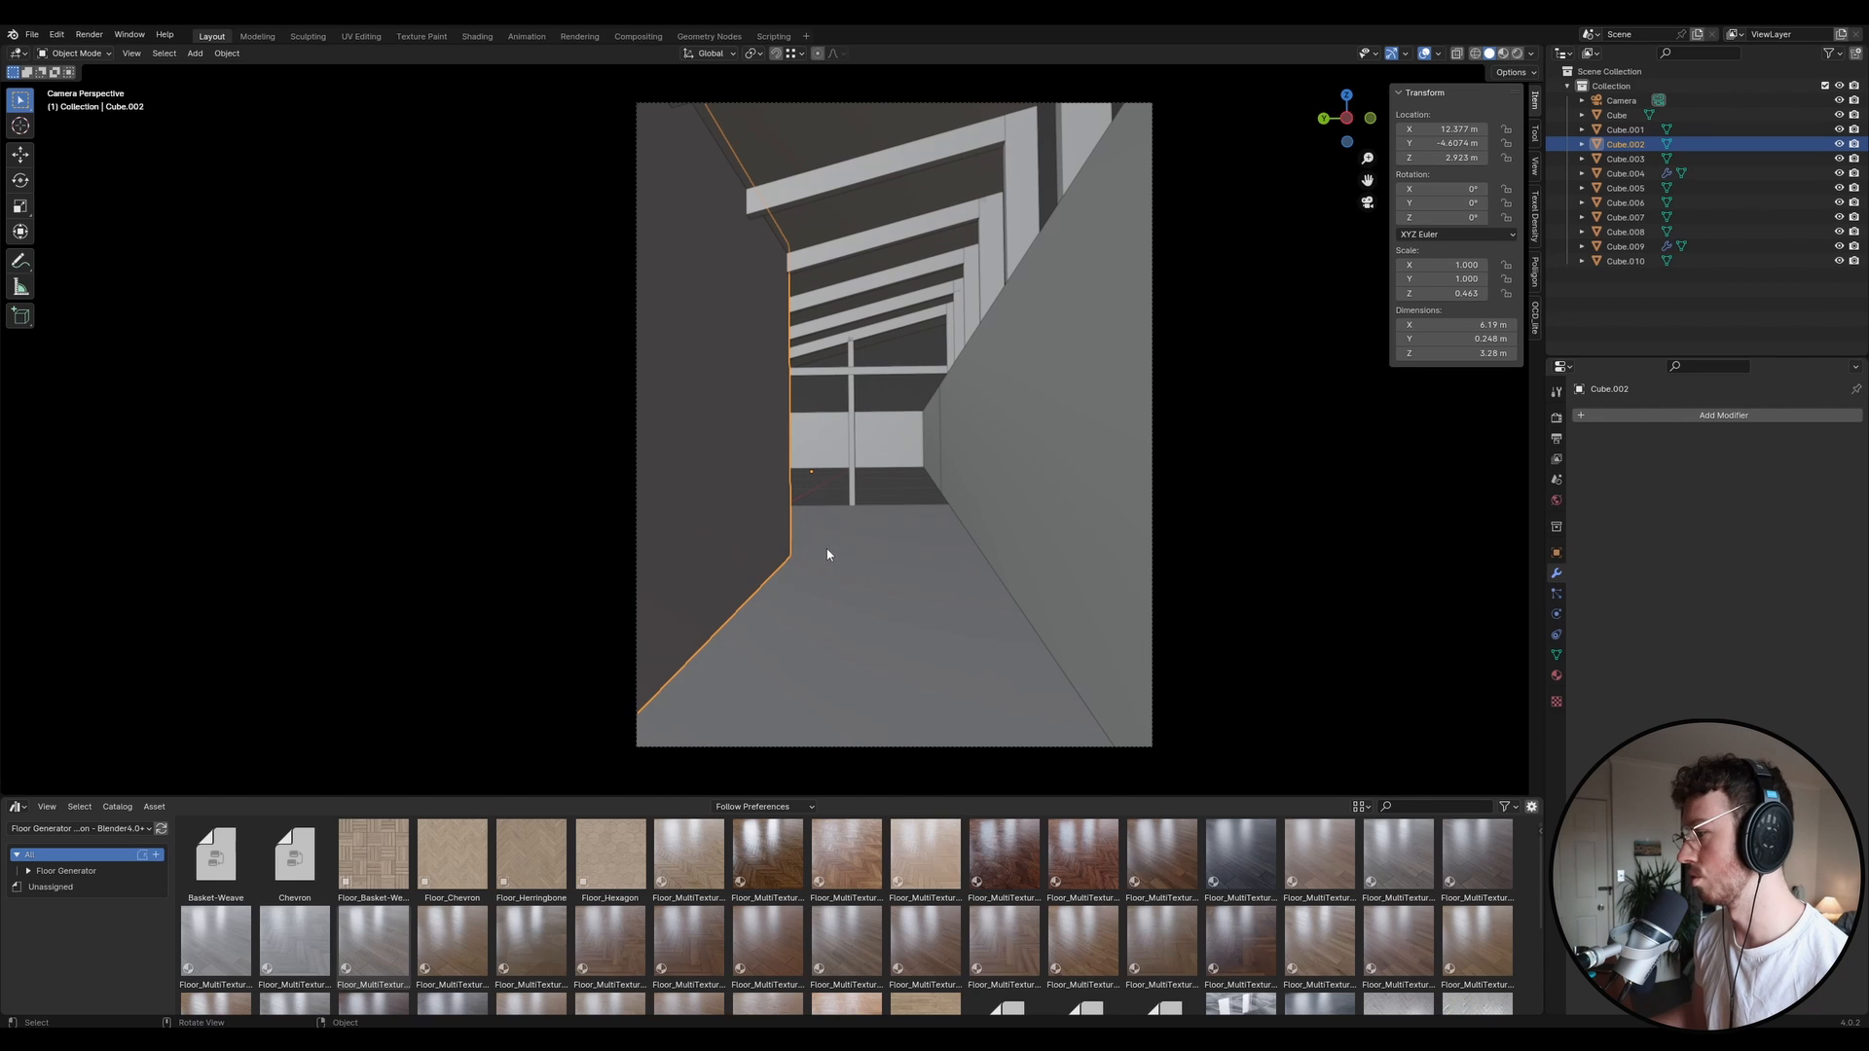
pyautogui.moveTo(774, 246)
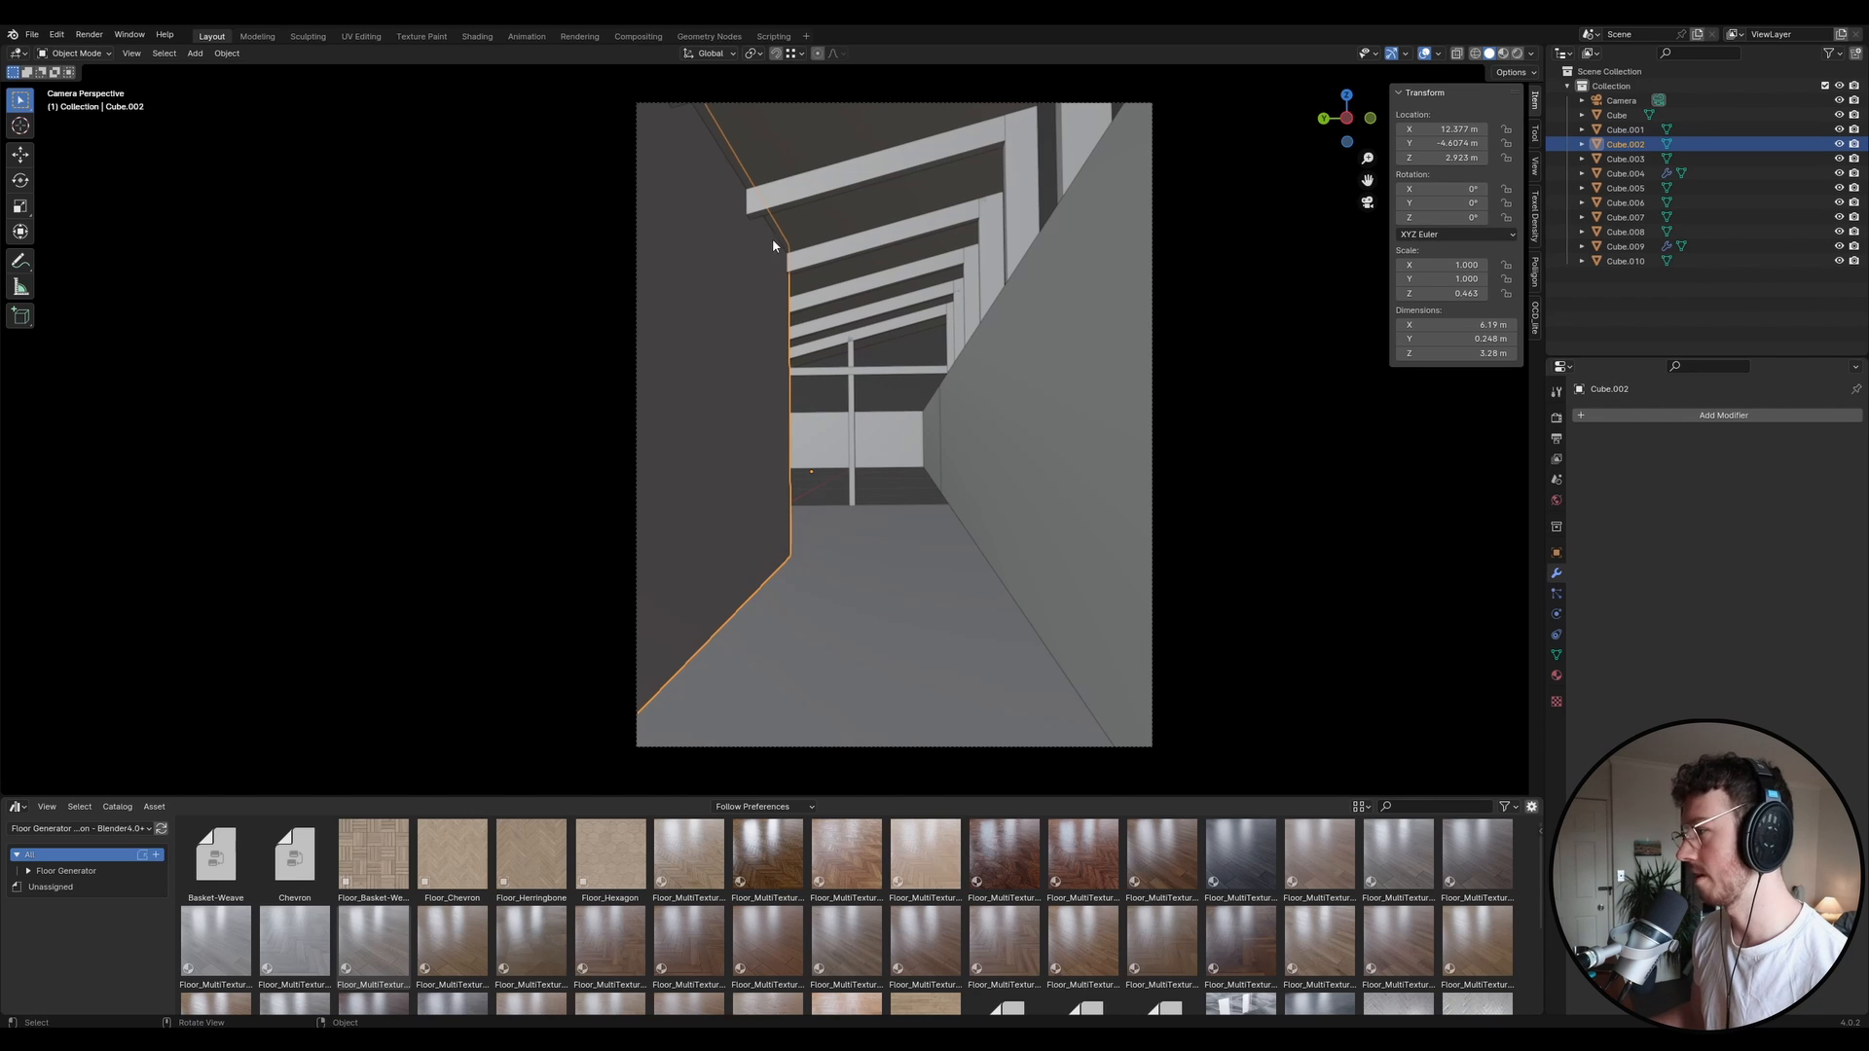
pyautogui.moveTo(867, 235)
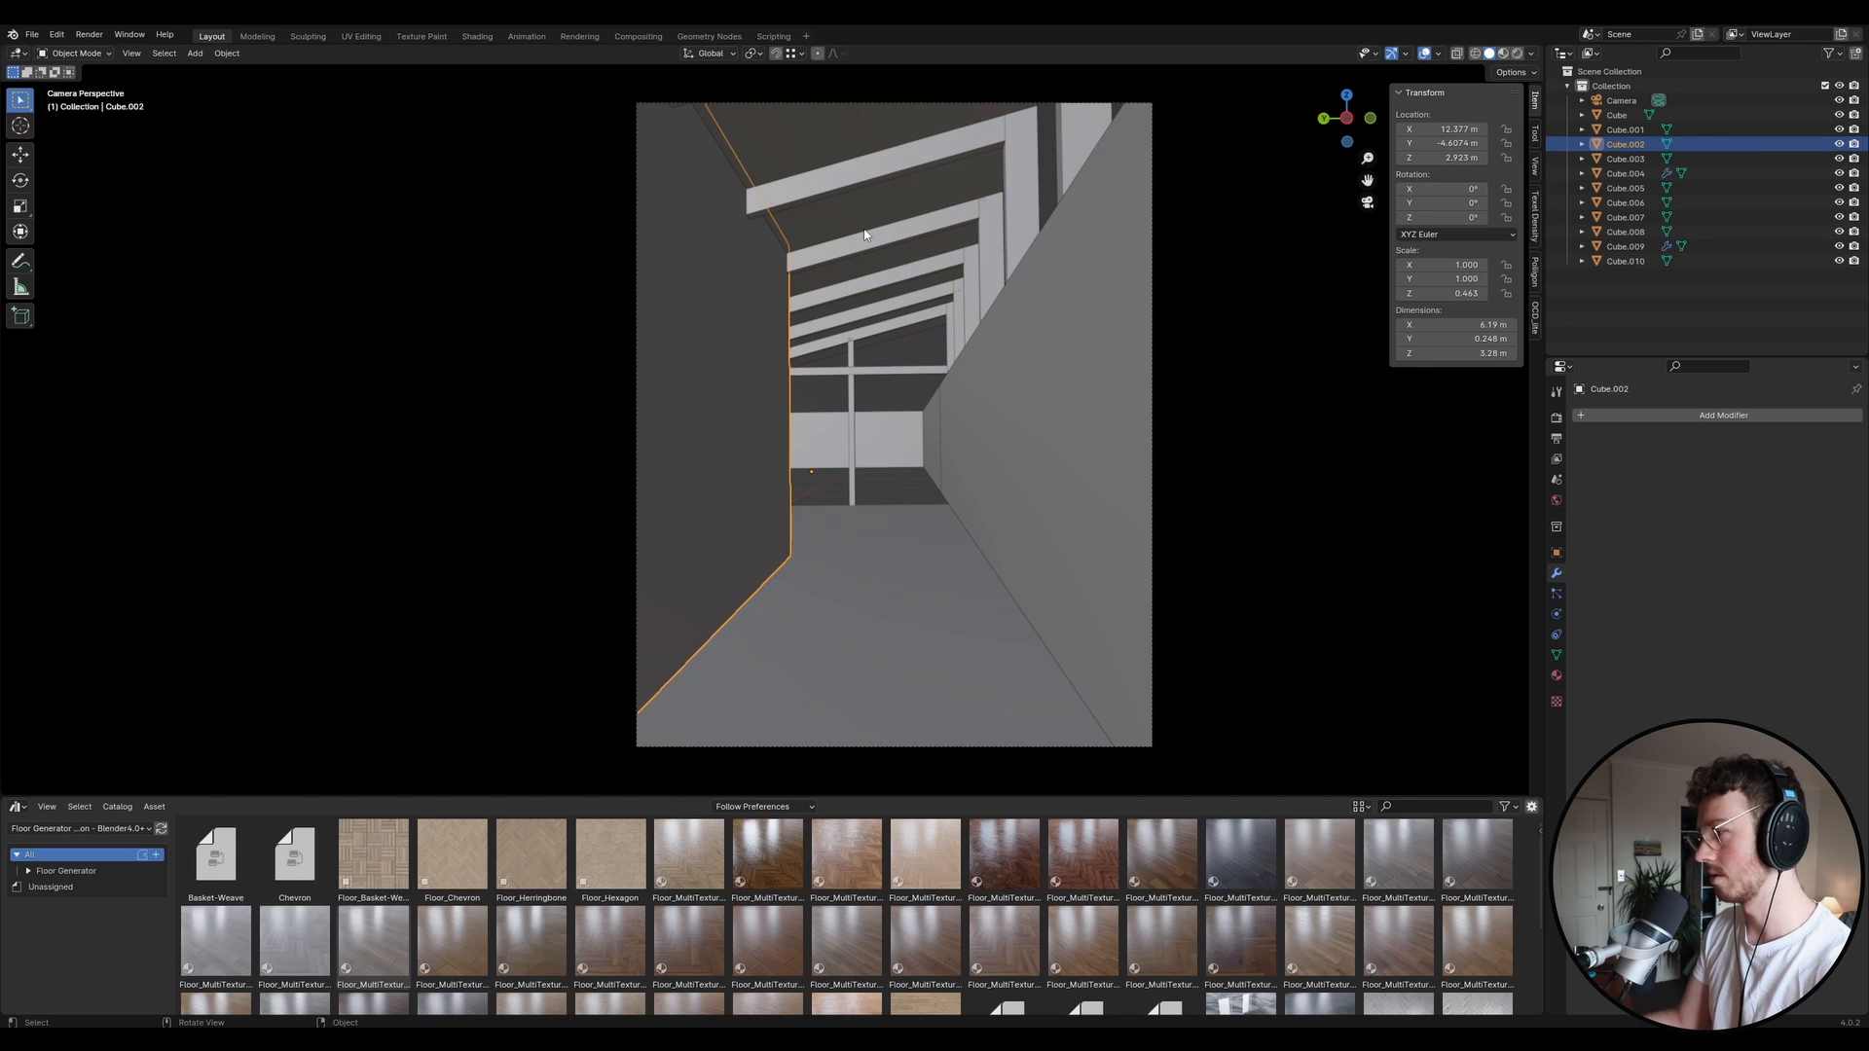
pyautogui.moveTo(988, 432)
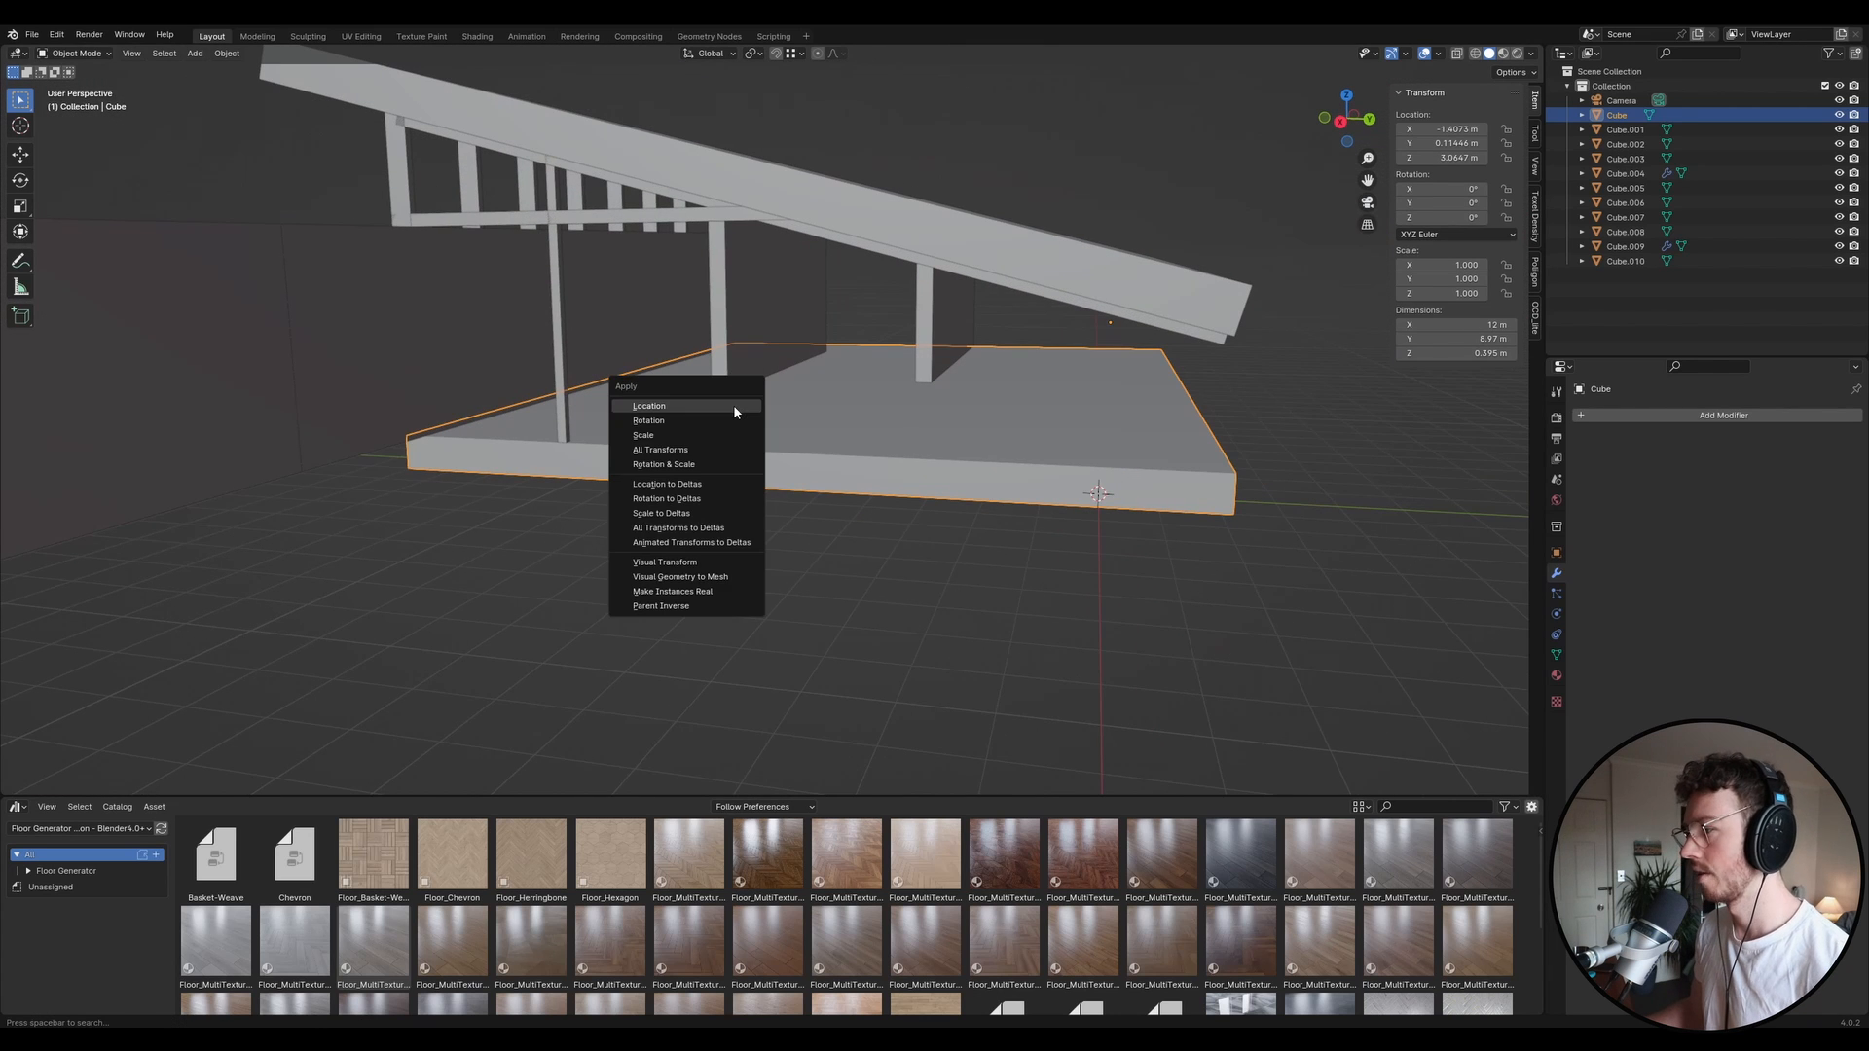
pyautogui.moveTo(689, 449)
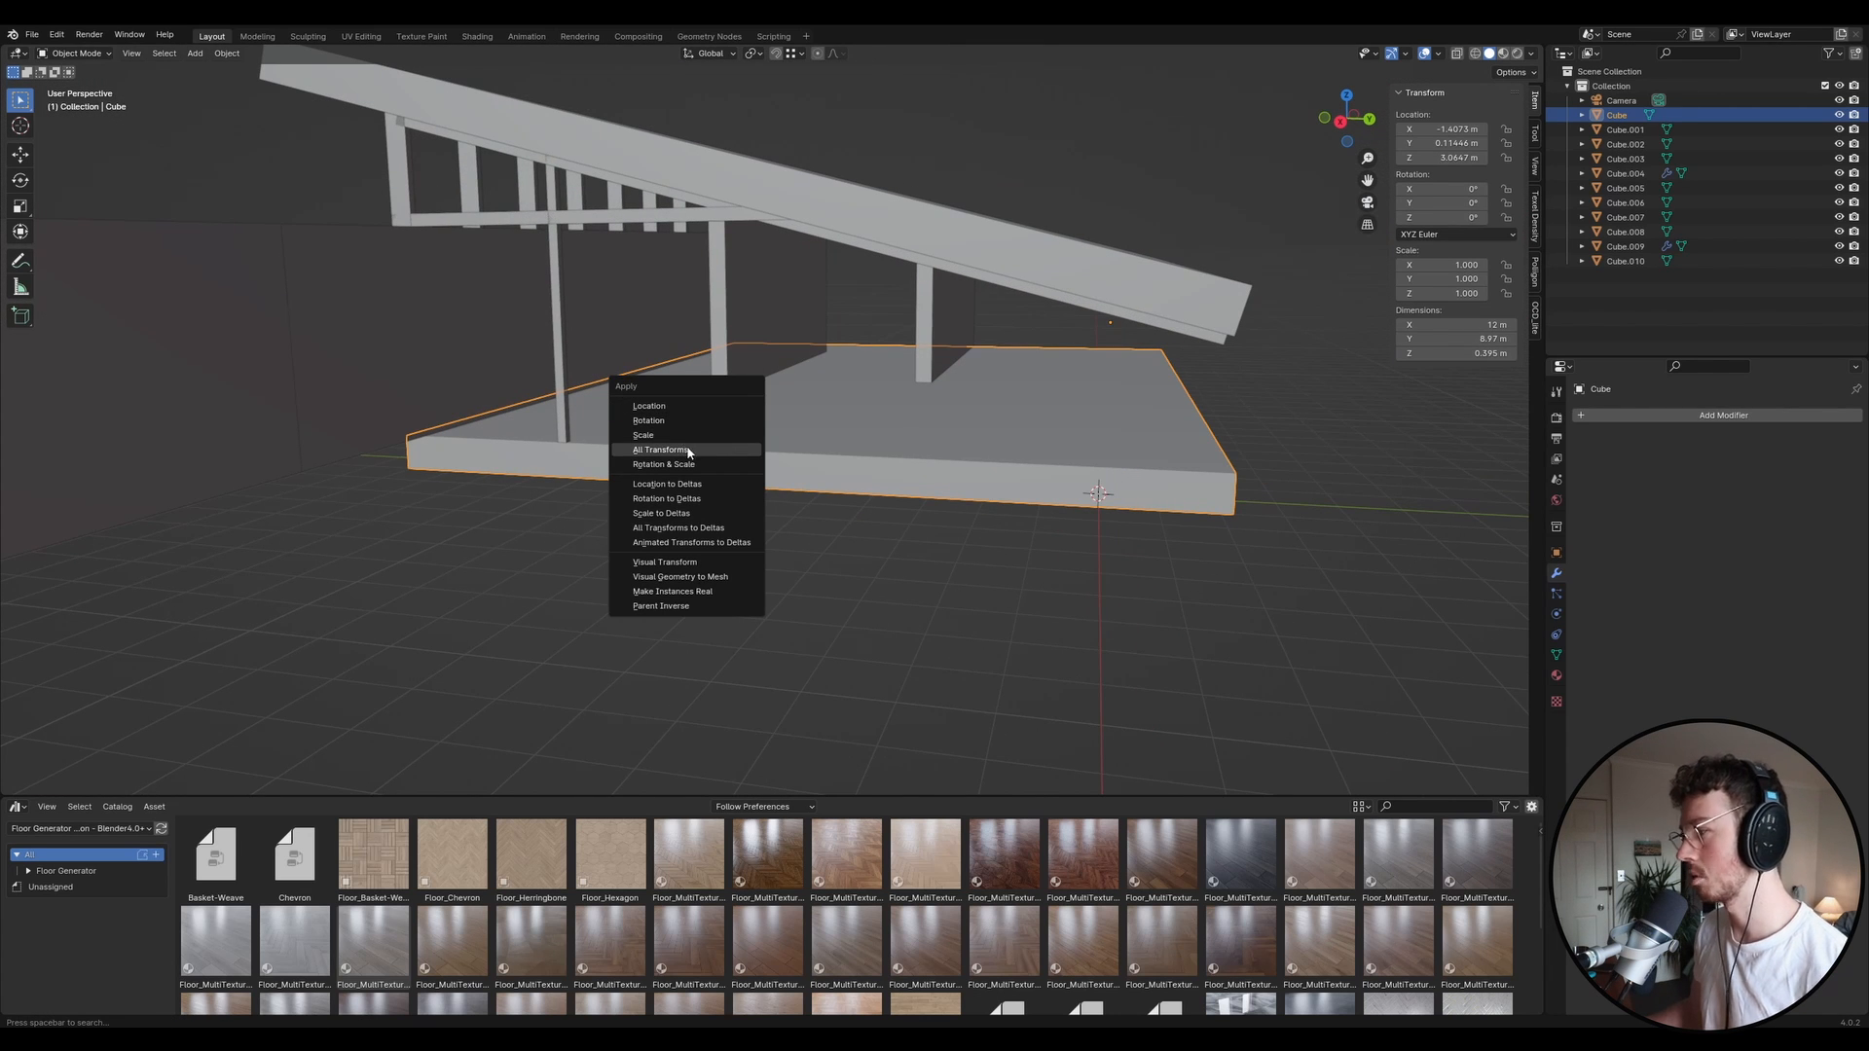
pyautogui.click(664, 450)
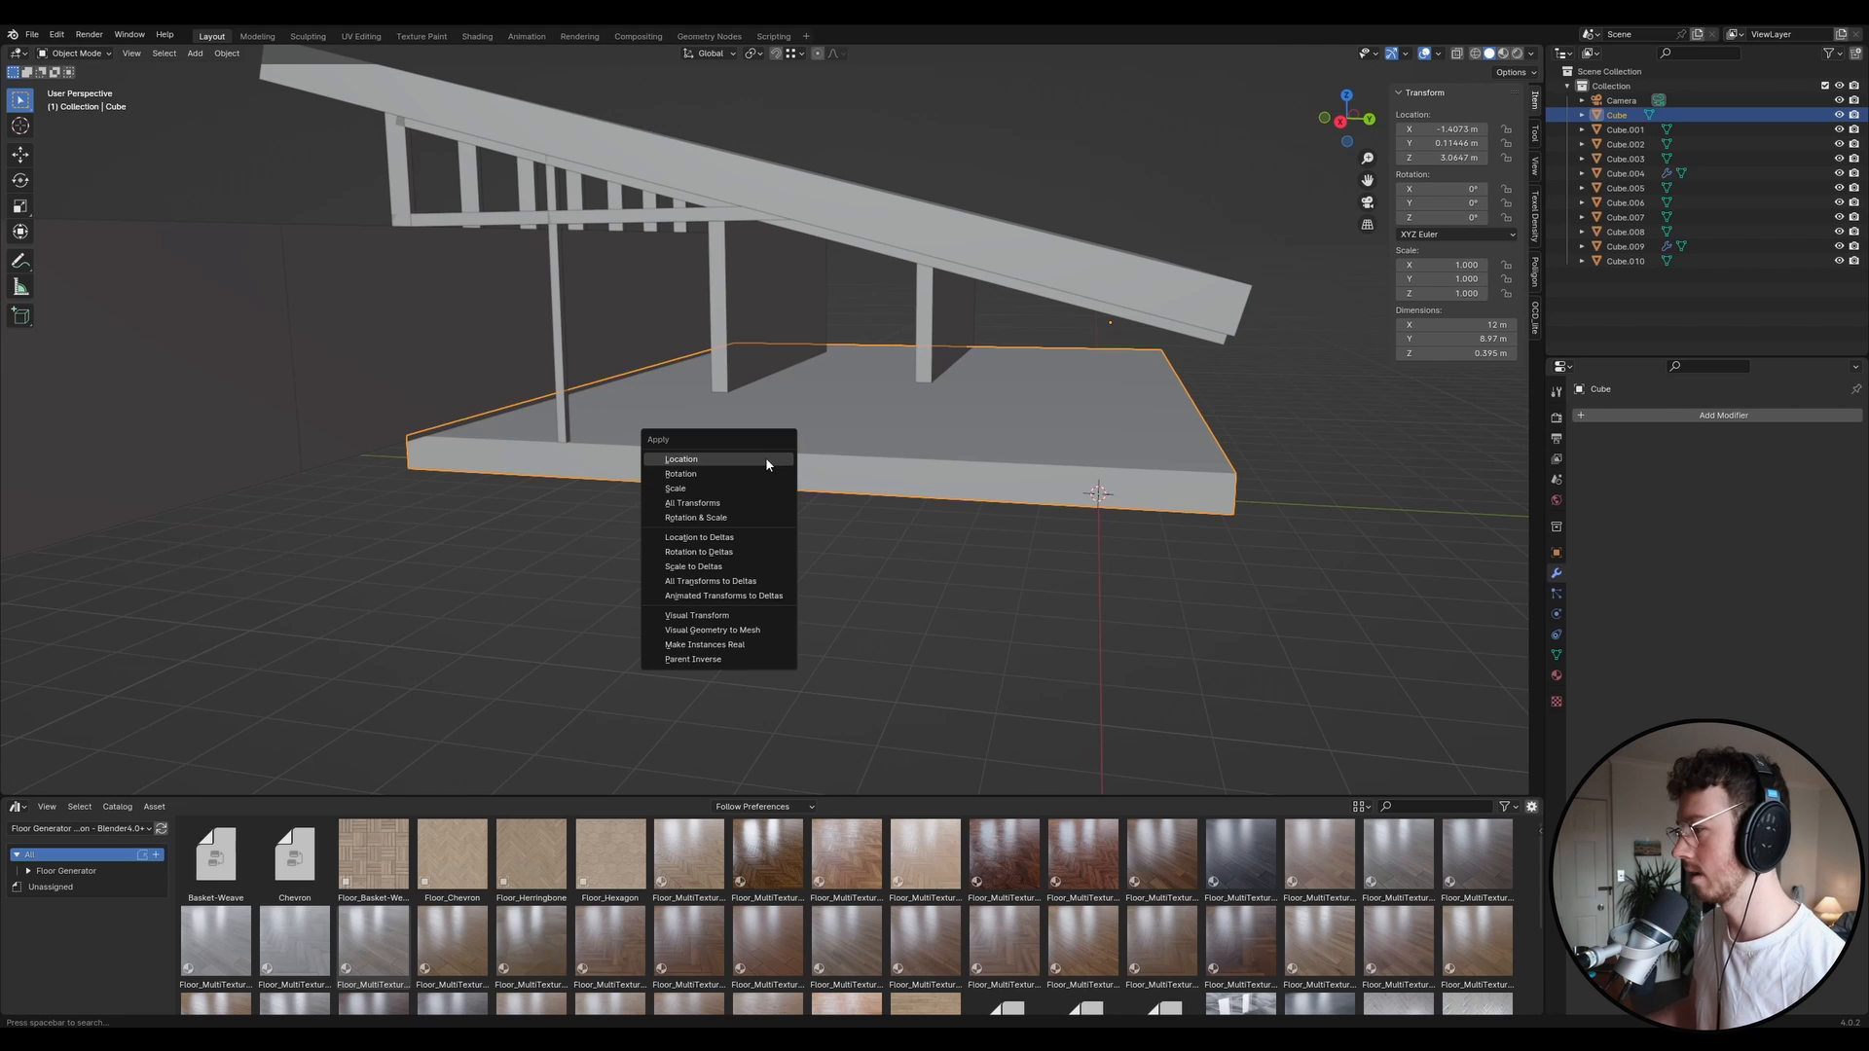
pyautogui.moveTo(728, 503)
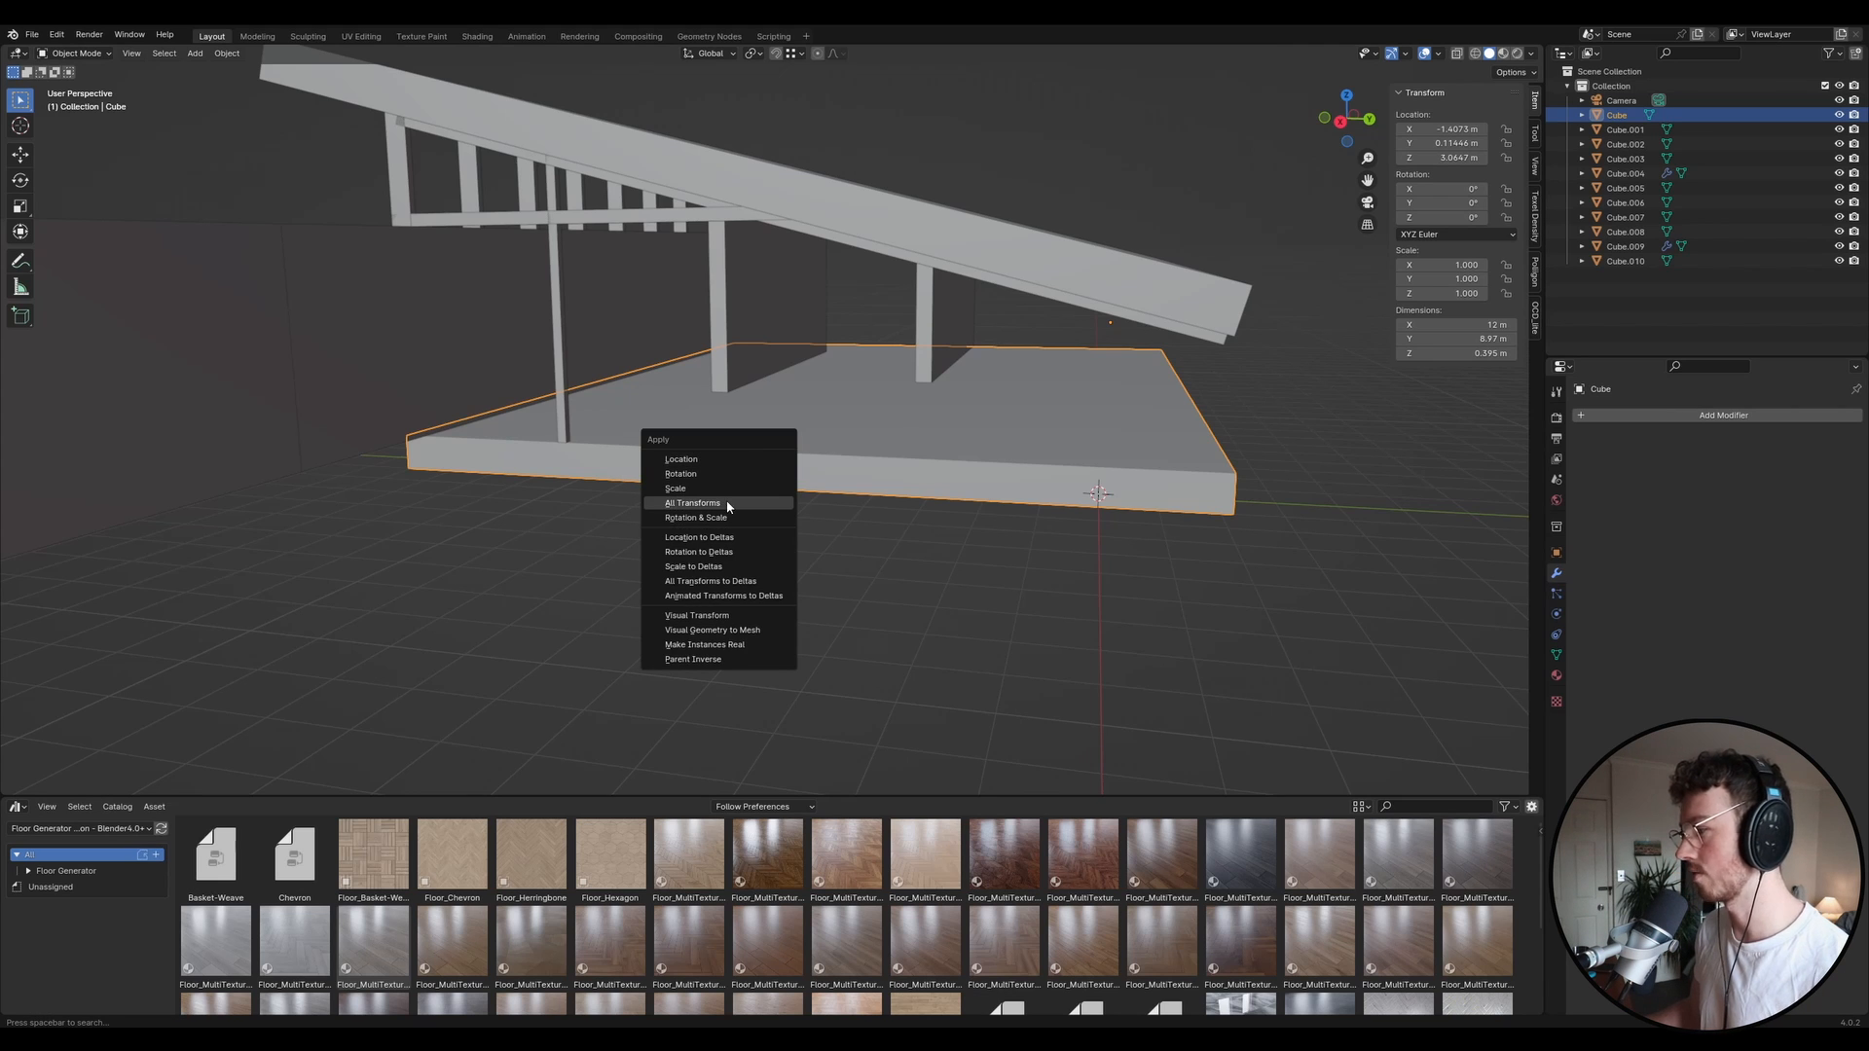
pyautogui.click(692, 502)
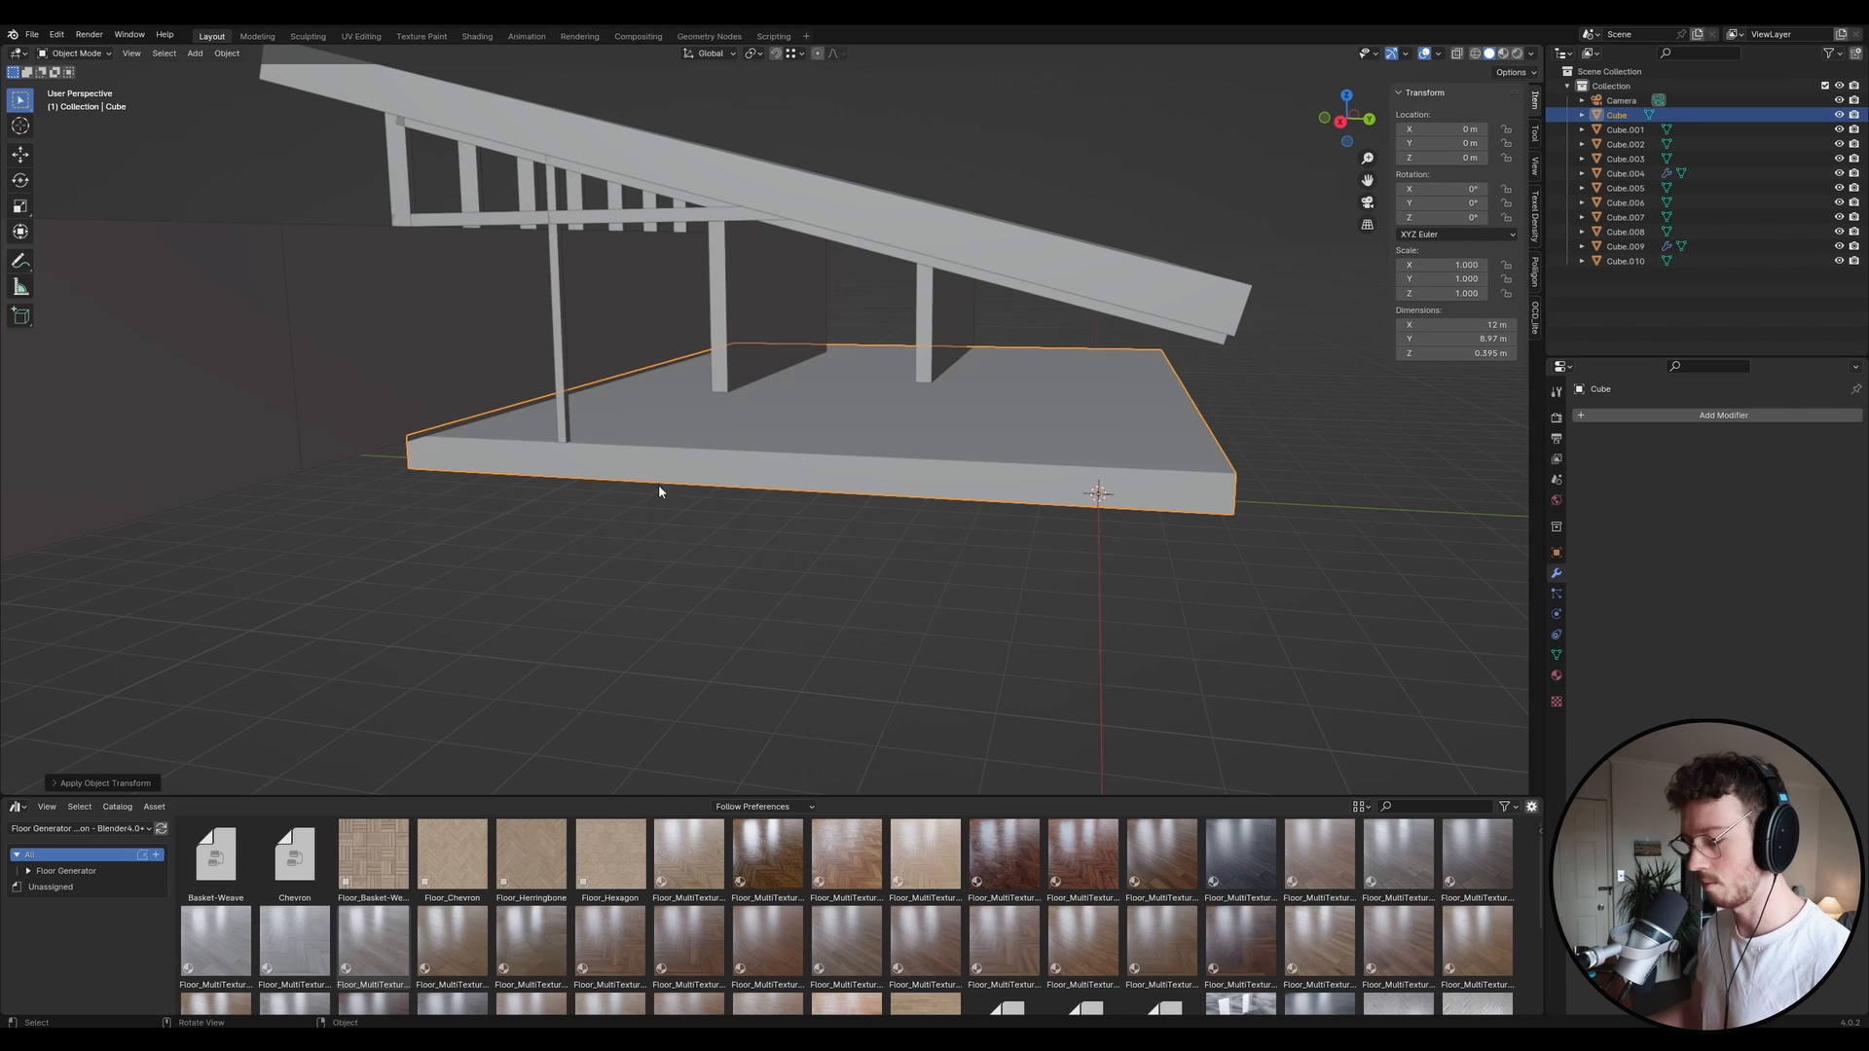
# In Edit Mode, unwrap all of the slab's faces, then return to Object Mode.
pyautogui.press('Tab')
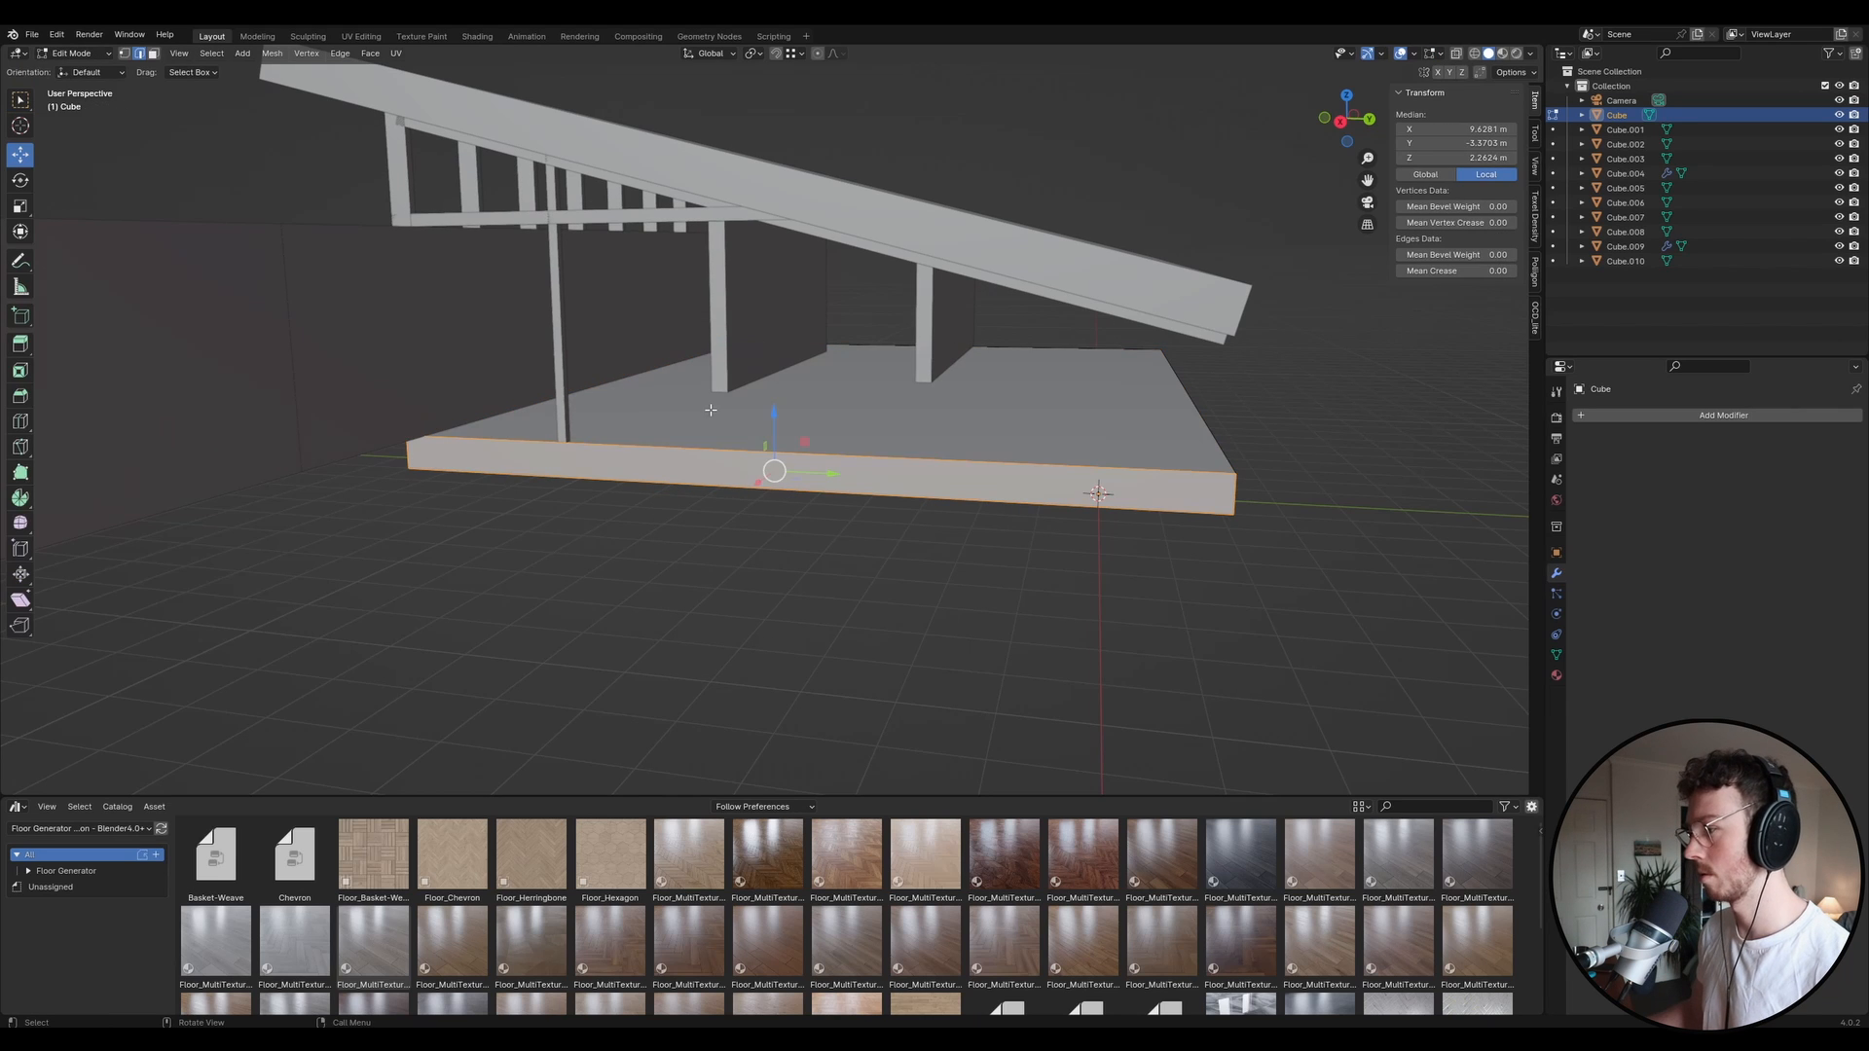
pyautogui.click(873, 383)
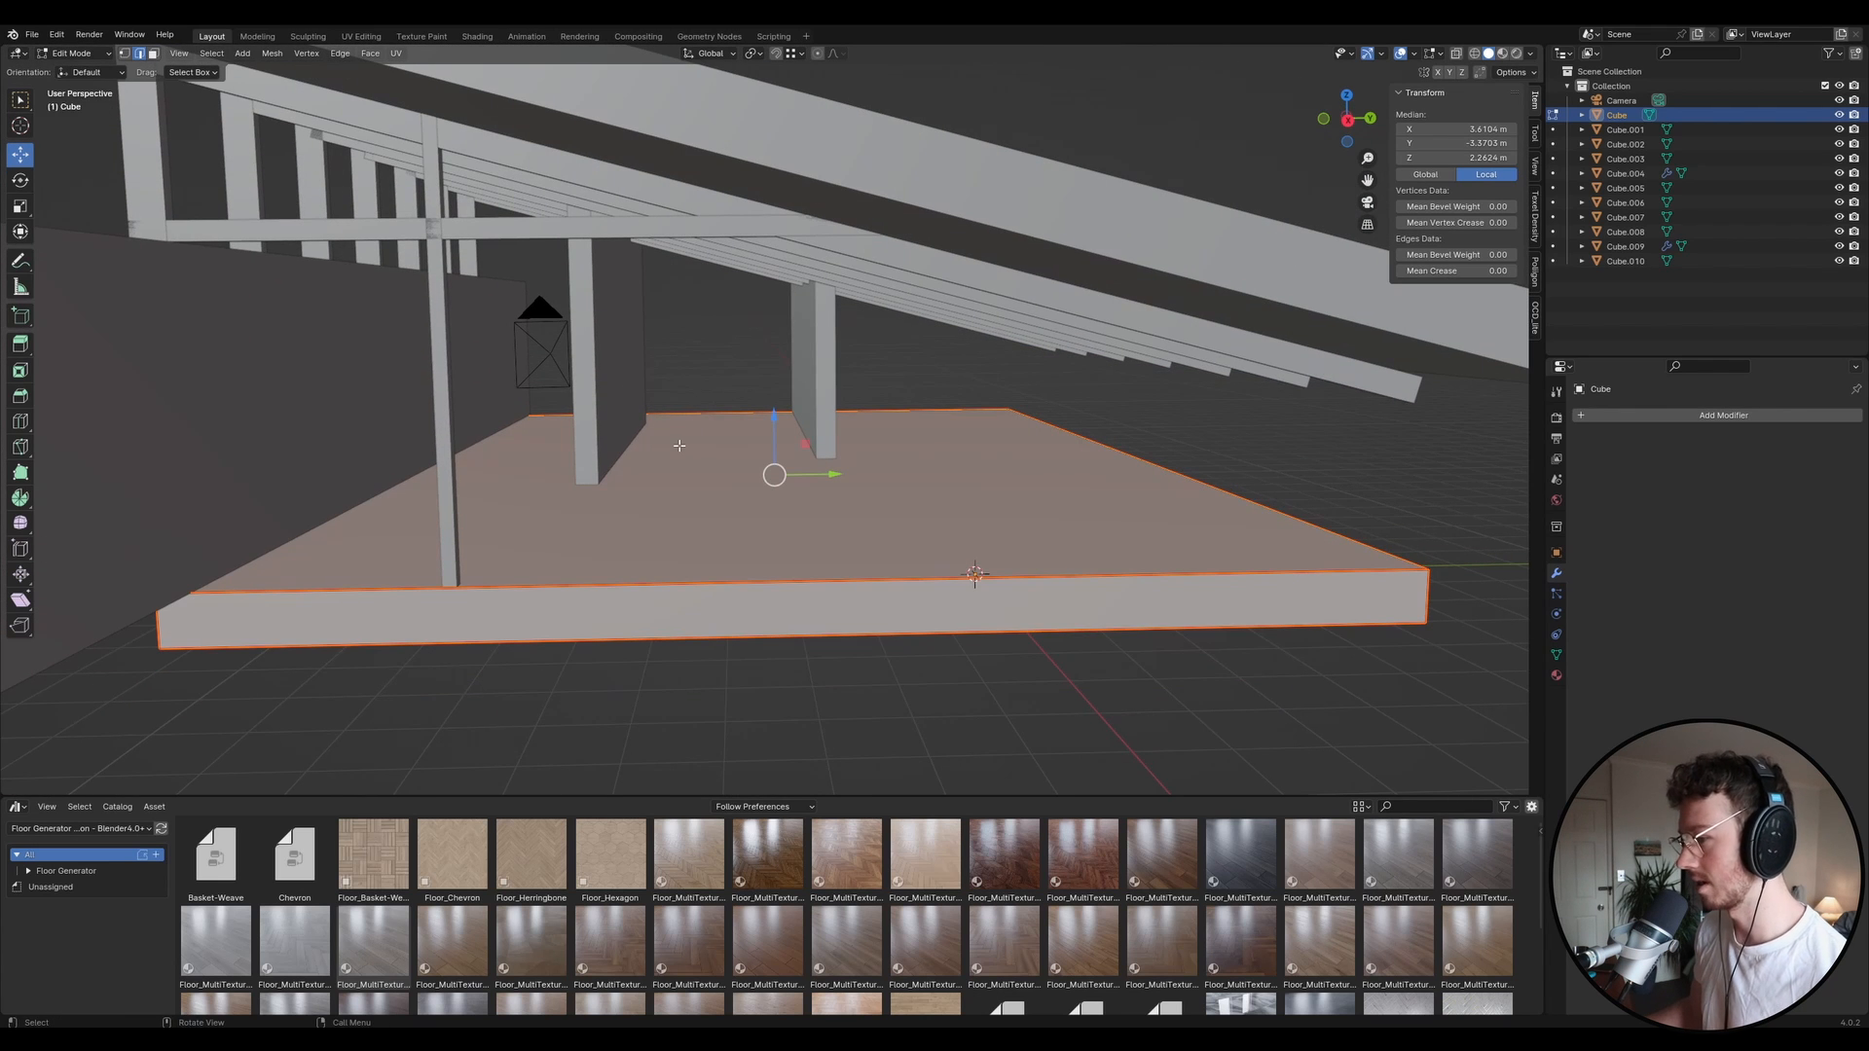
pyautogui.moveTo(742, 495)
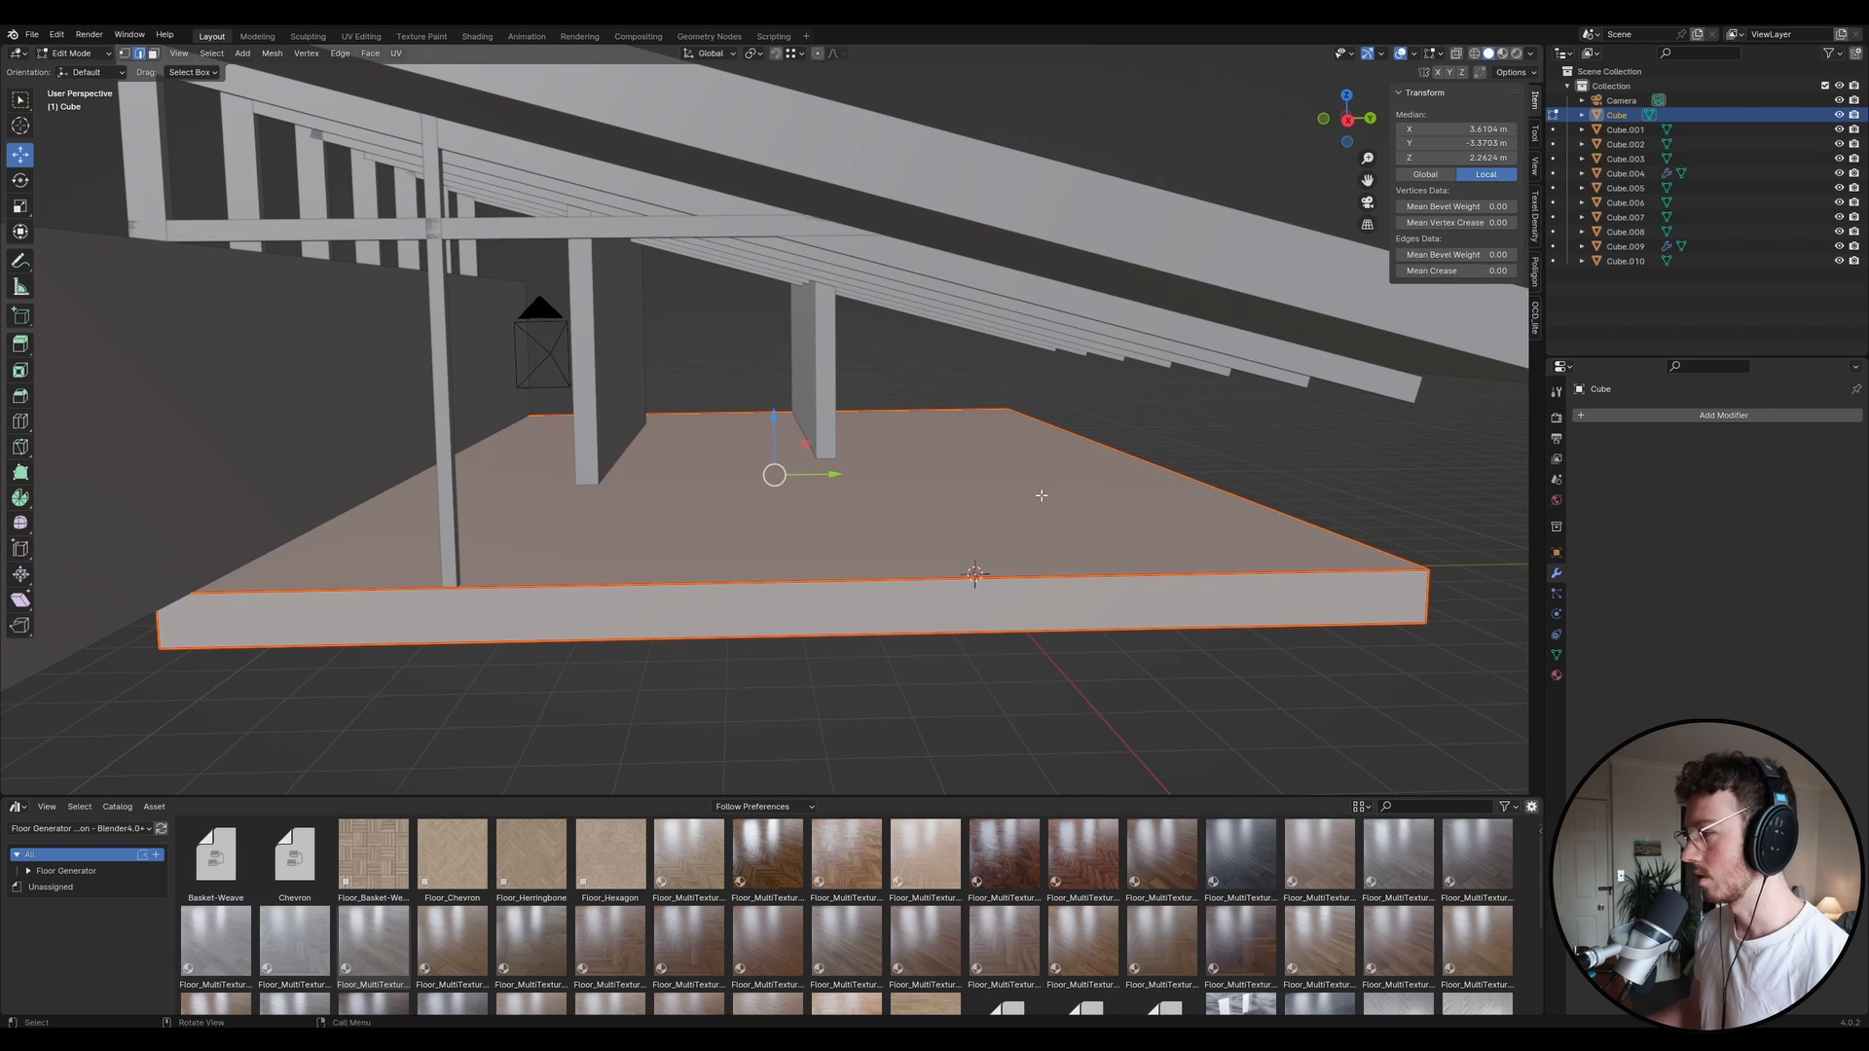
pyautogui.moveTo(700, 465)
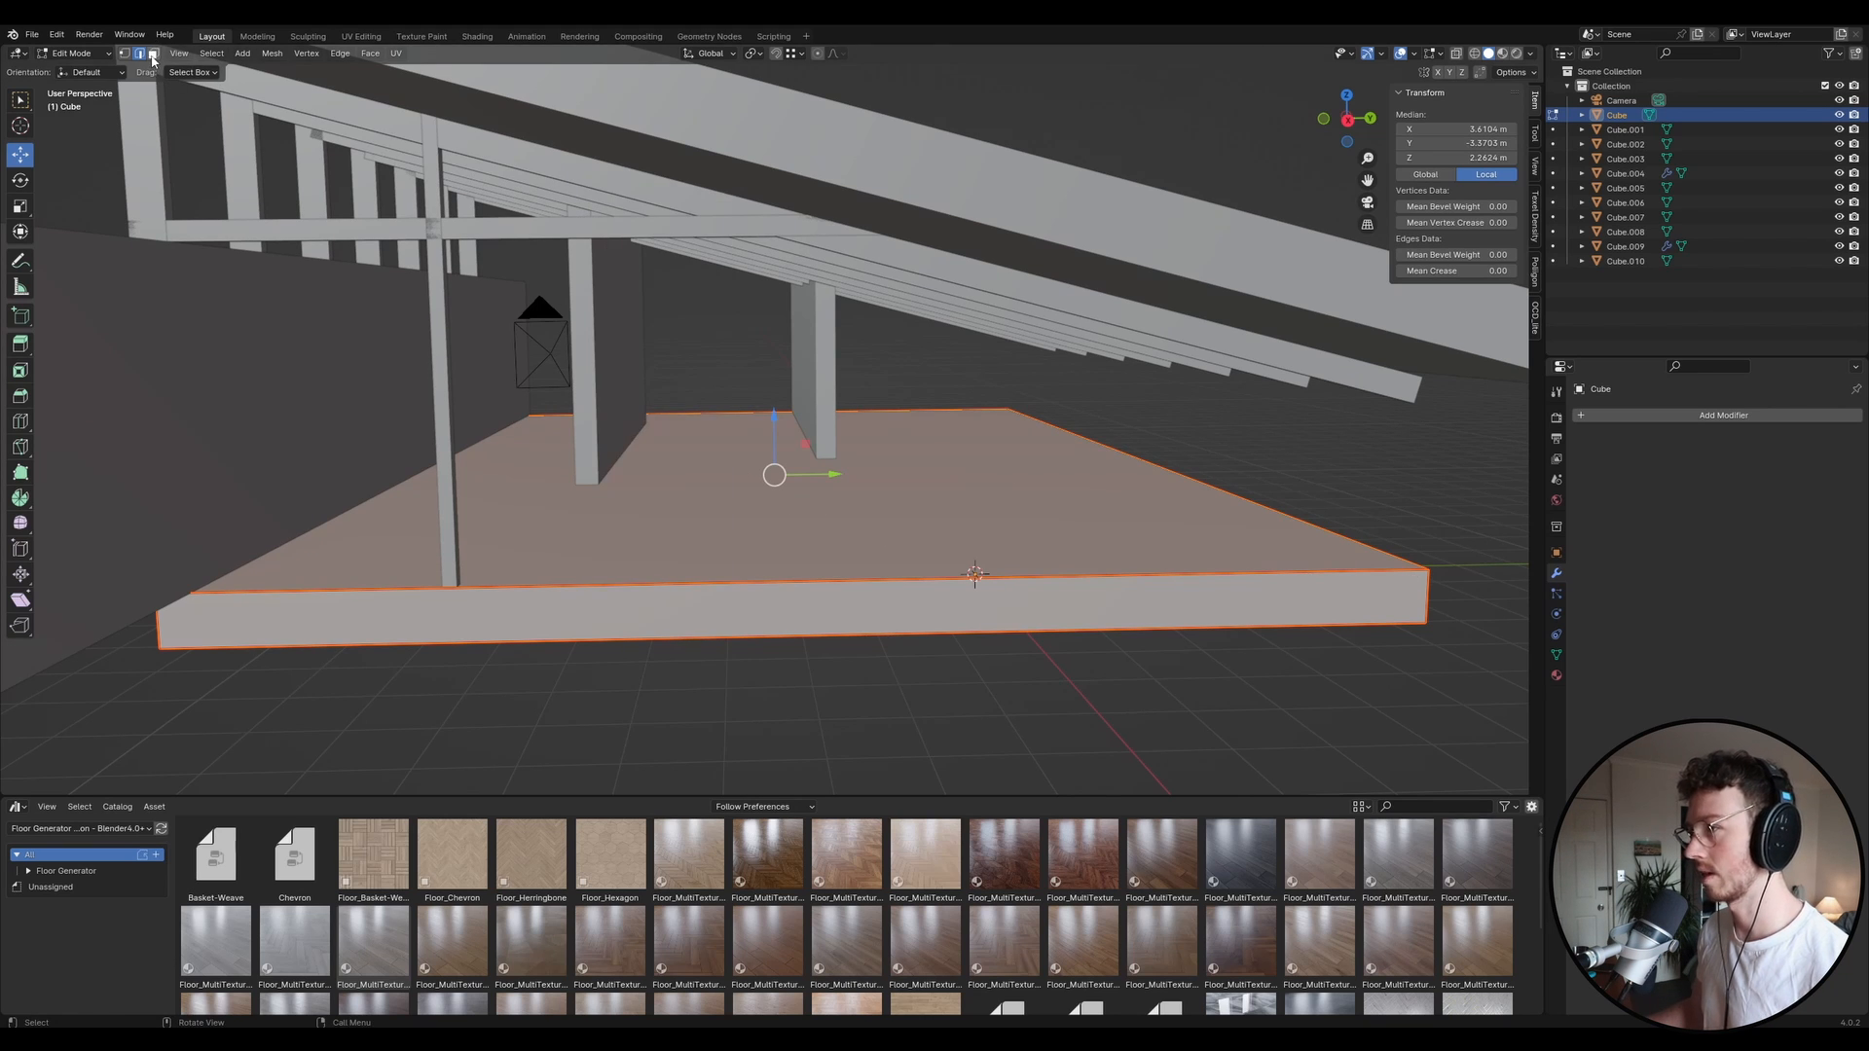
pyautogui.moveTo(151, 54)
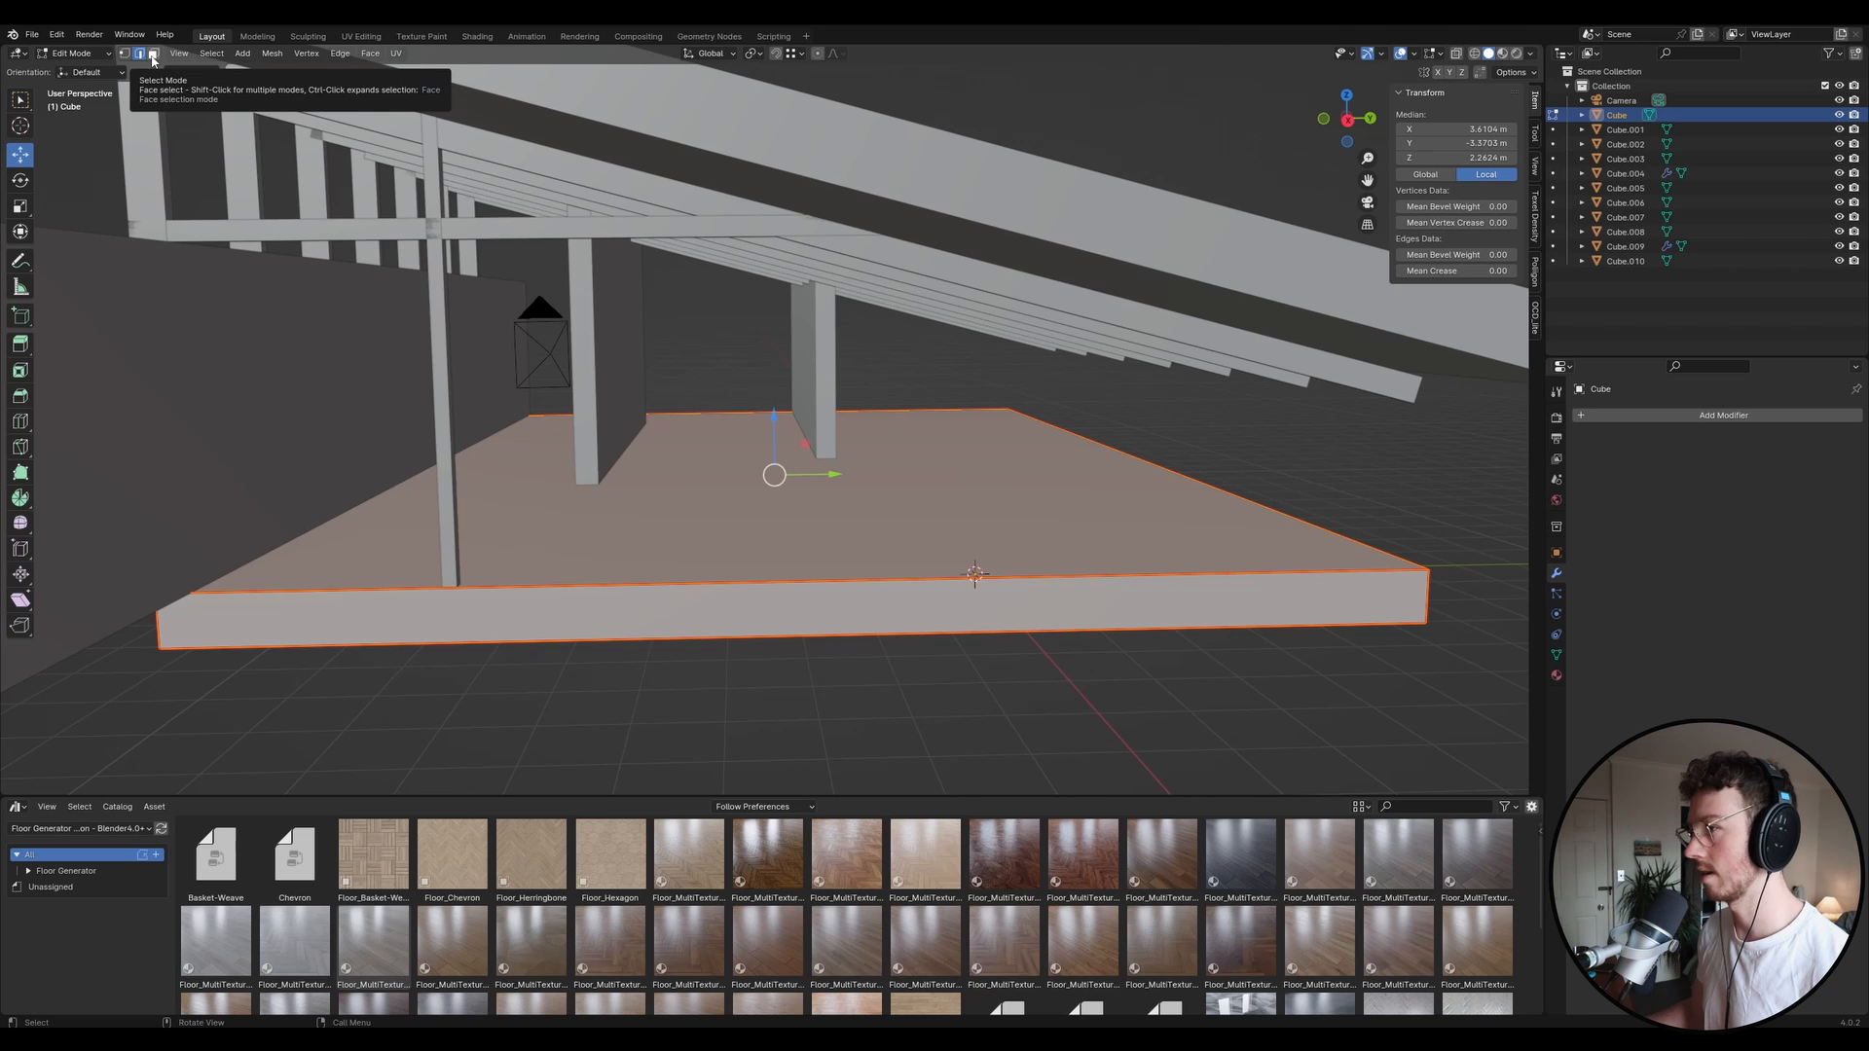
pyautogui.click(152, 54)
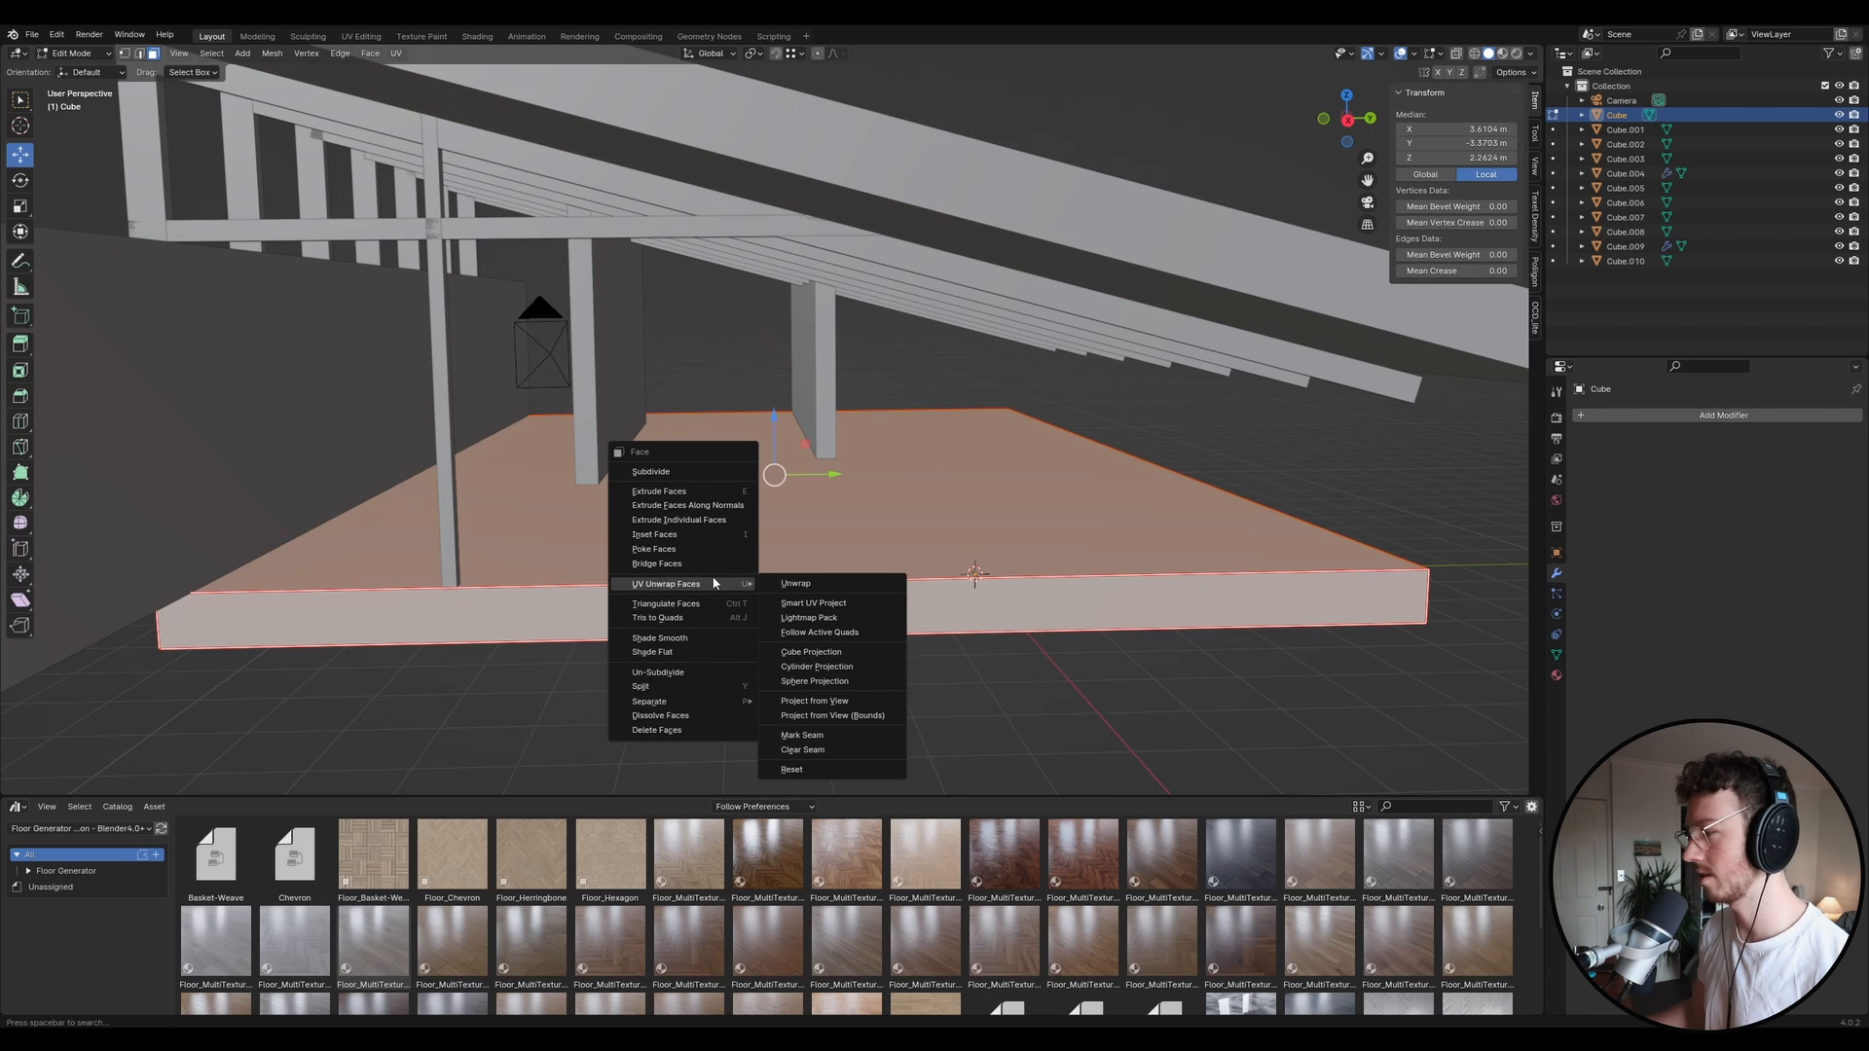
pyautogui.click(795, 583)
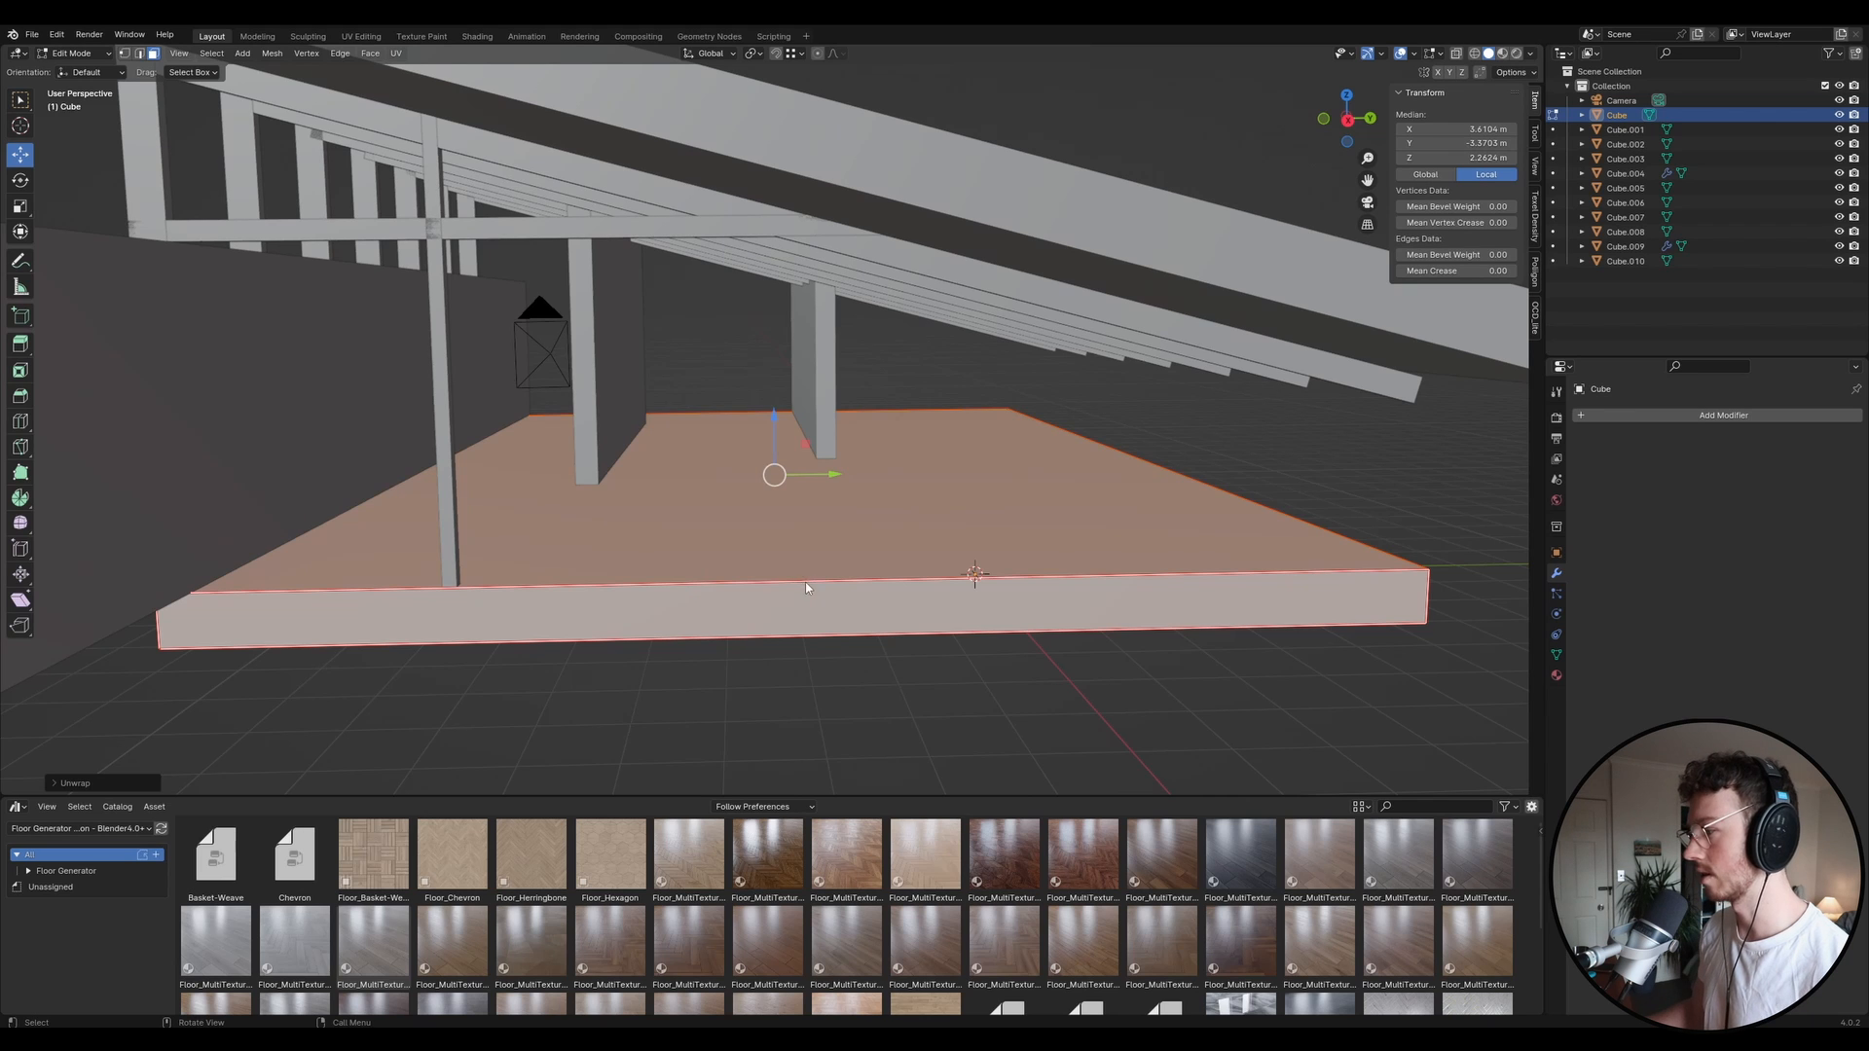
pyautogui.press('Tab')
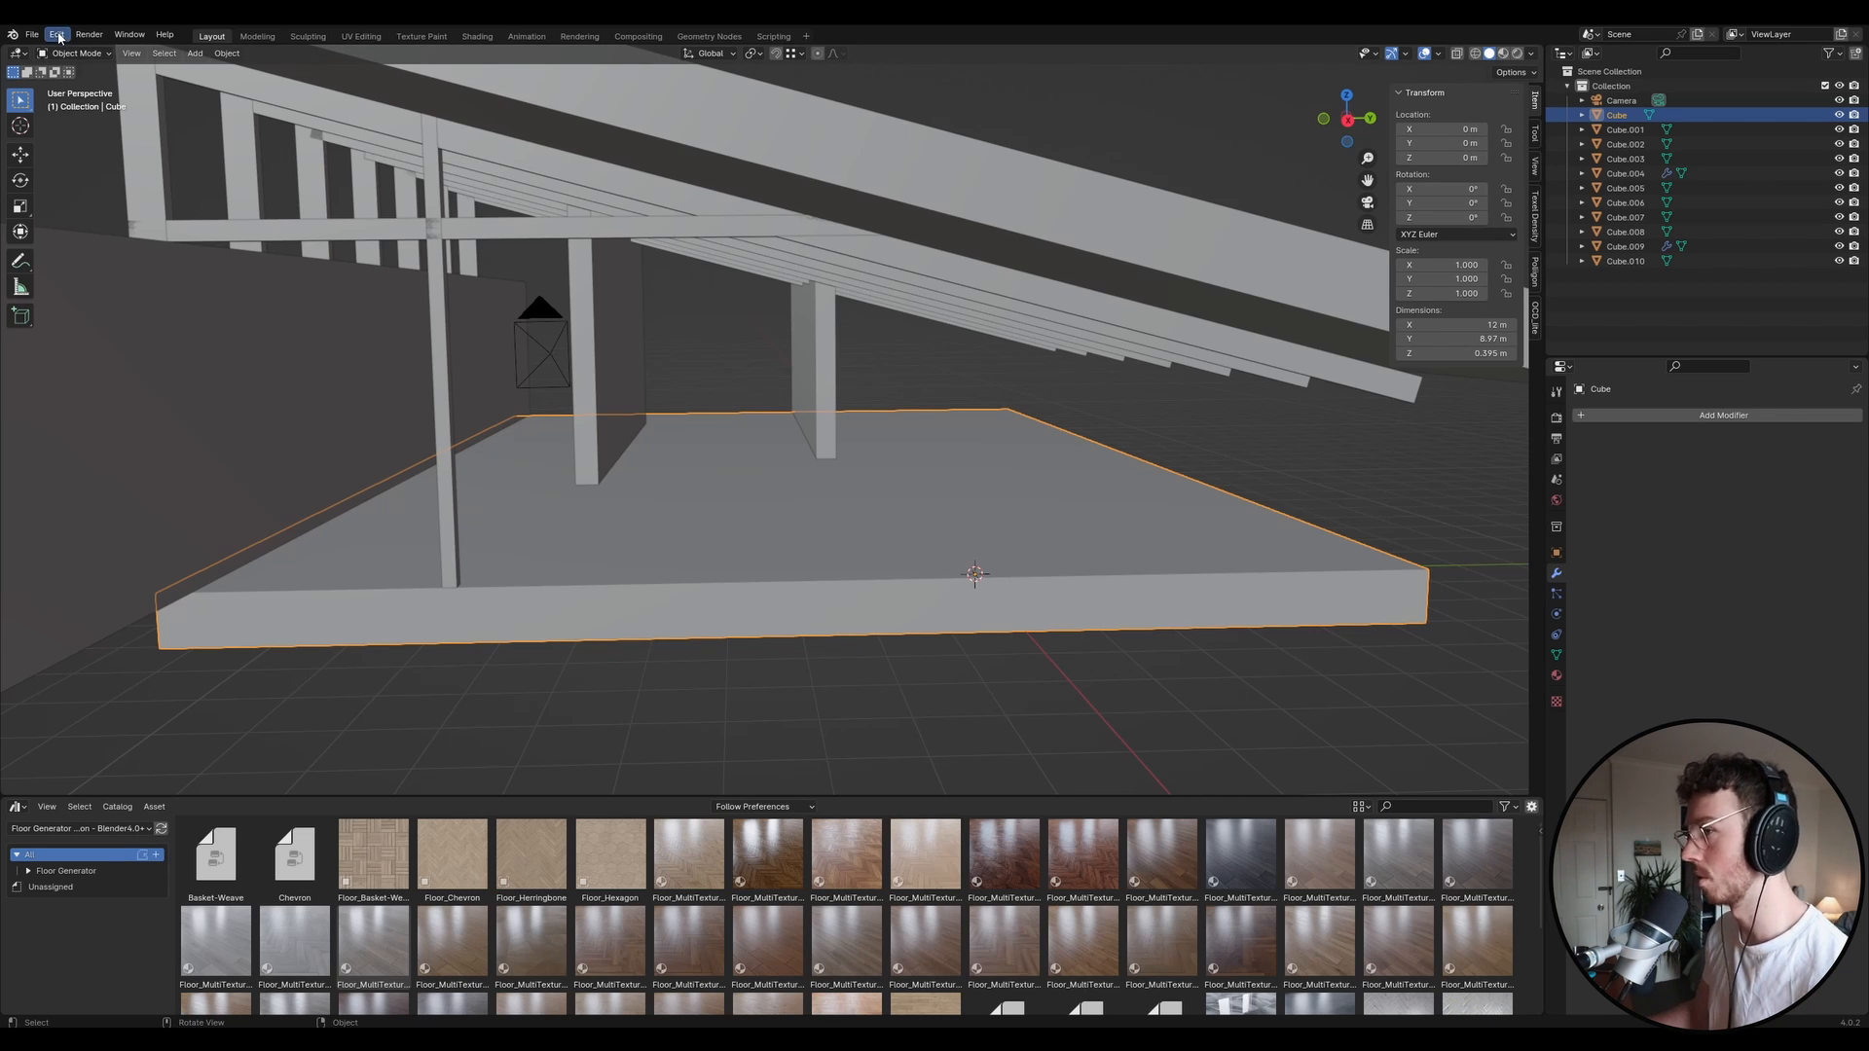
pyautogui.click(63, 10)
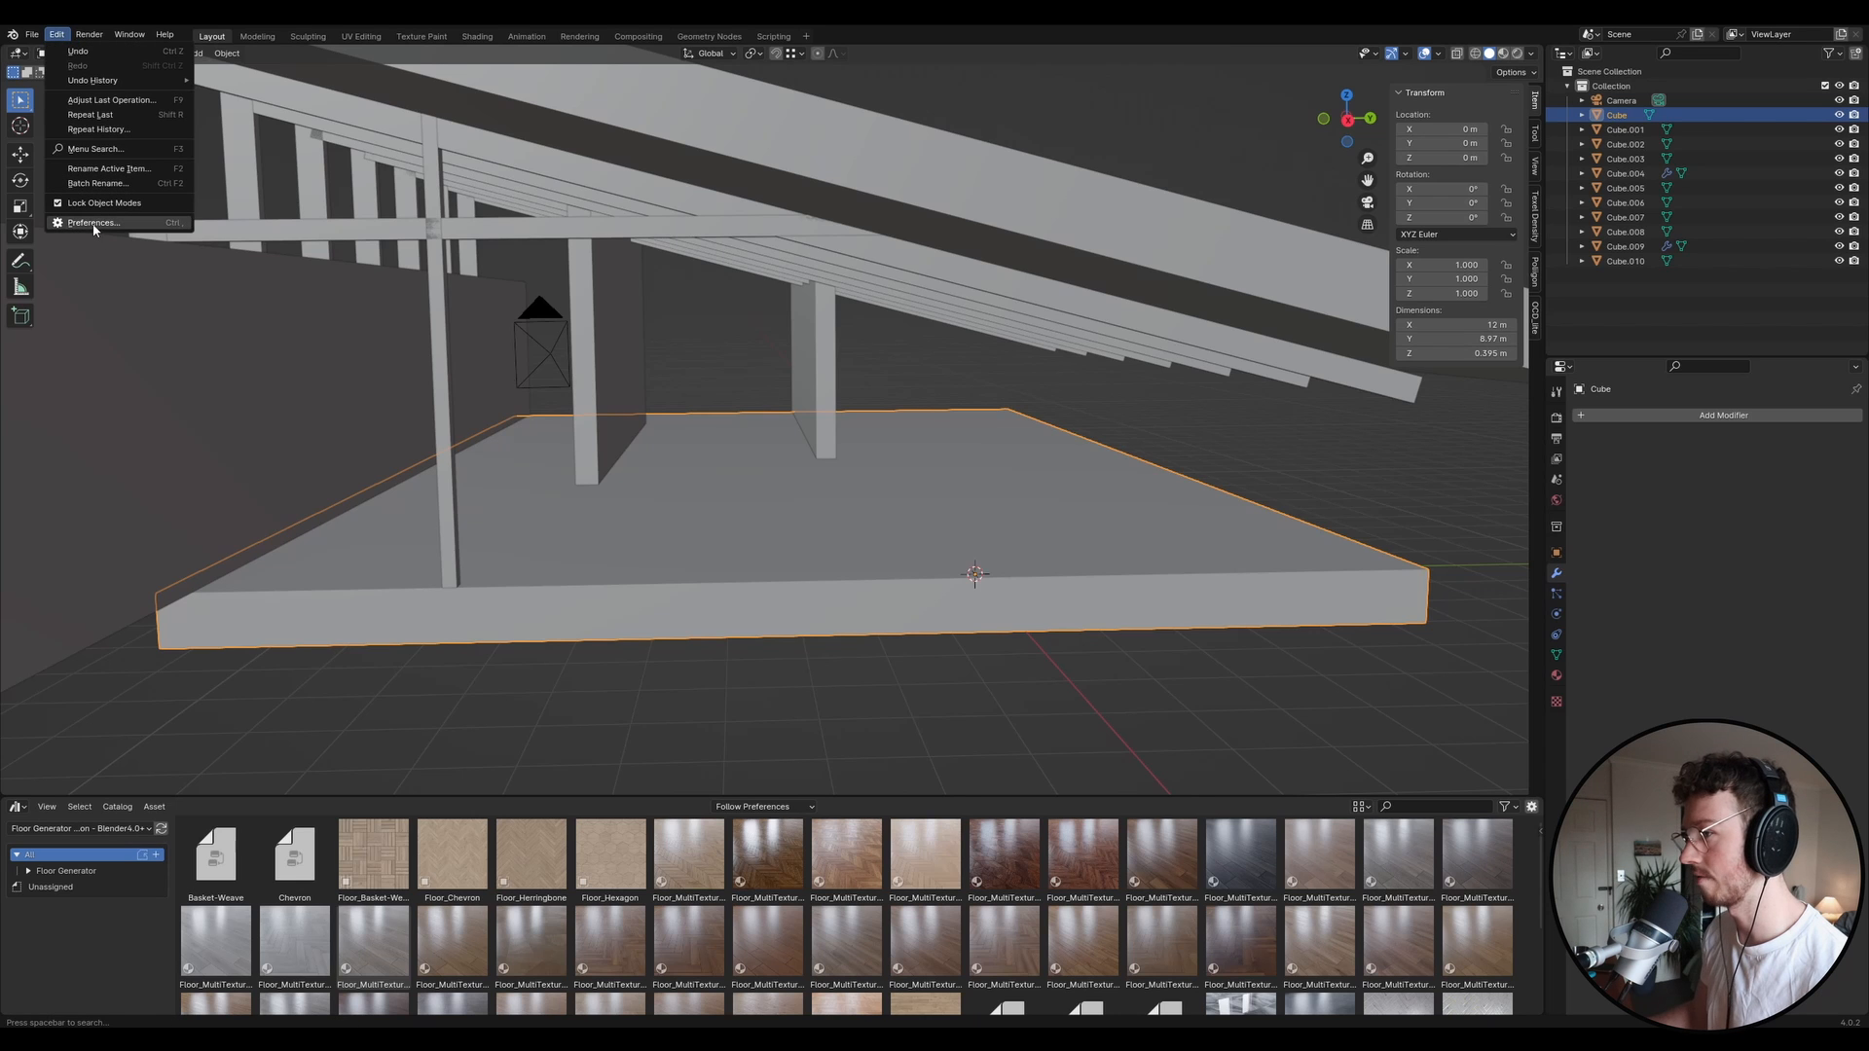
pyautogui.click(92, 222)
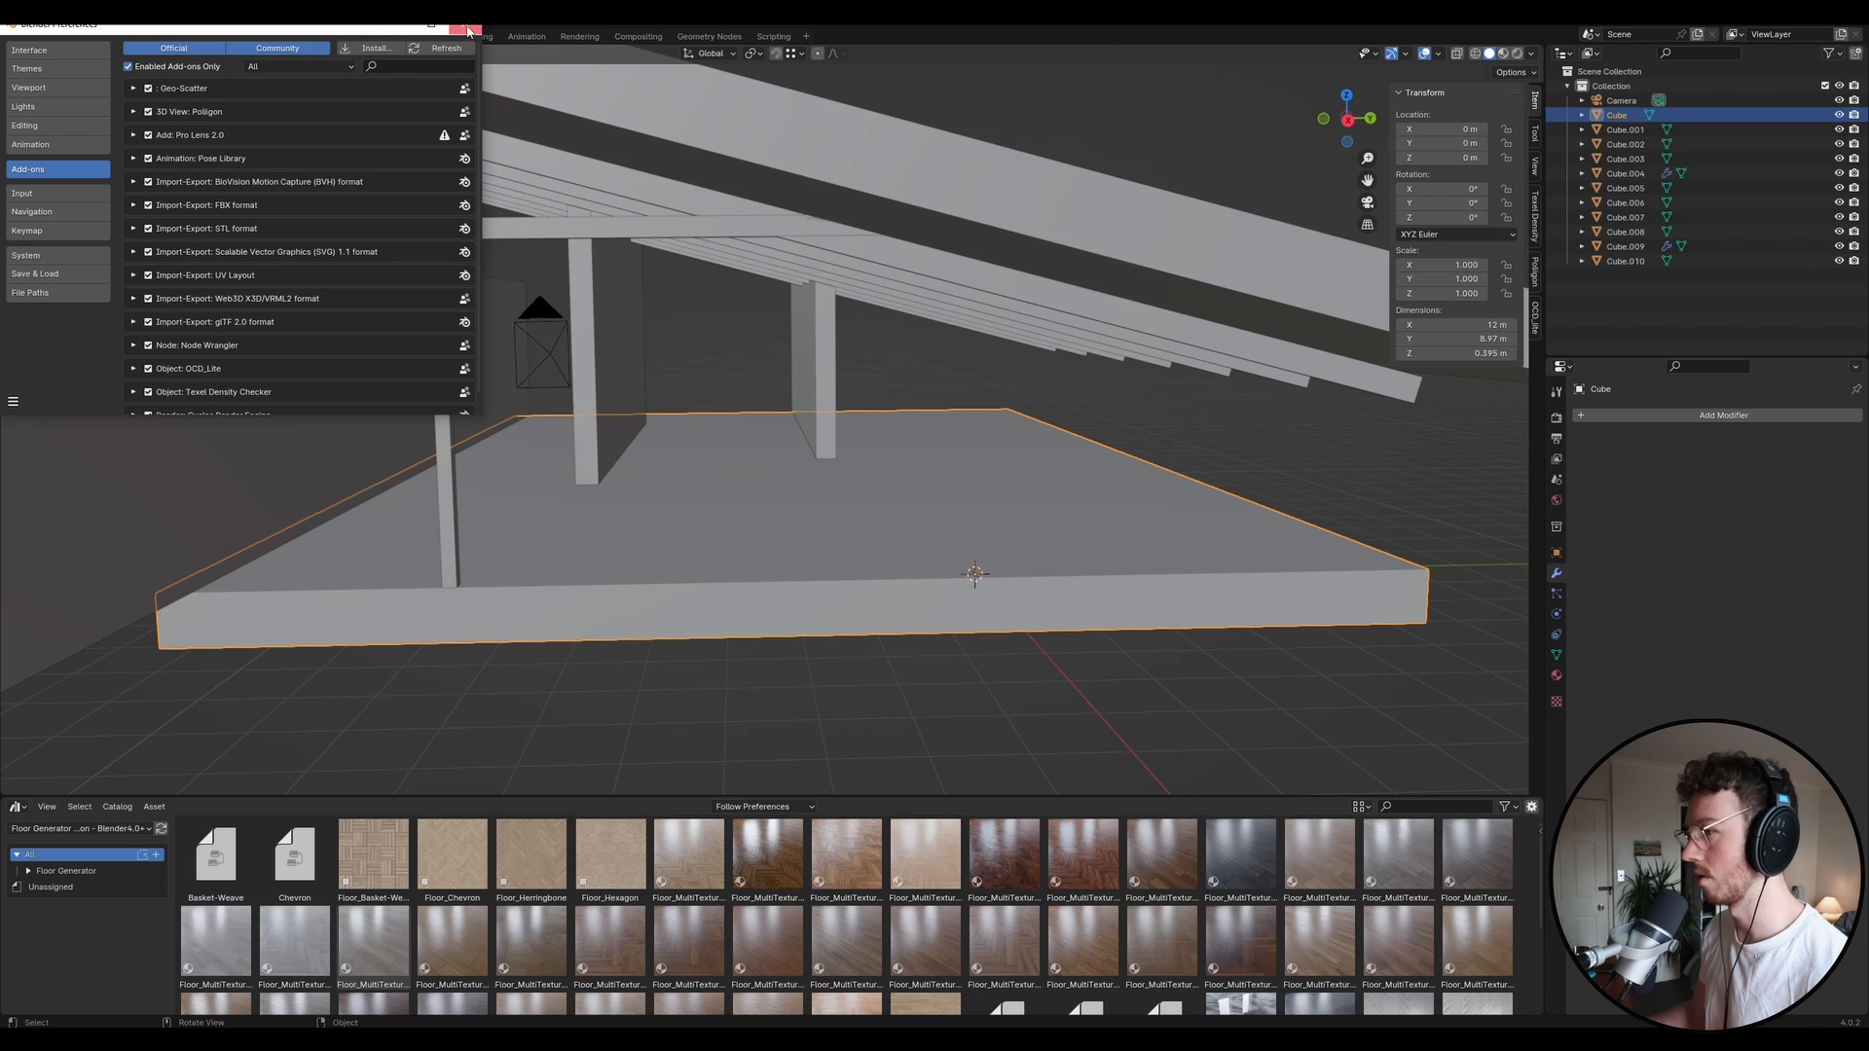
pyautogui.click(459, 12)
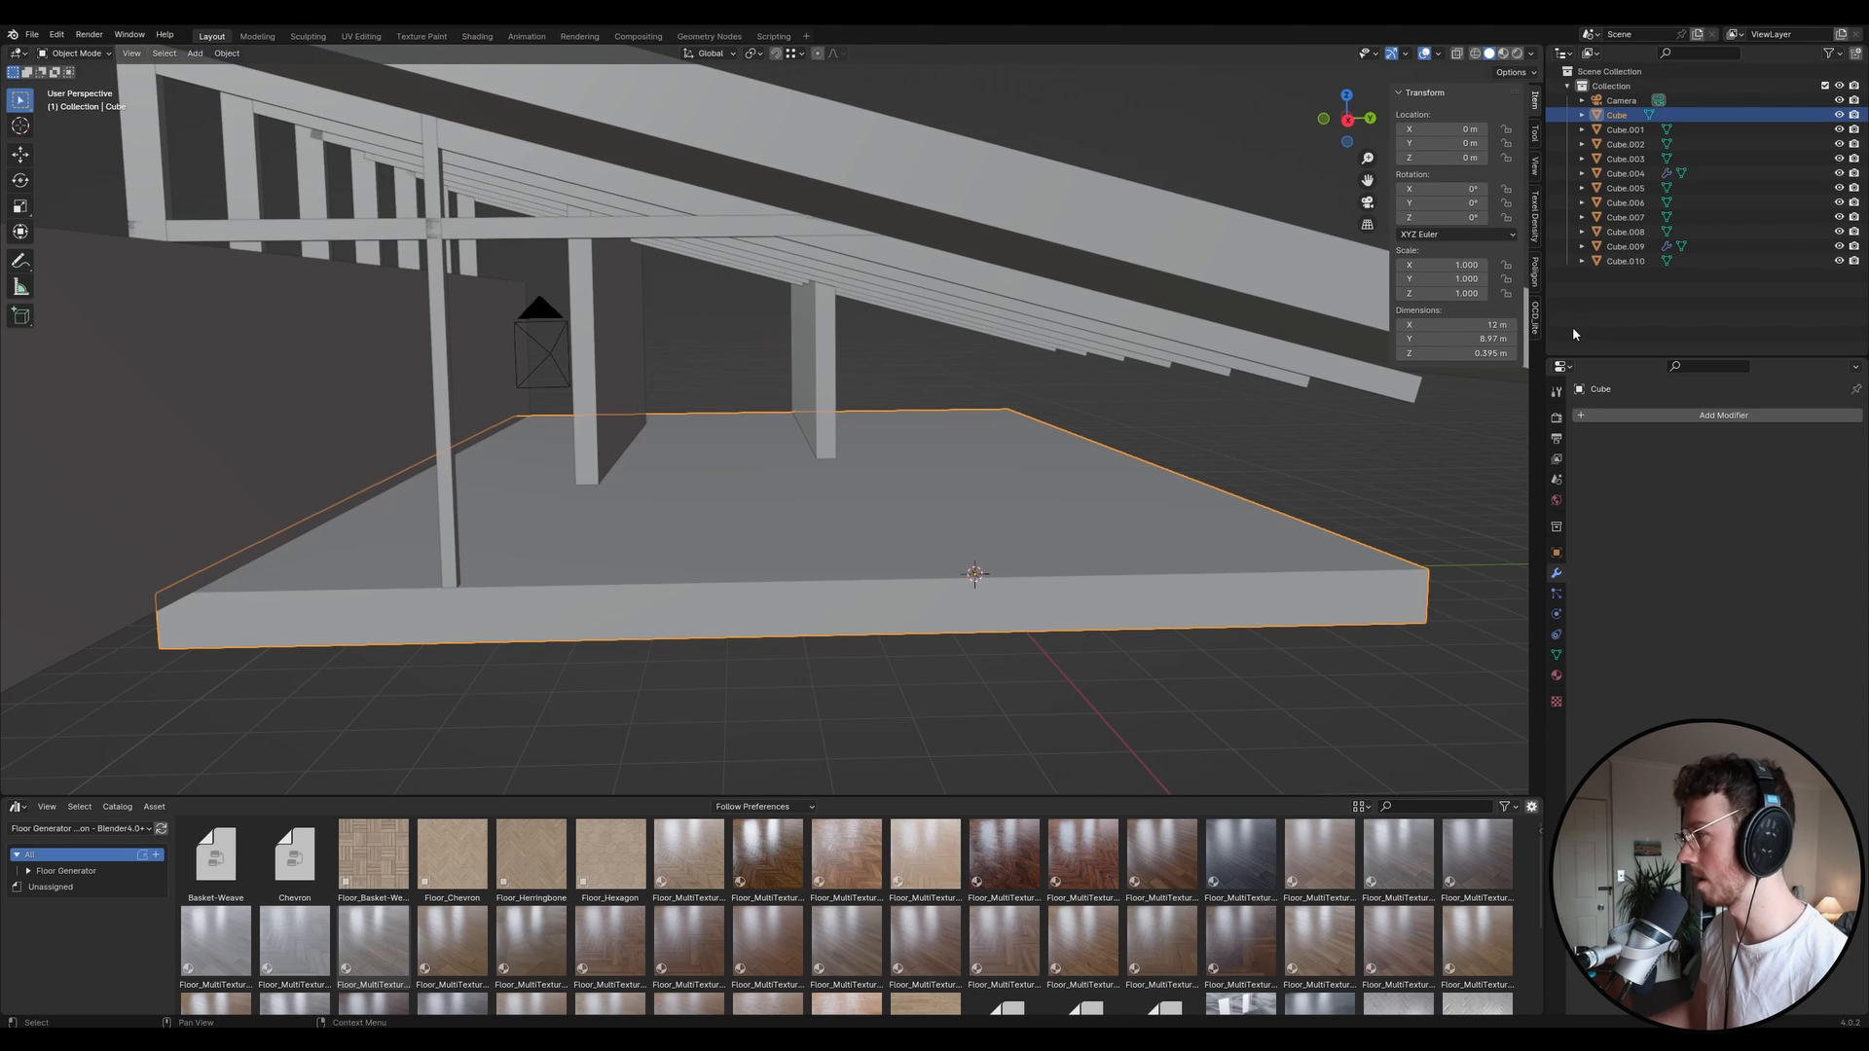
pyautogui.click(1533, 204)
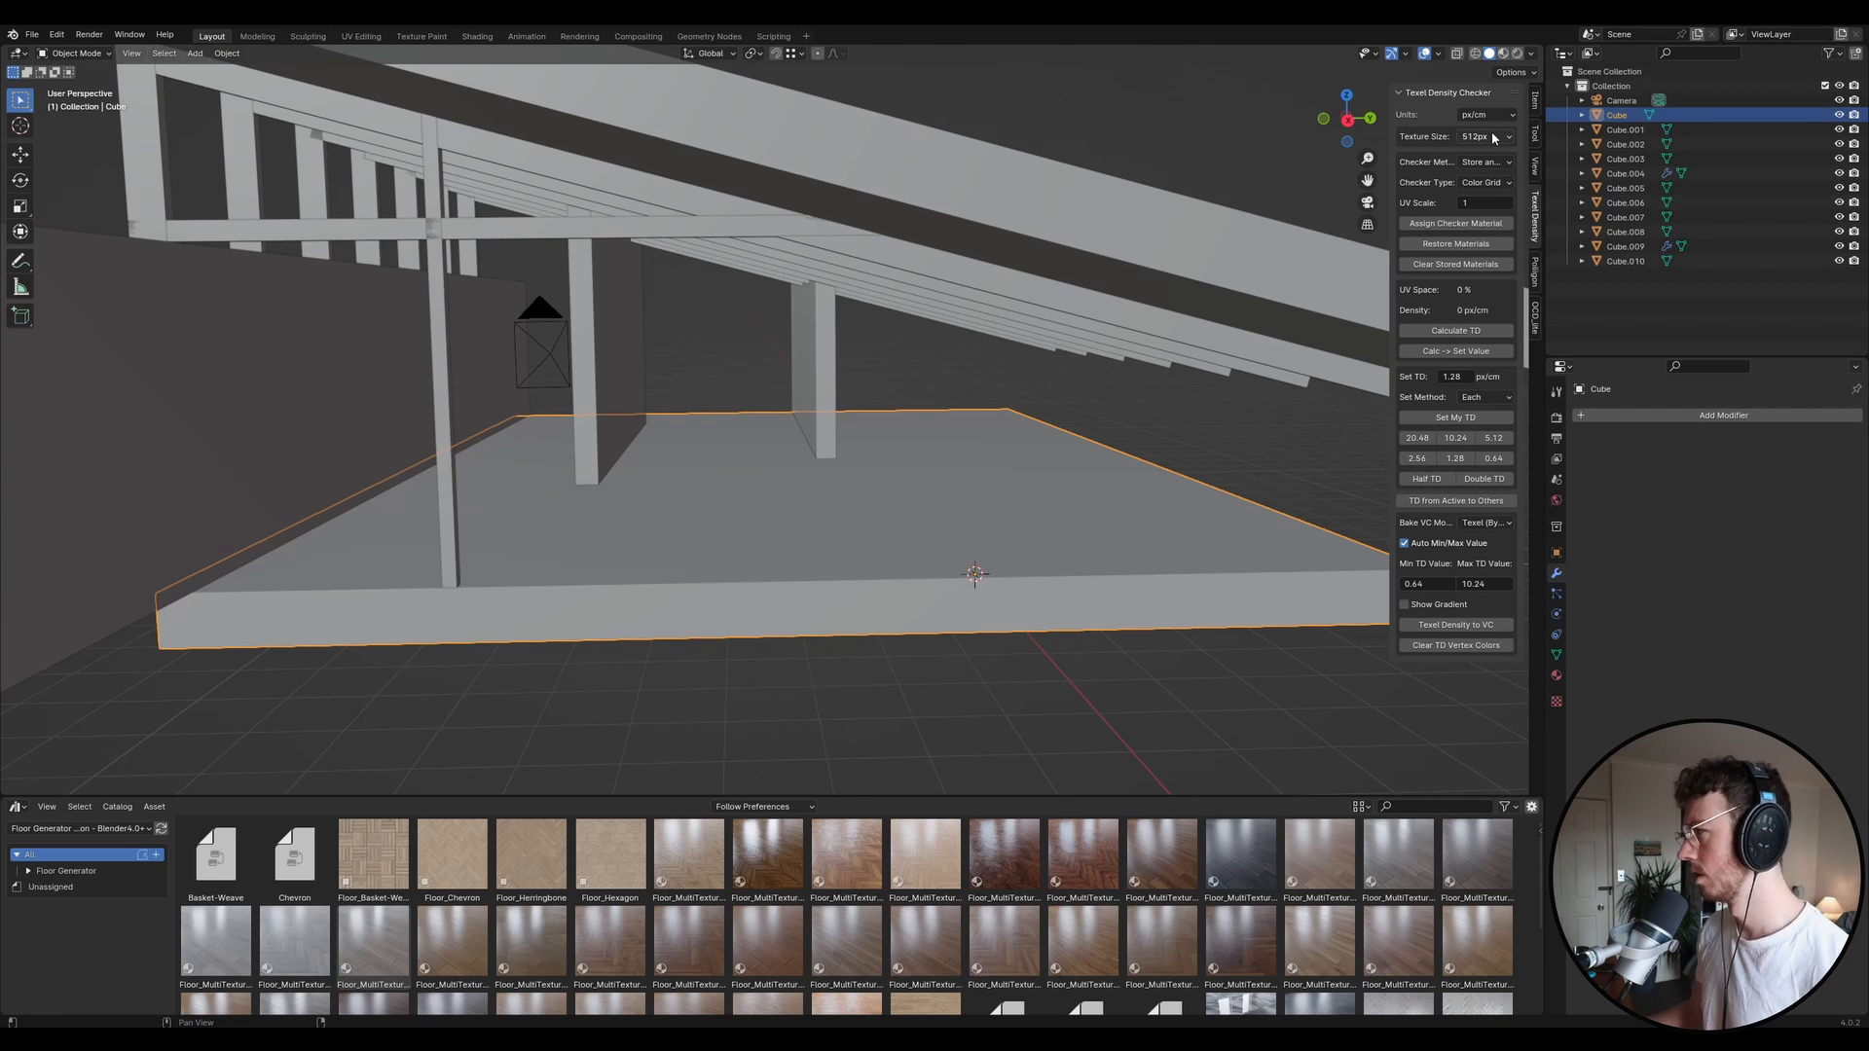
# Give the floor slab 20.48 px/cm texel density at 4096px texture size, then deselect it.
pyautogui.click(1483, 137)
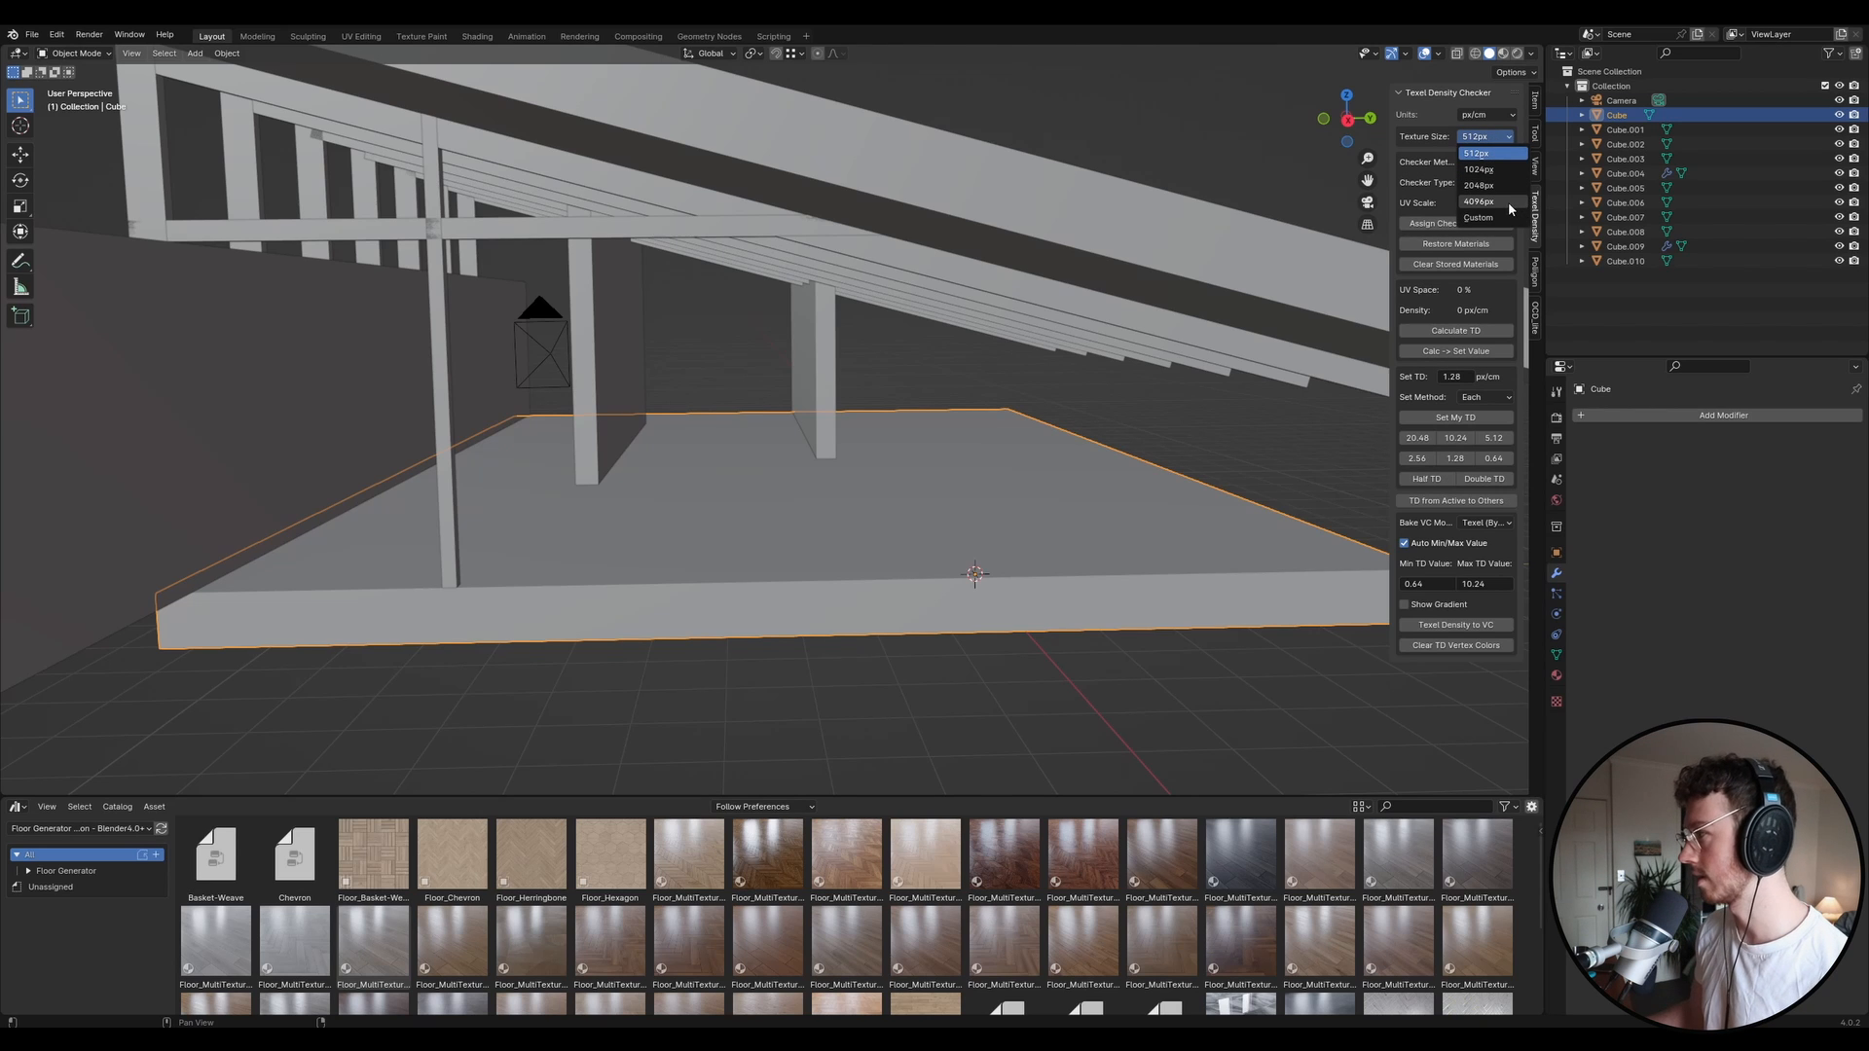
pyautogui.click(1477, 201)
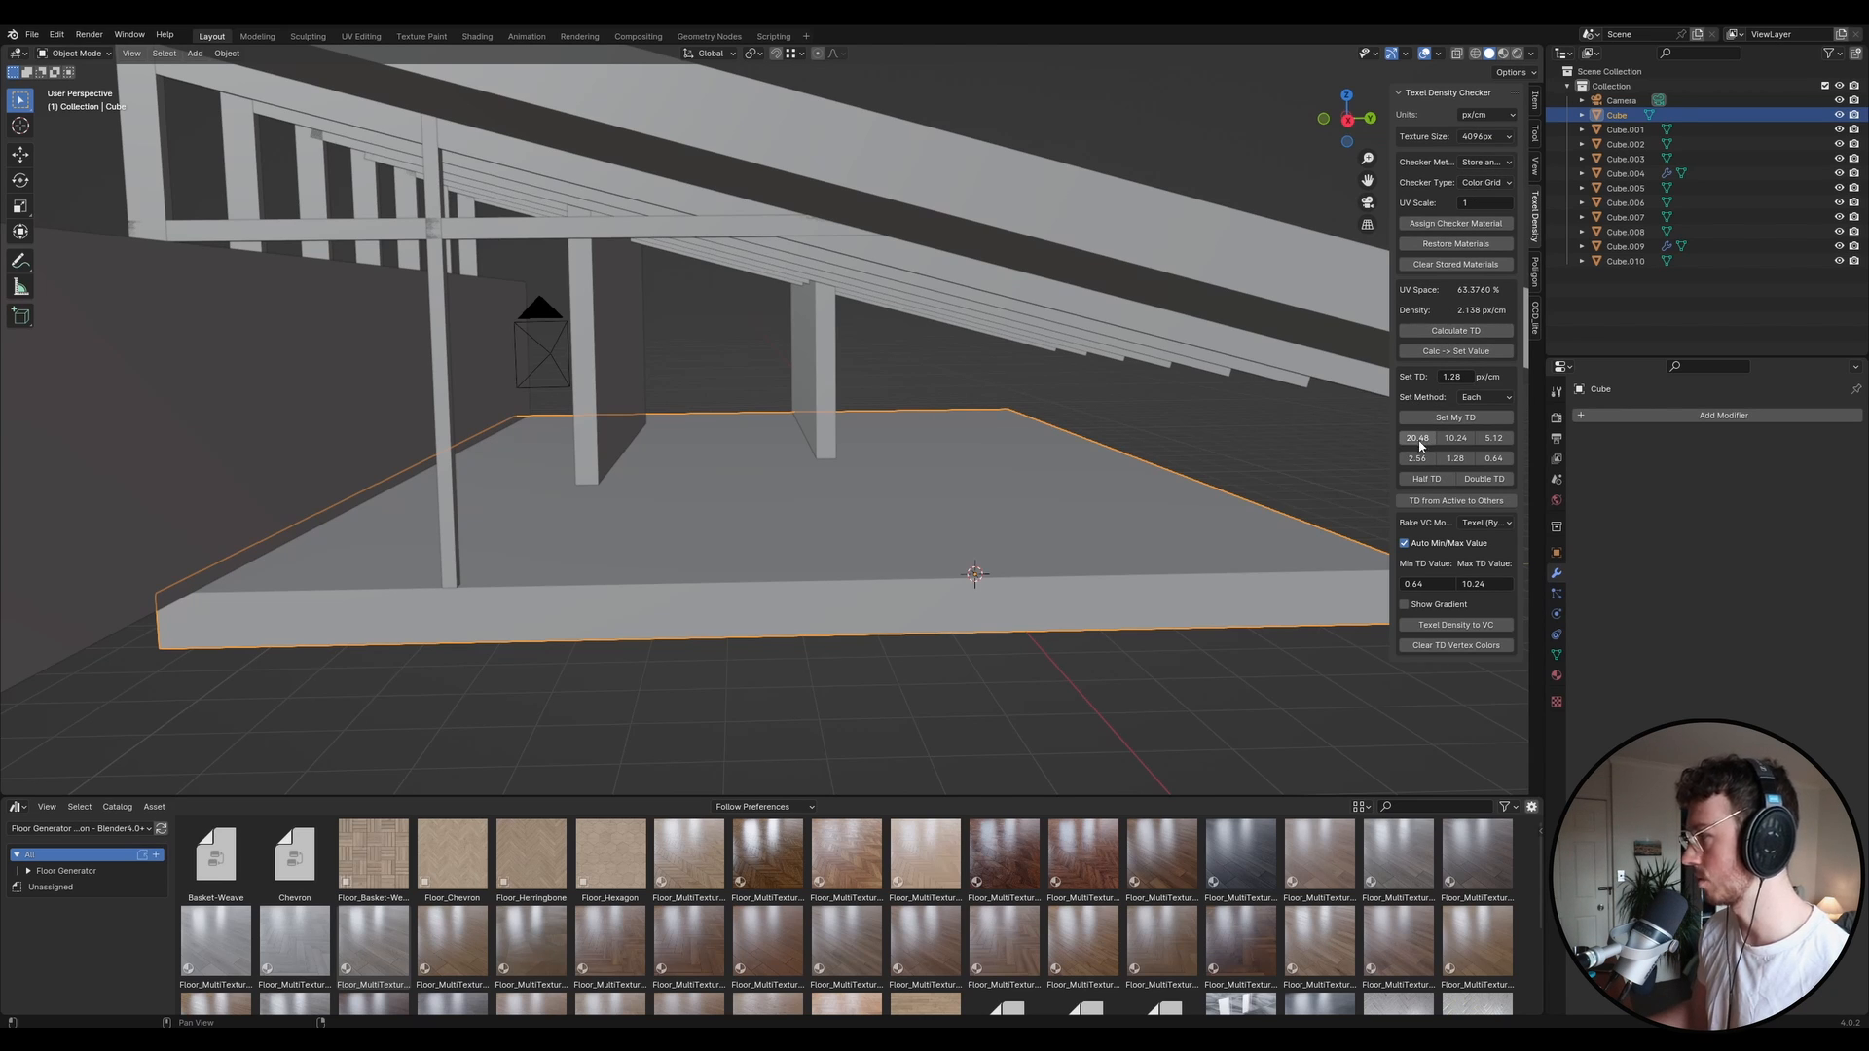
pyautogui.click(1418, 438)
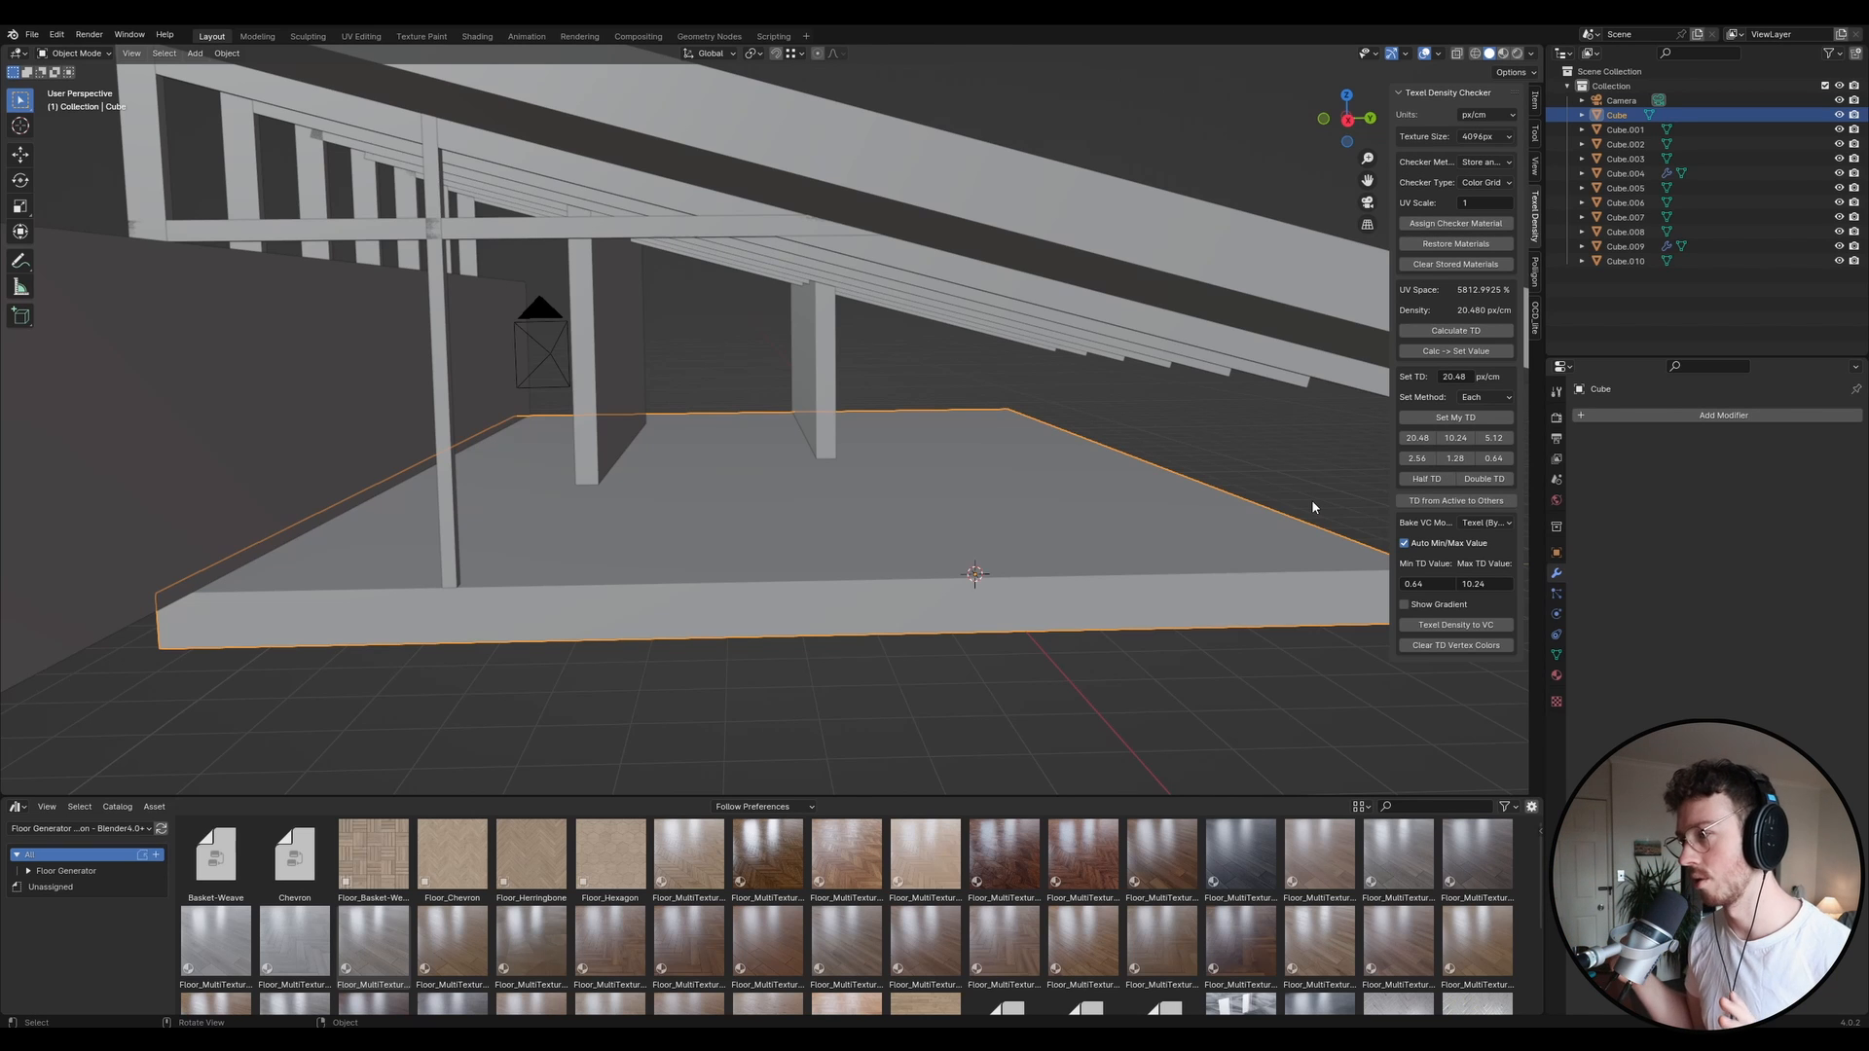
pyautogui.moveTo(1287, 515)
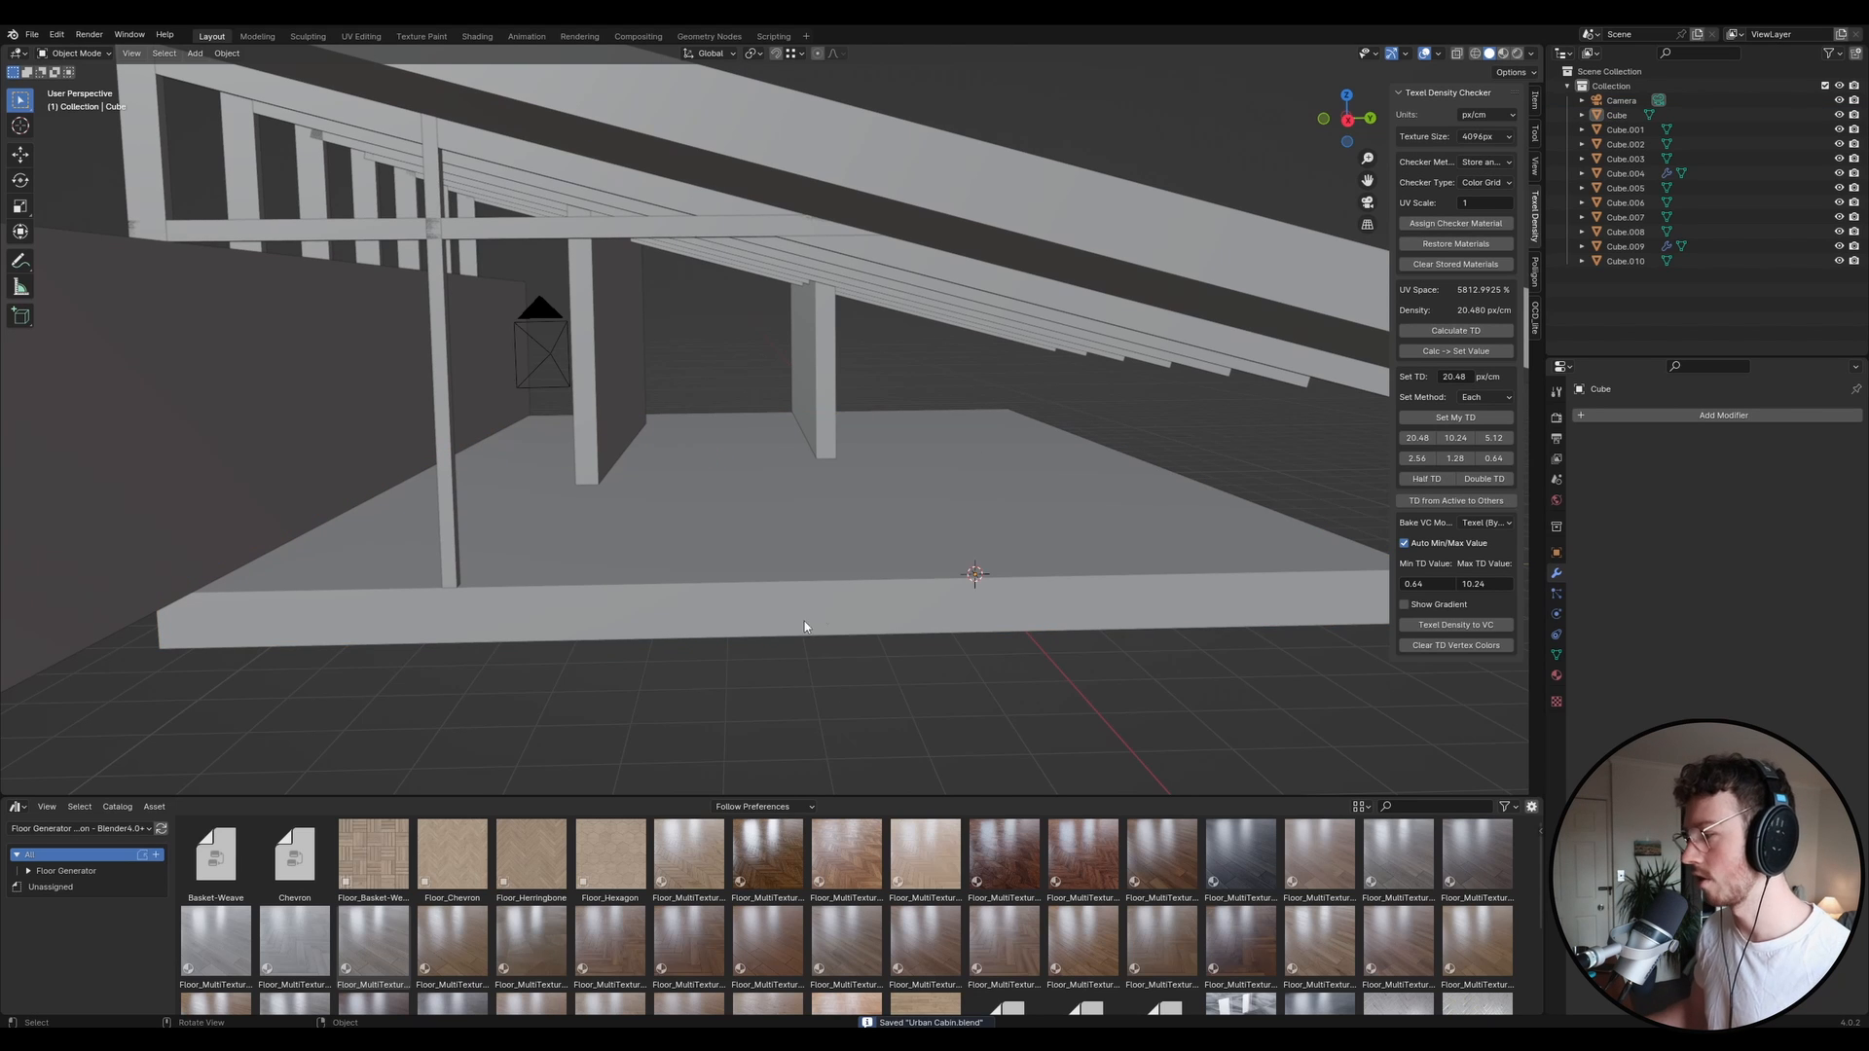
pyautogui.click(805, 625)
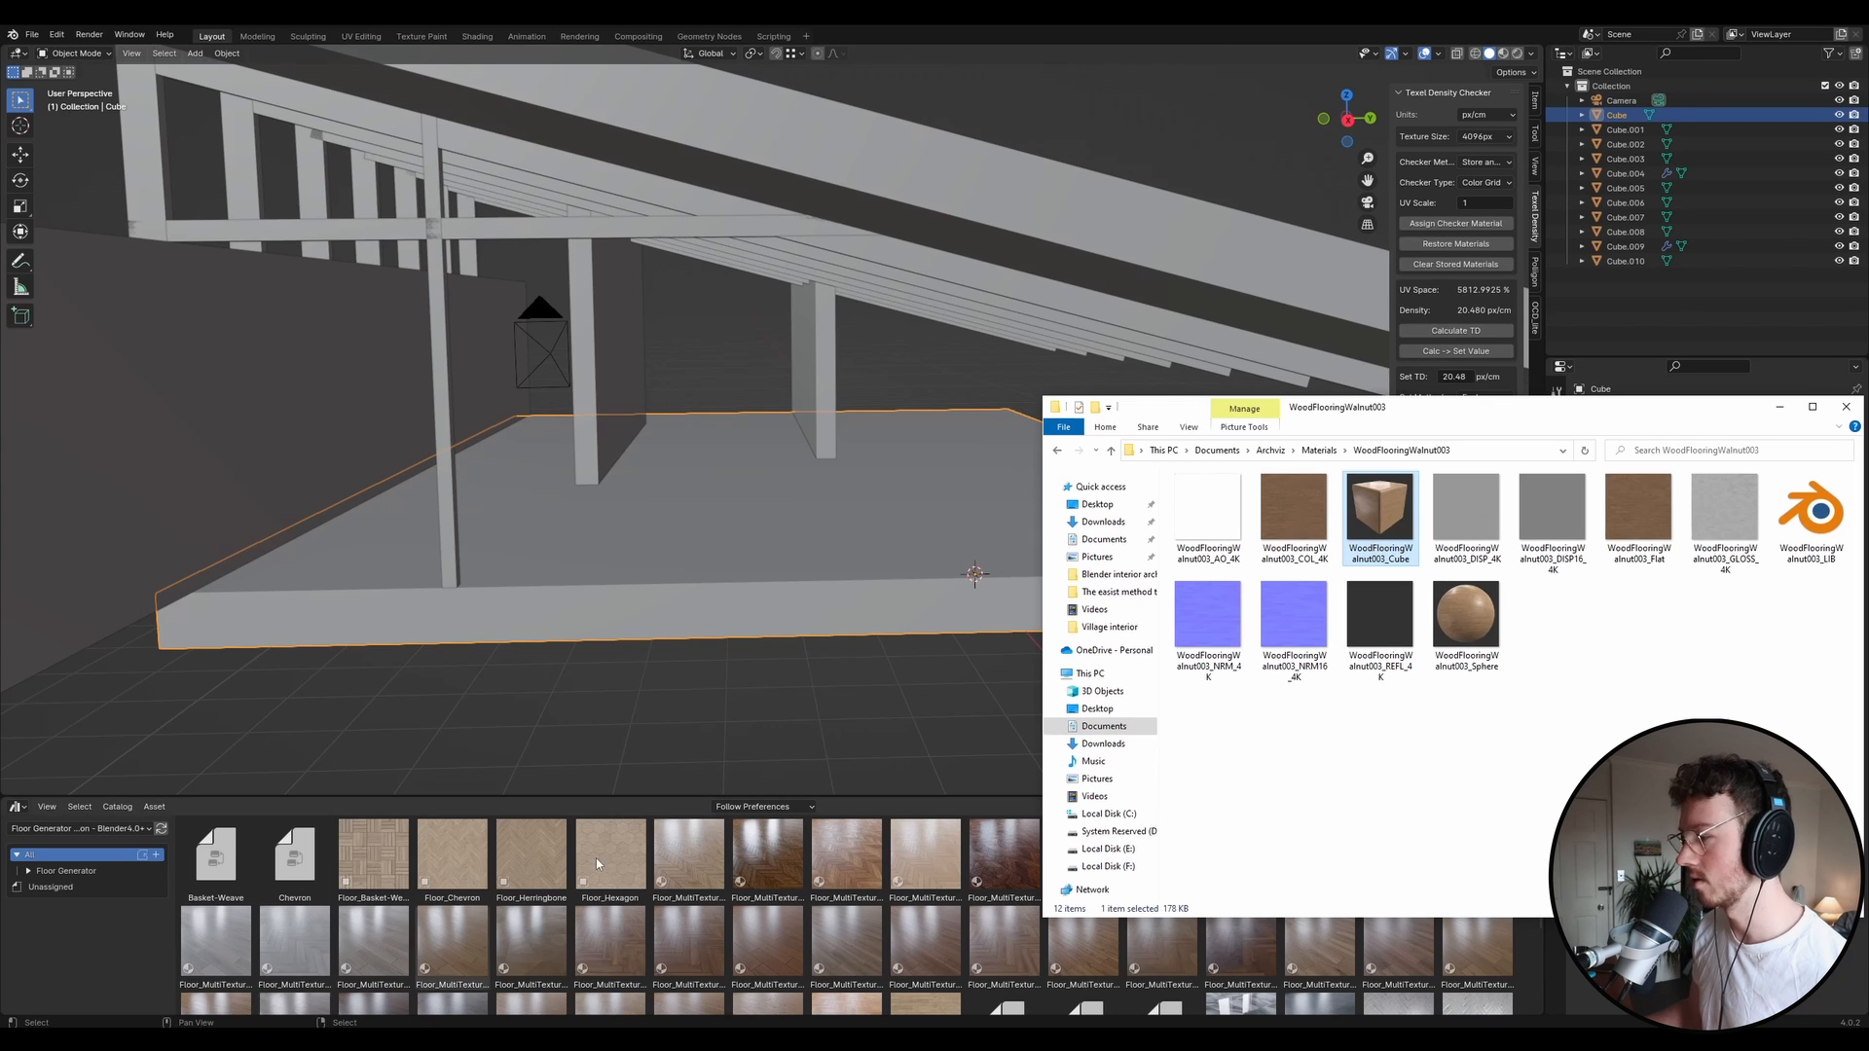
pyautogui.moveTo(1294, 511)
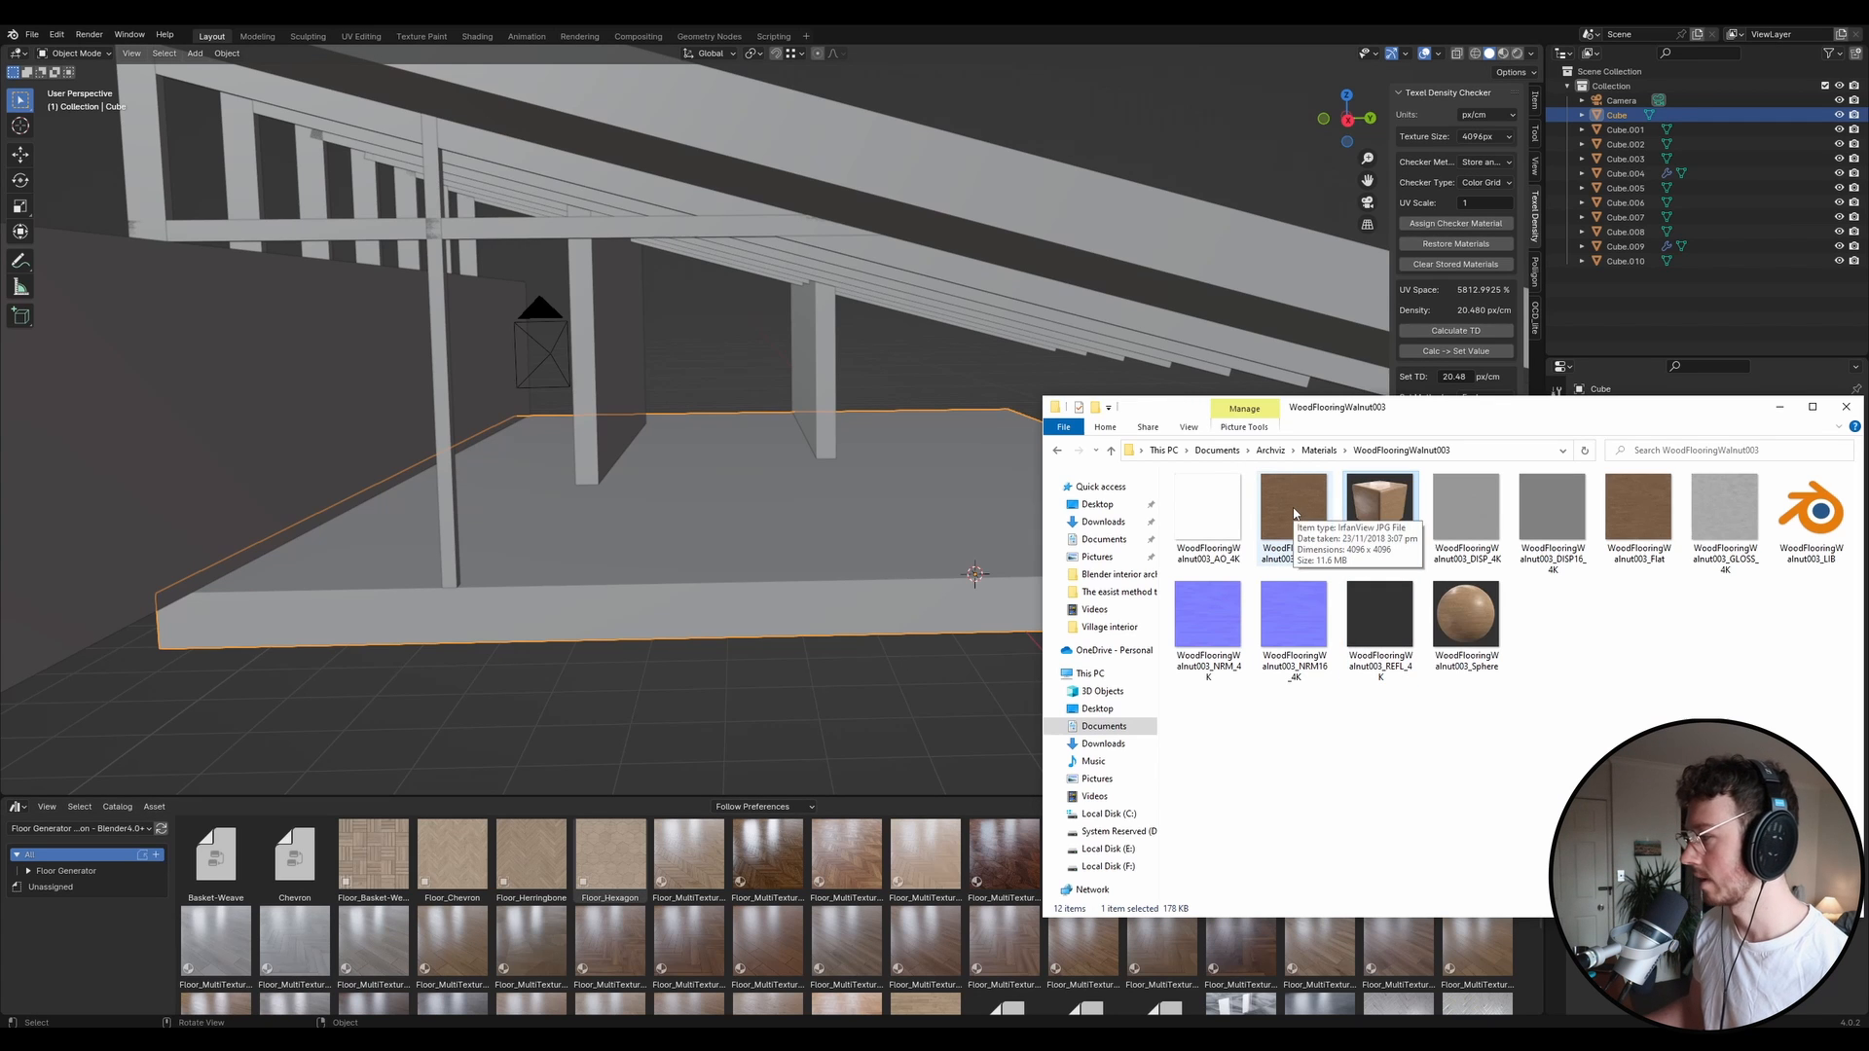
# Browse the WoodFlooringWalnut003 colour and gloss map files in File Explorer.
pyautogui.click(1294, 512)
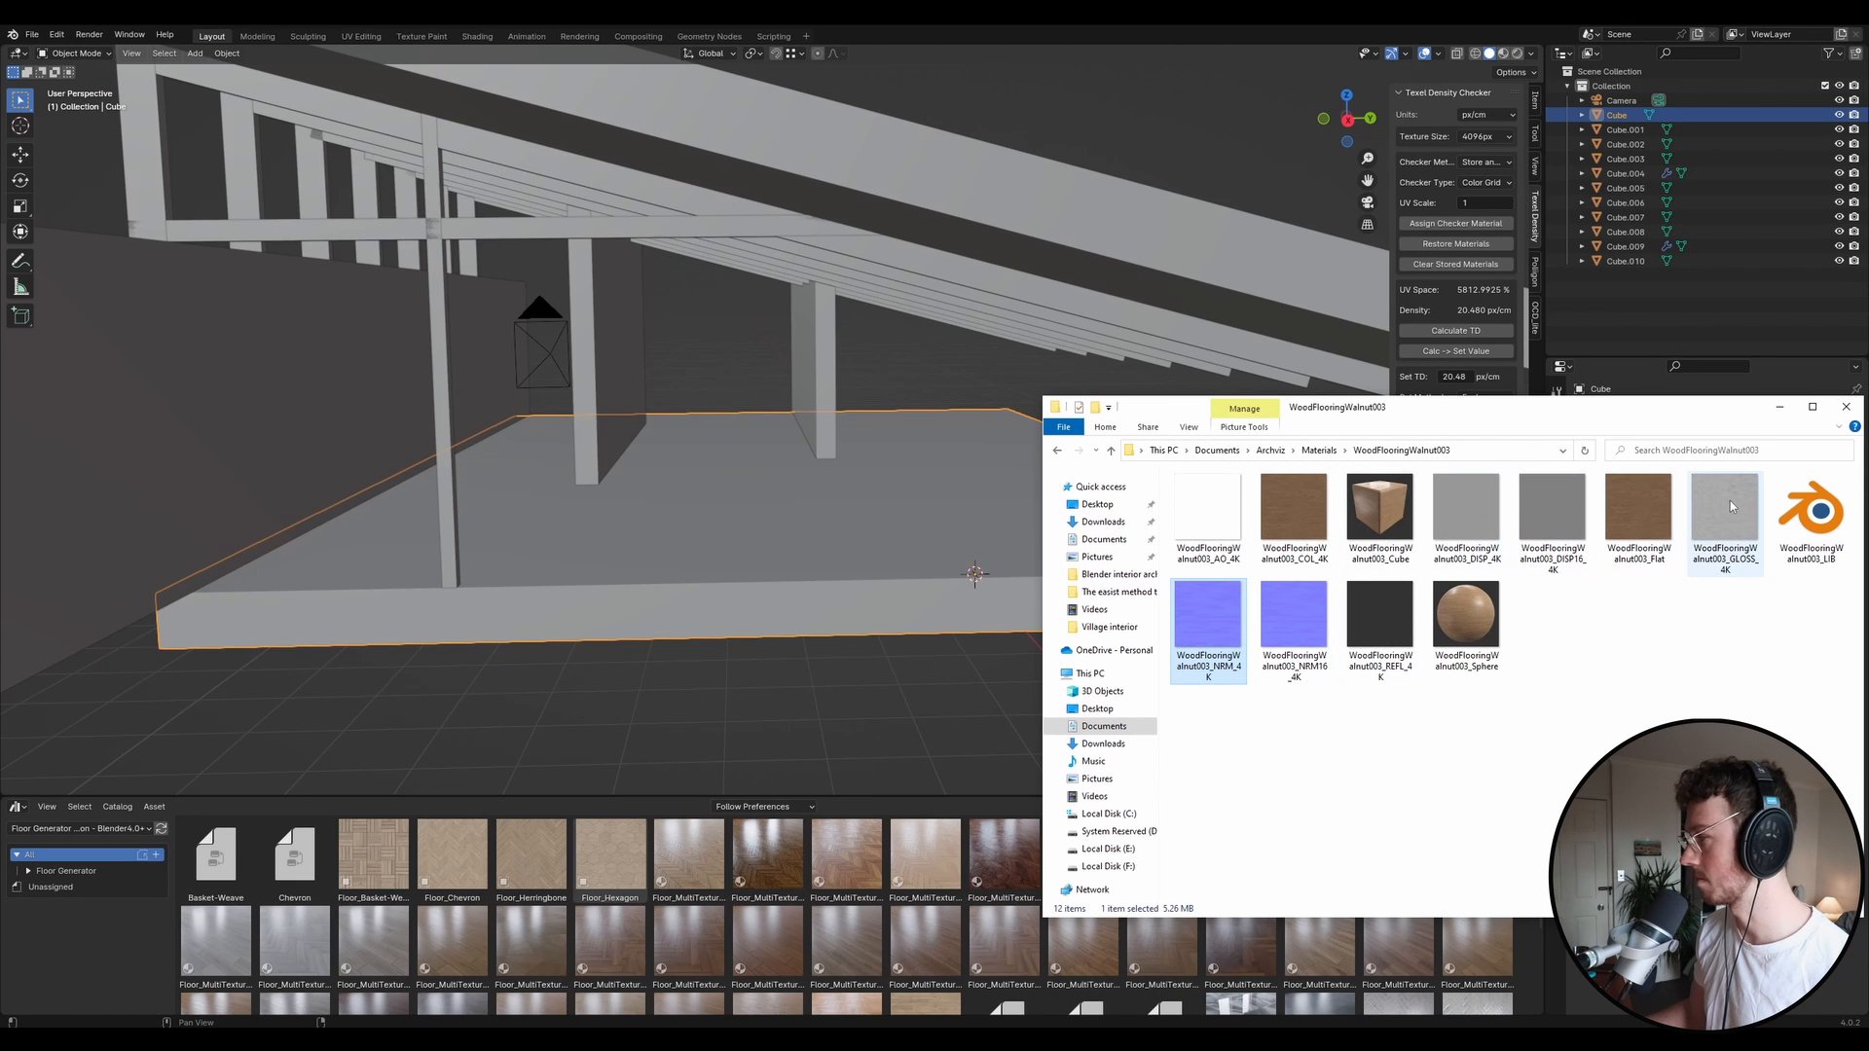
pyautogui.click(1380, 616)
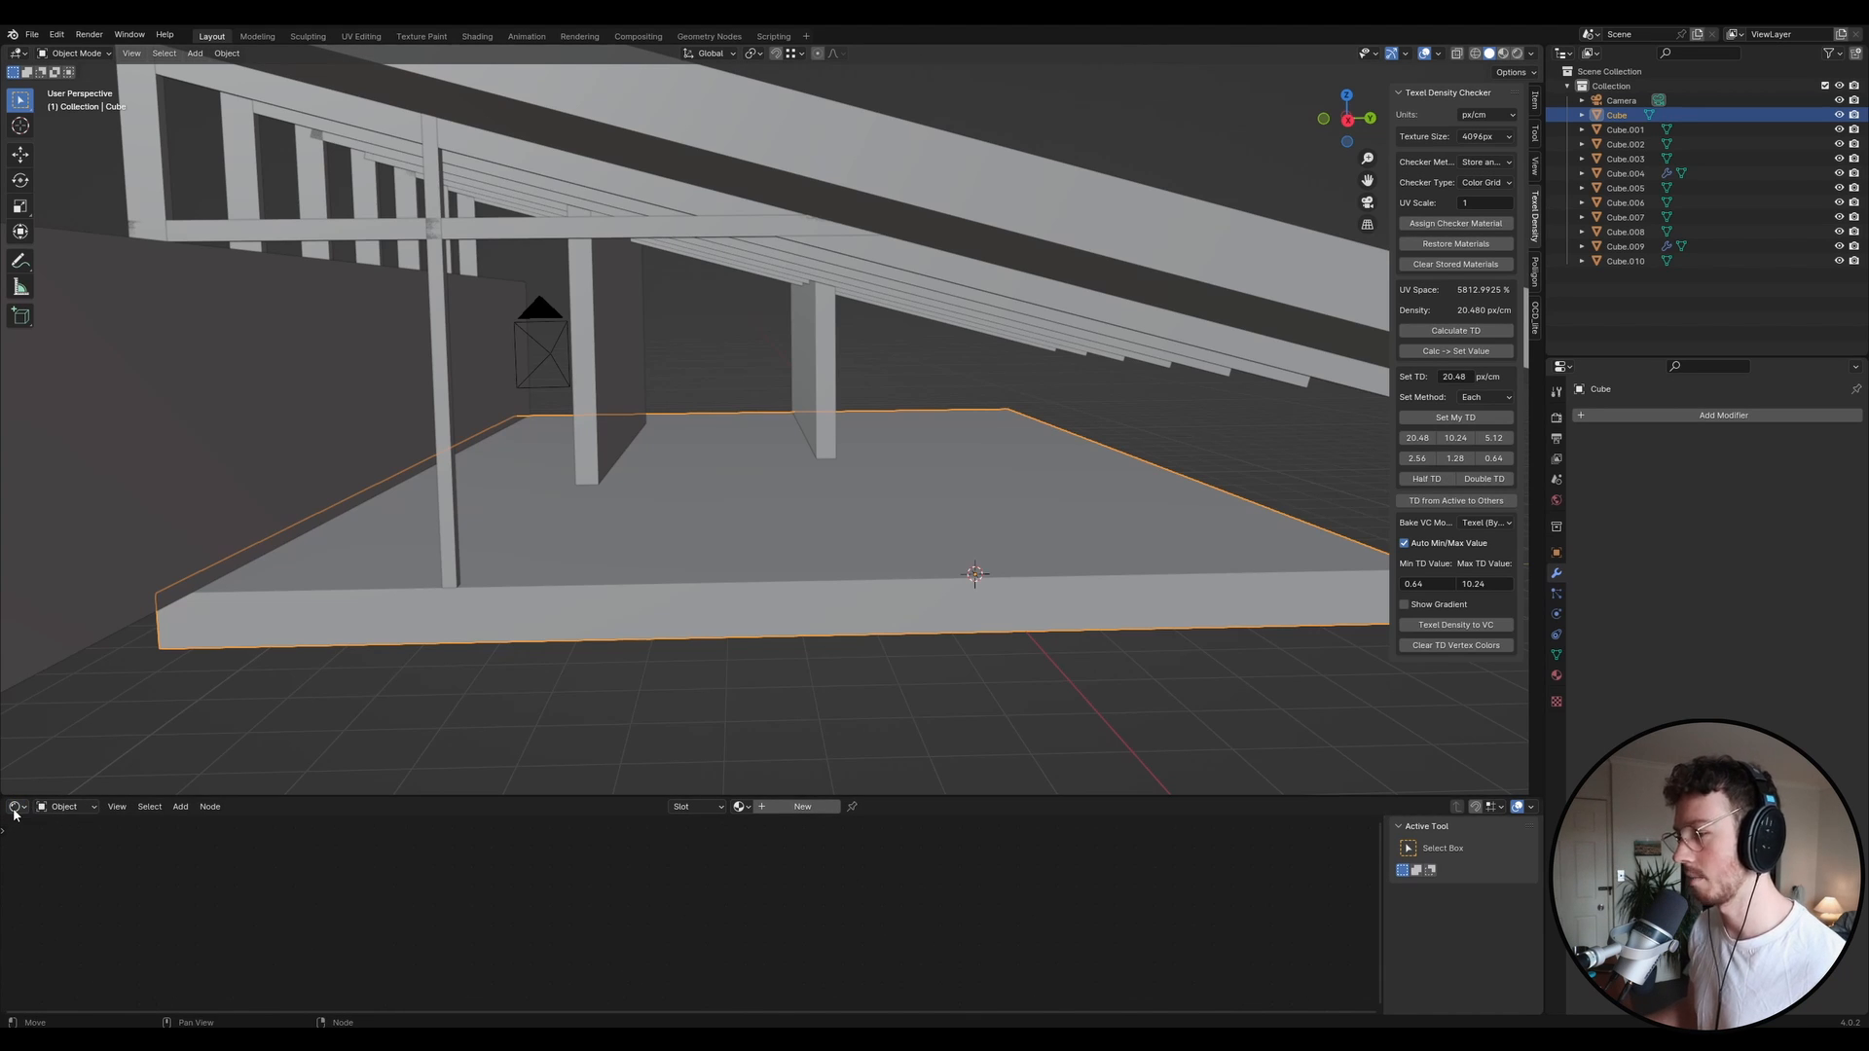
# Create an Object-type material named 'Wood Flooring' and reposition its Principled BSDF node.
pyautogui.click(14, 806)
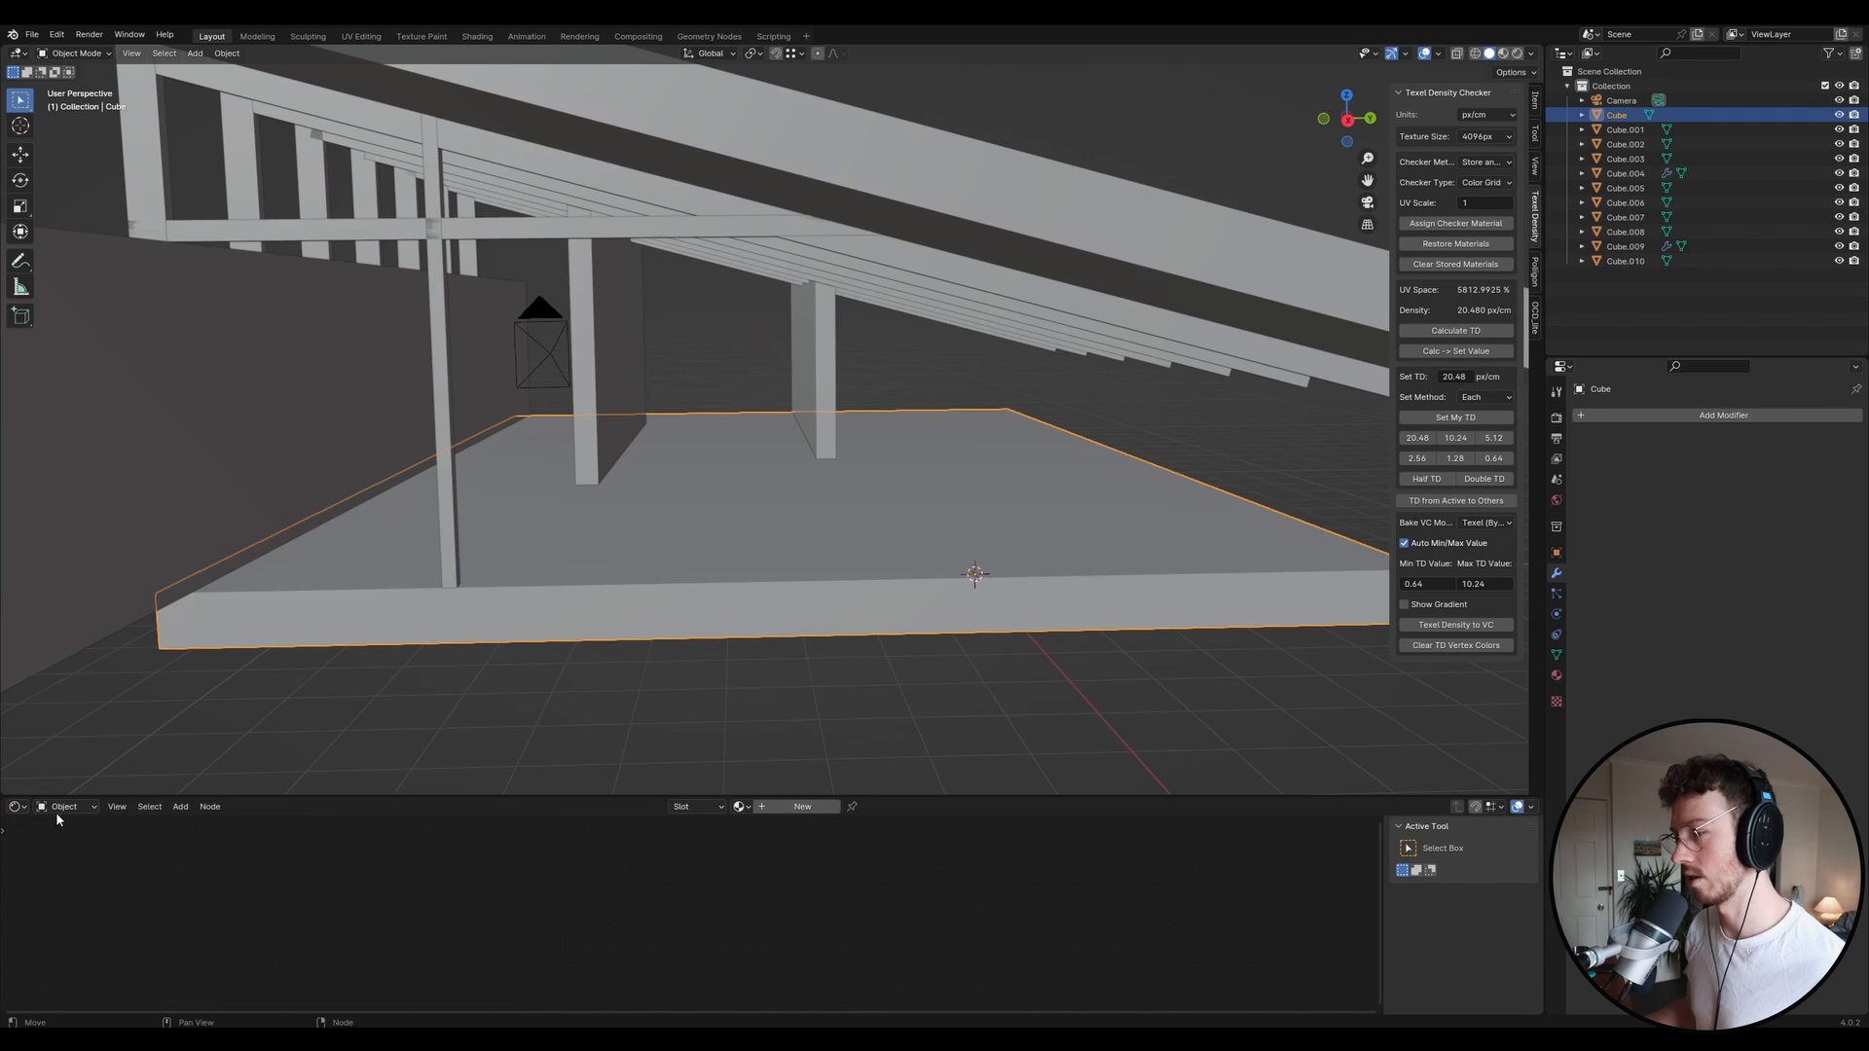
pyautogui.click(13, 806)
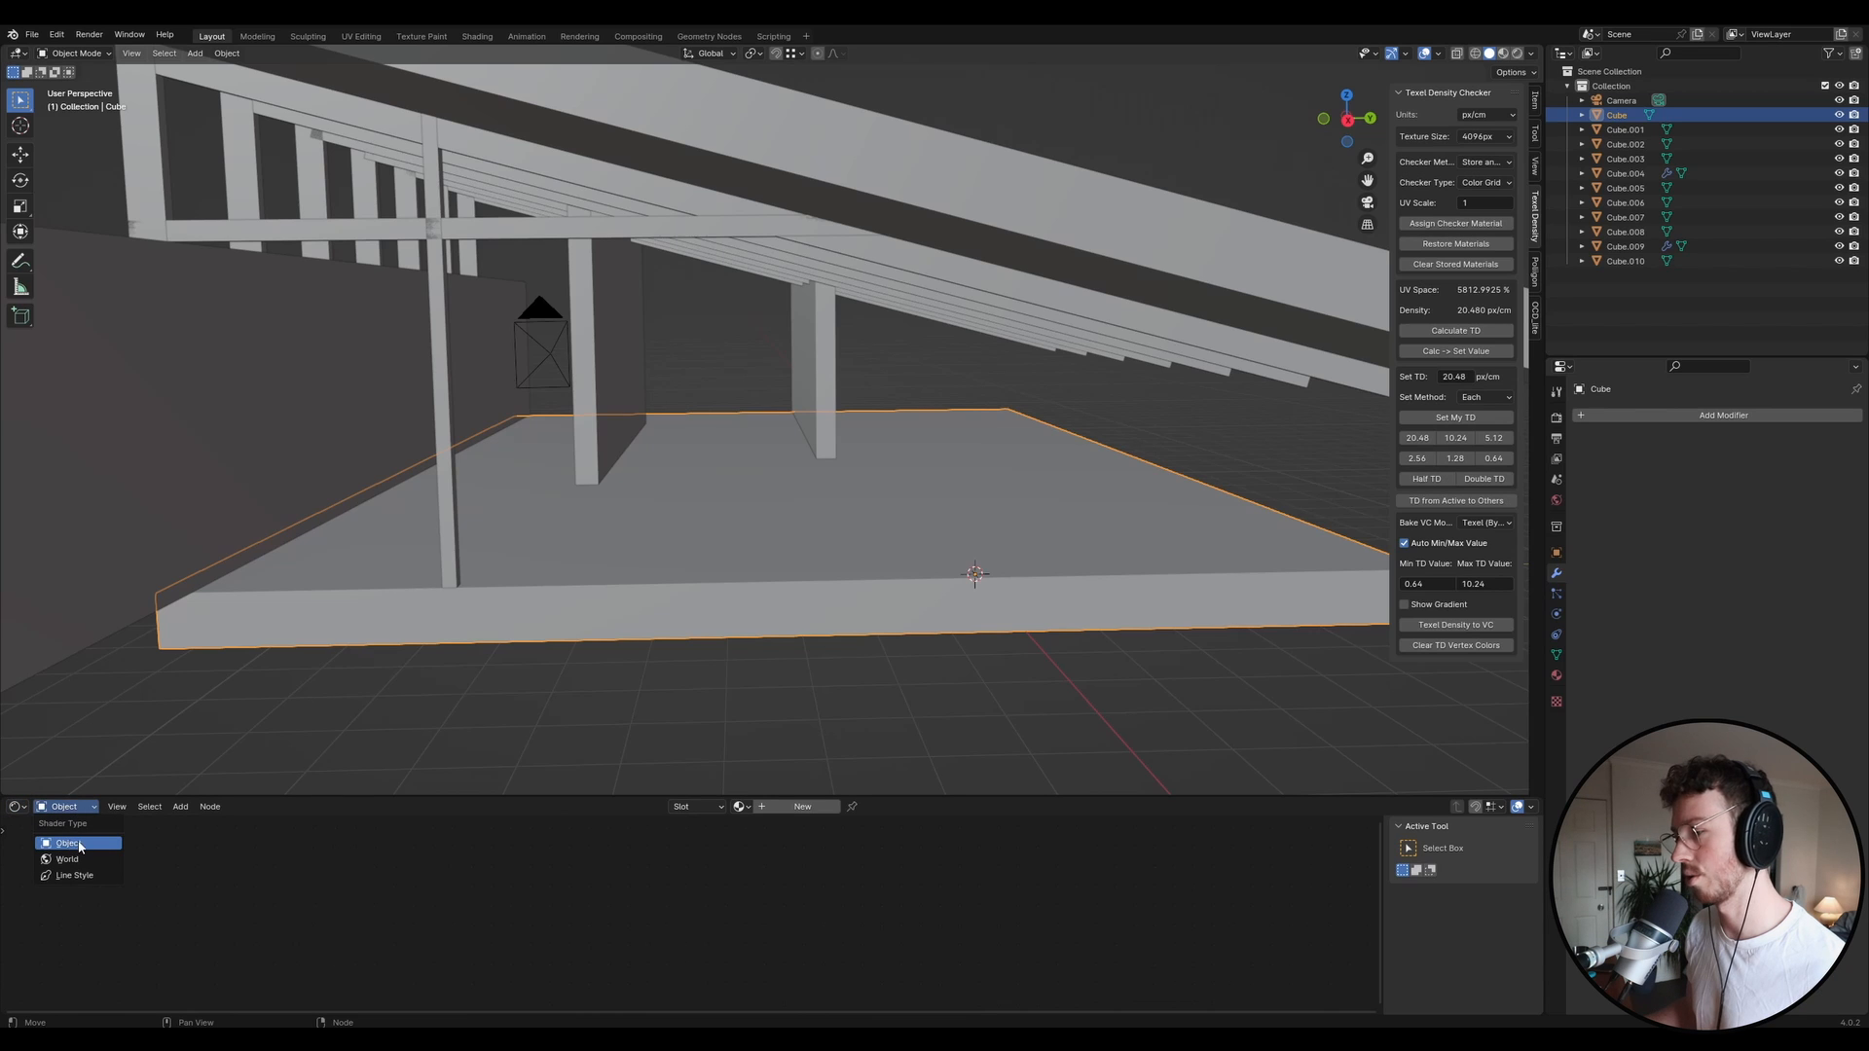
pyautogui.click(62, 842)
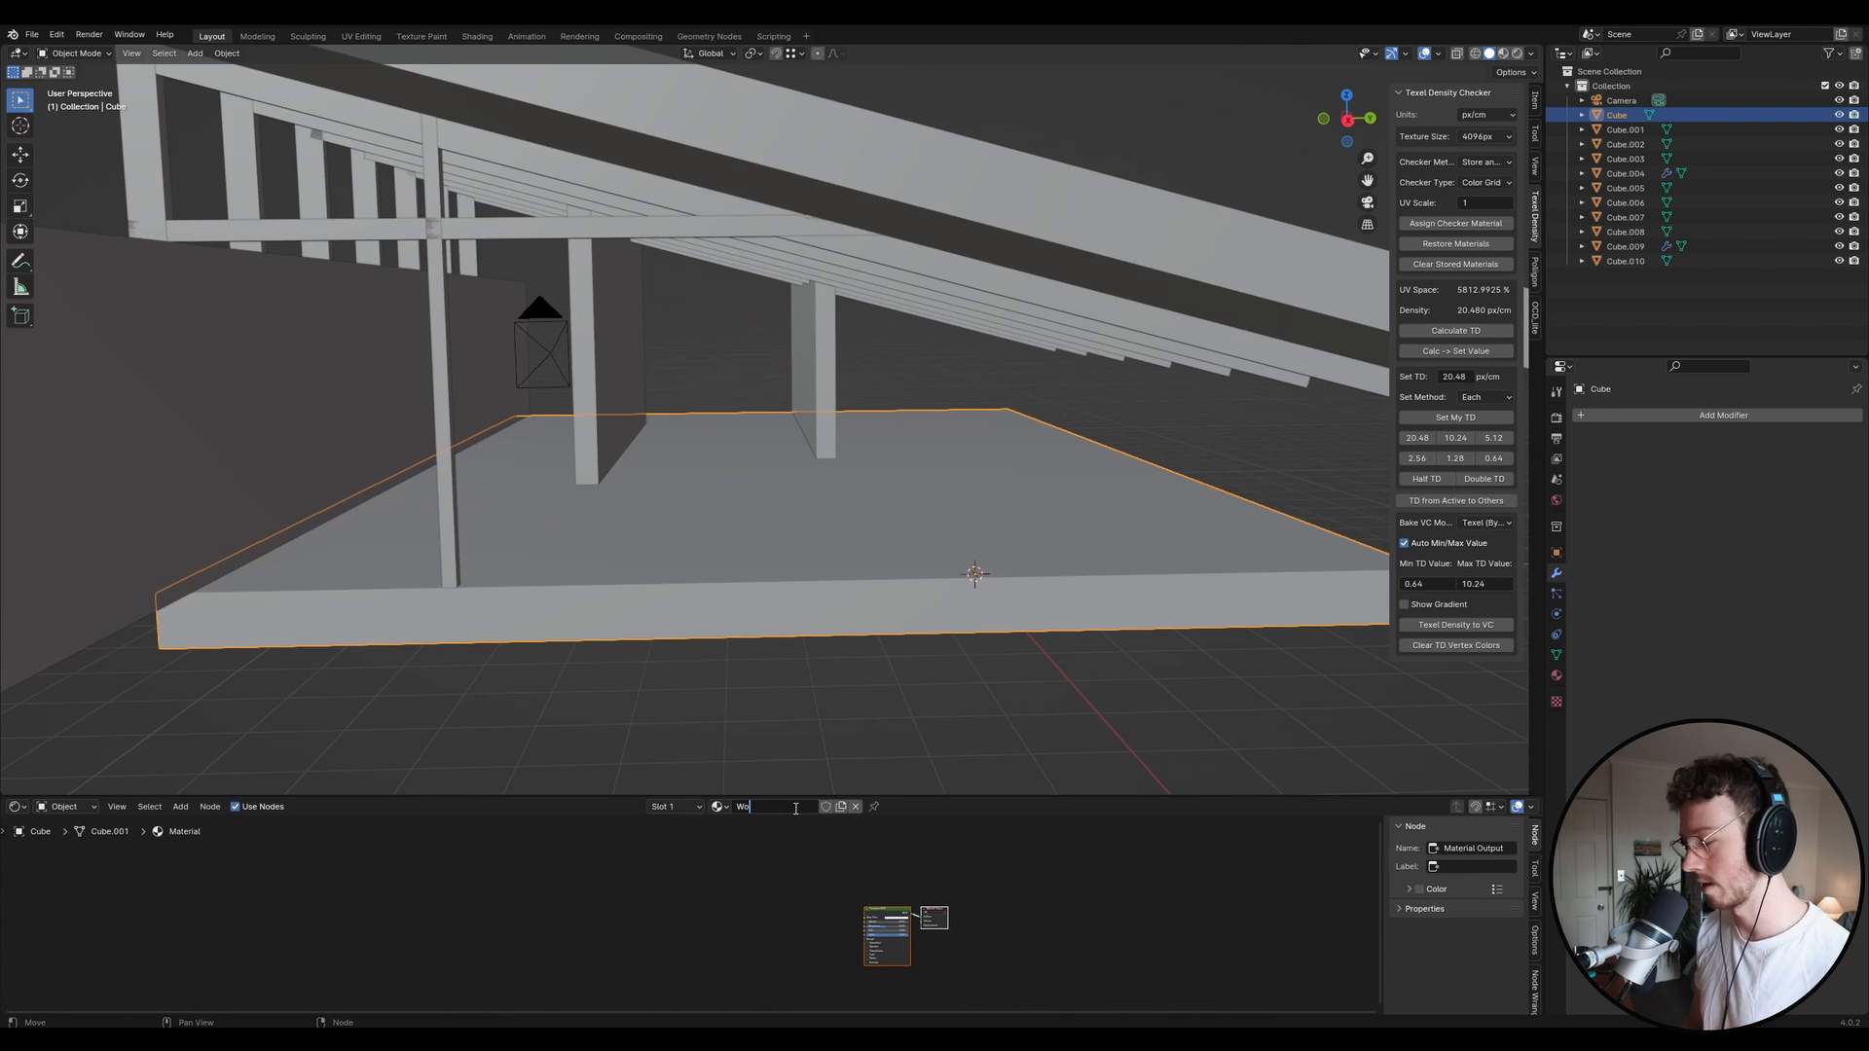
pyautogui.write('Wood Flooring')
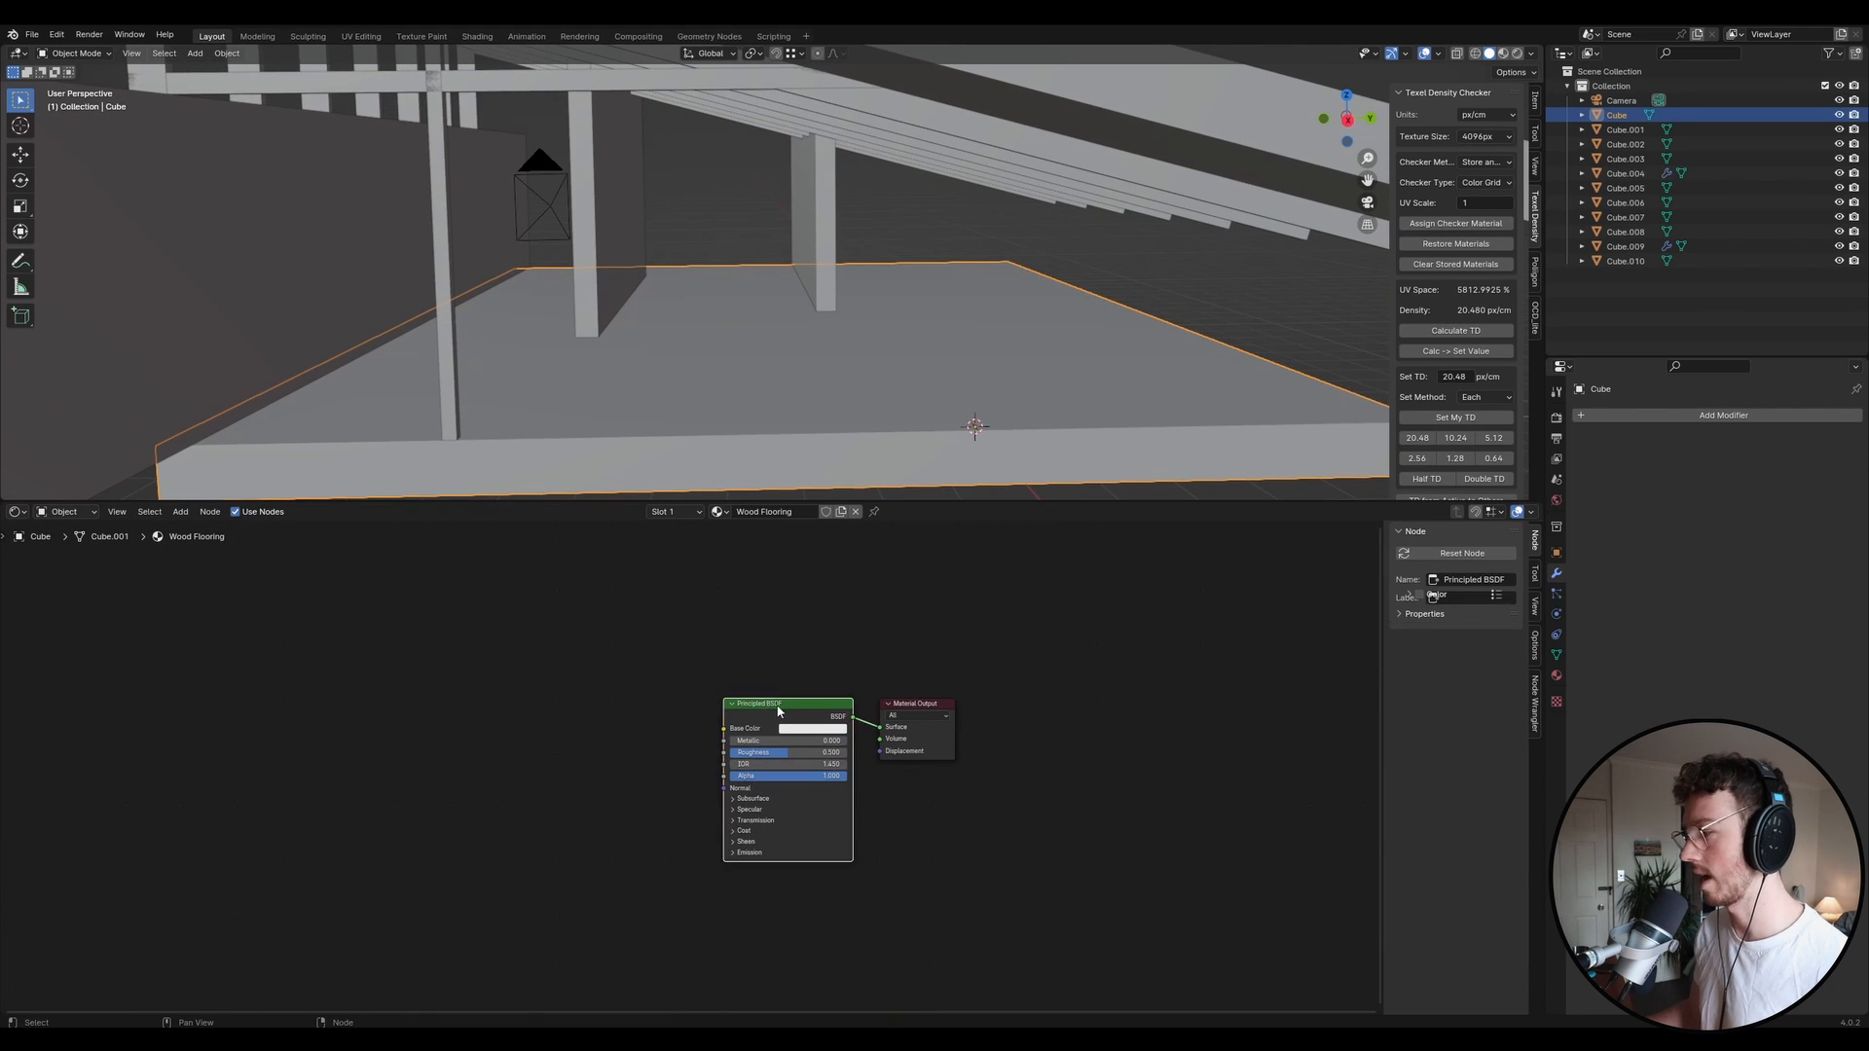
pyautogui.moveTo(780, 703); pyautogui.dragTo(643, 787)
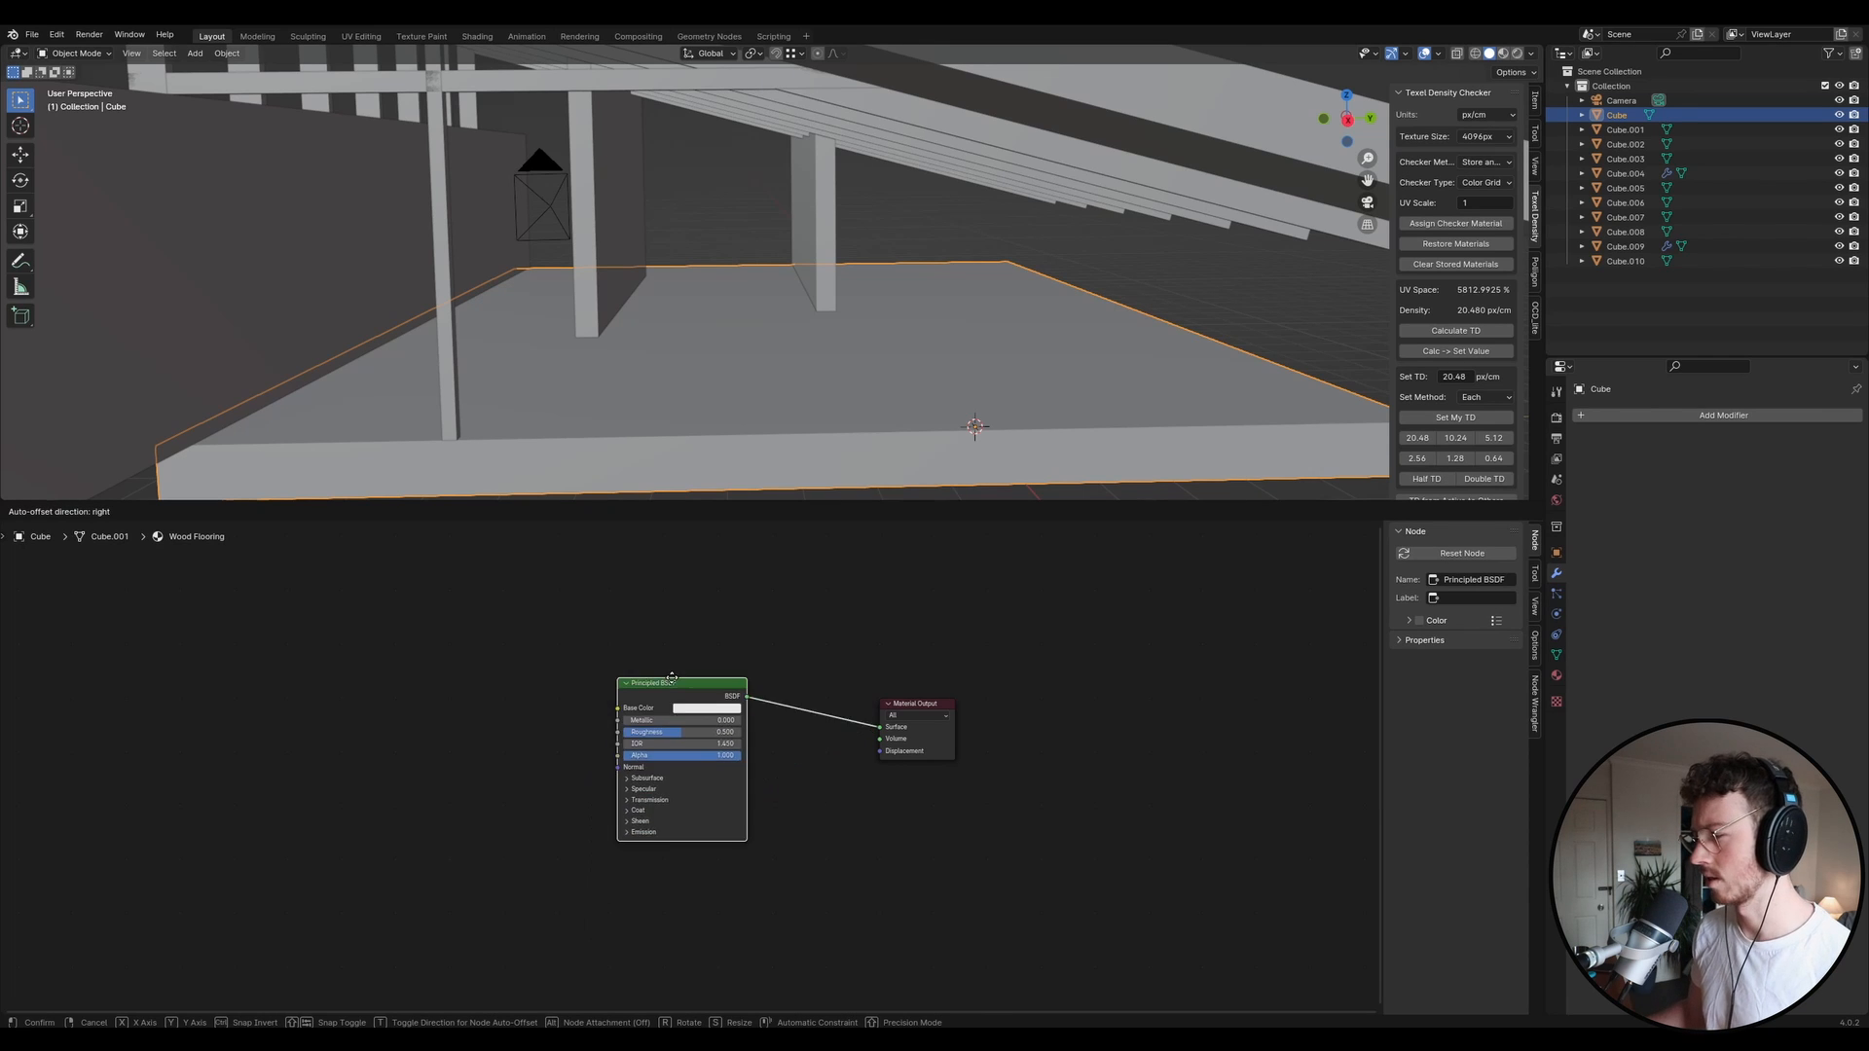
pyautogui.moveTo(680, 683); pyautogui.dragTo(763, 578)
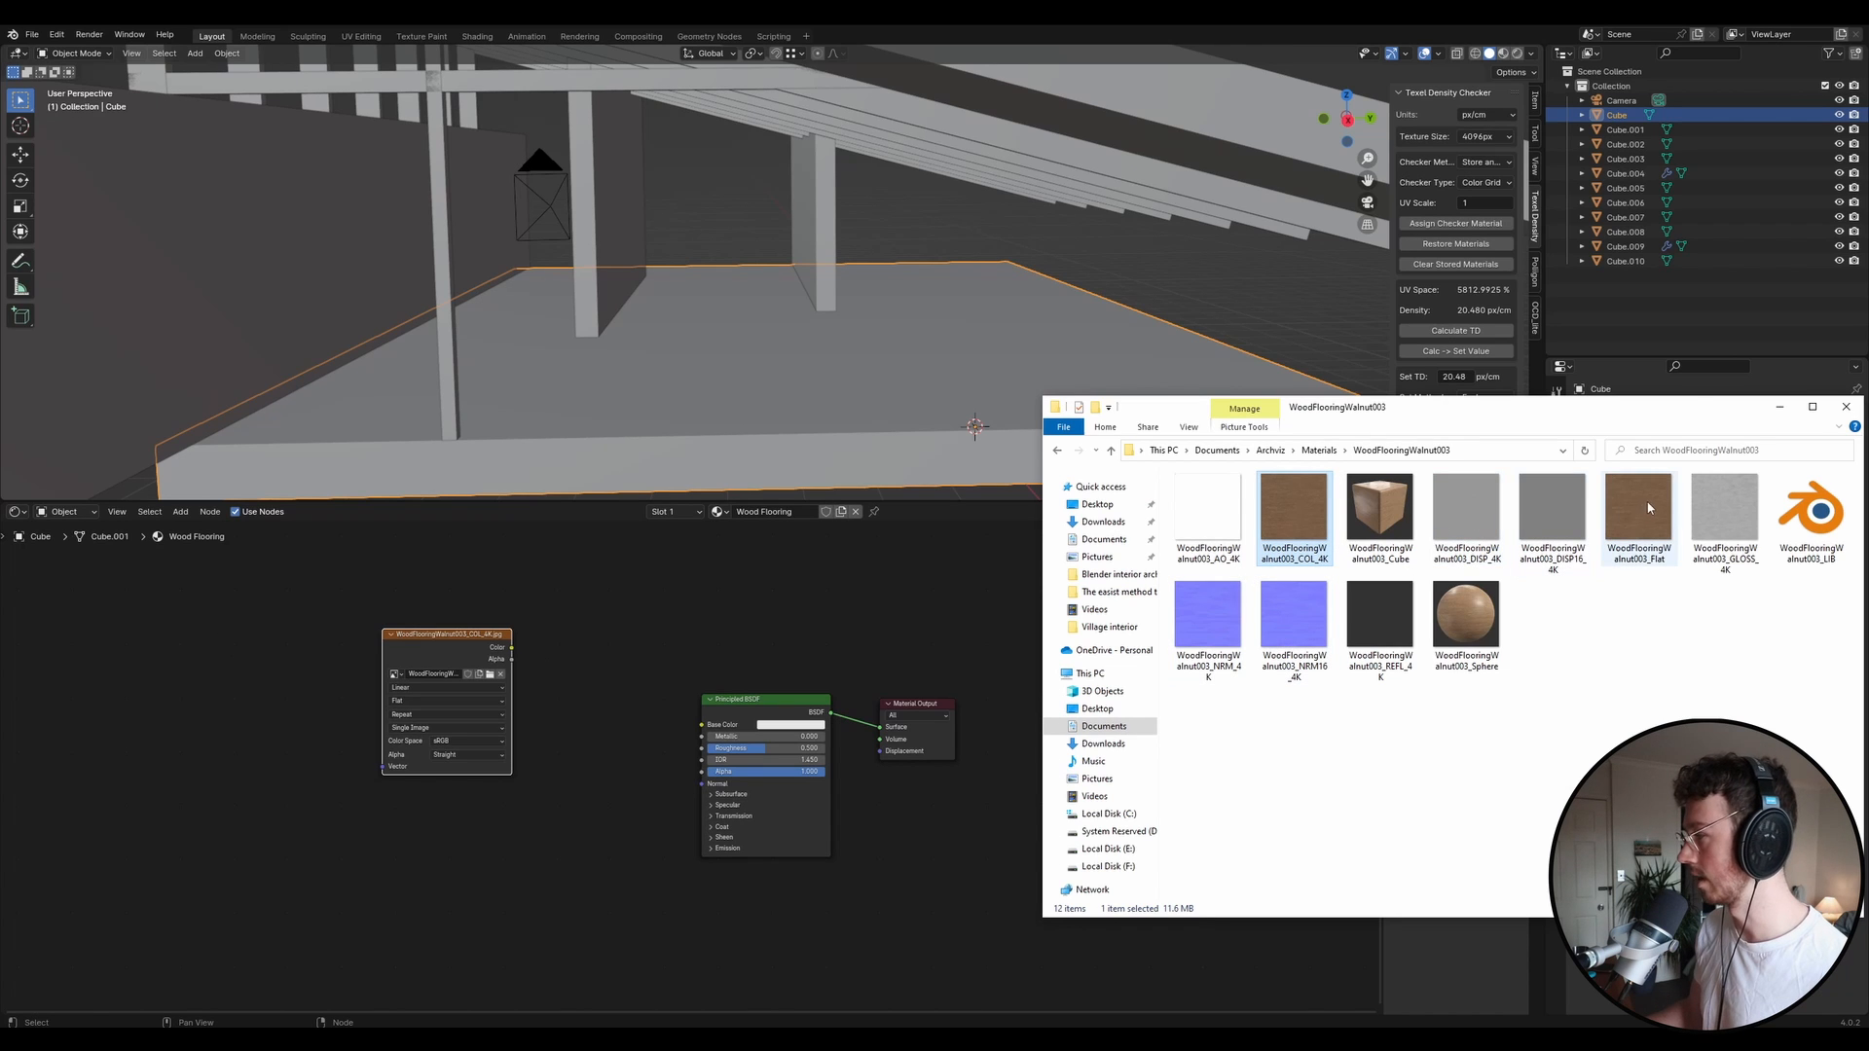
# Add reflection and normal maps; link colour to Base Color, Non-Color reflection to Roughness.
pyautogui.click(1380, 614)
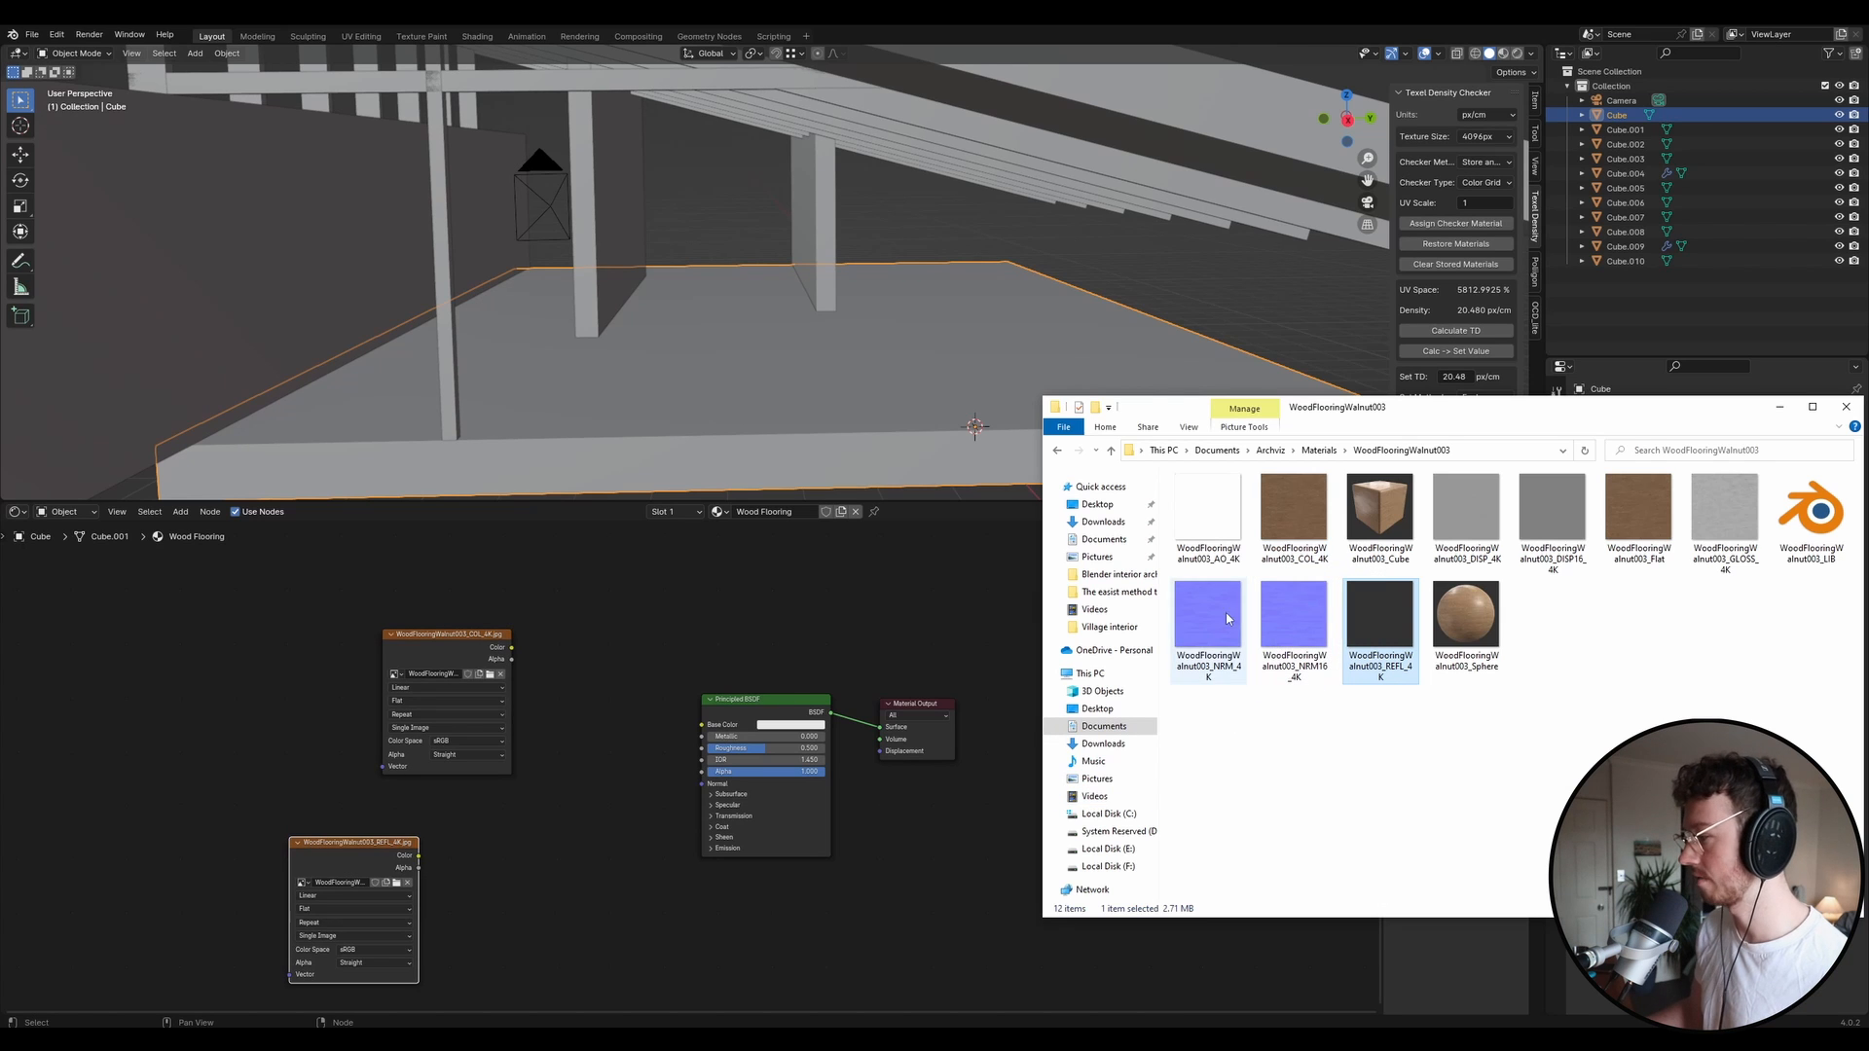
pyautogui.click(1208, 614)
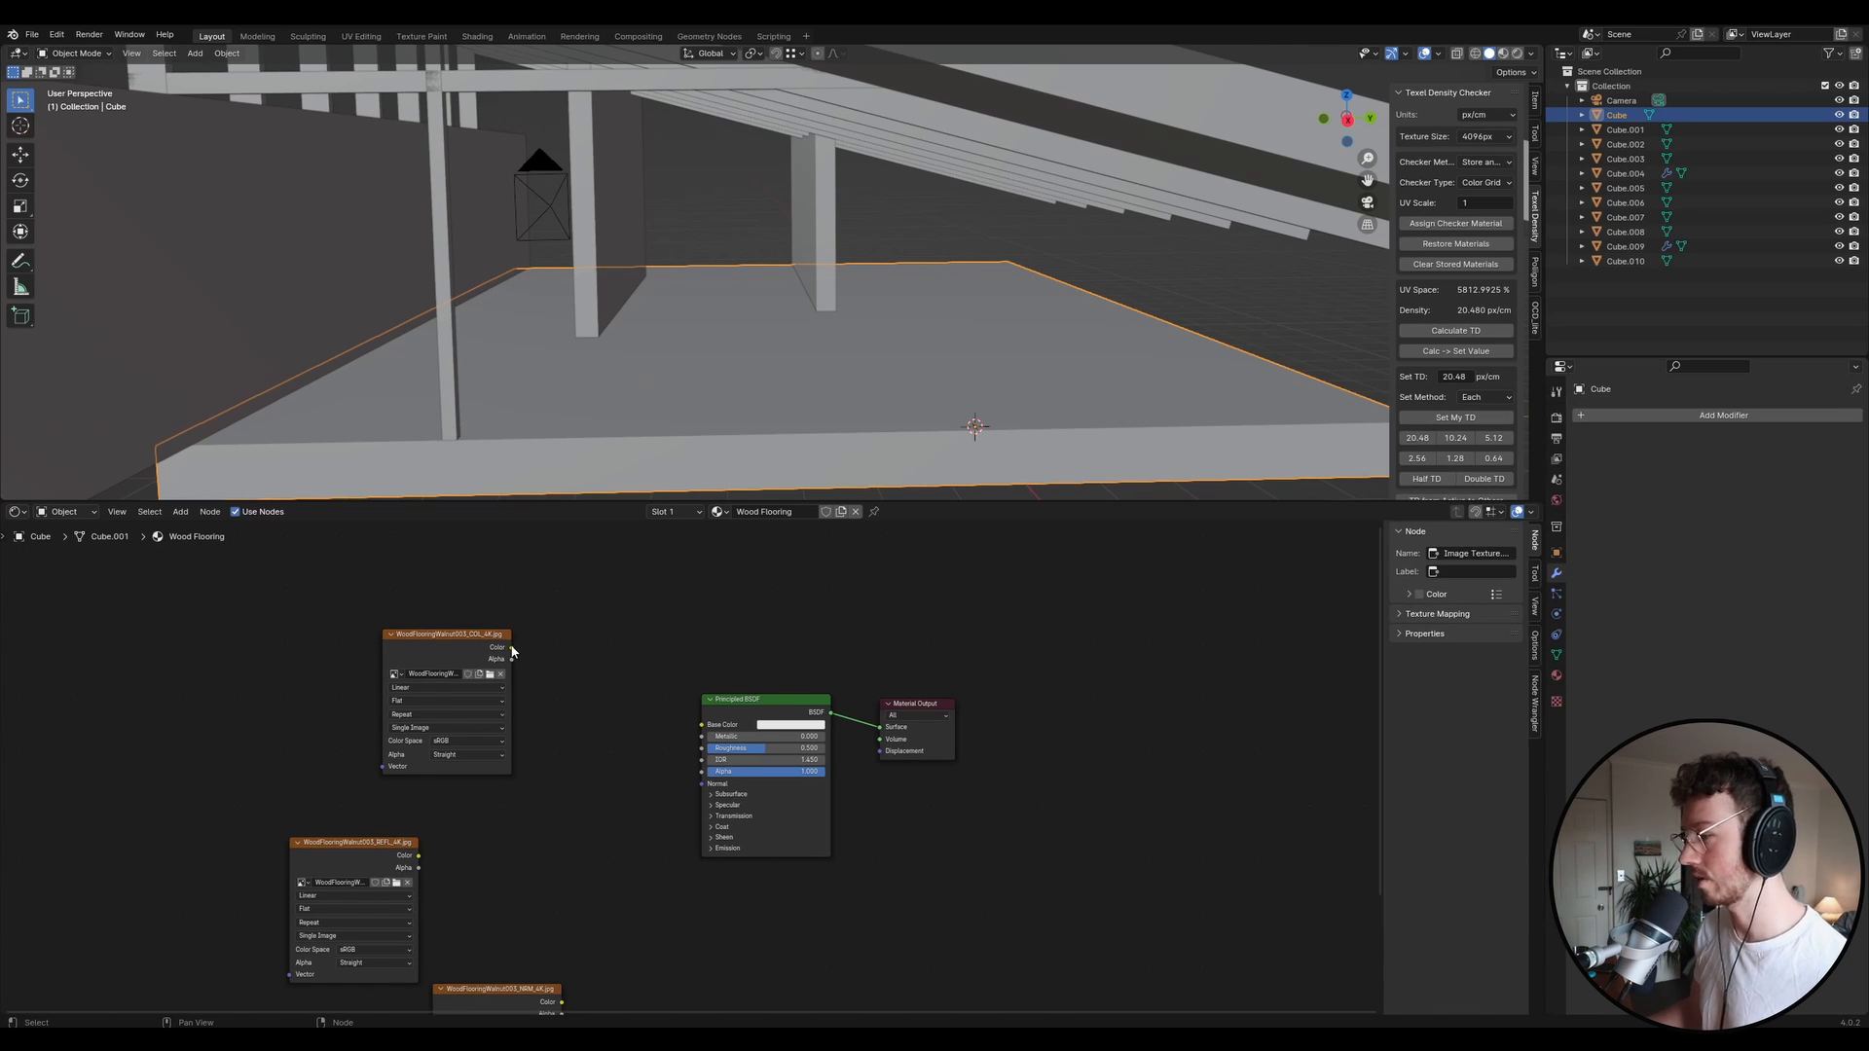
pyautogui.moveTo(513, 648); pyautogui.dragTo(703, 724)
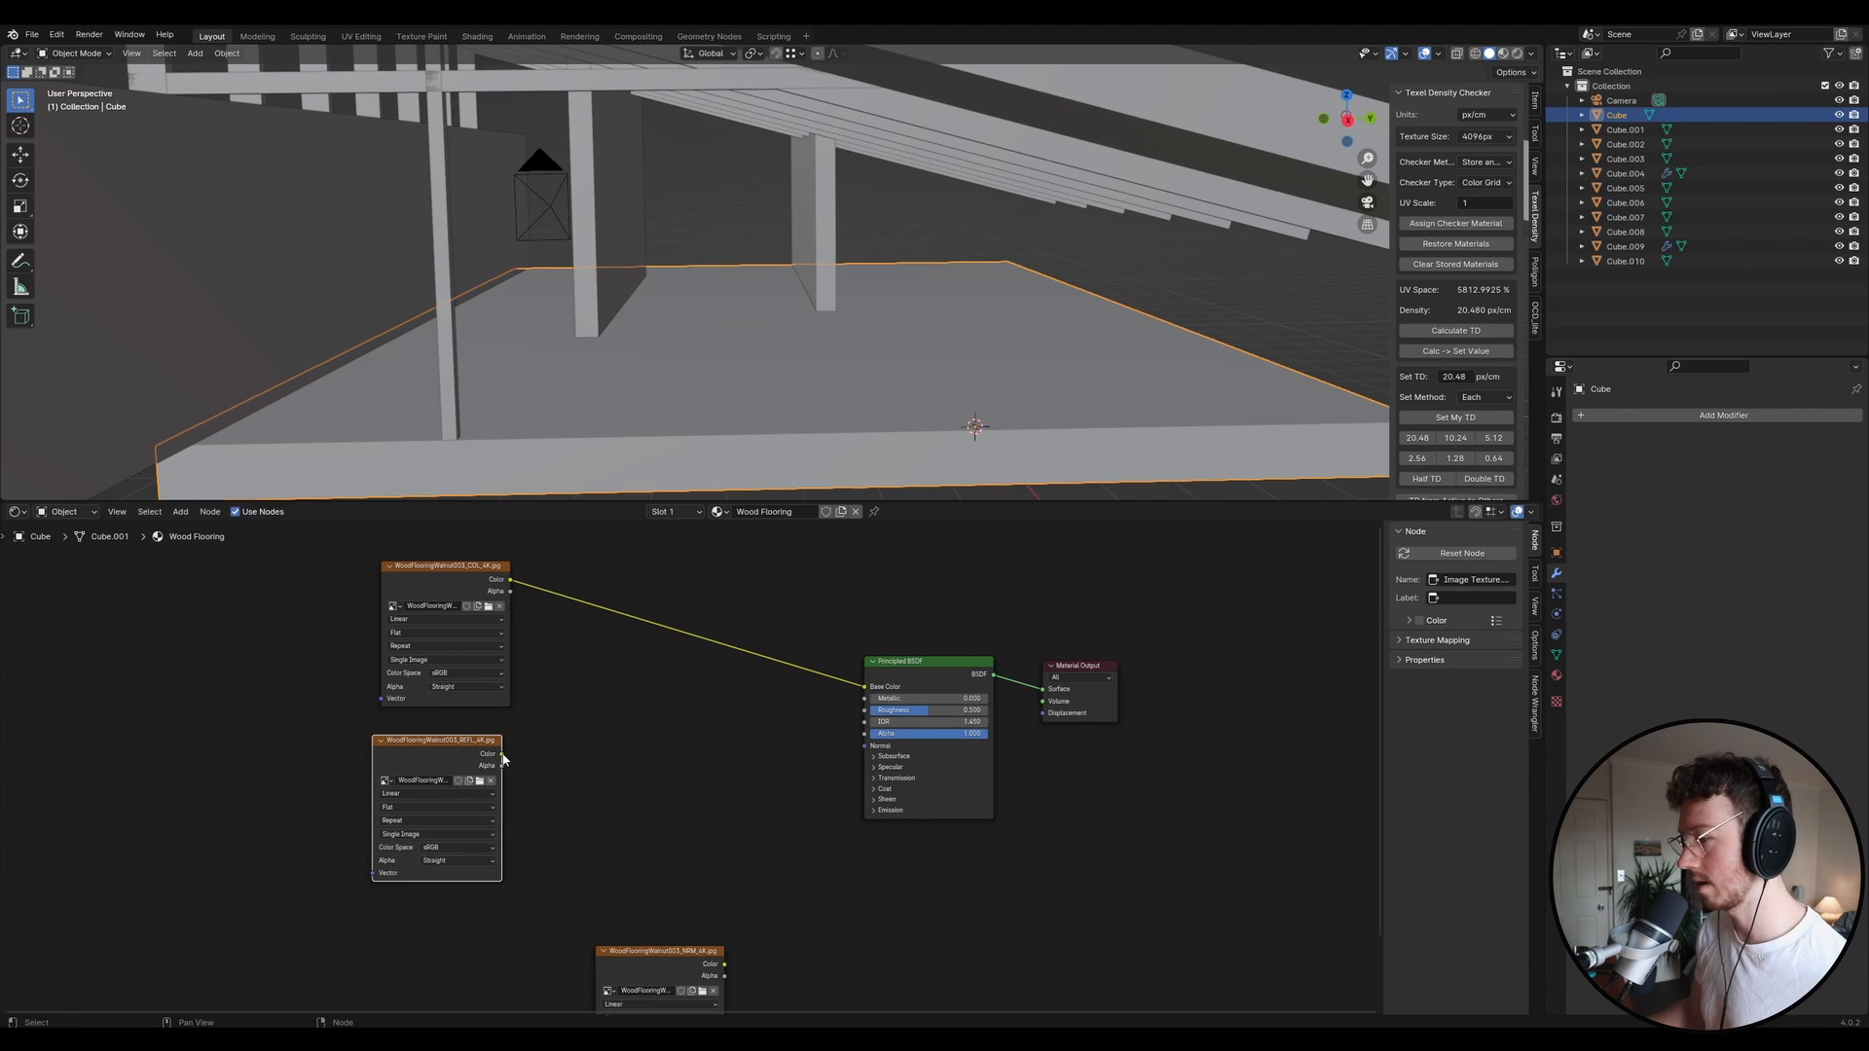
pyautogui.moveTo(502, 752); pyautogui.dragTo(870, 721)
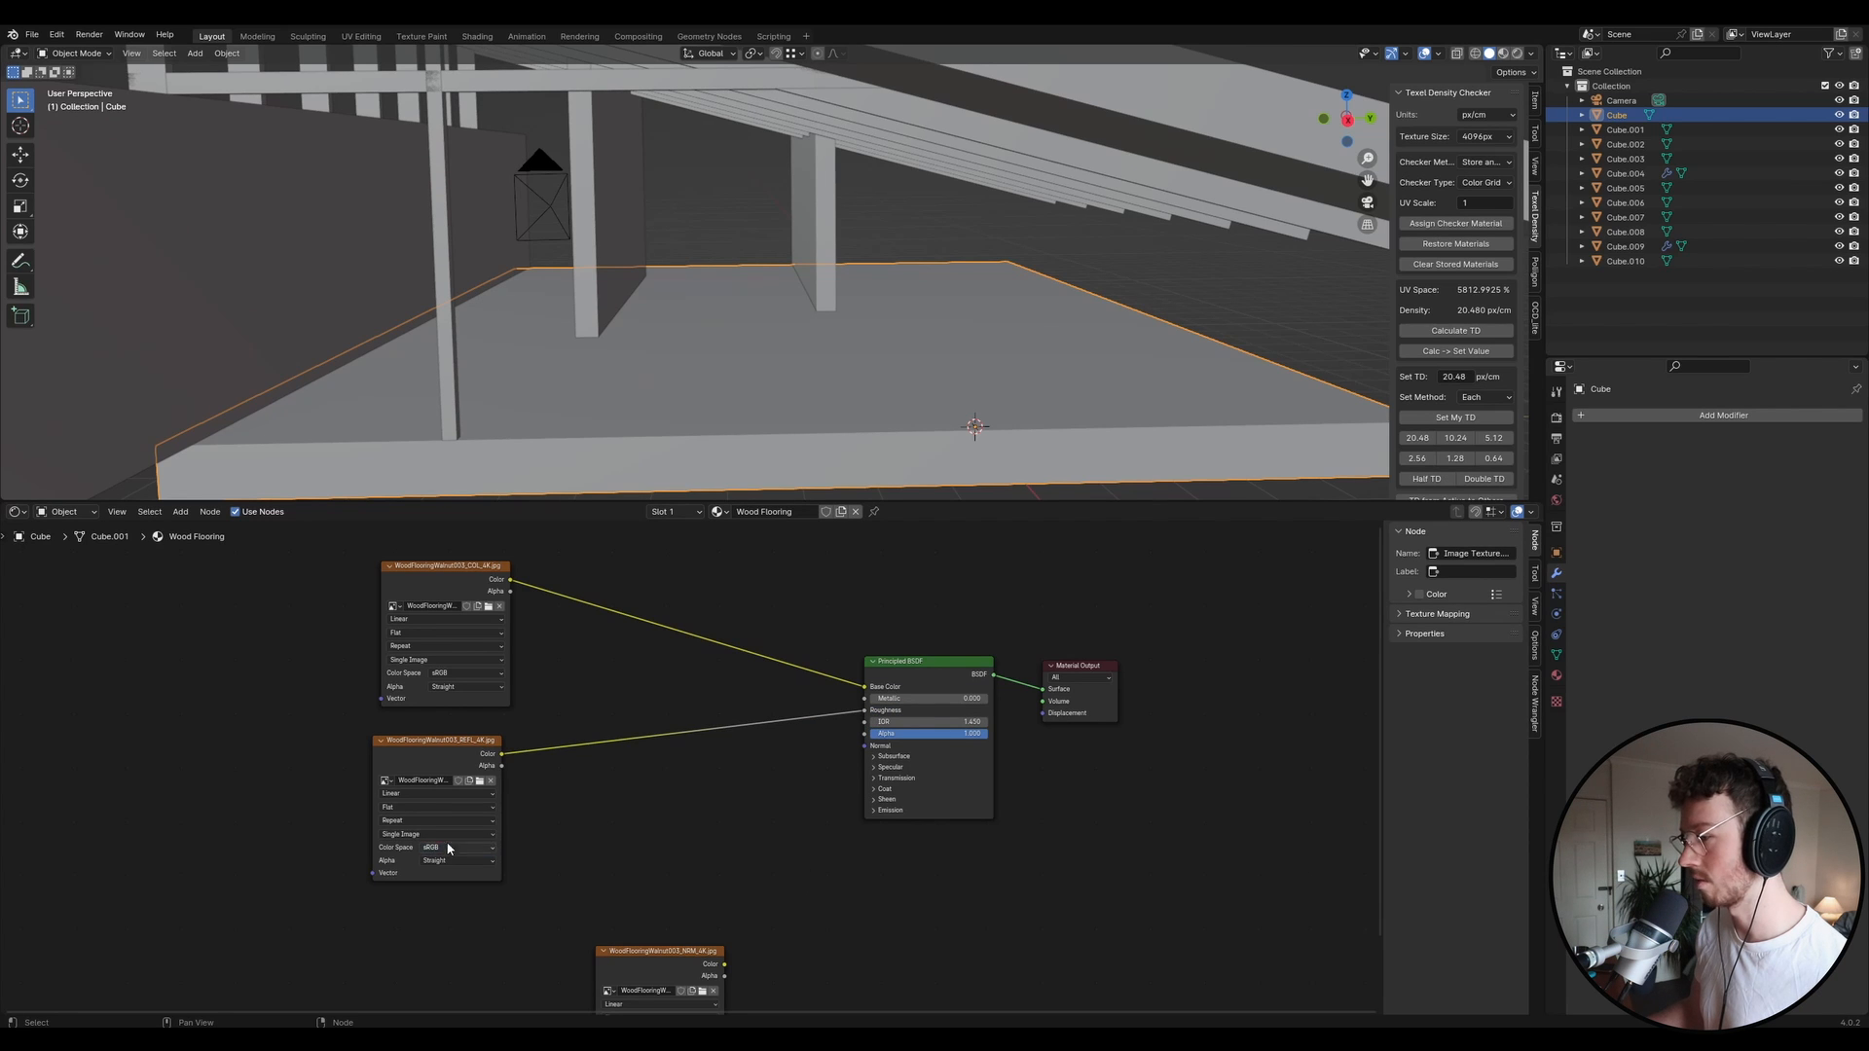
pyautogui.moveTo(464, 675)
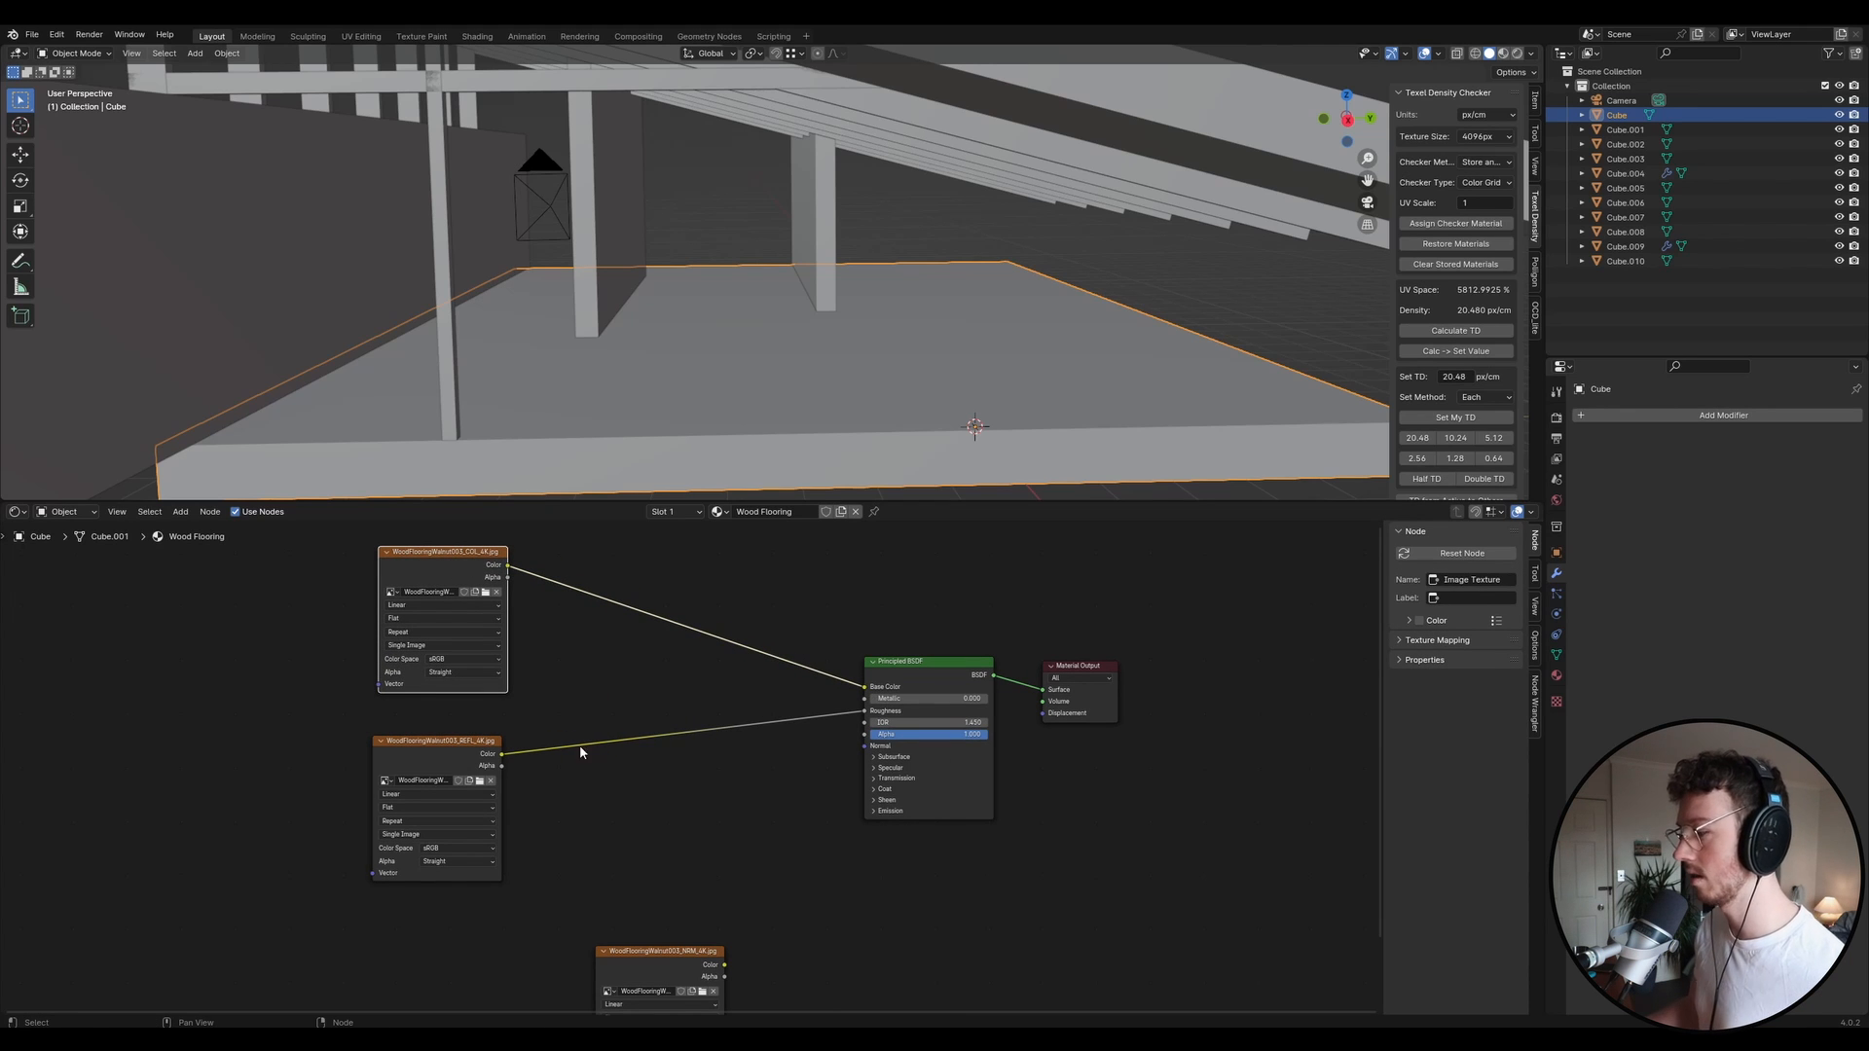
pyautogui.click(437, 848)
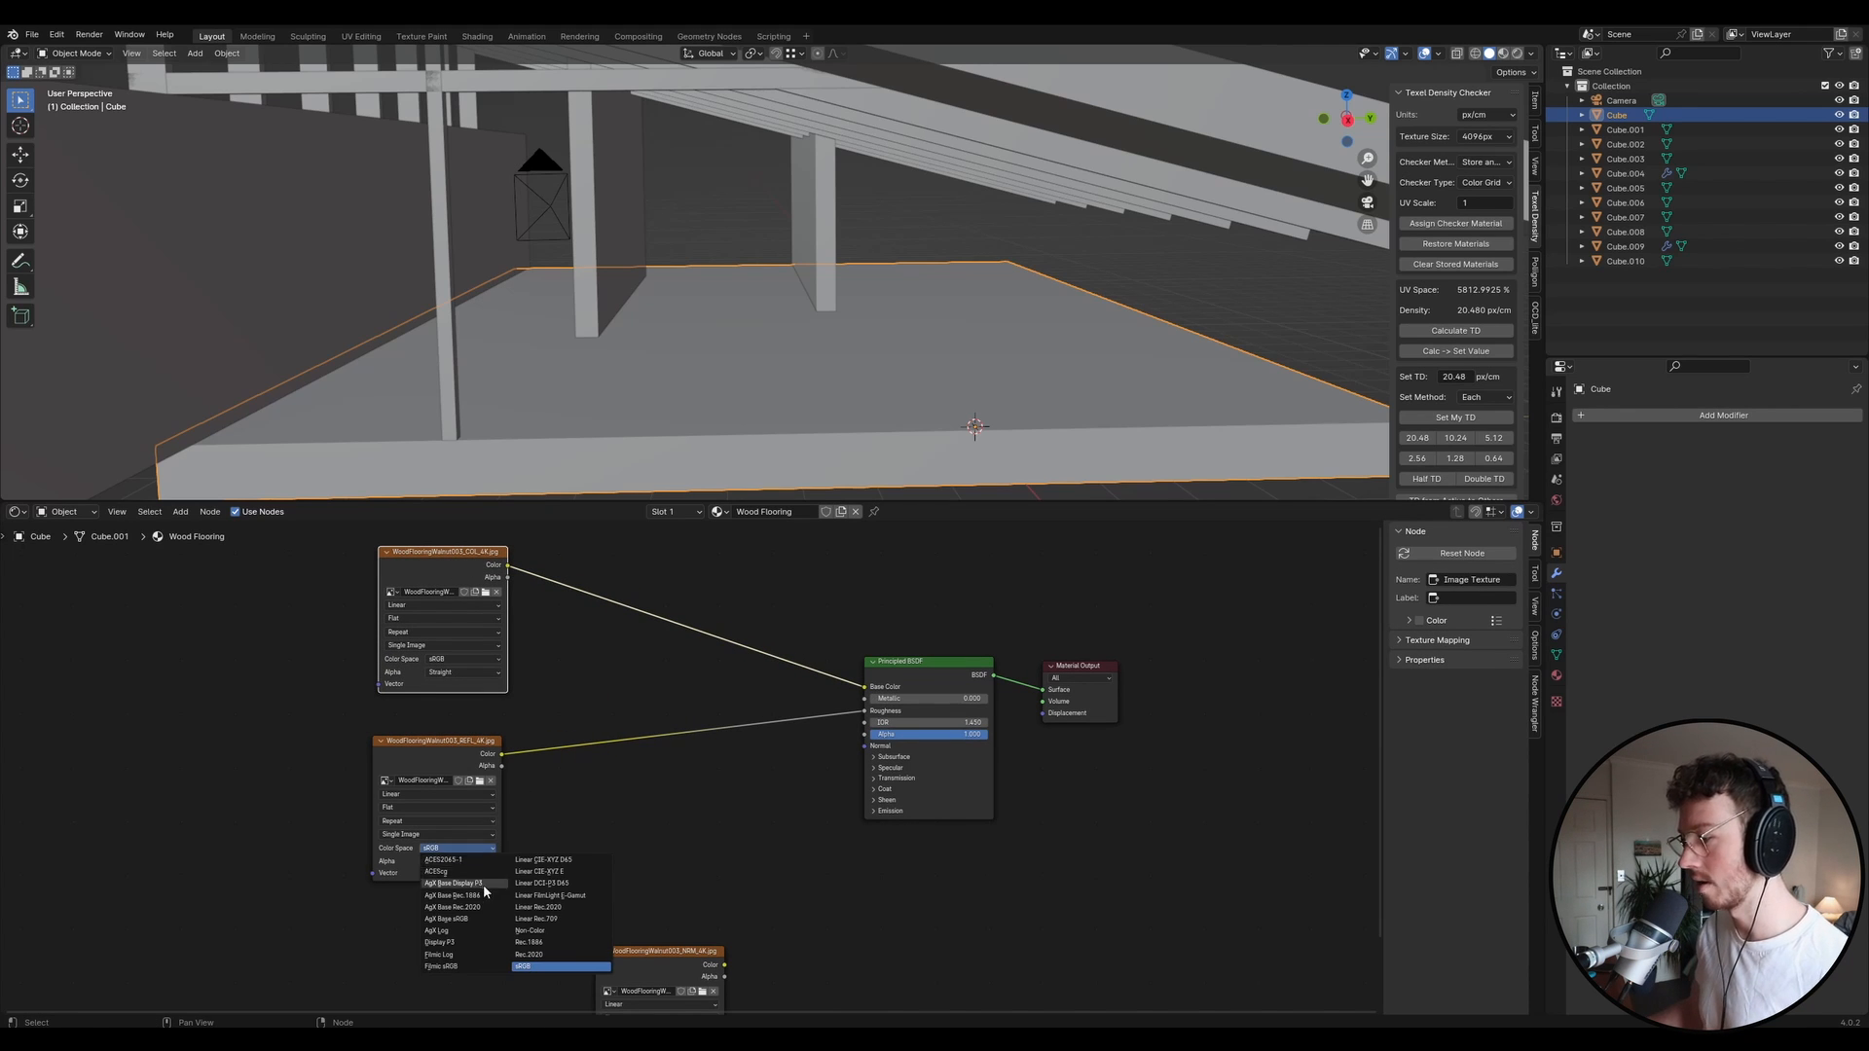
pyautogui.moveTo(532, 930)
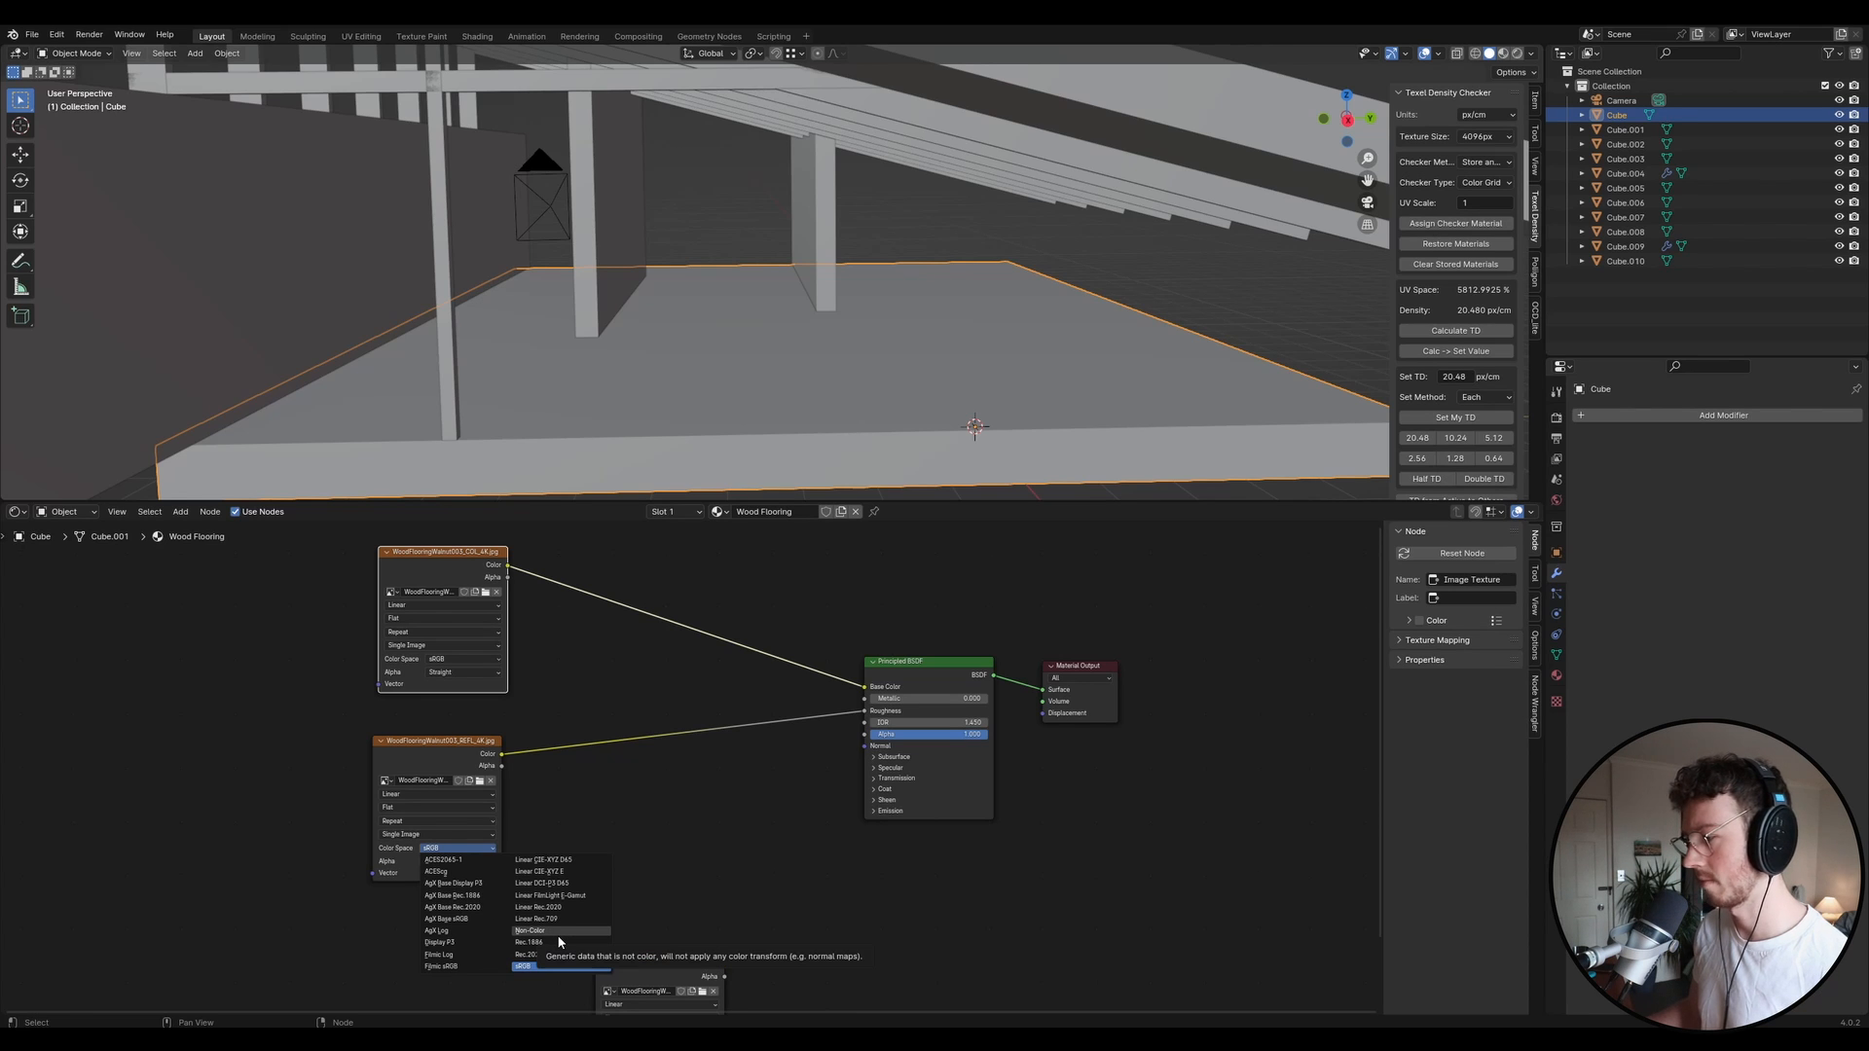
pyautogui.click(538, 931)
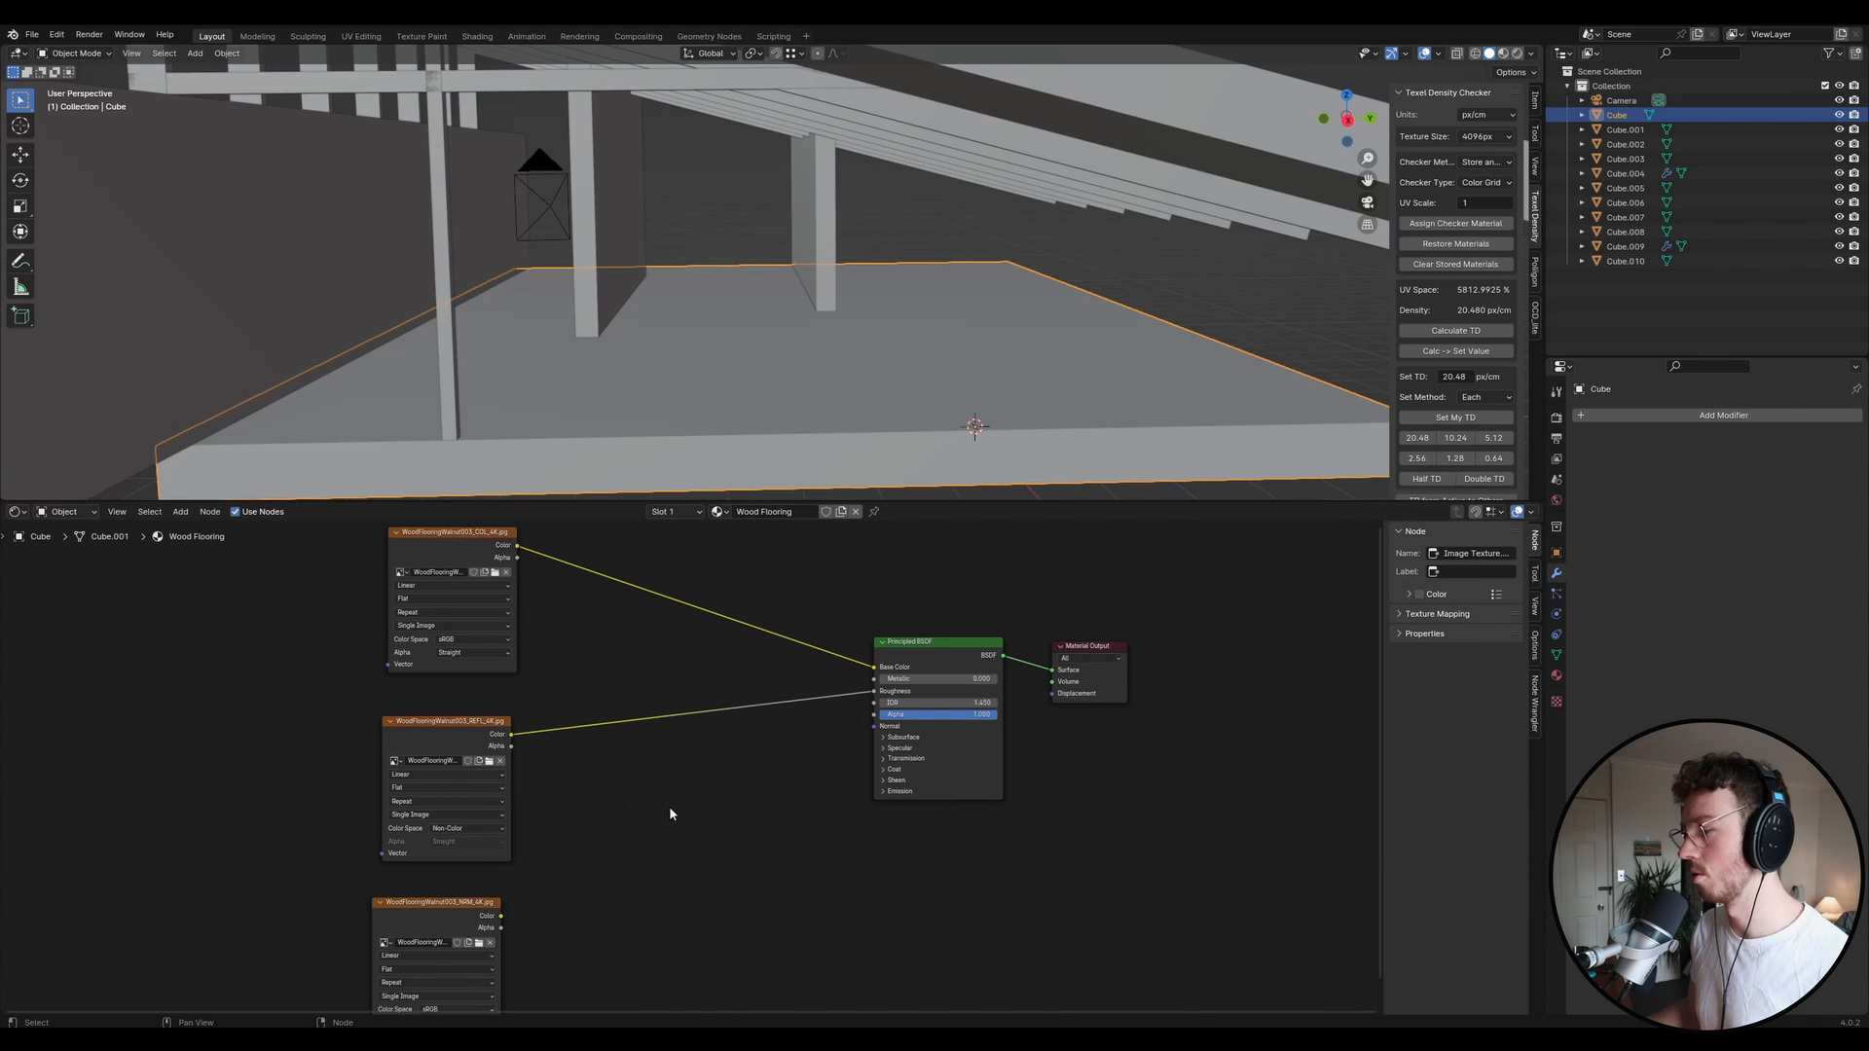
pyautogui.moveTo(639, 882)
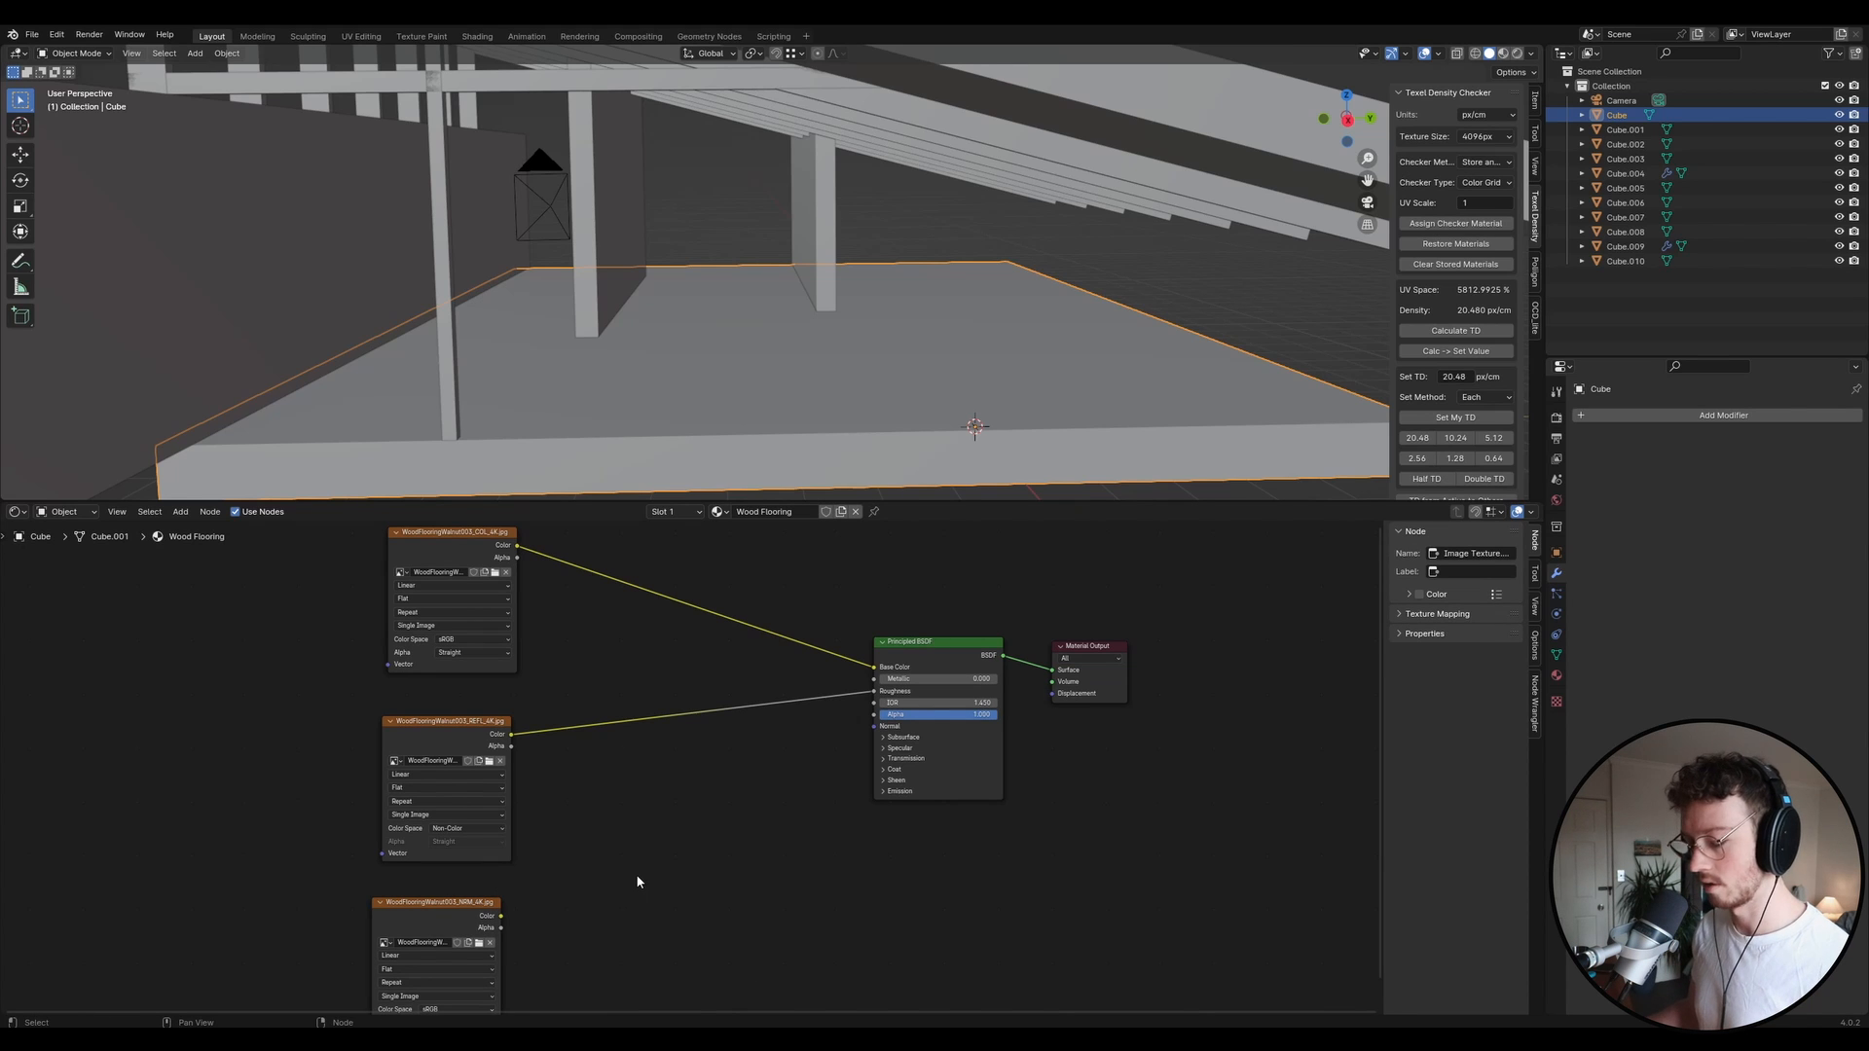
# Add a Normal Map node for the Non-Color normal texture and switch to Material Preview.
pyautogui.click(637, 868)
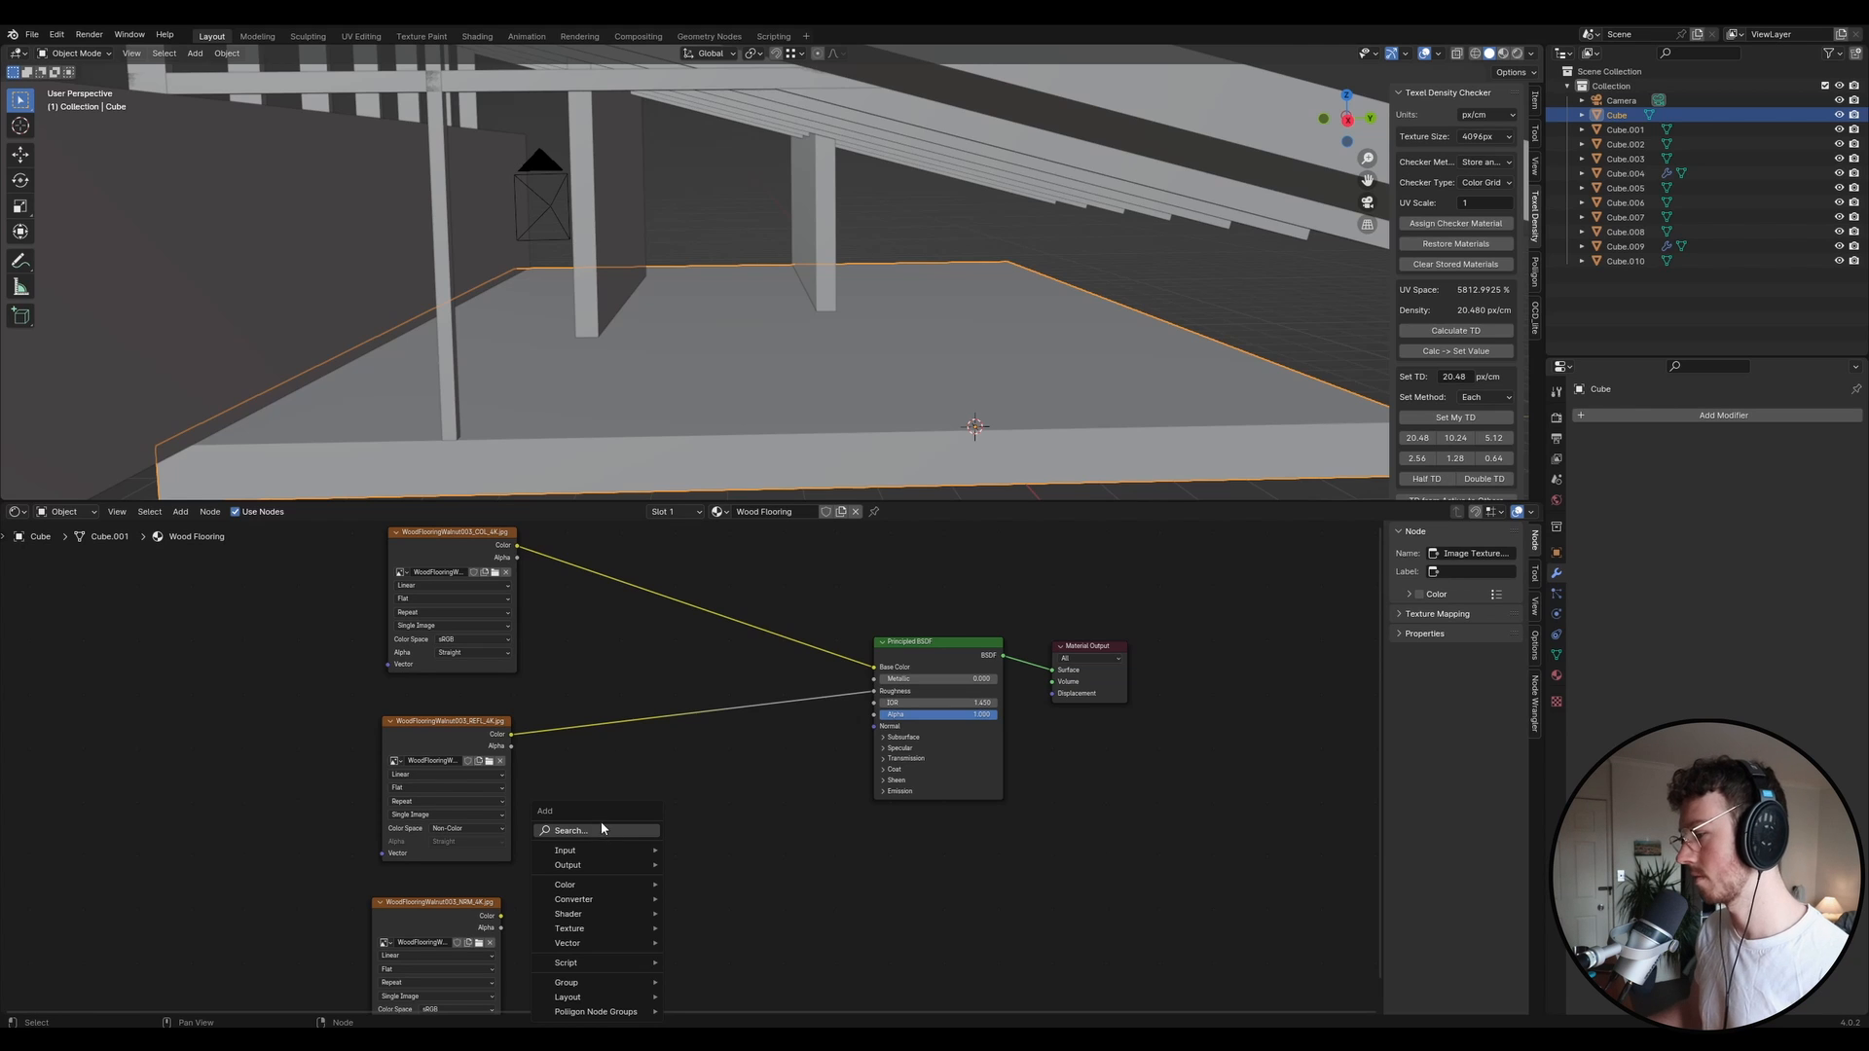
pyautogui.click(569, 831)
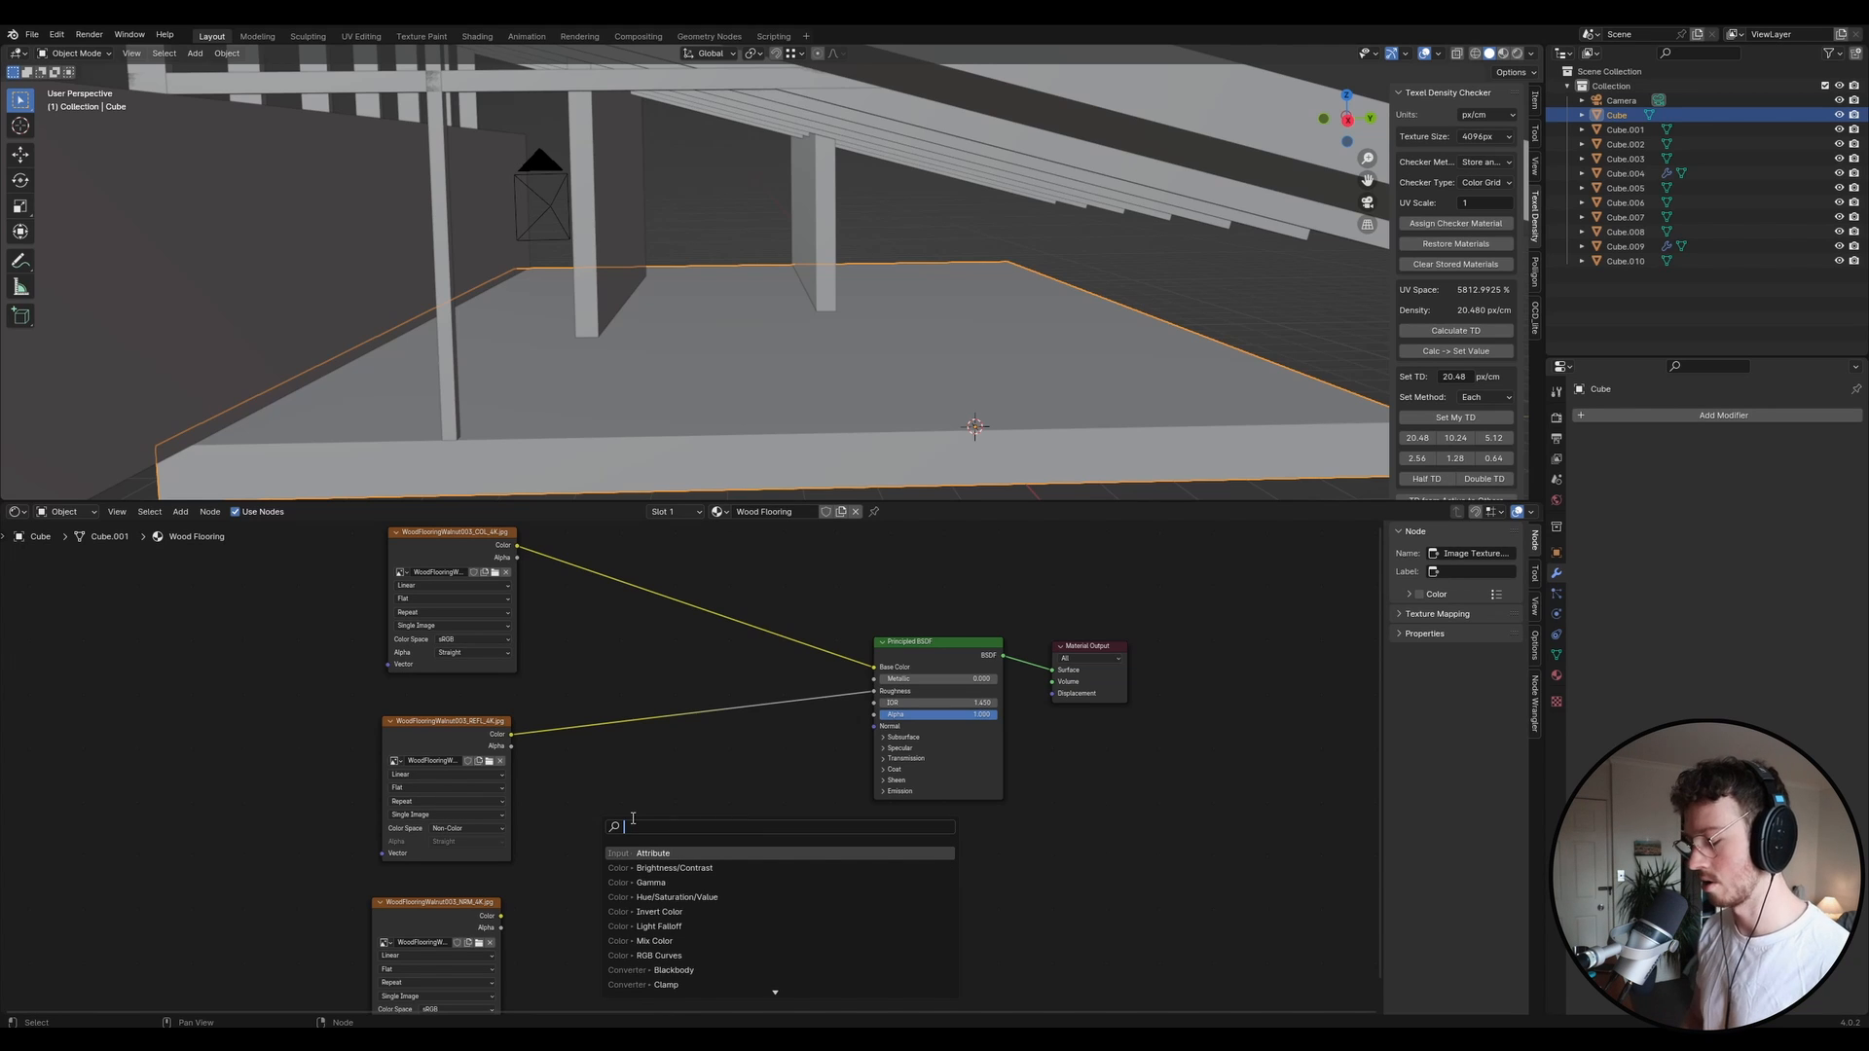
pyautogui.write('normal')
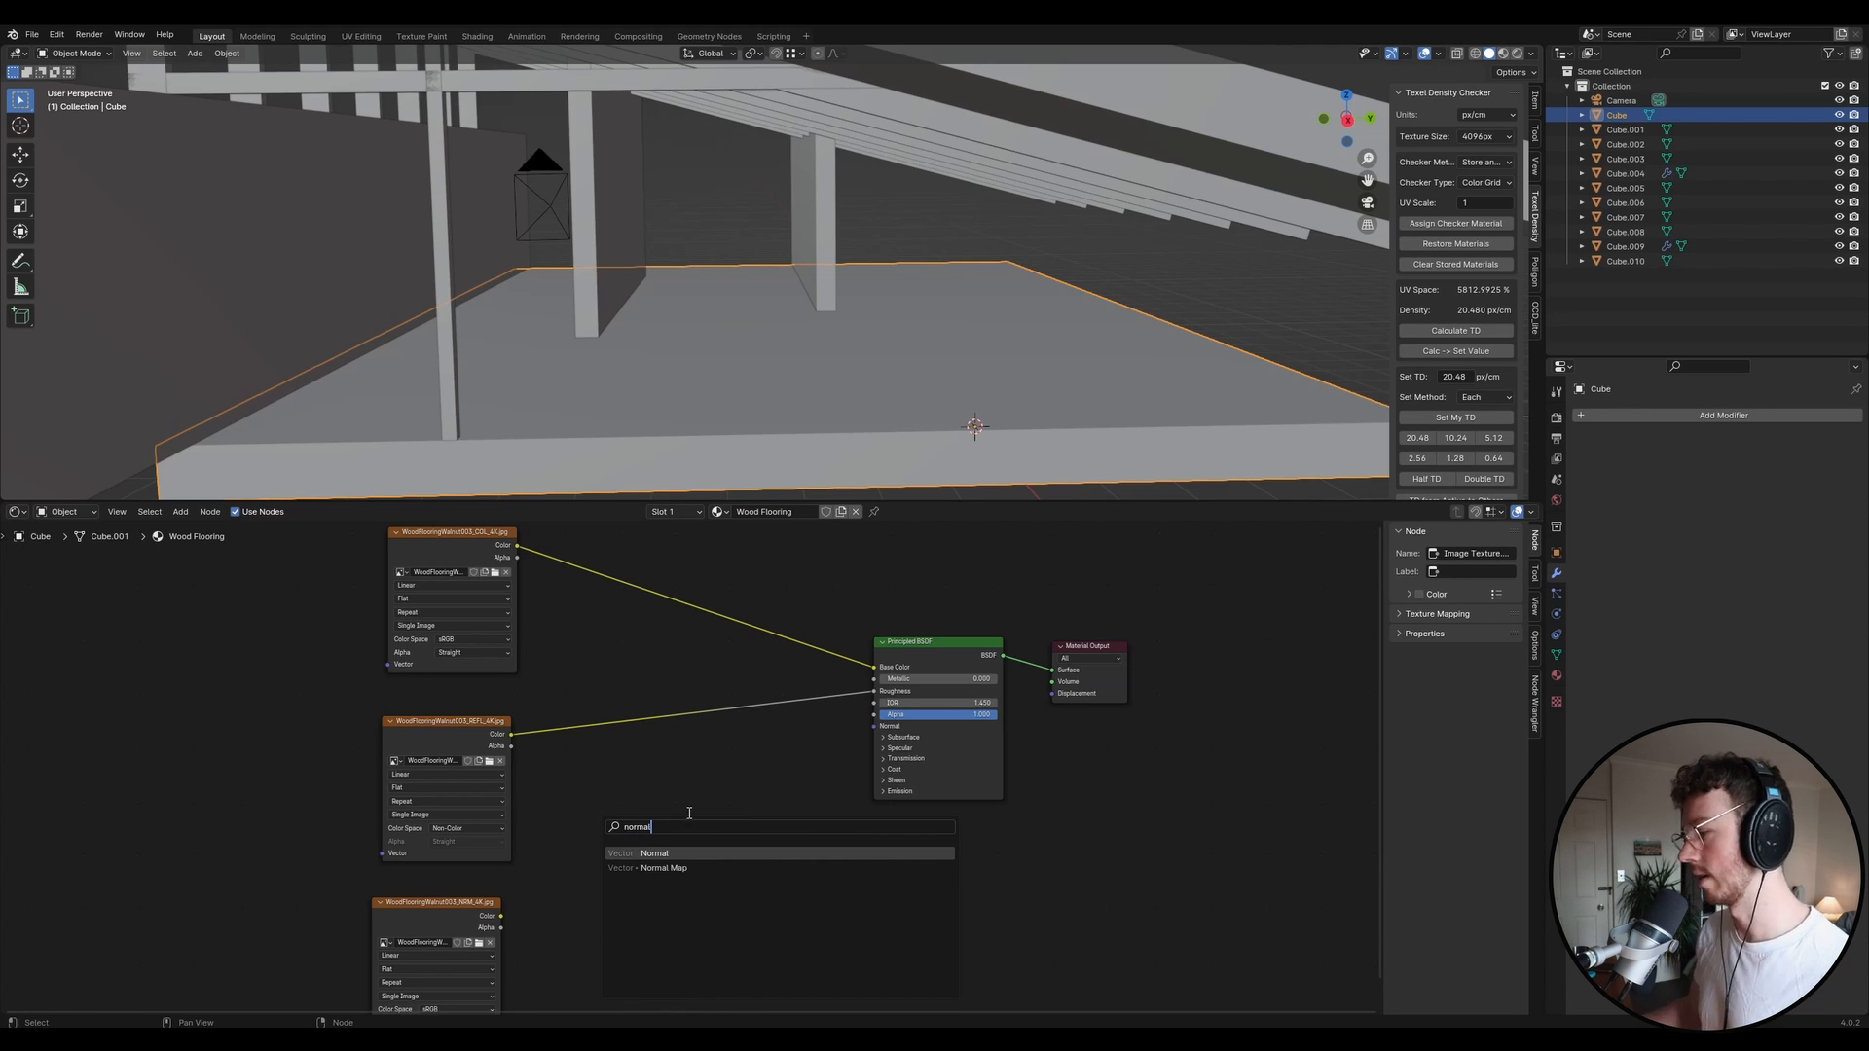
pyautogui.click(664, 867)
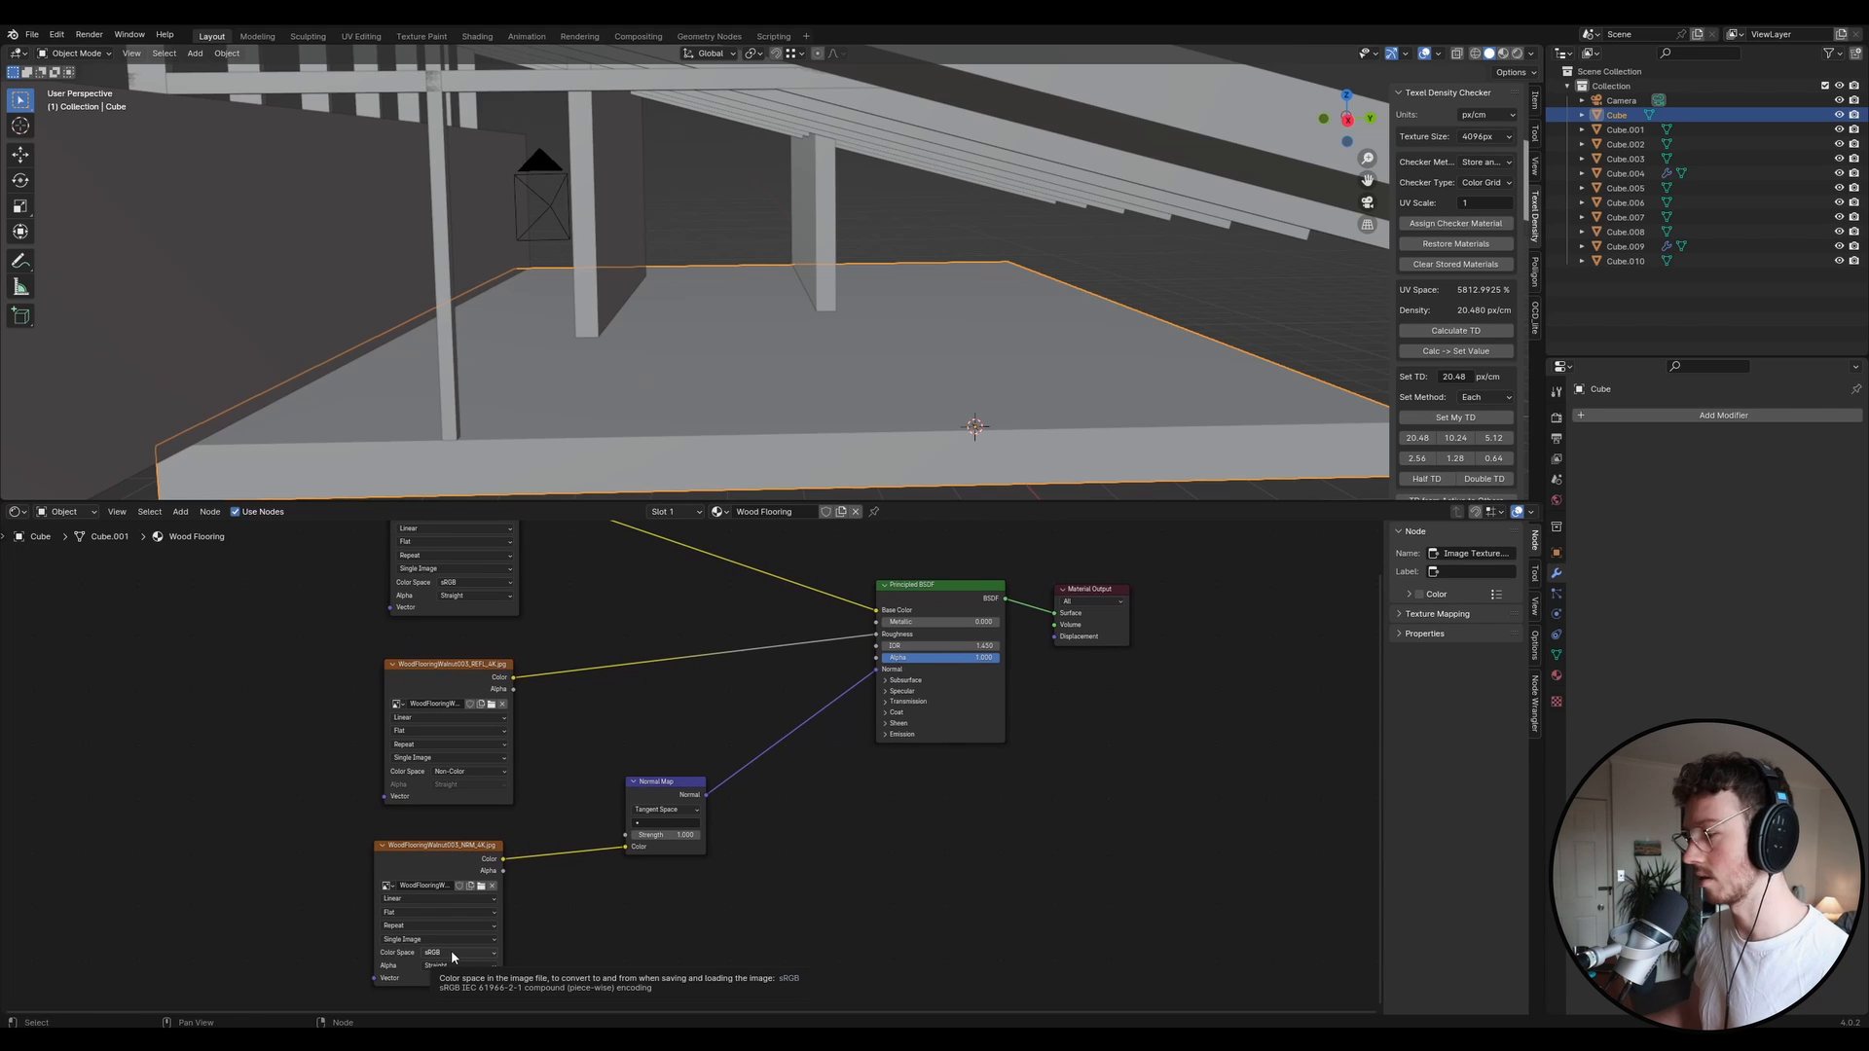
pyautogui.click(460, 952)
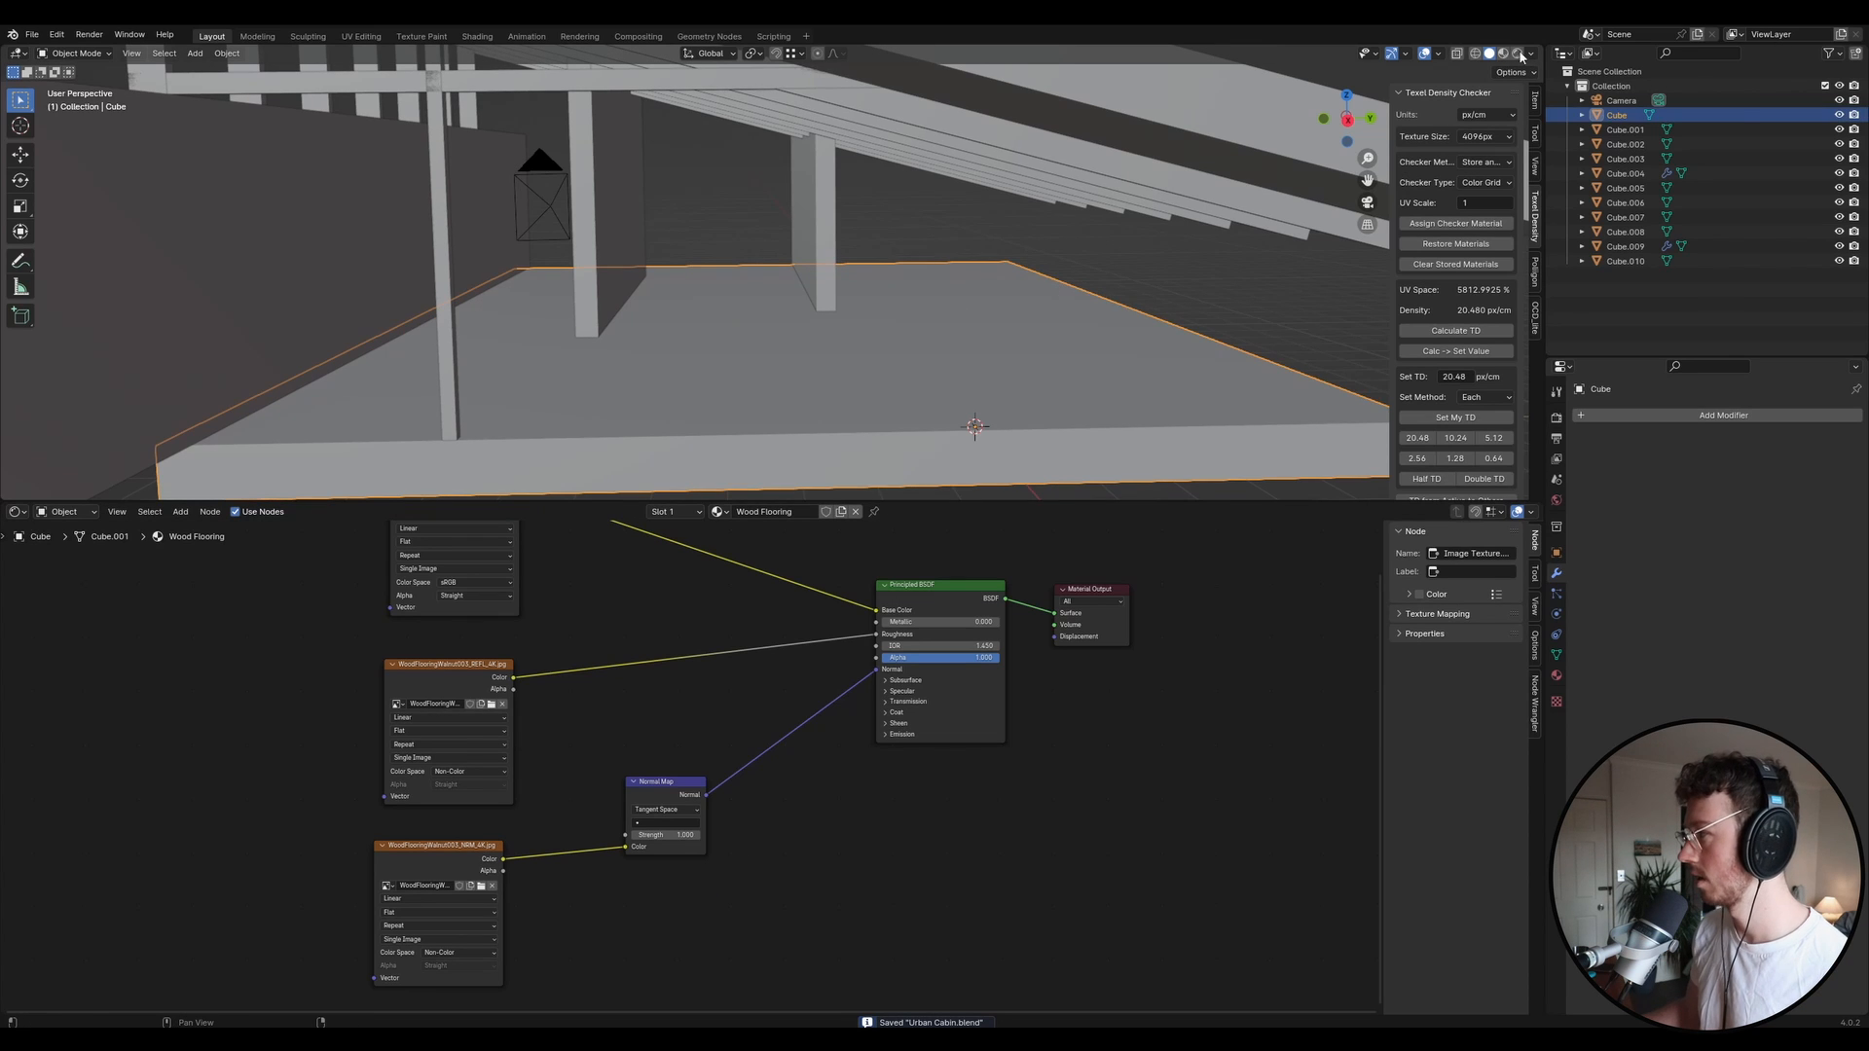
pyautogui.click(1512, 52)
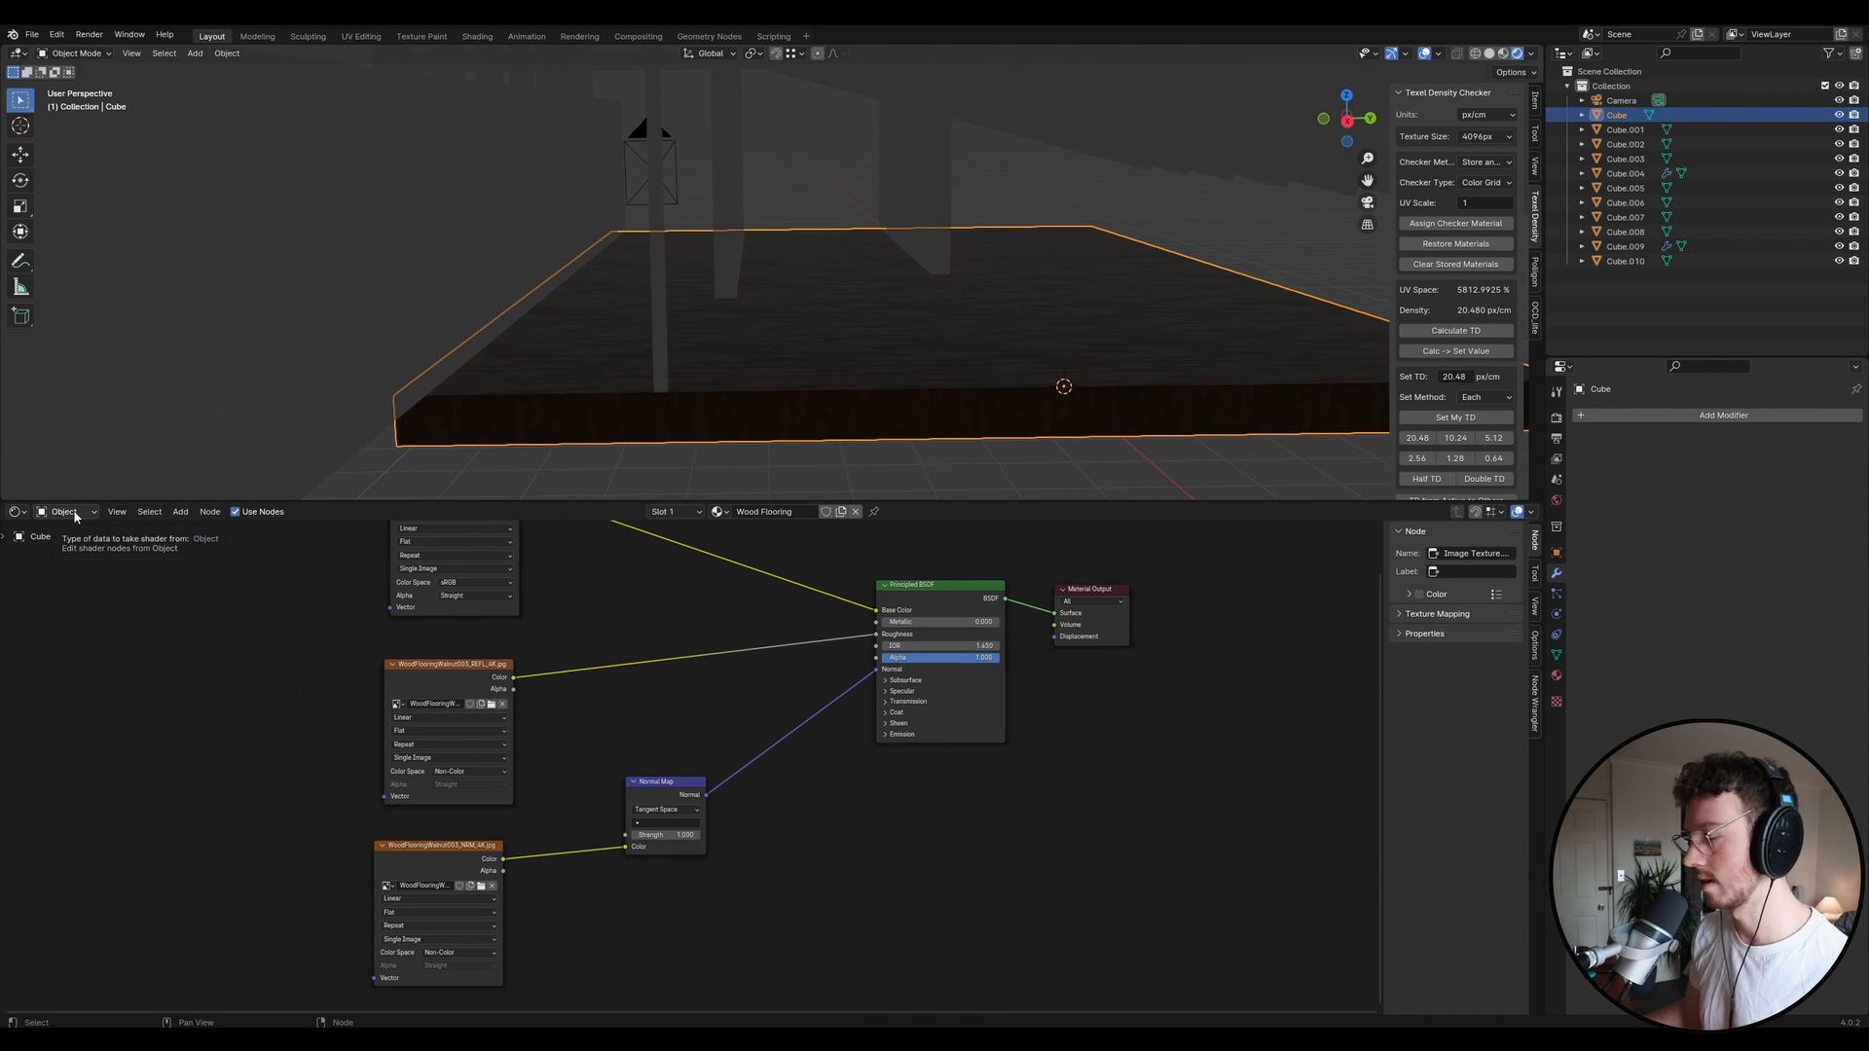
# Add a world Environment Texture loaded with the abandoned hopper terminal HDR image.
pyautogui.click(64, 511)
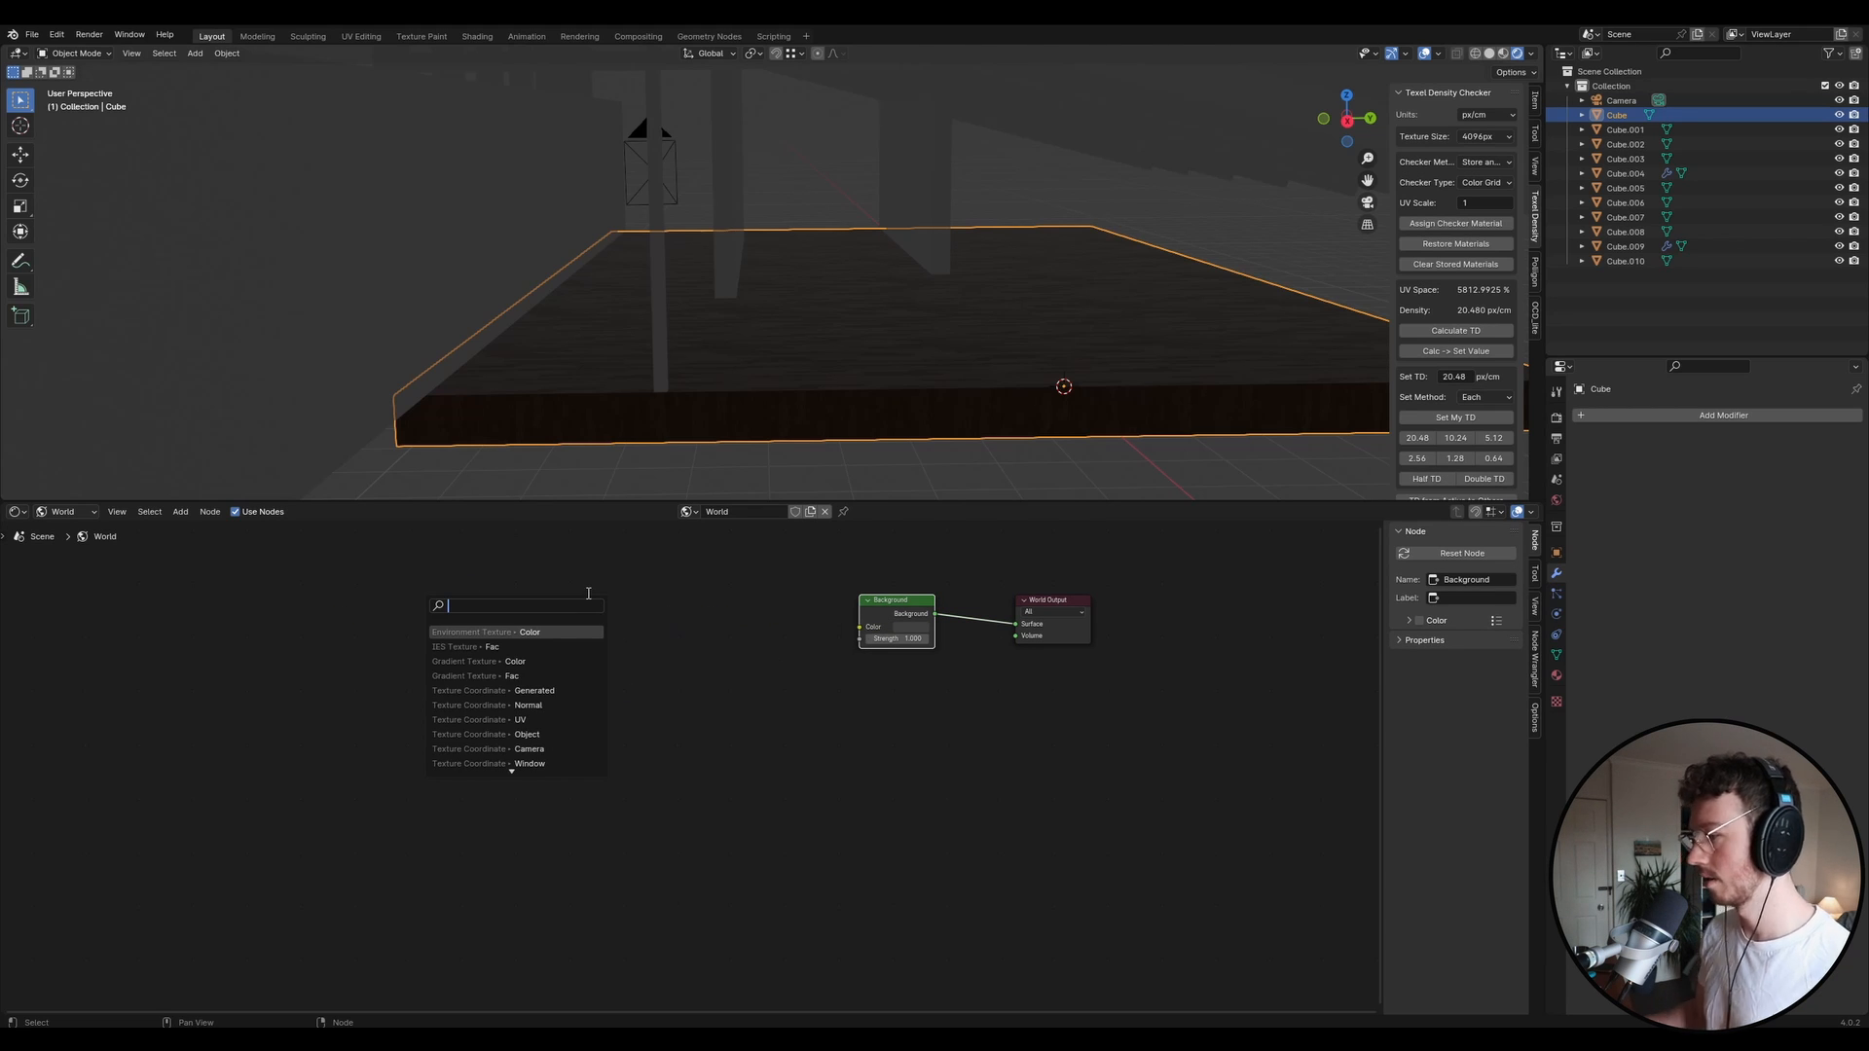
pyautogui.write('env')
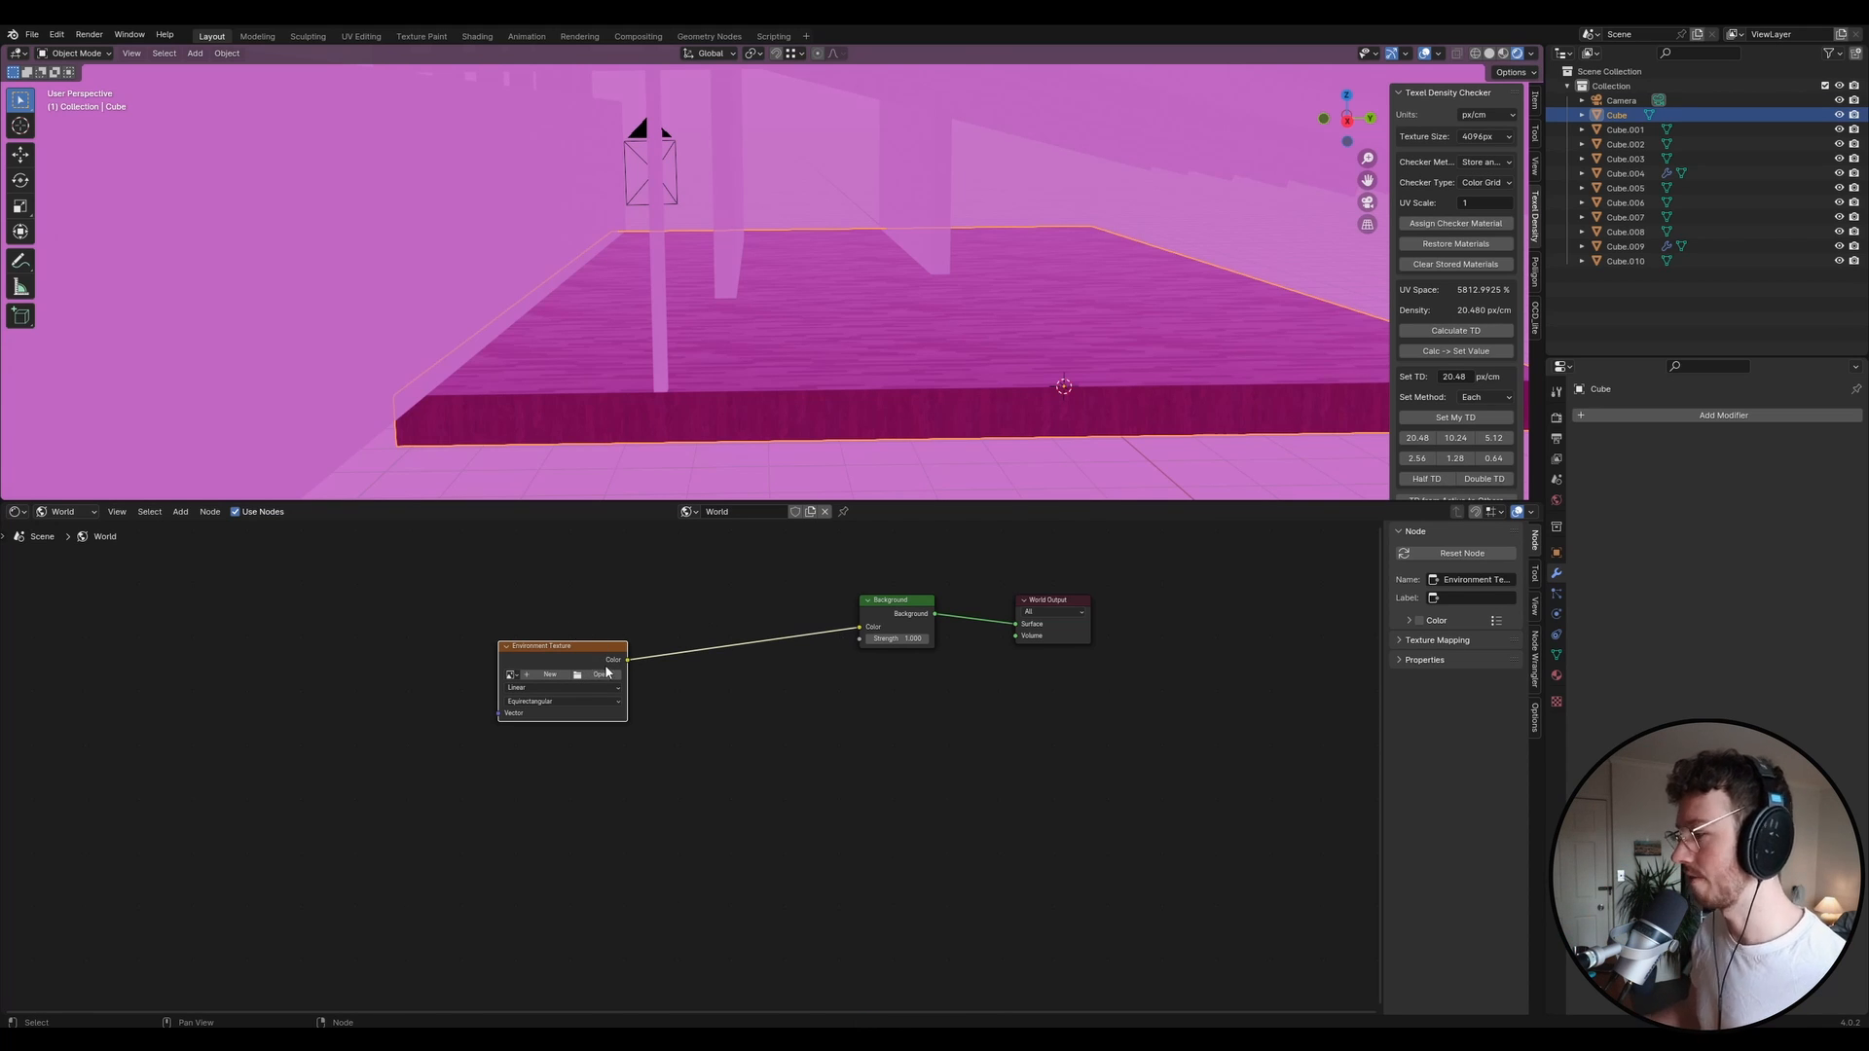
pyautogui.moveTo(623, 706)
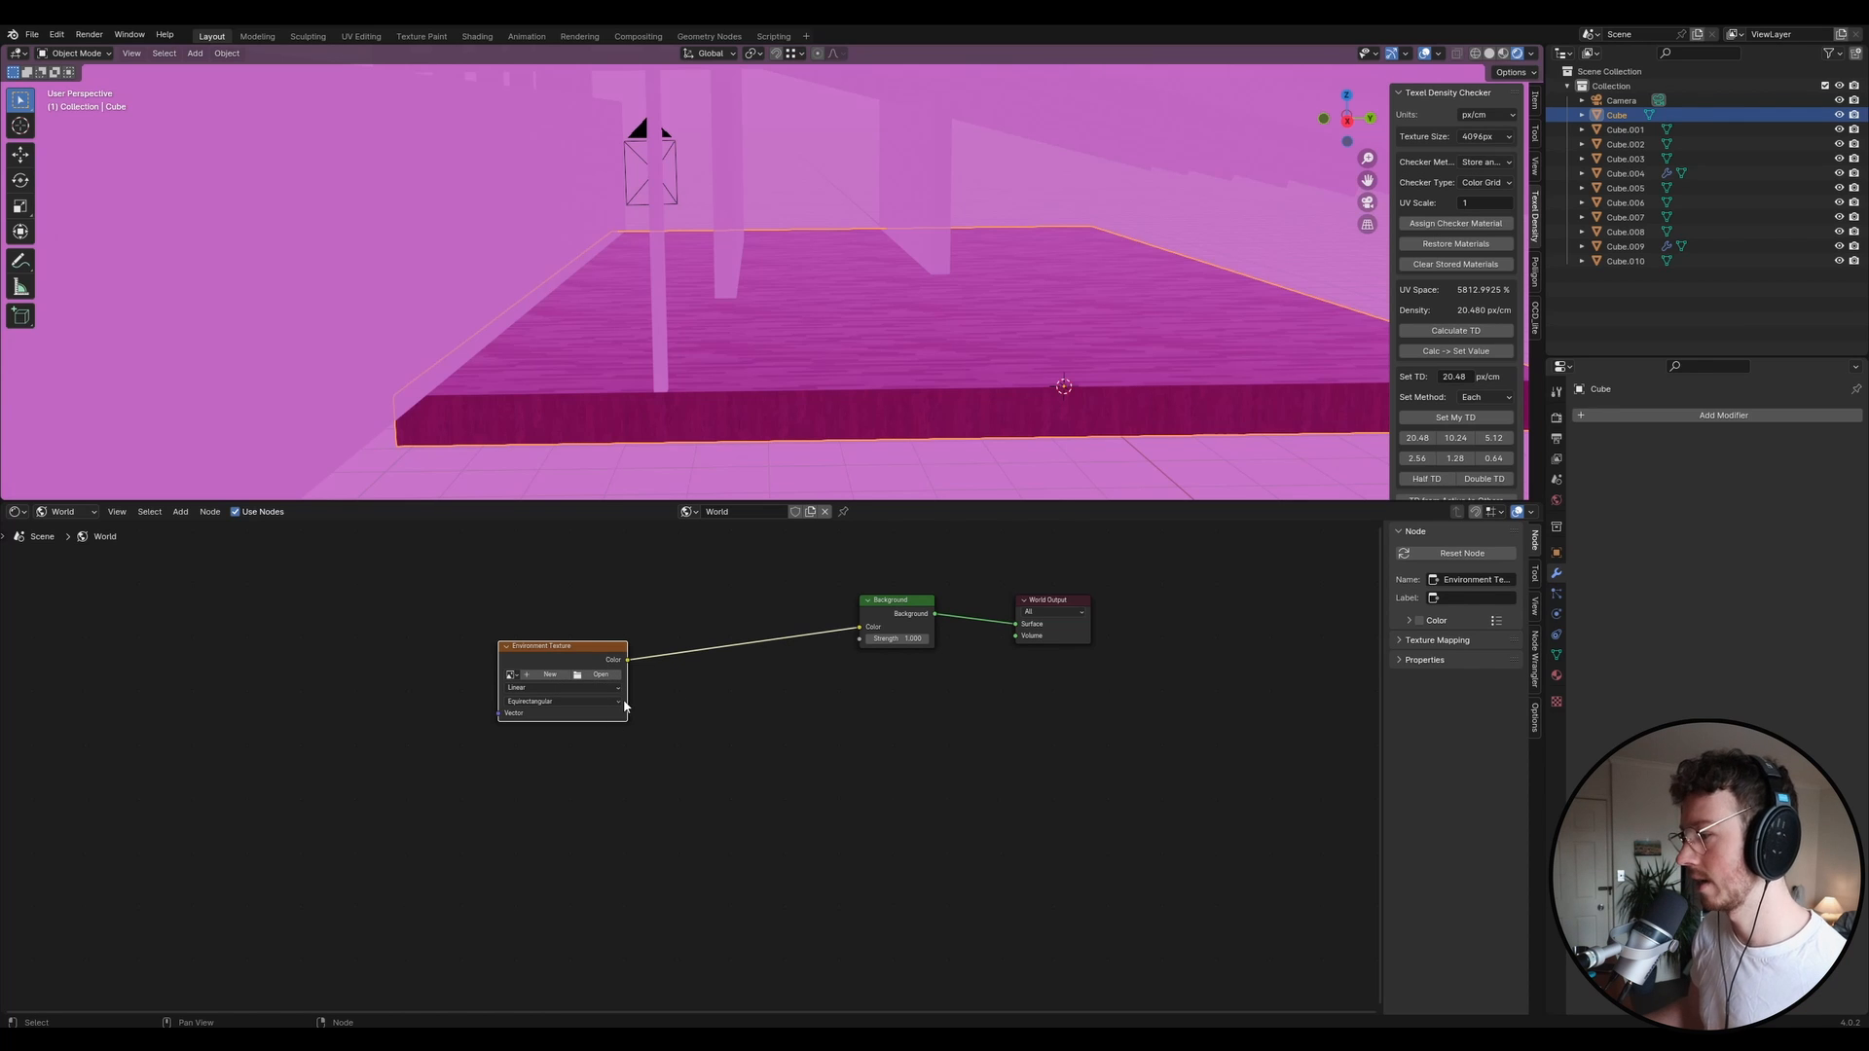
pyautogui.click(600, 673)
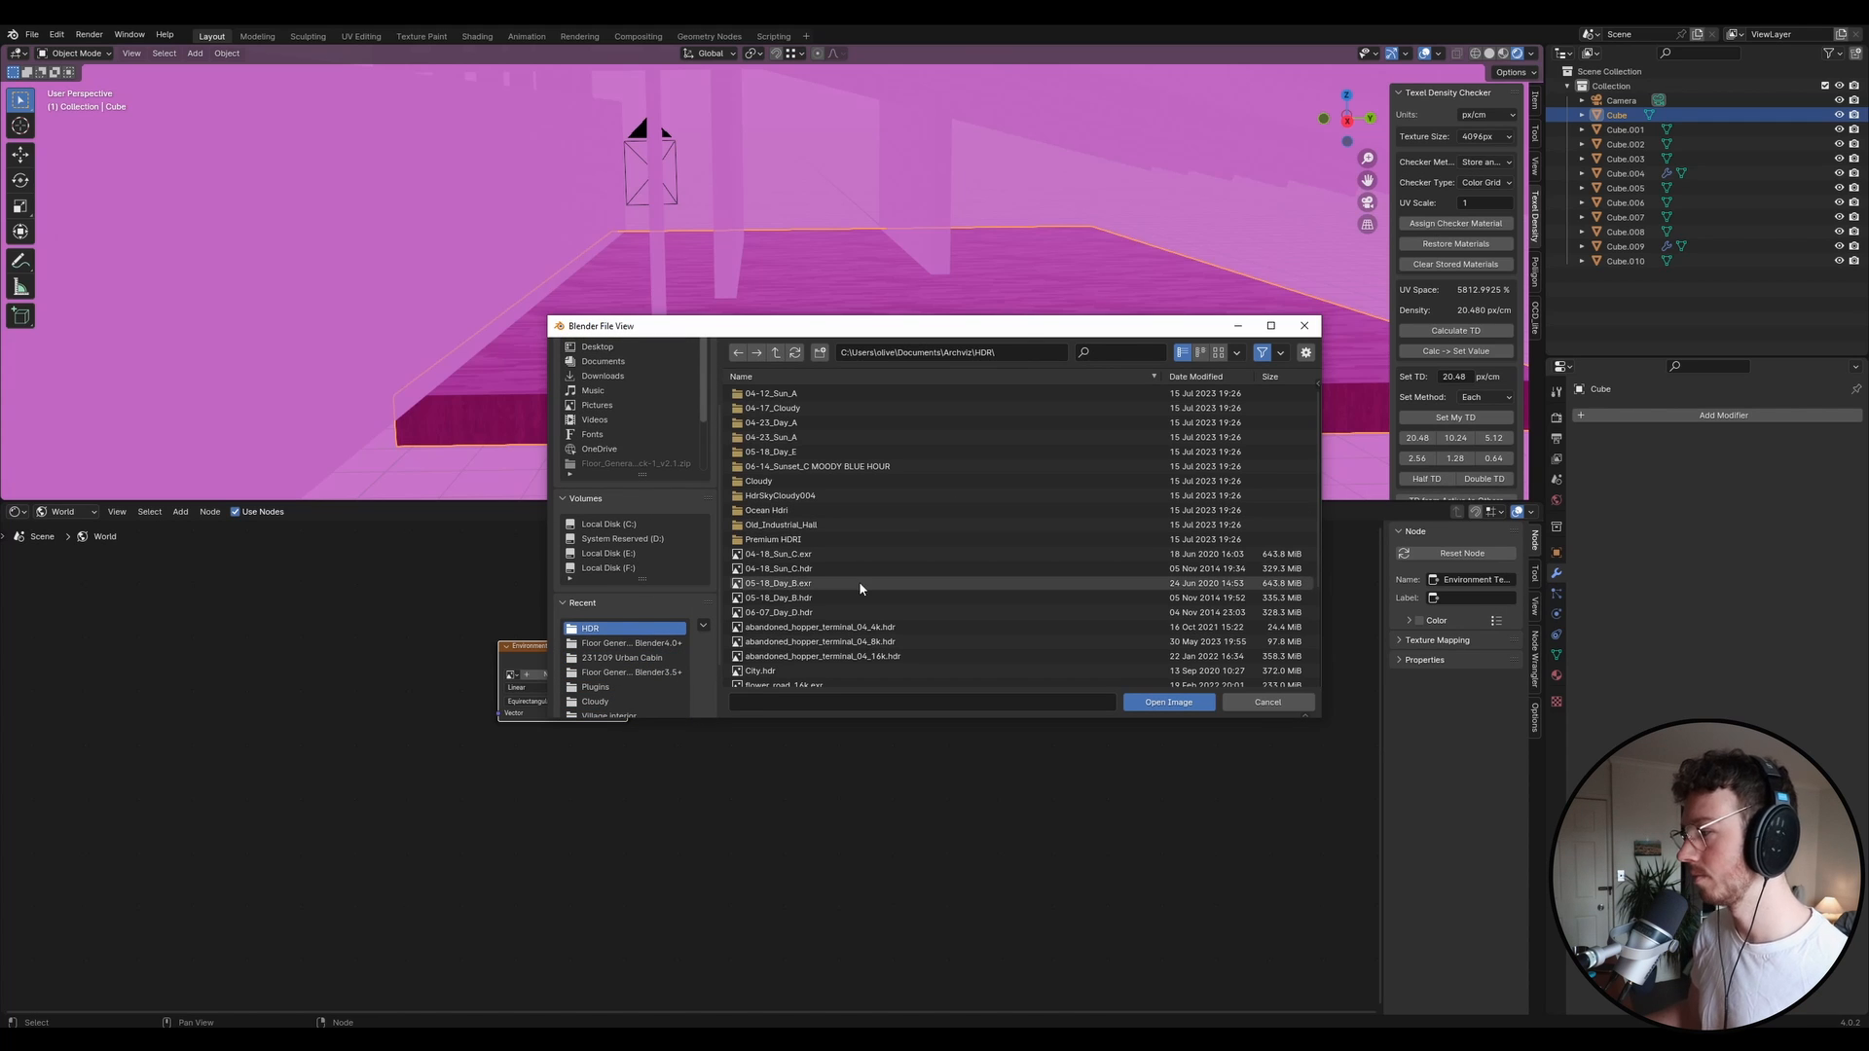
pyautogui.click(822, 656)
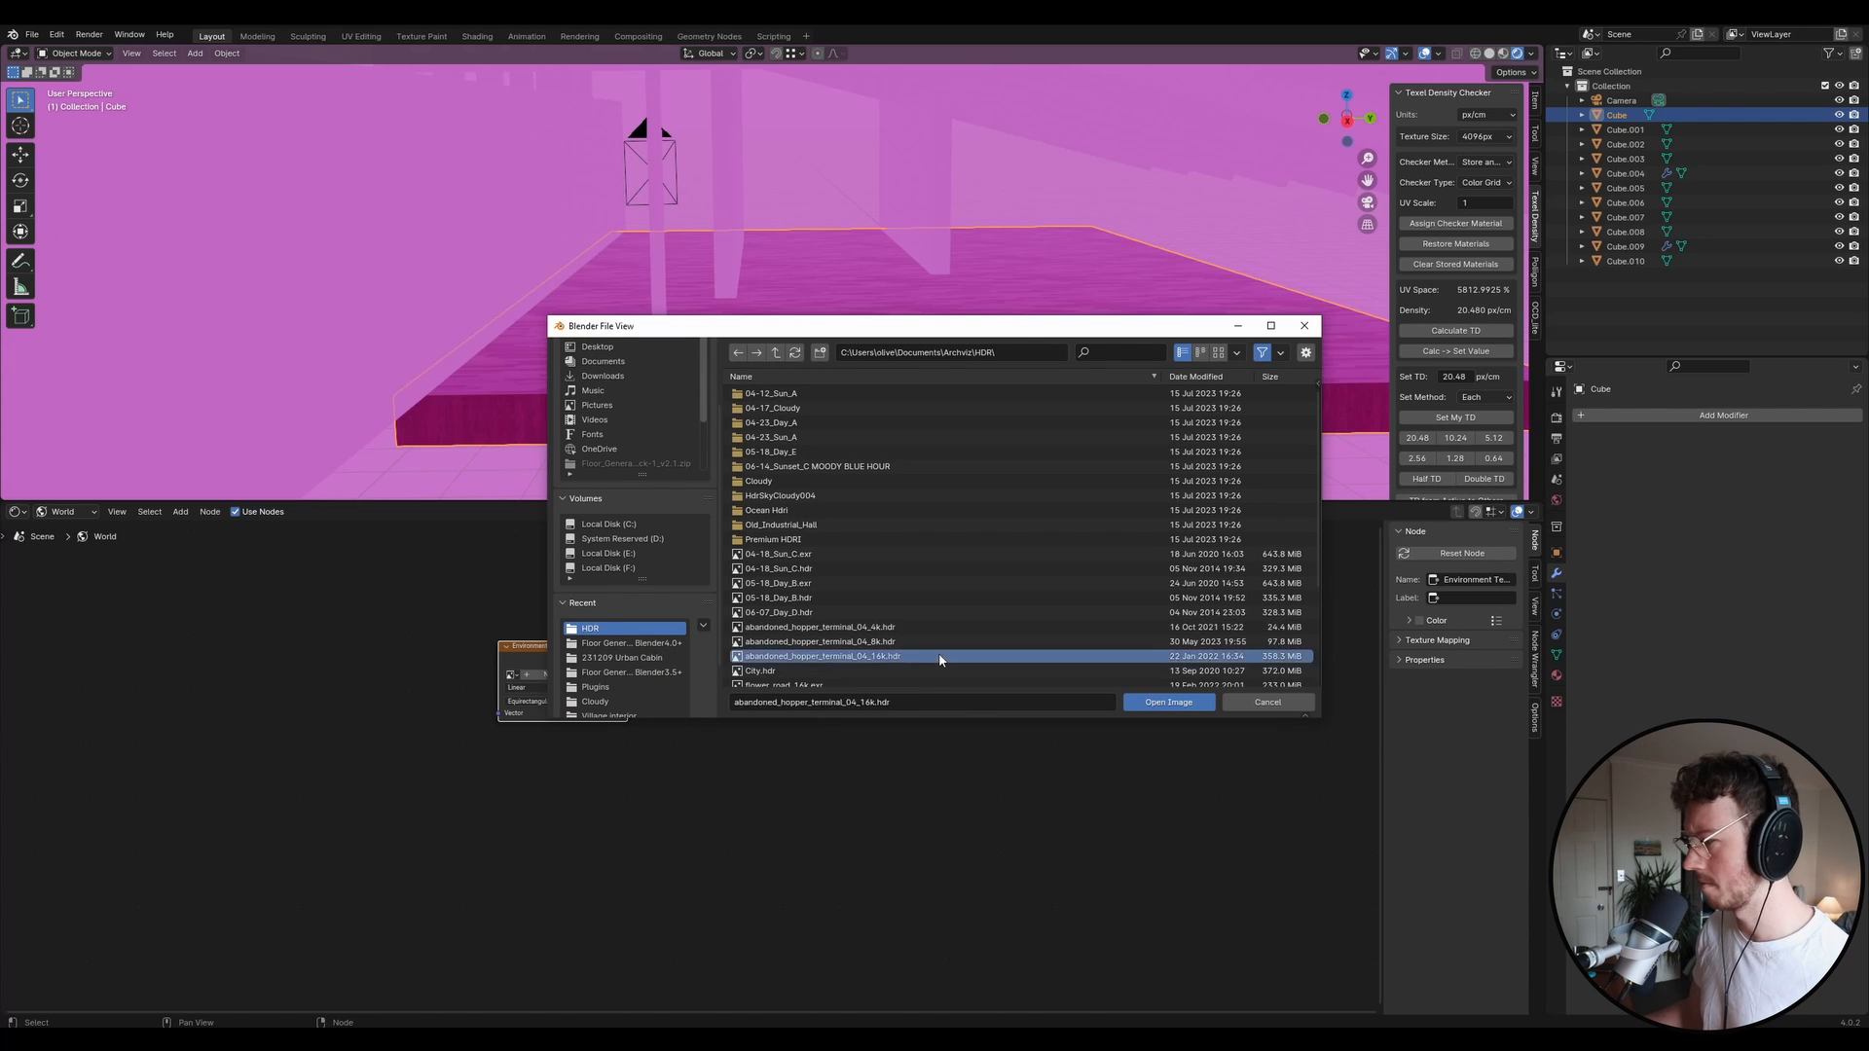
pyautogui.click(1168, 702)
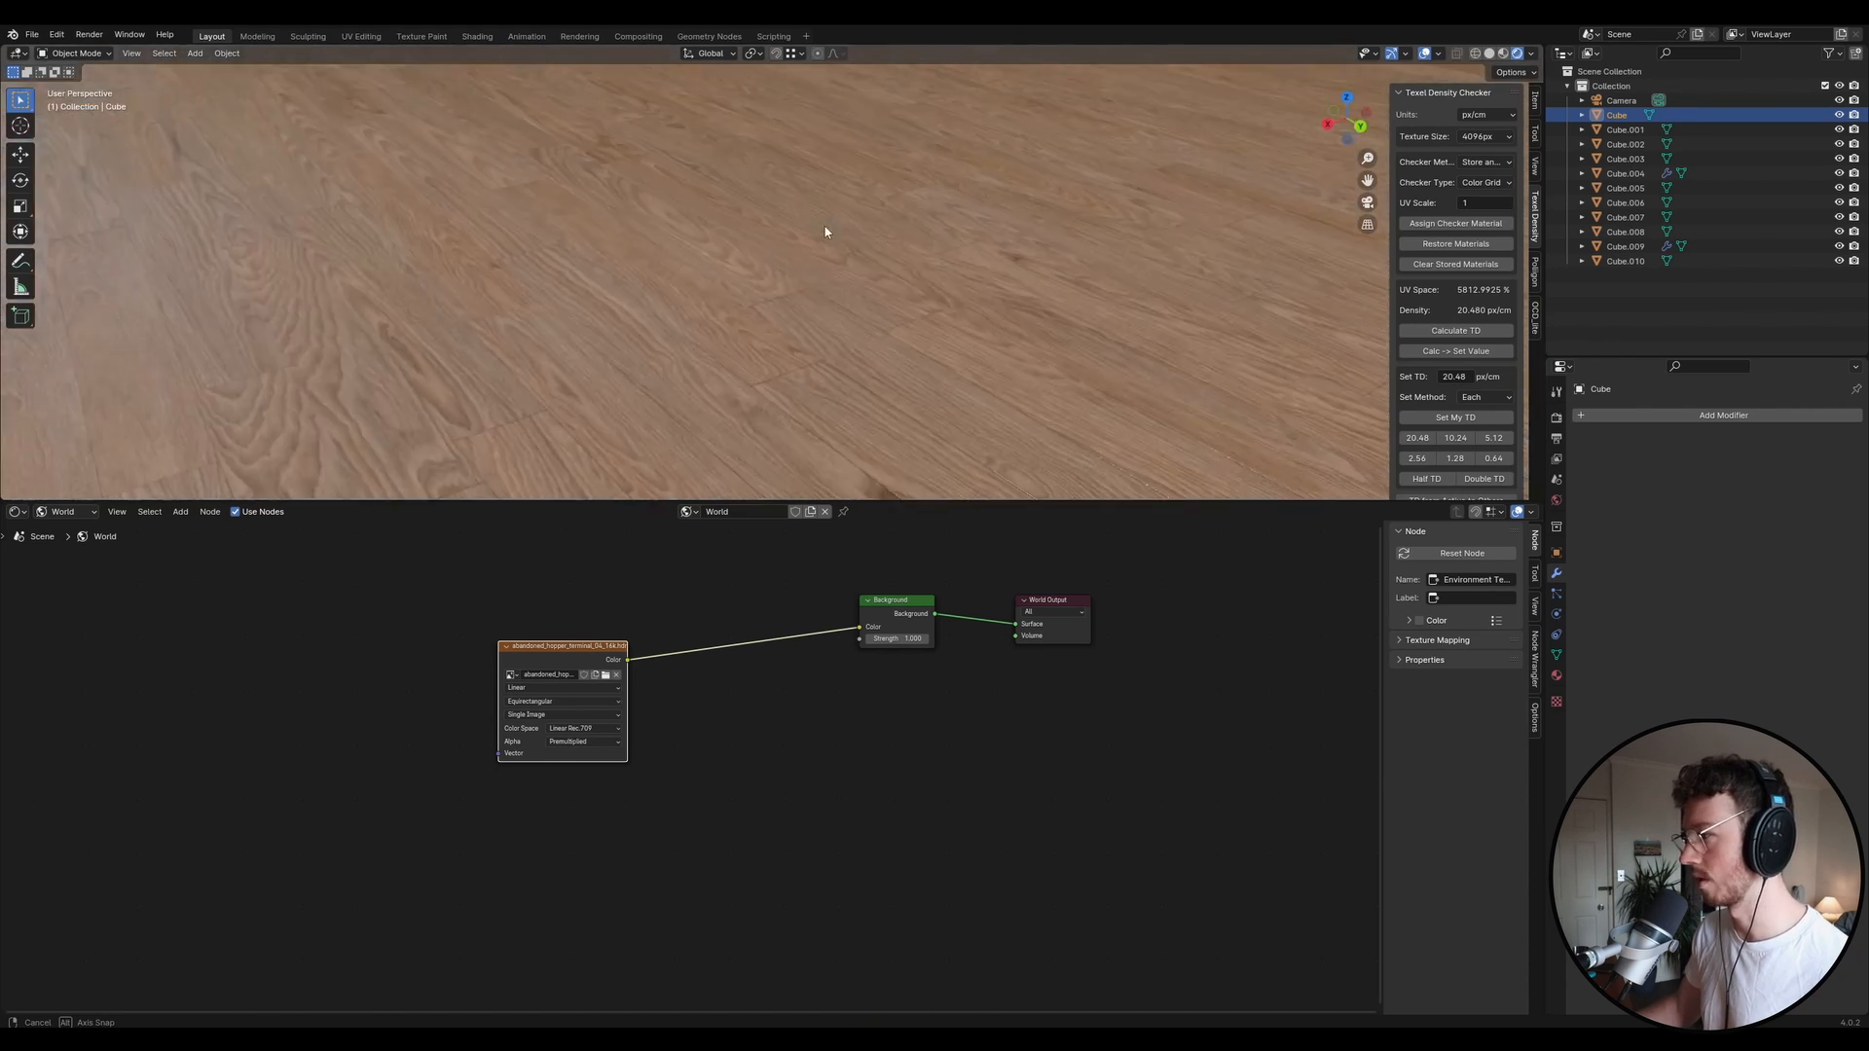
pyautogui.moveTo(823, 232); pyautogui.dragTo(1227, 212)
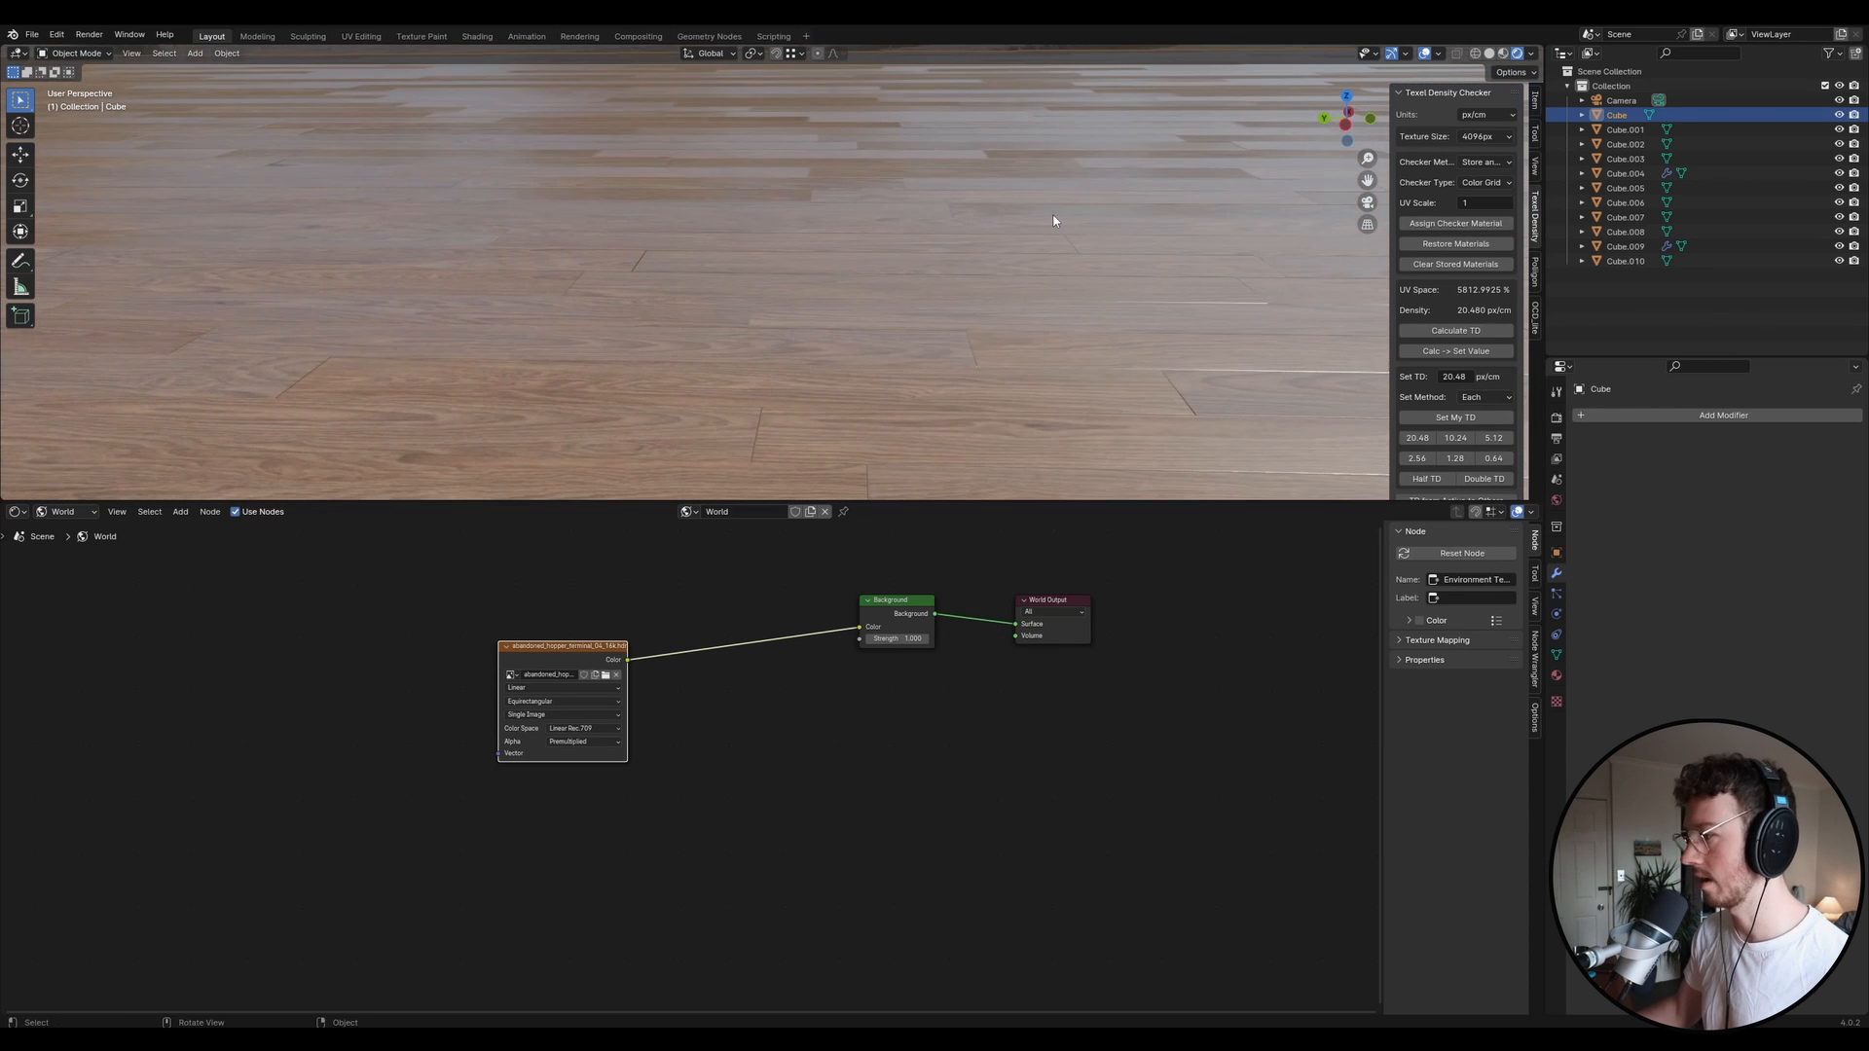
pyautogui.click(63, 511)
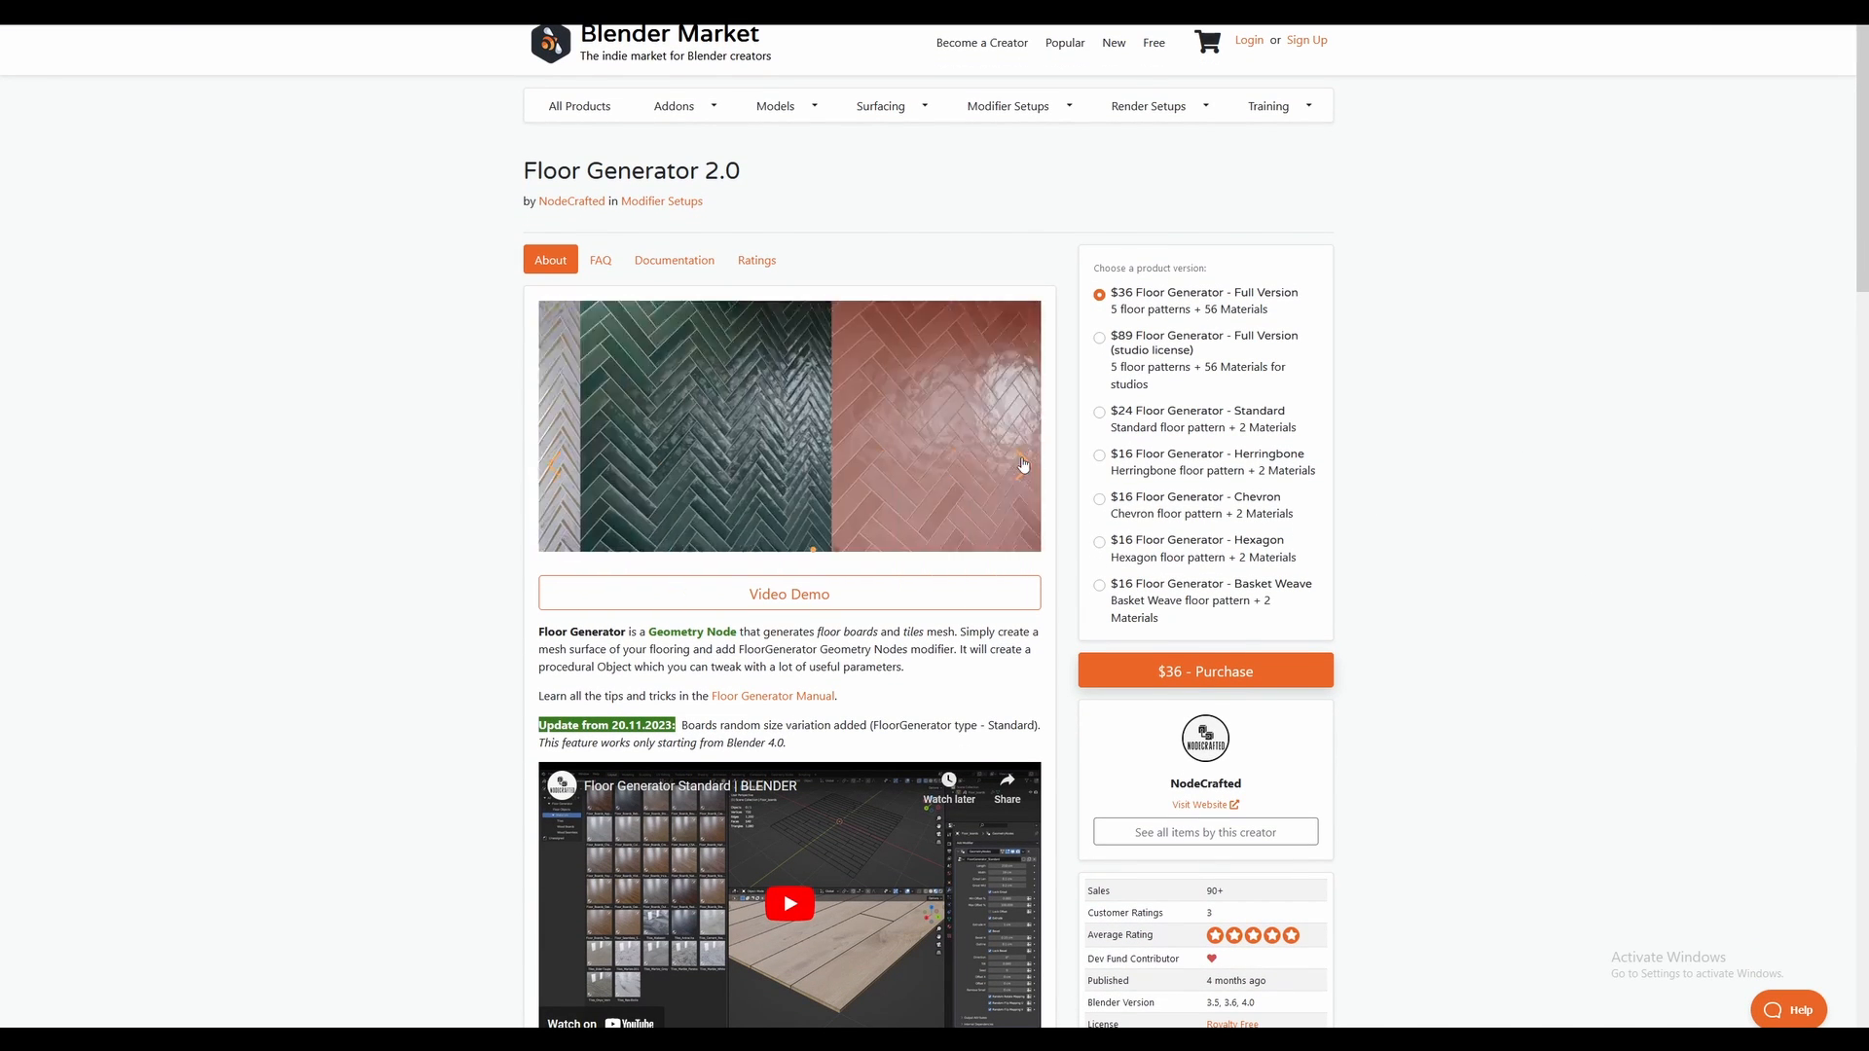
# Show the next Floor Generator 2.0 preview image and scroll through its description.
pyautogui.click(1023, 464)
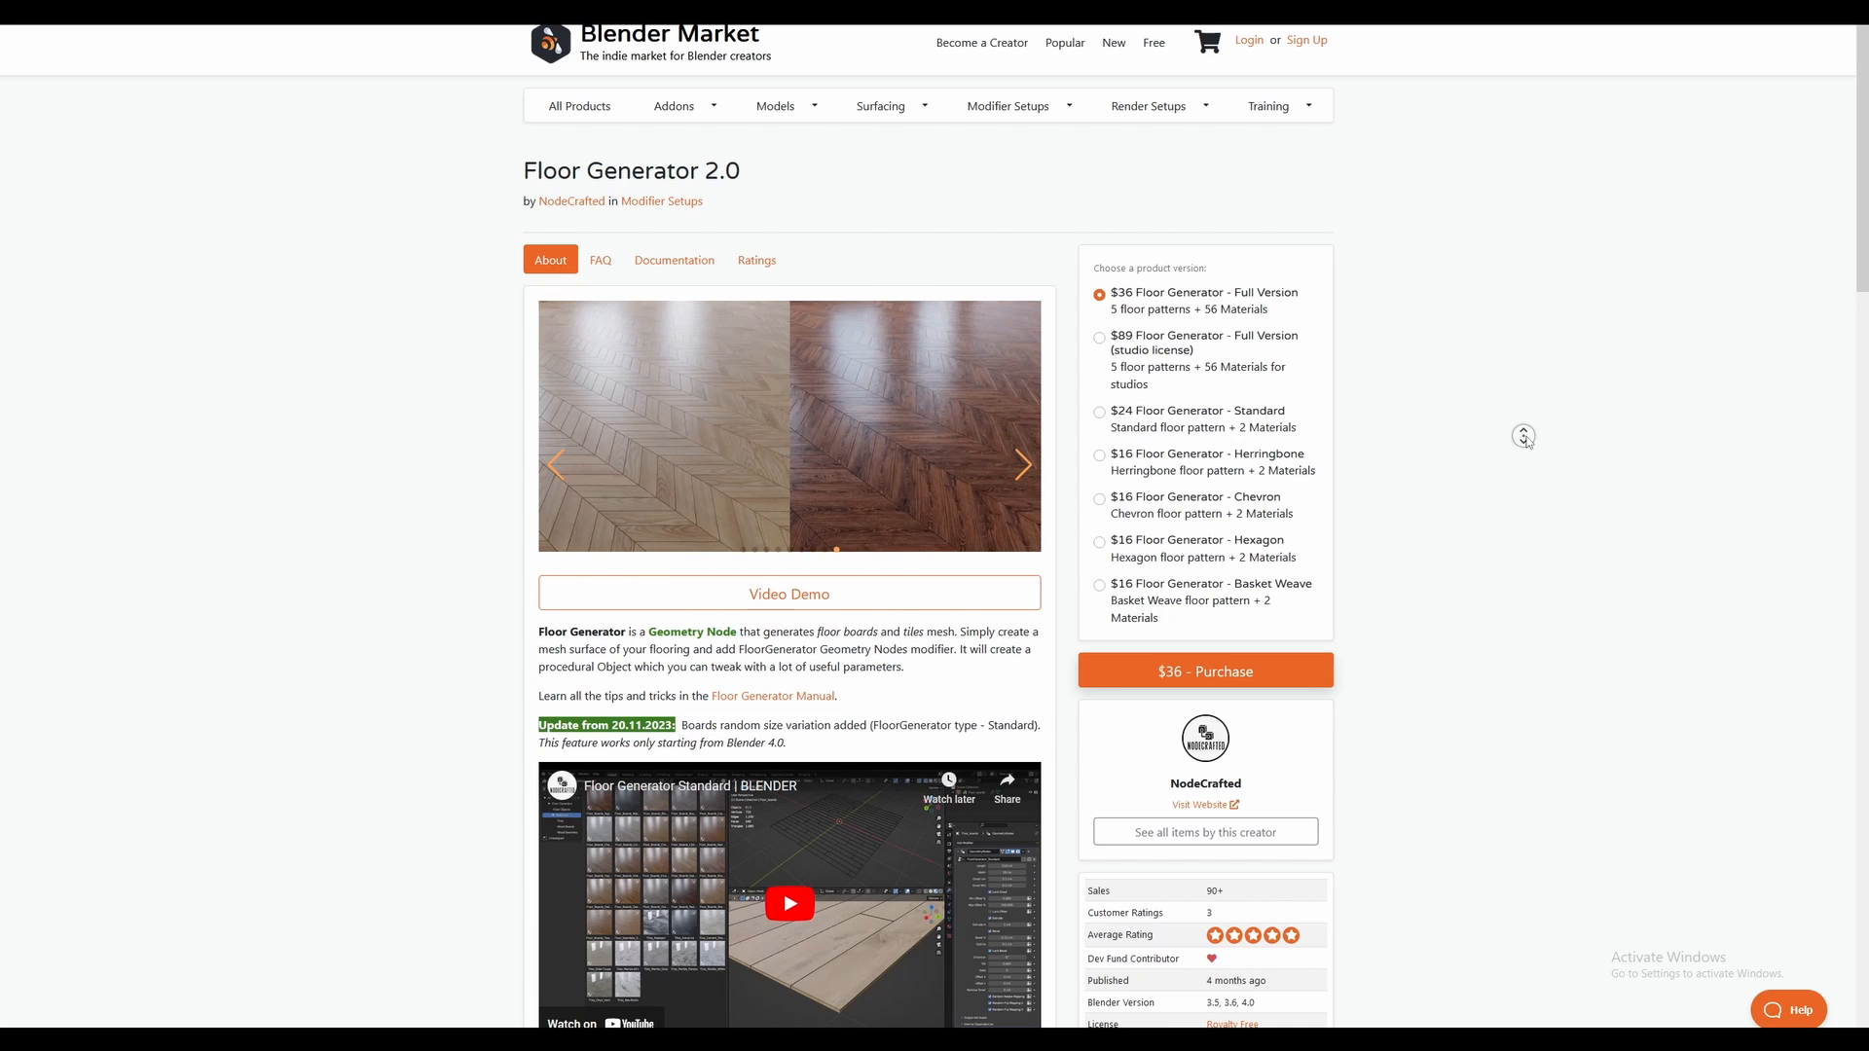
pyautogui.scroll(-3)
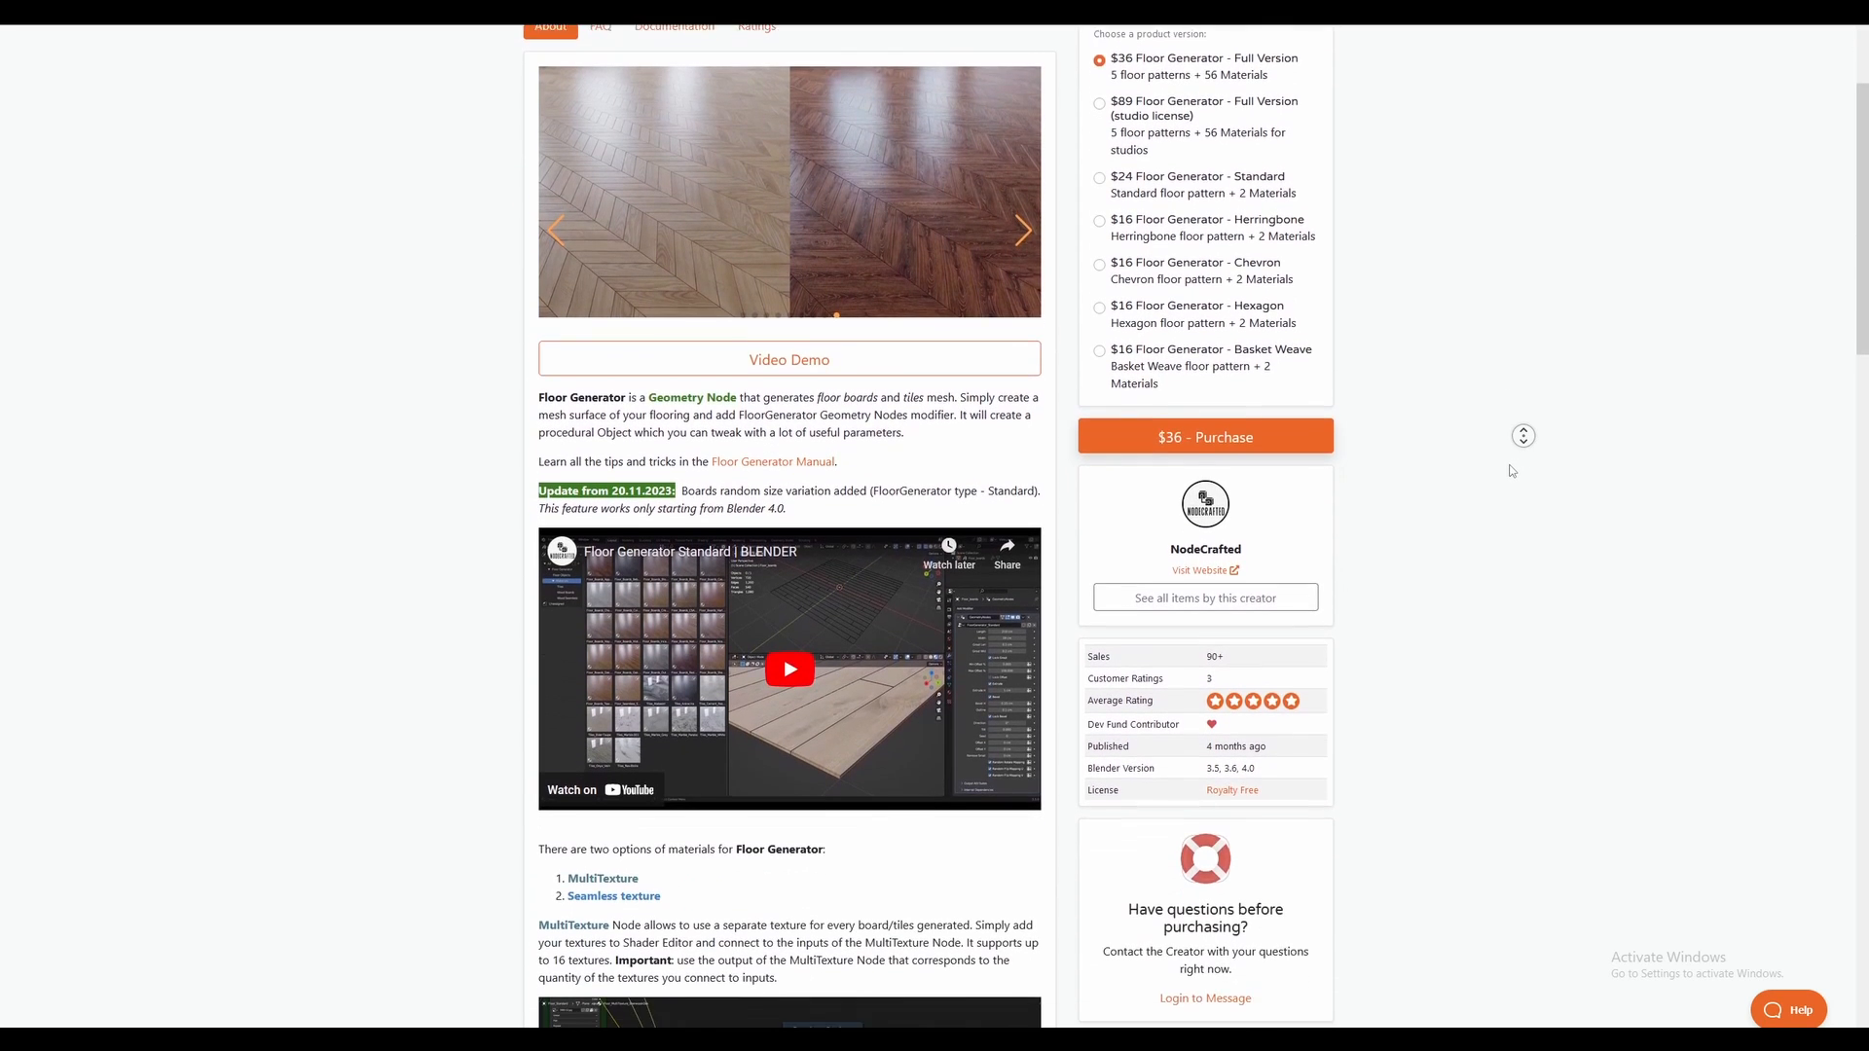
pyautogui.scroll(-3)
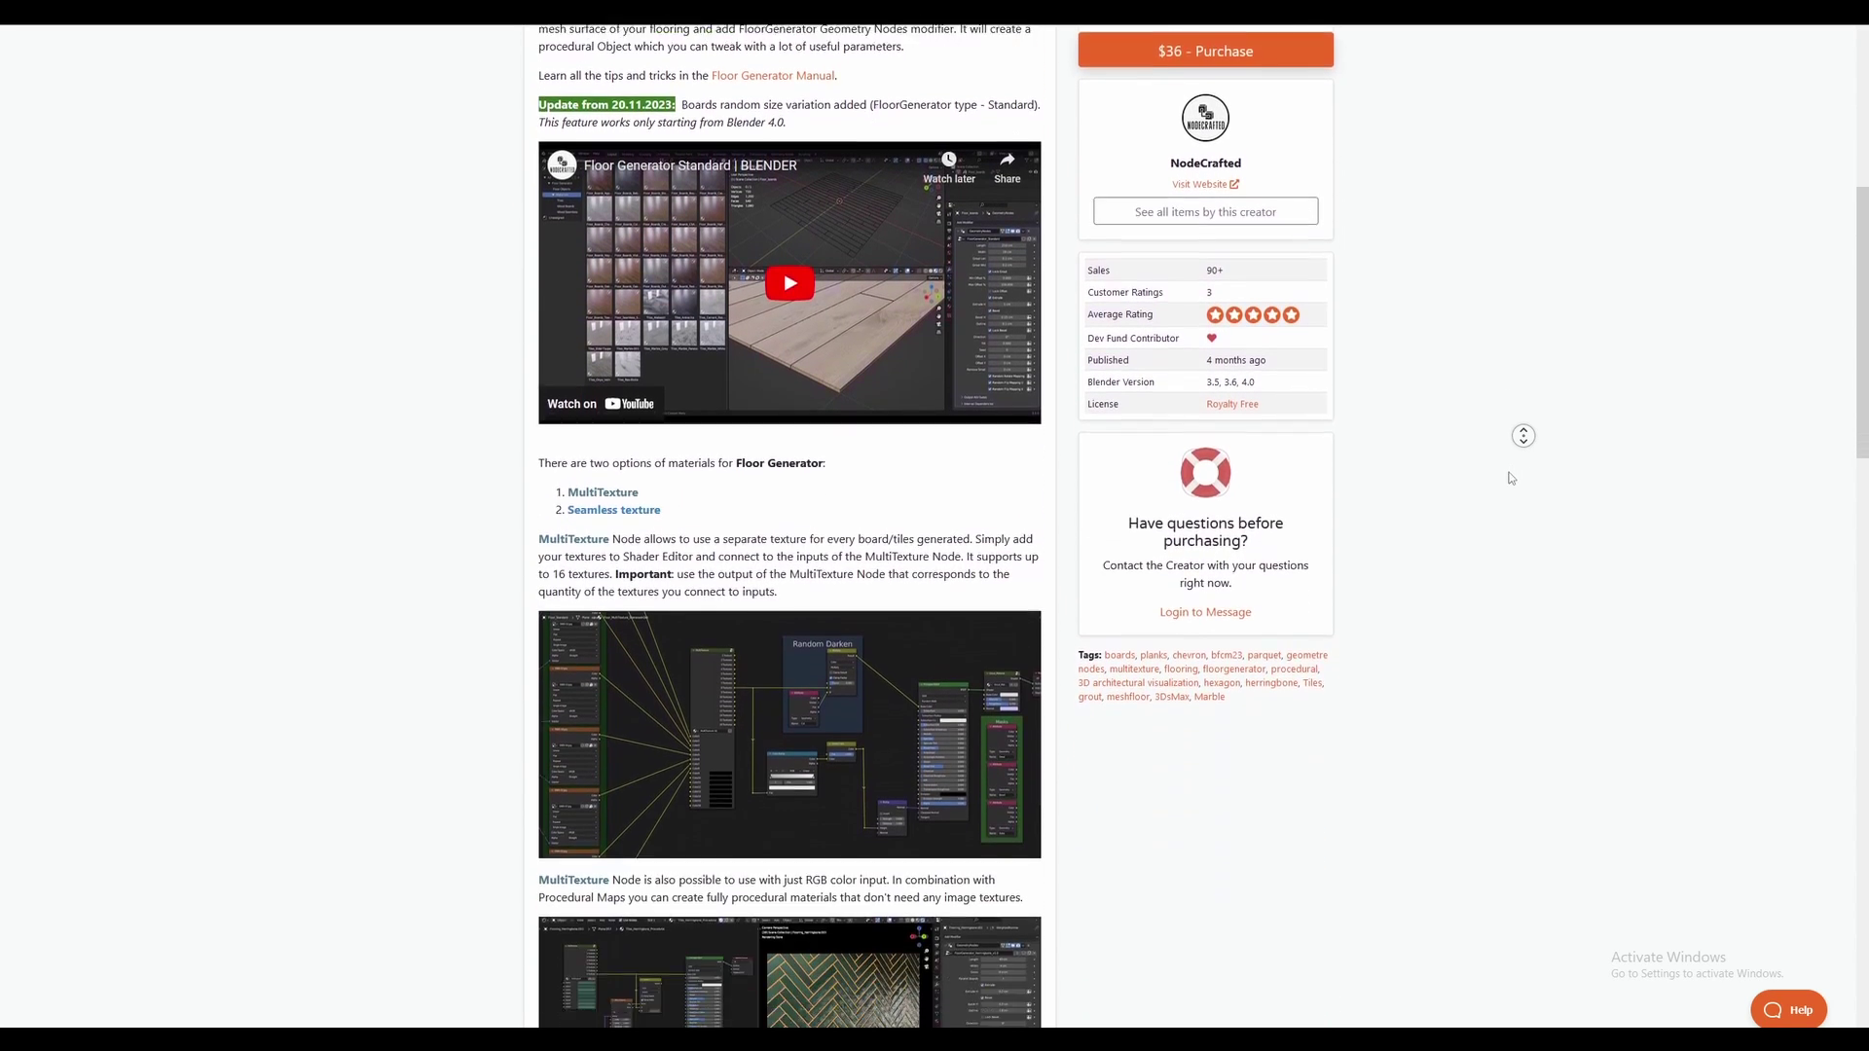
pyautogui.scroll(-3)
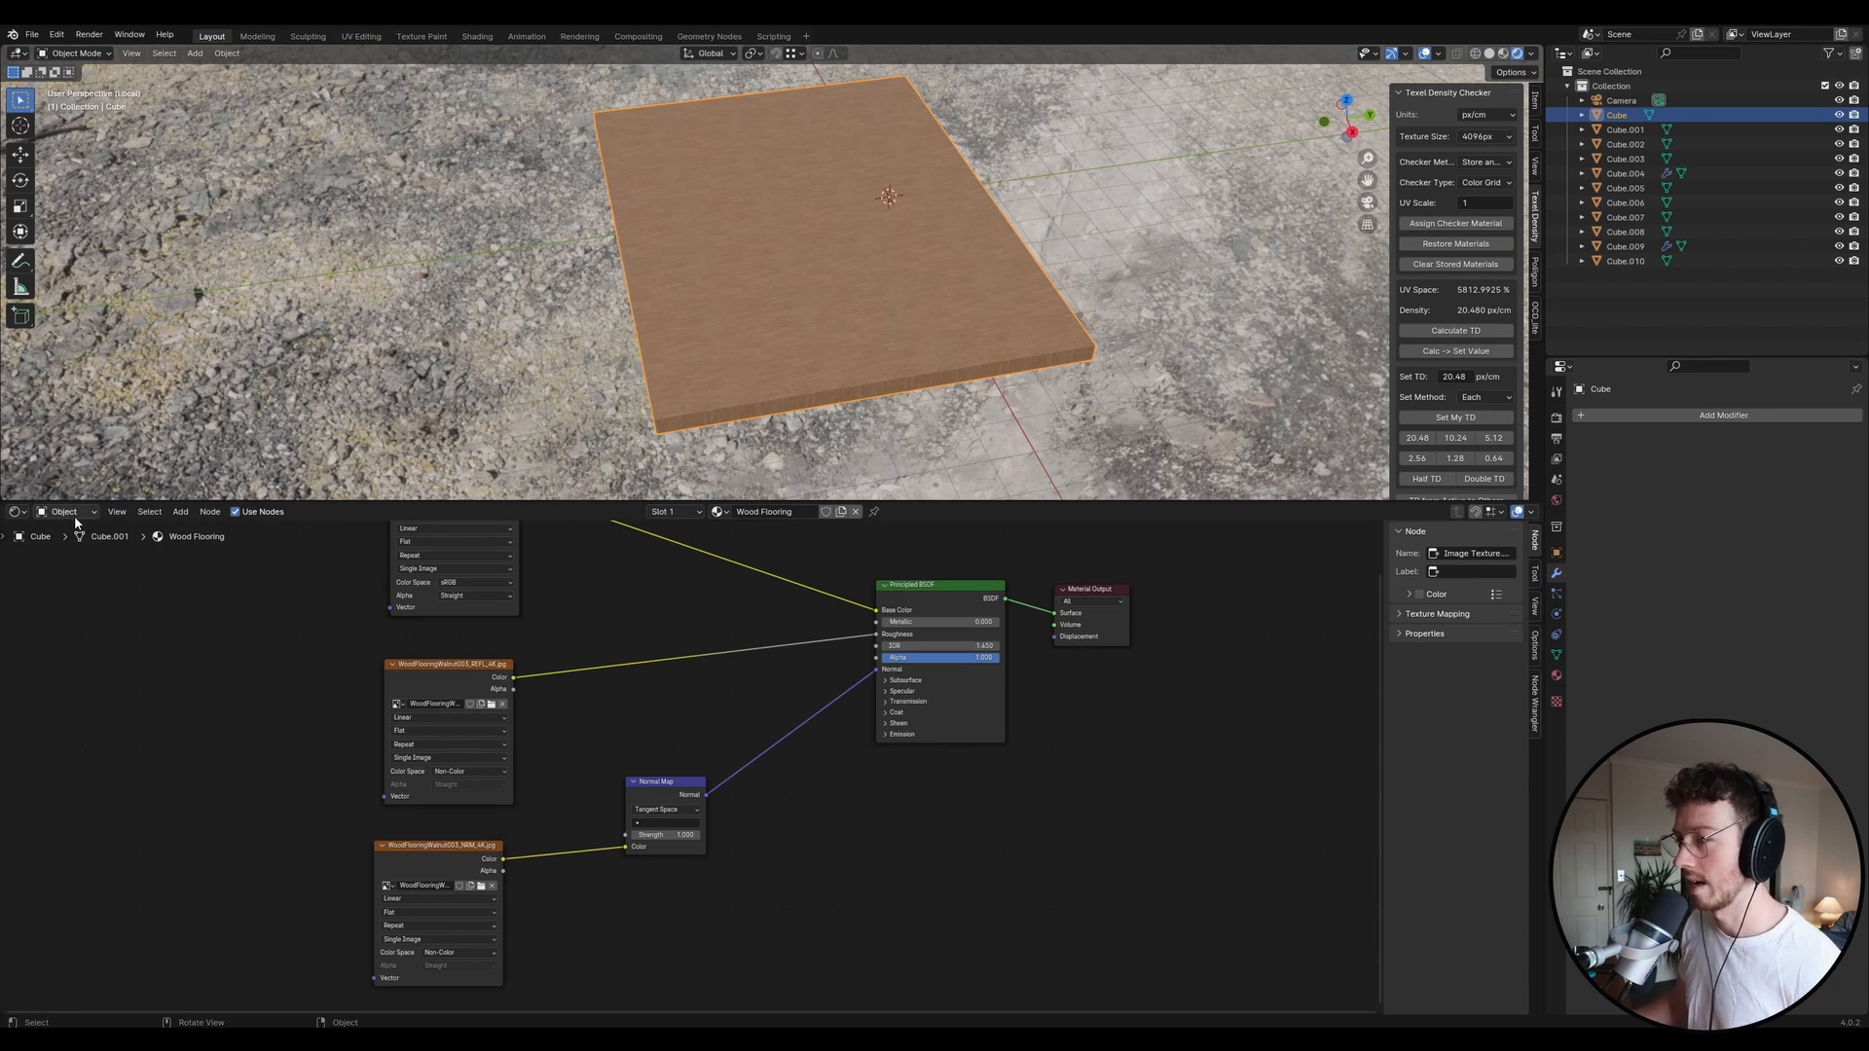
# Turn the bottom area into an Asset Browser and check Preferences' File Paths asset libraries.
pyautogui.click(16, 513)
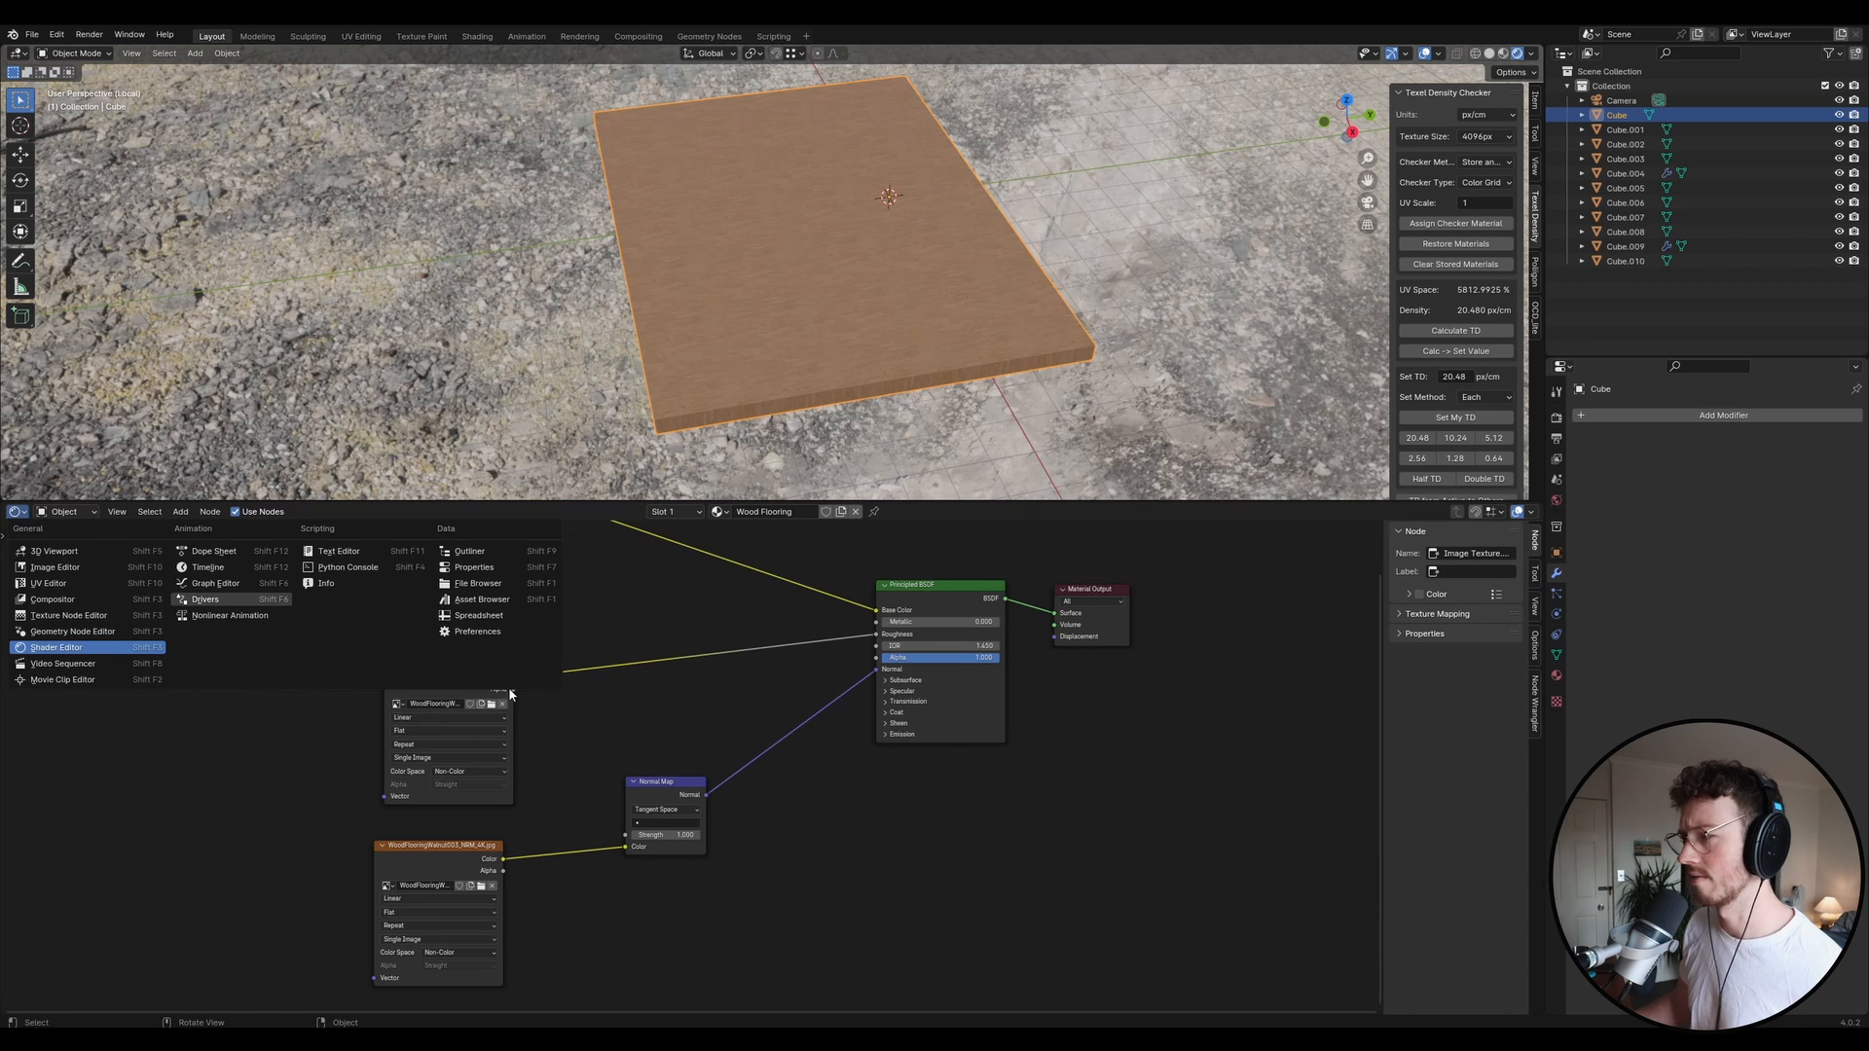
pyautogui.click(481, 600)
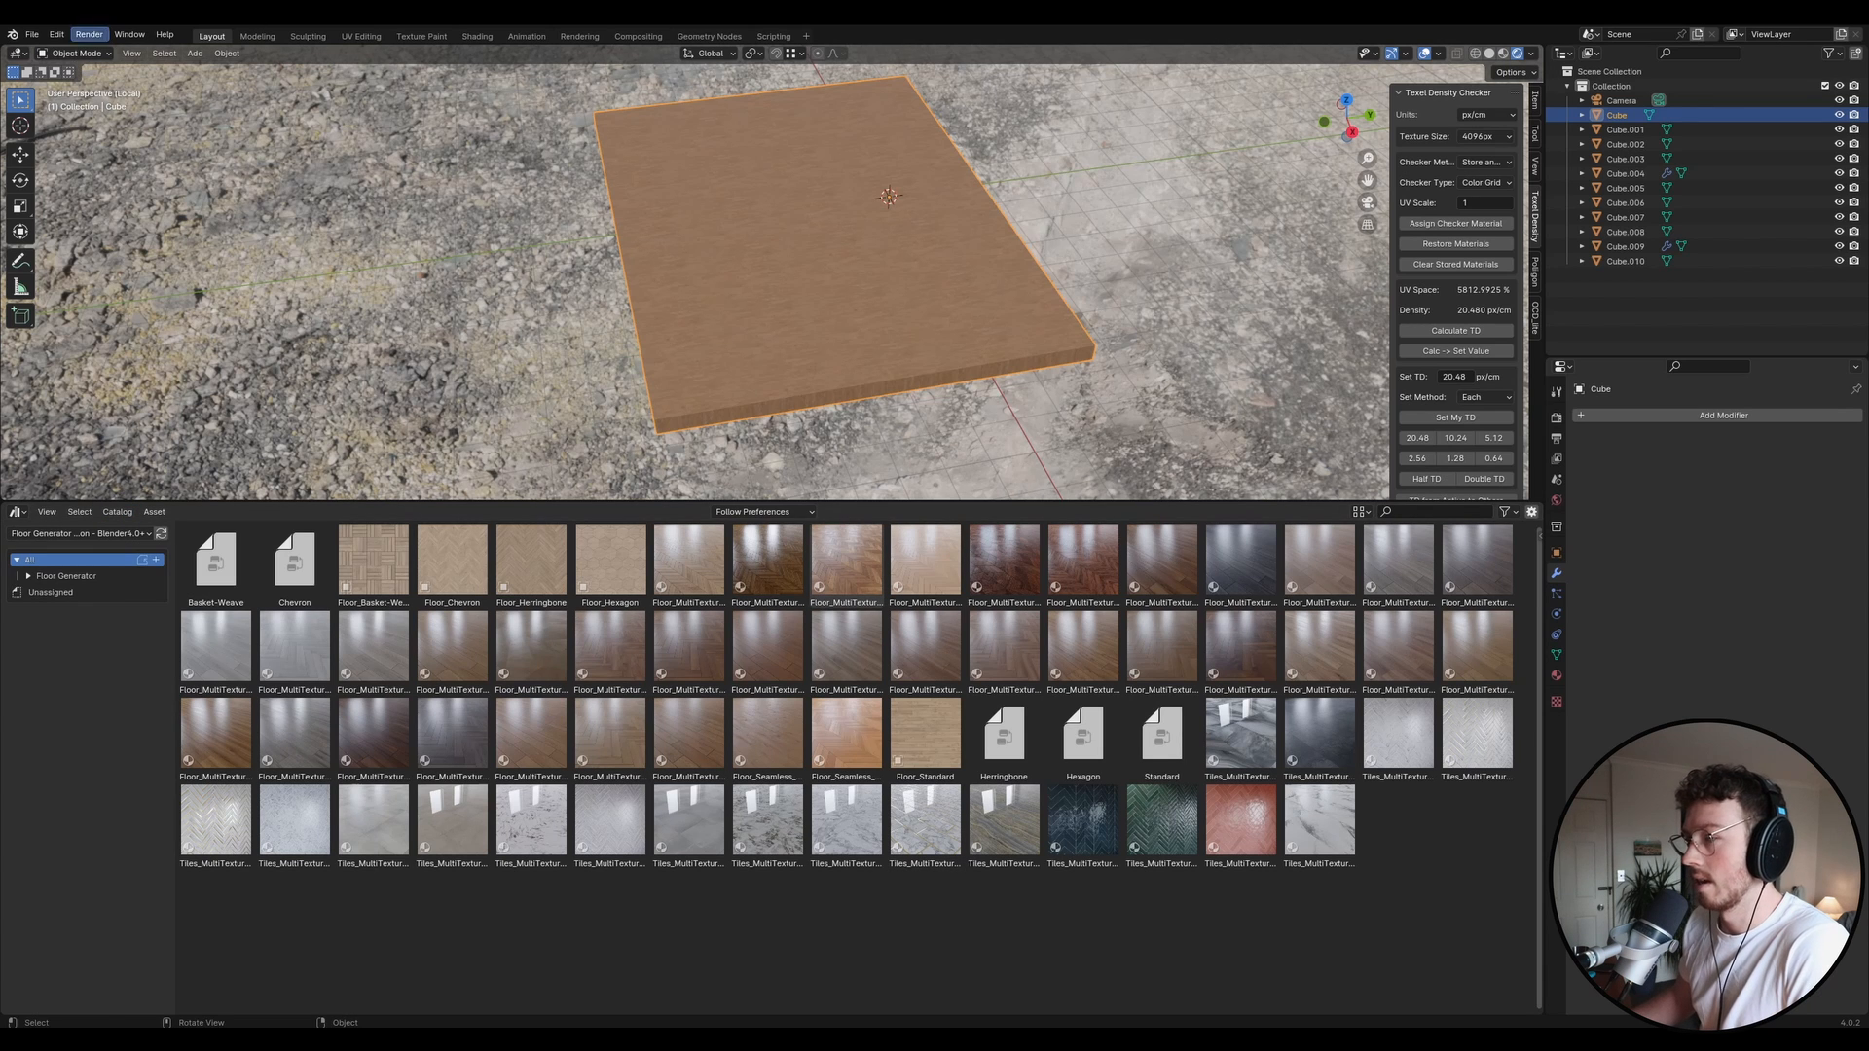
pyautogui.click(30, 32)
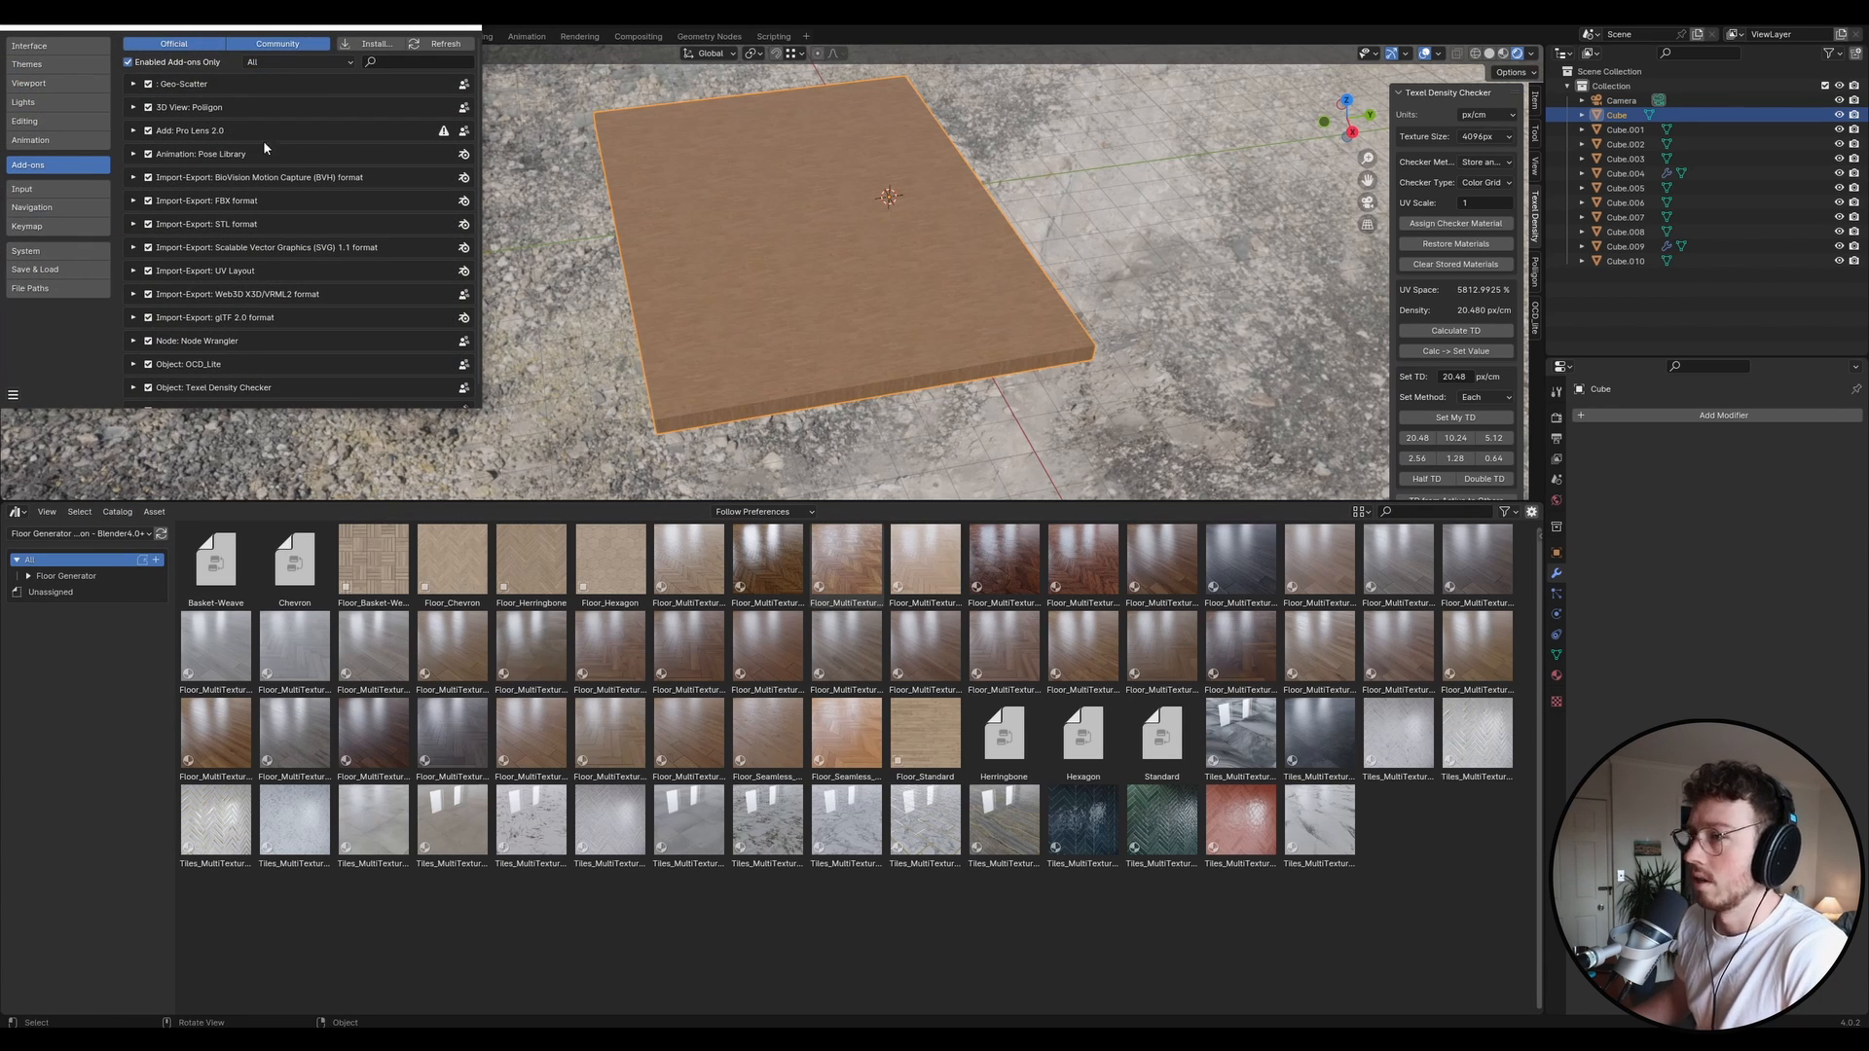
pyautogui.moveTo(72, 243)
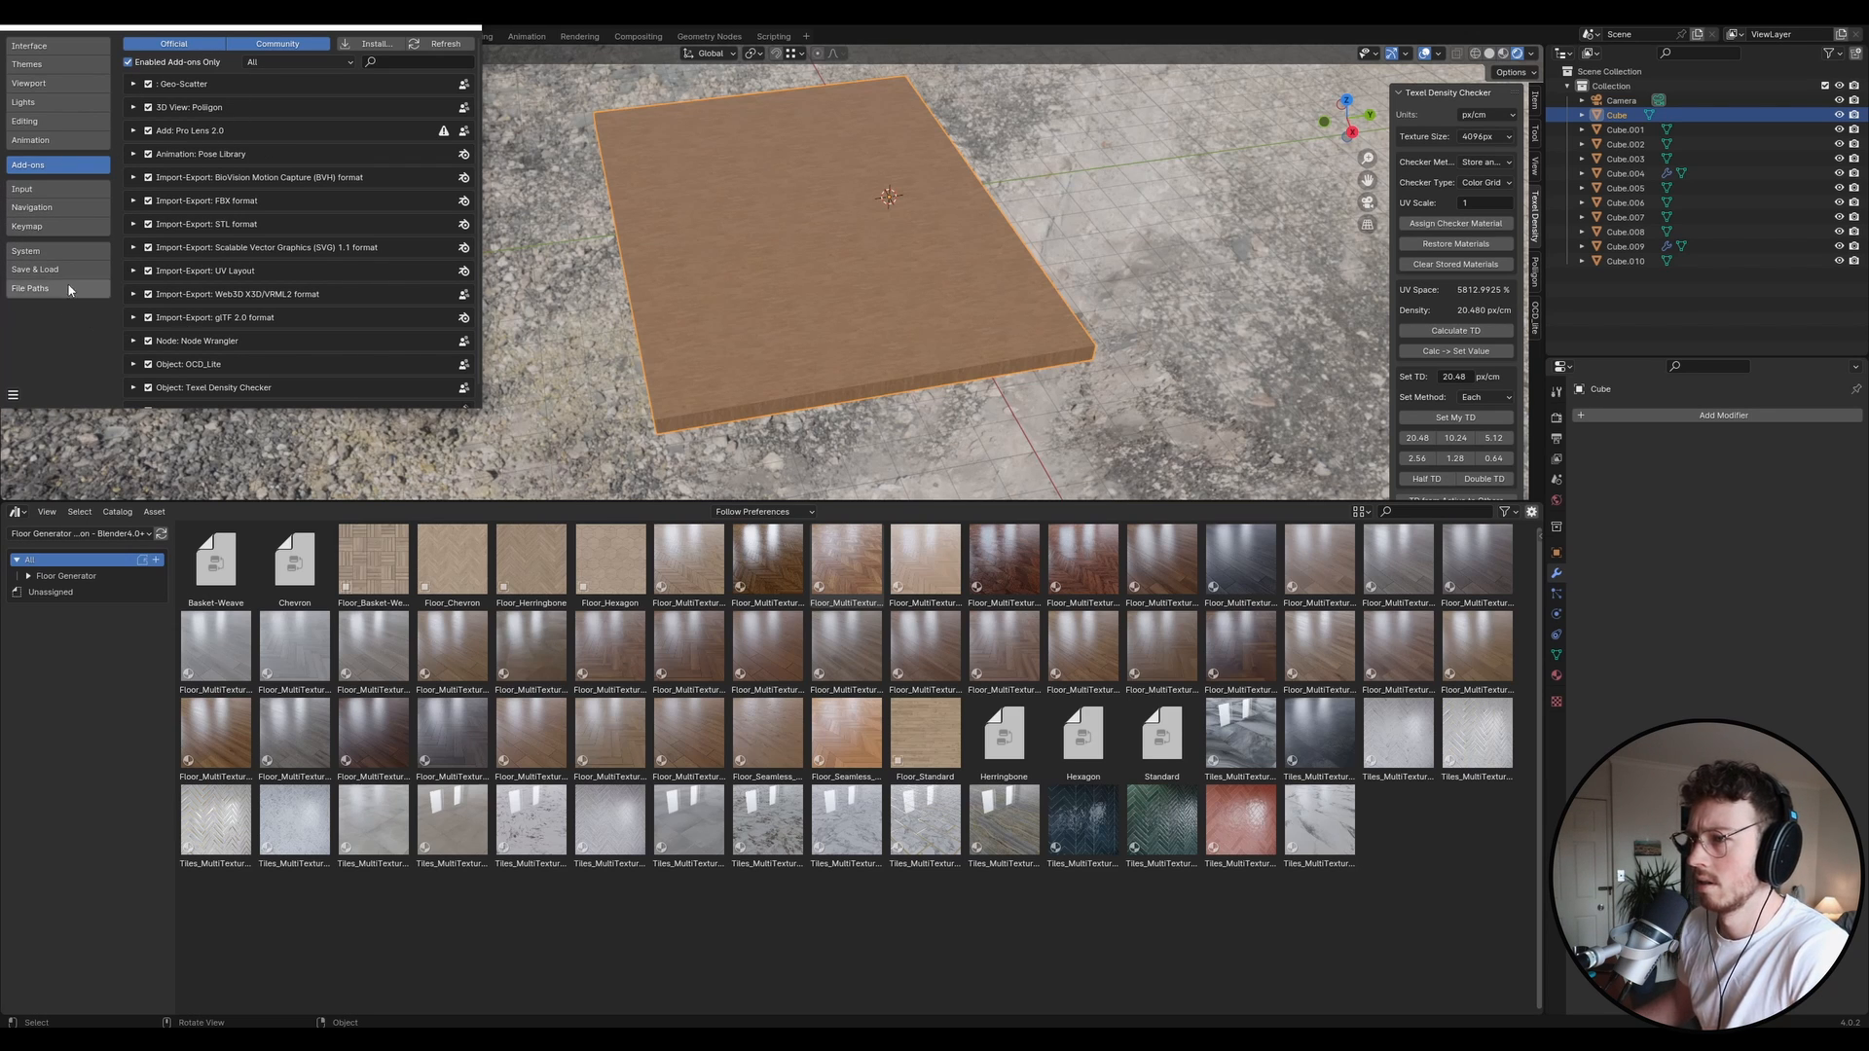
pyautogui.click(32, 287)
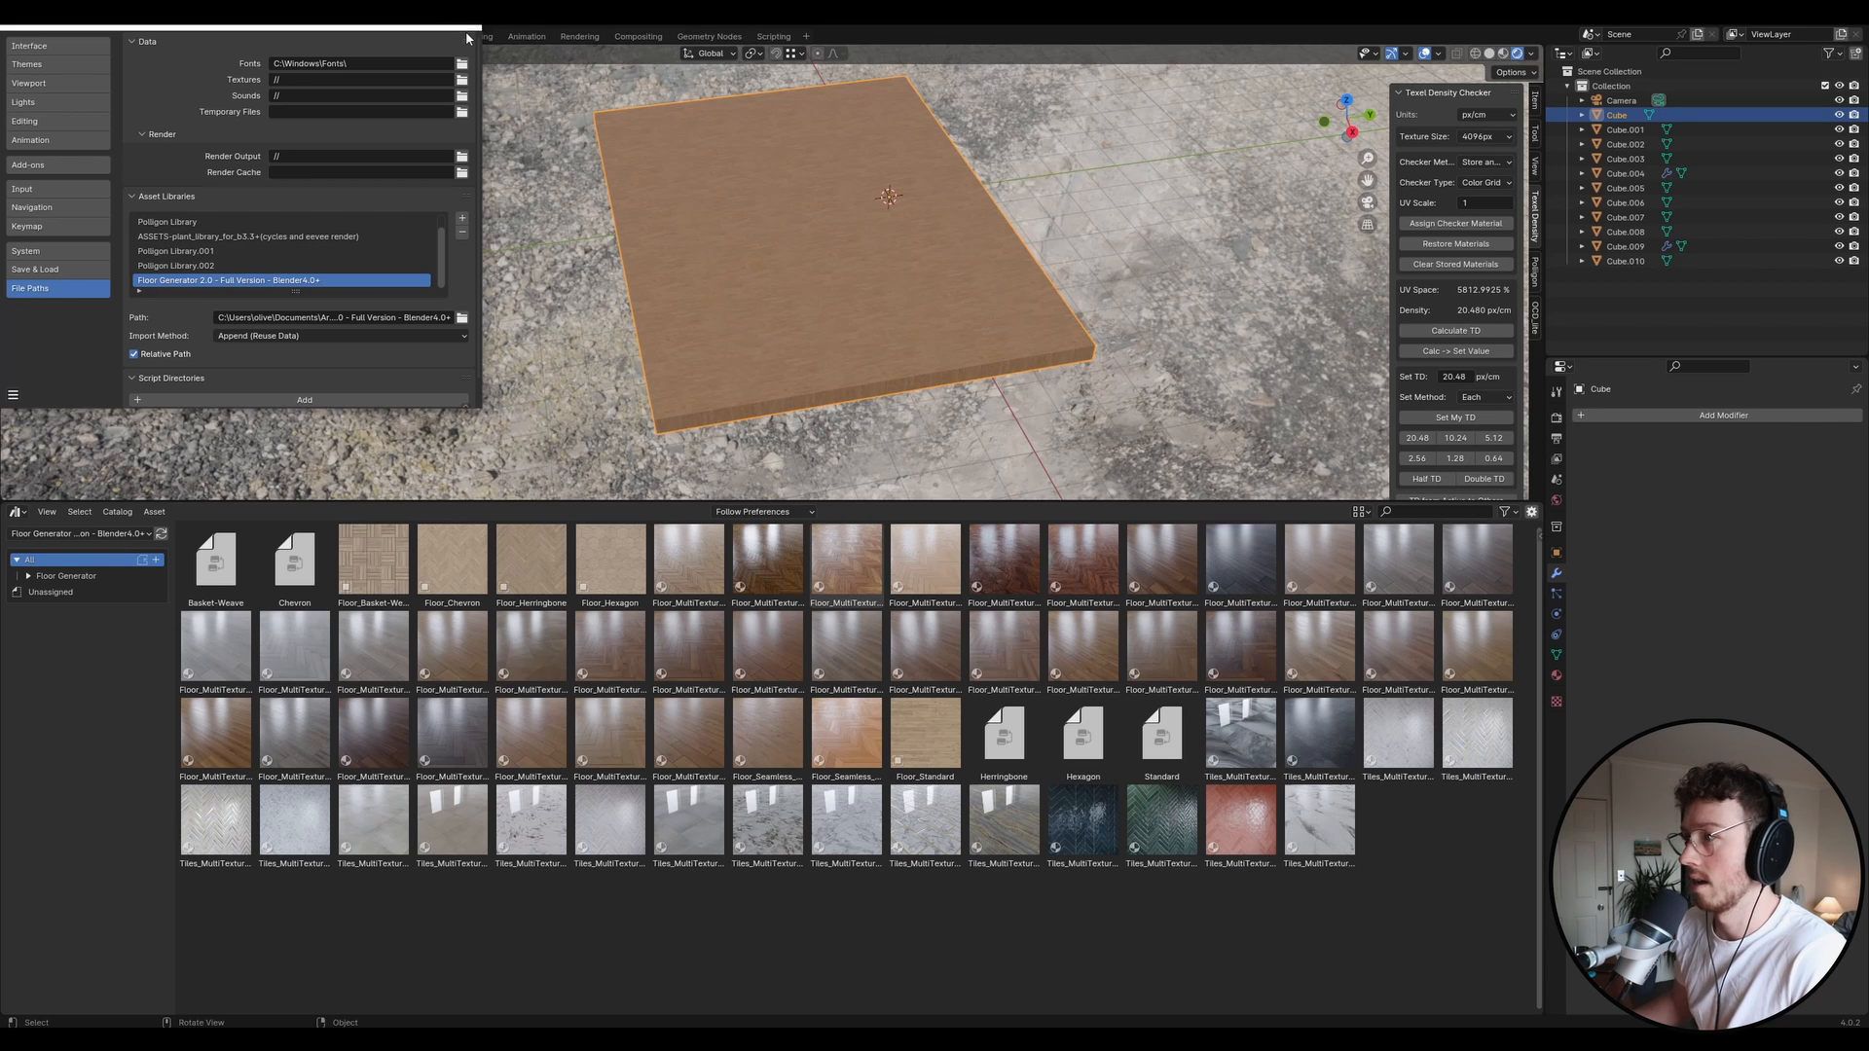
pyautogui.click(17, 511)
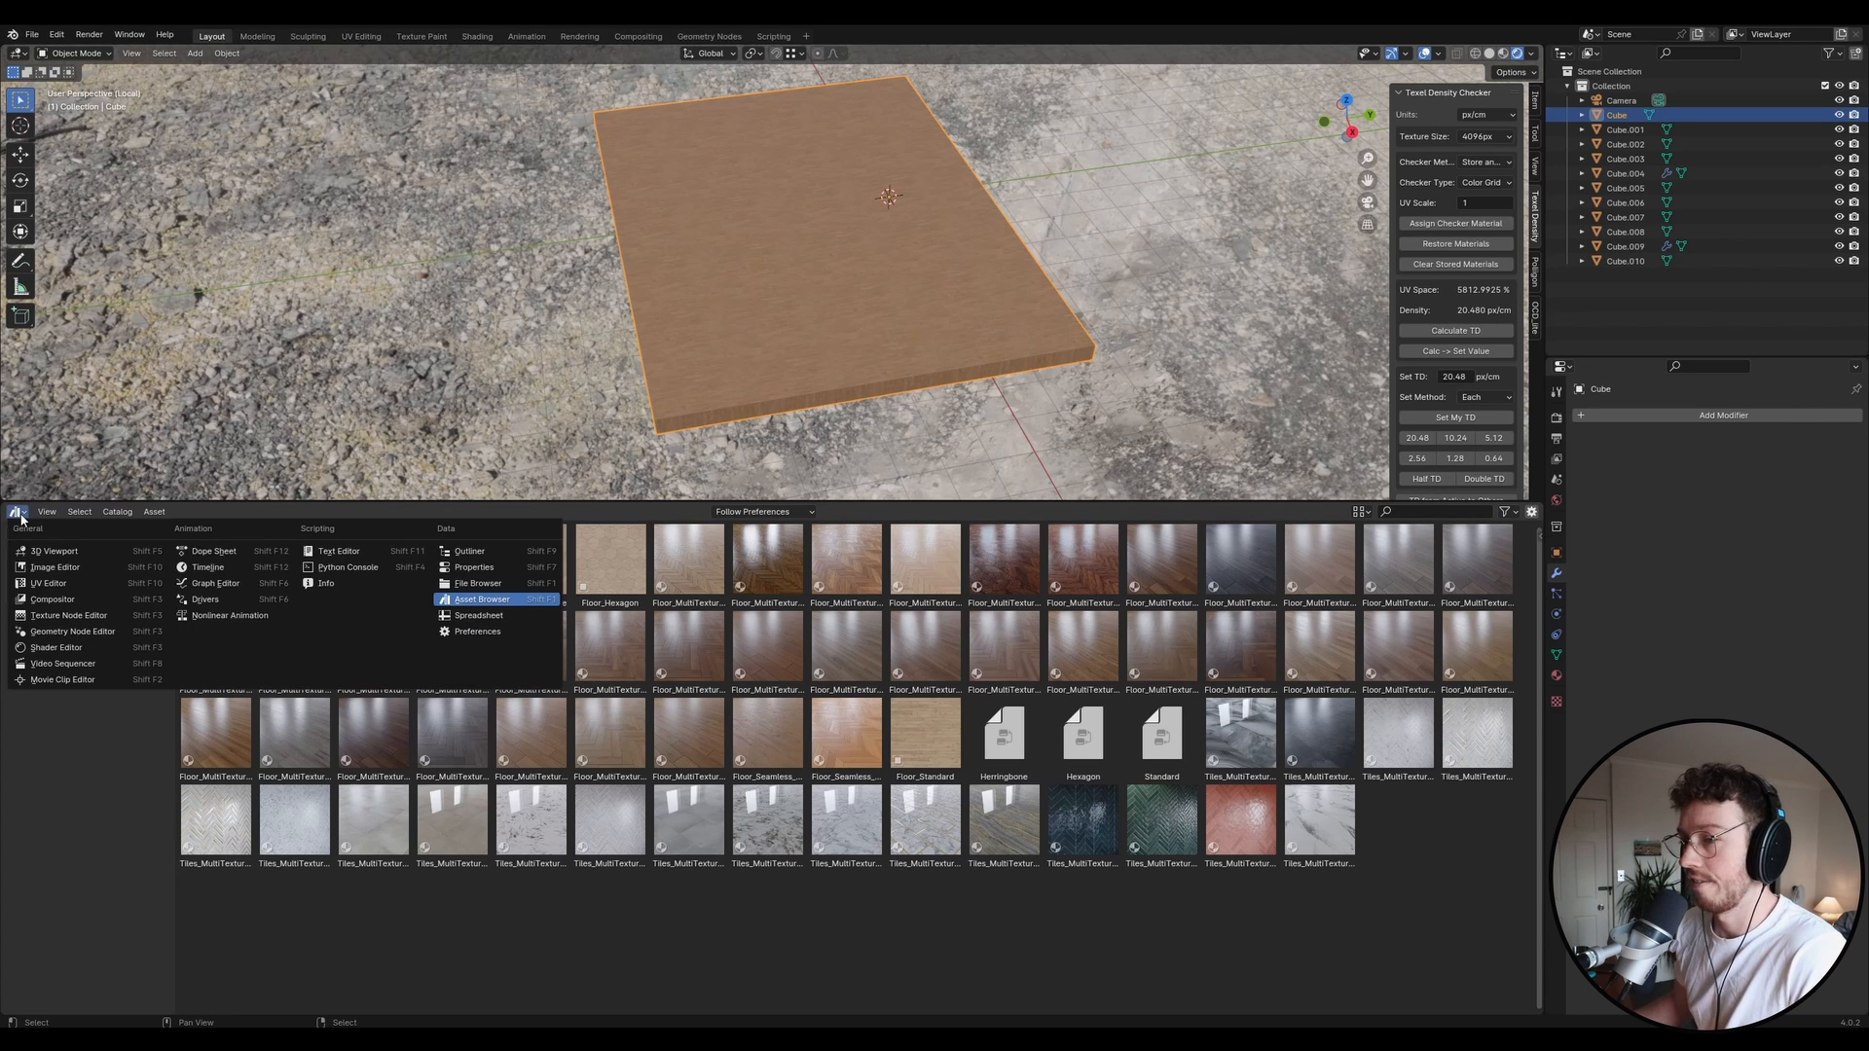
pyautogui.moveTo(68, 647)
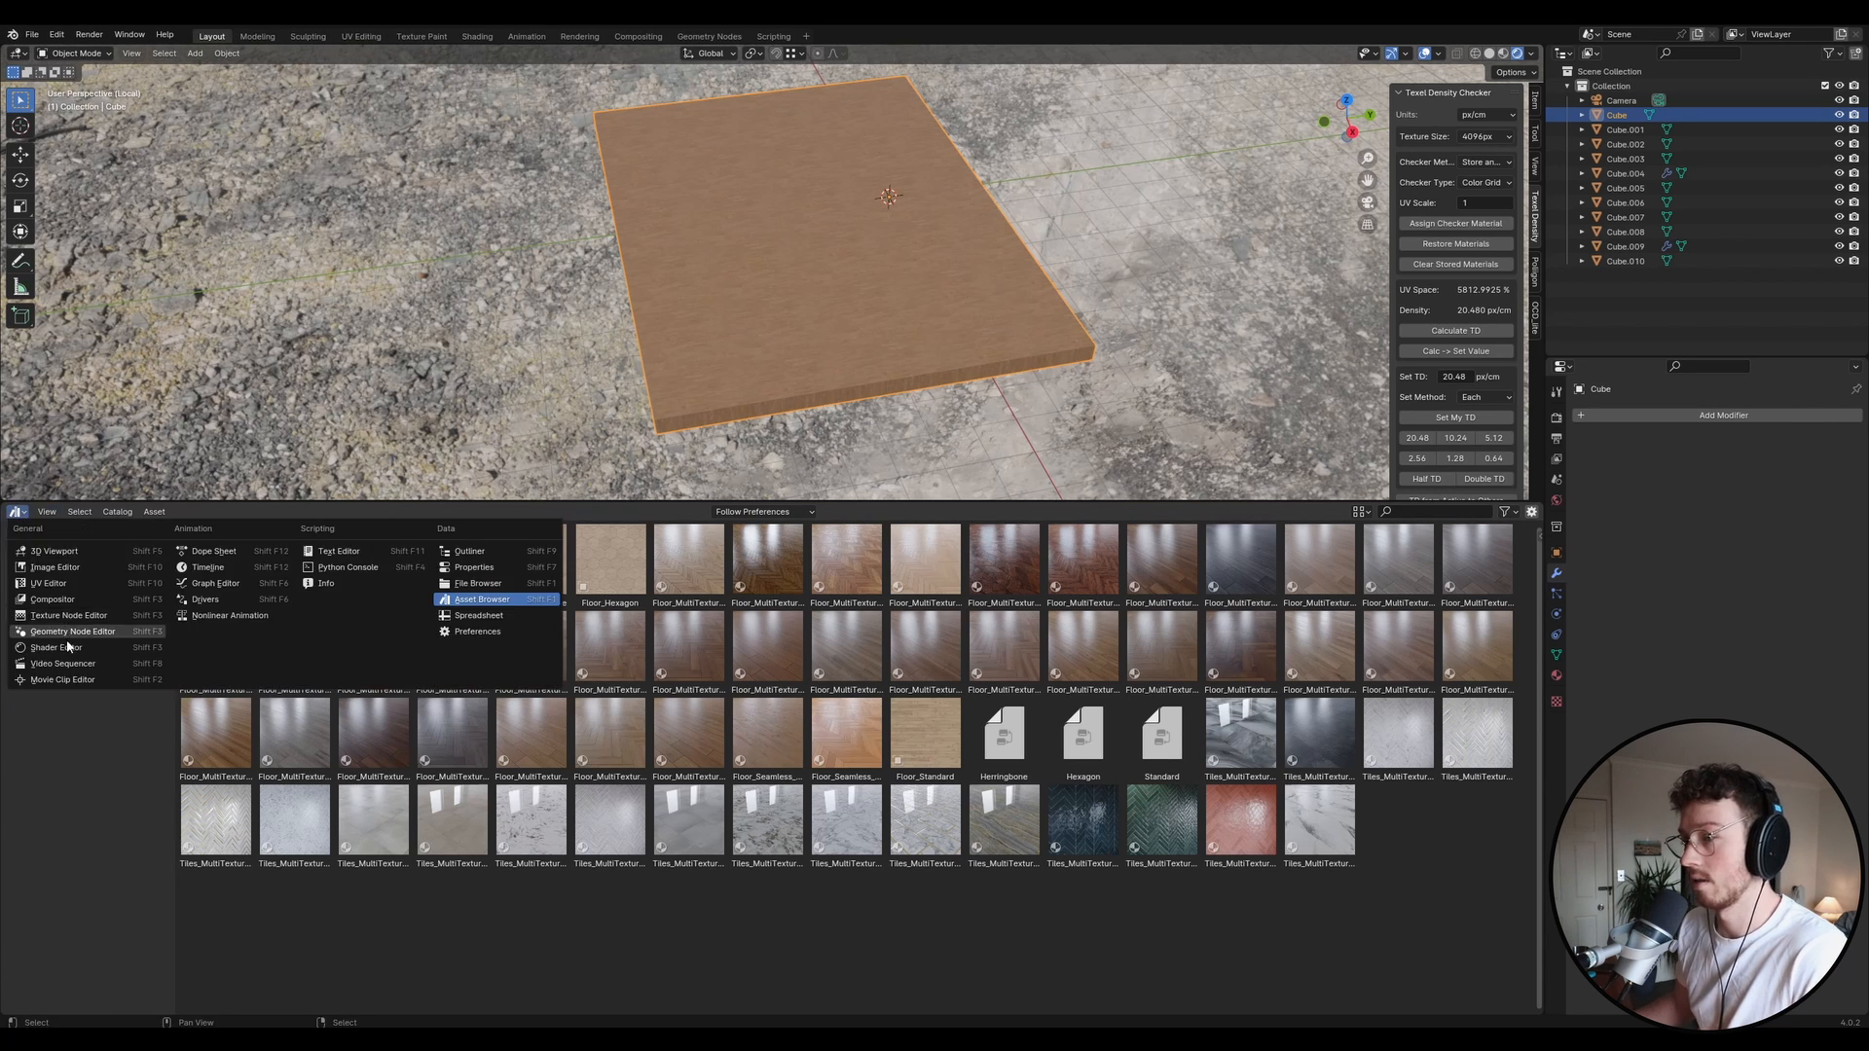
# Reopen the Asset Browser and show all assets of the Floor Generator library.
pyautogui.click(56, 646)
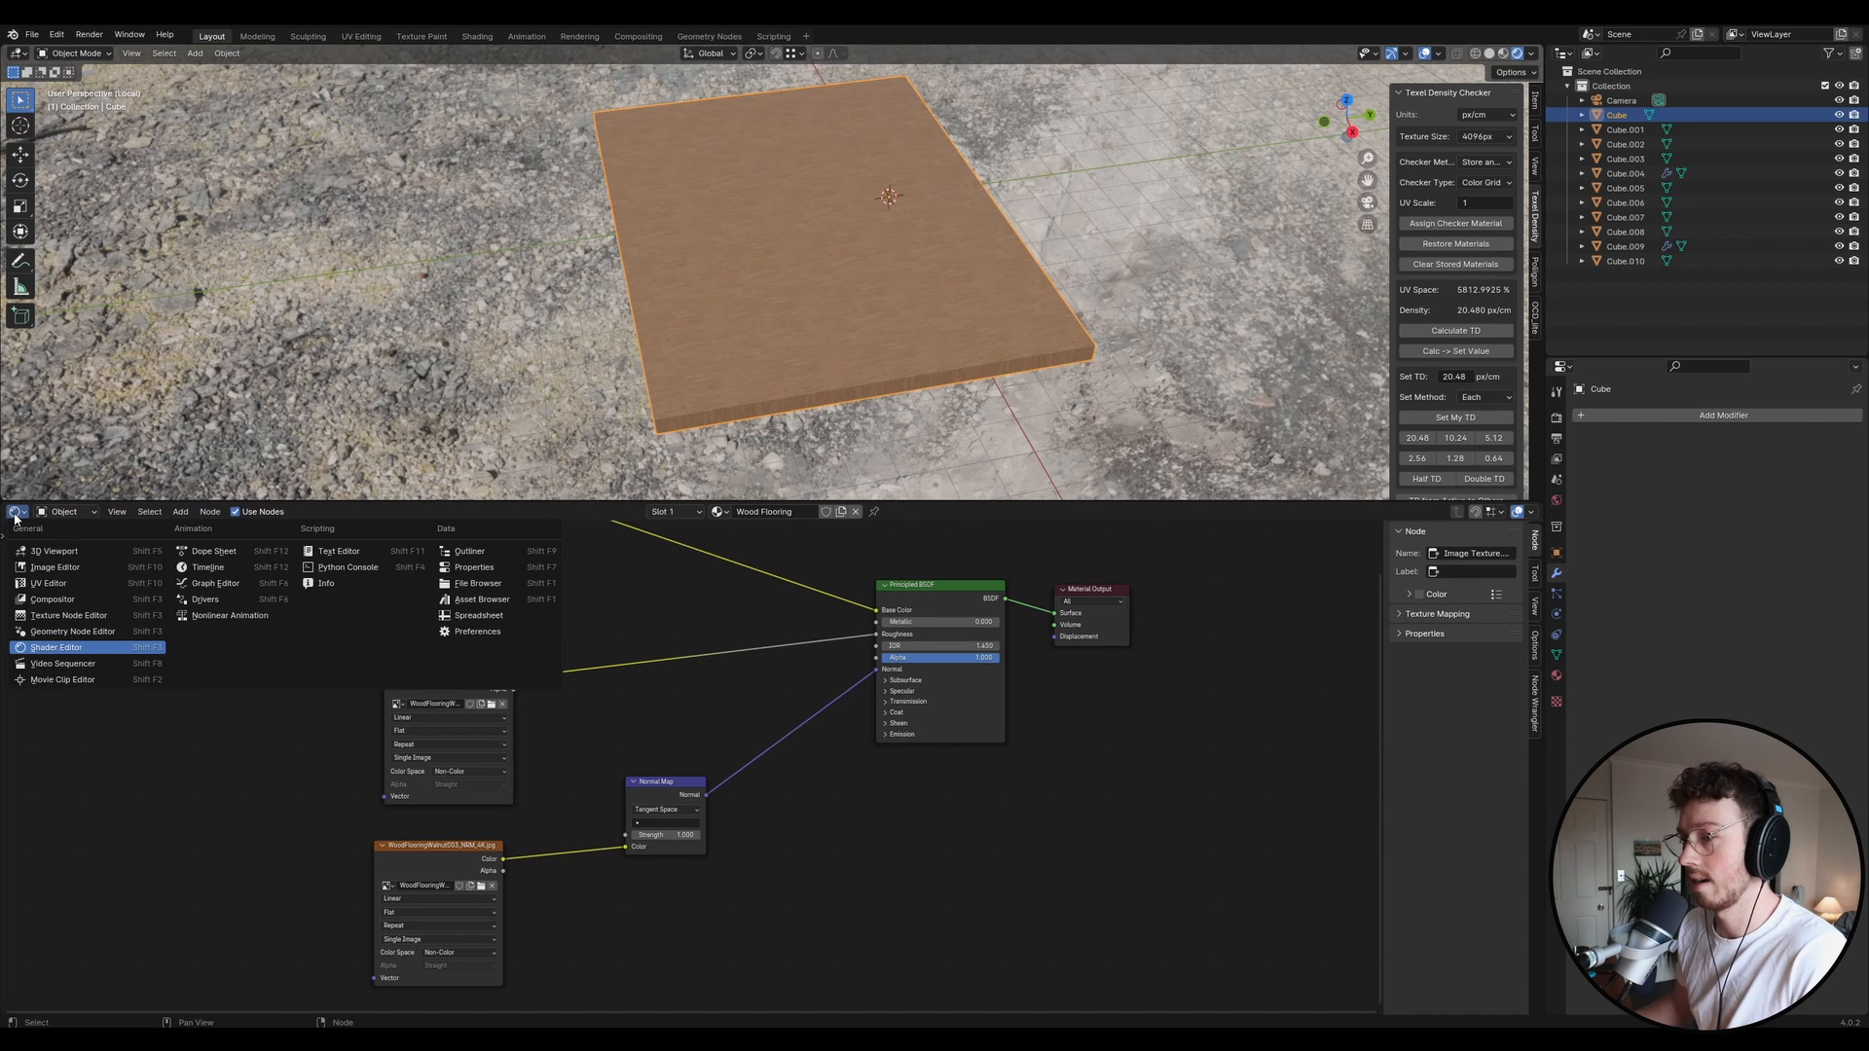
pyautogui.moveTo(482, 599)
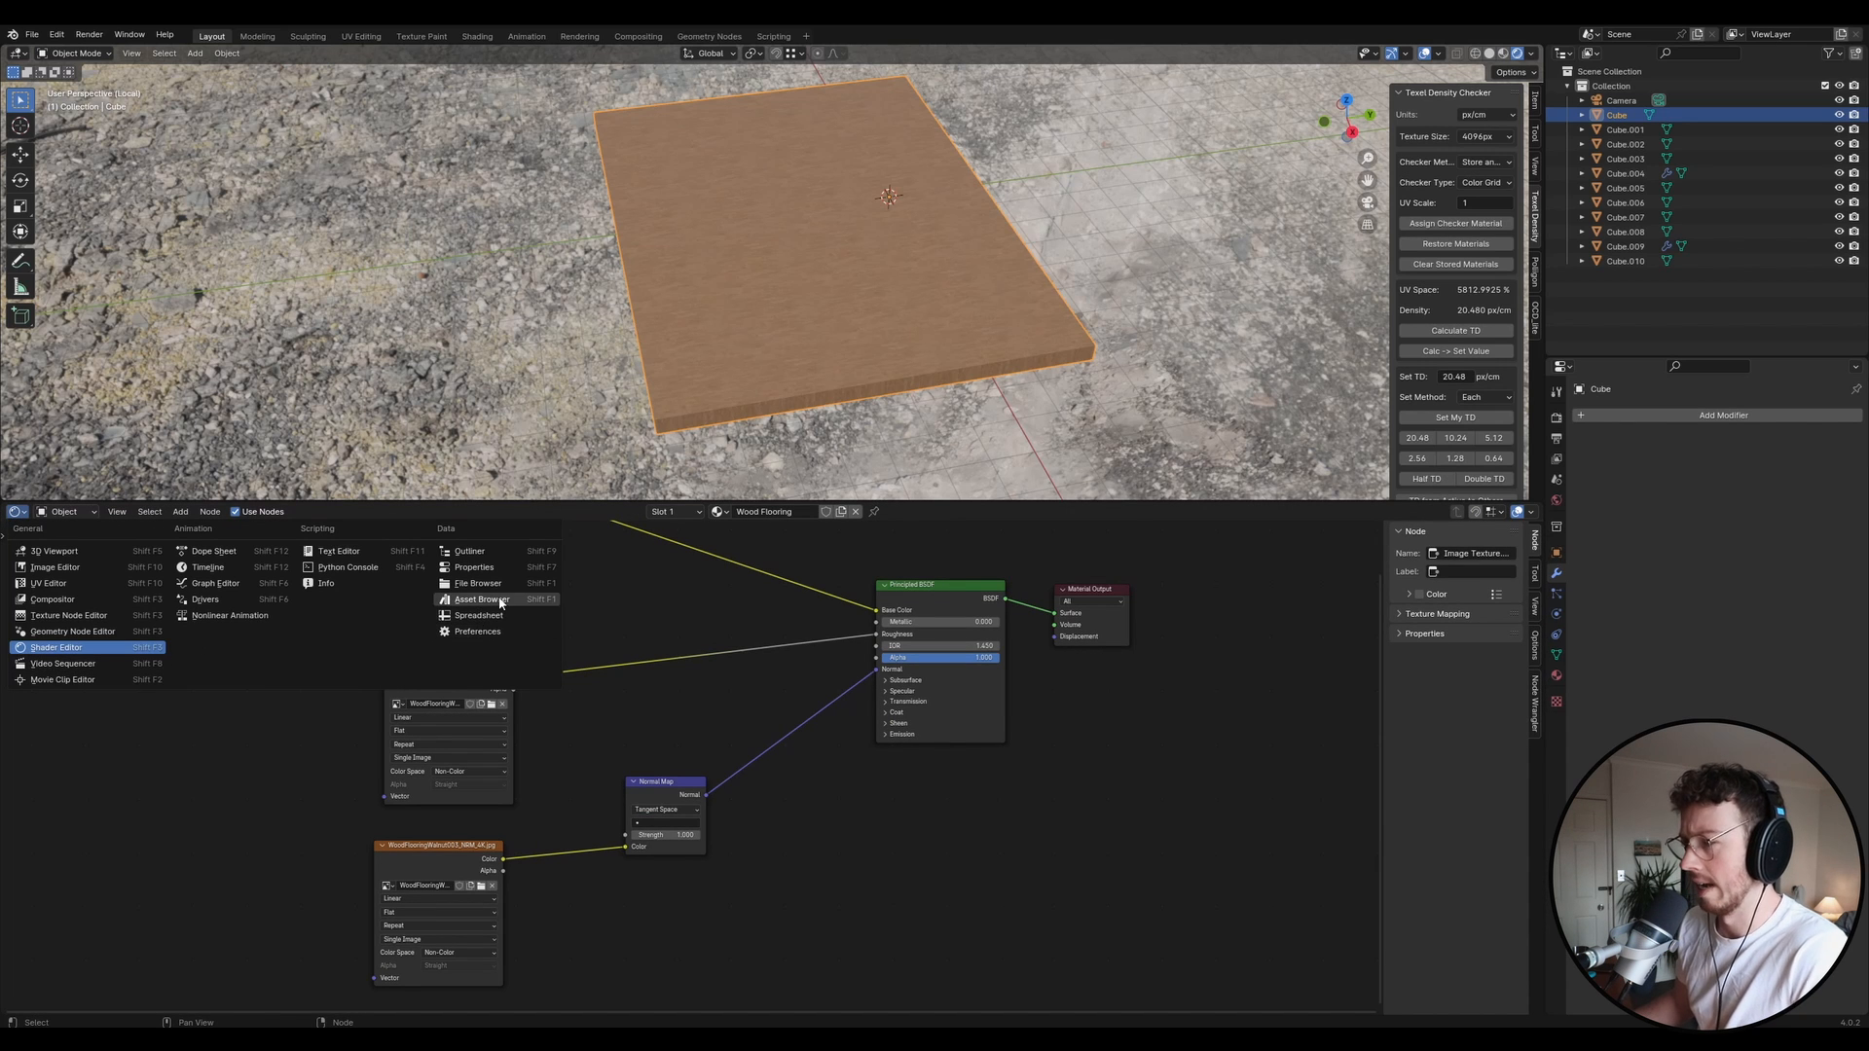
pyautogui.click(481, 599)
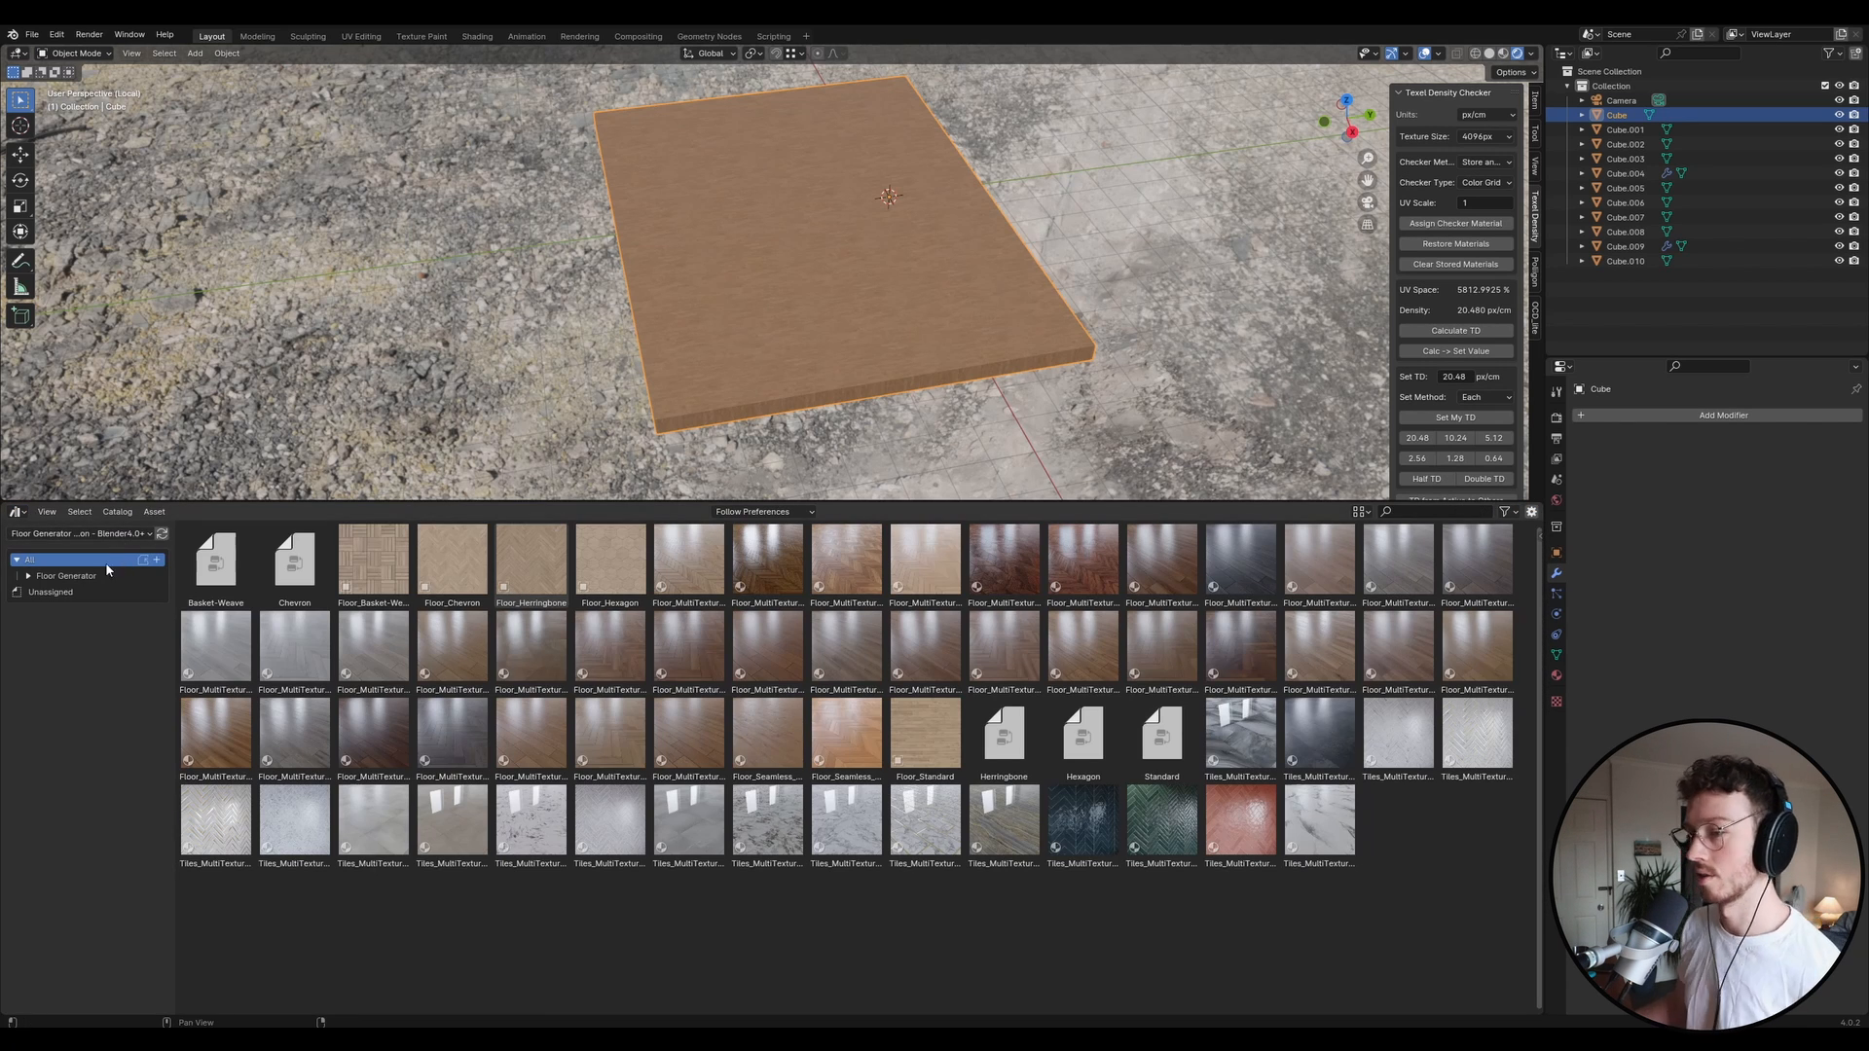
pyautogui.click(49, 592)
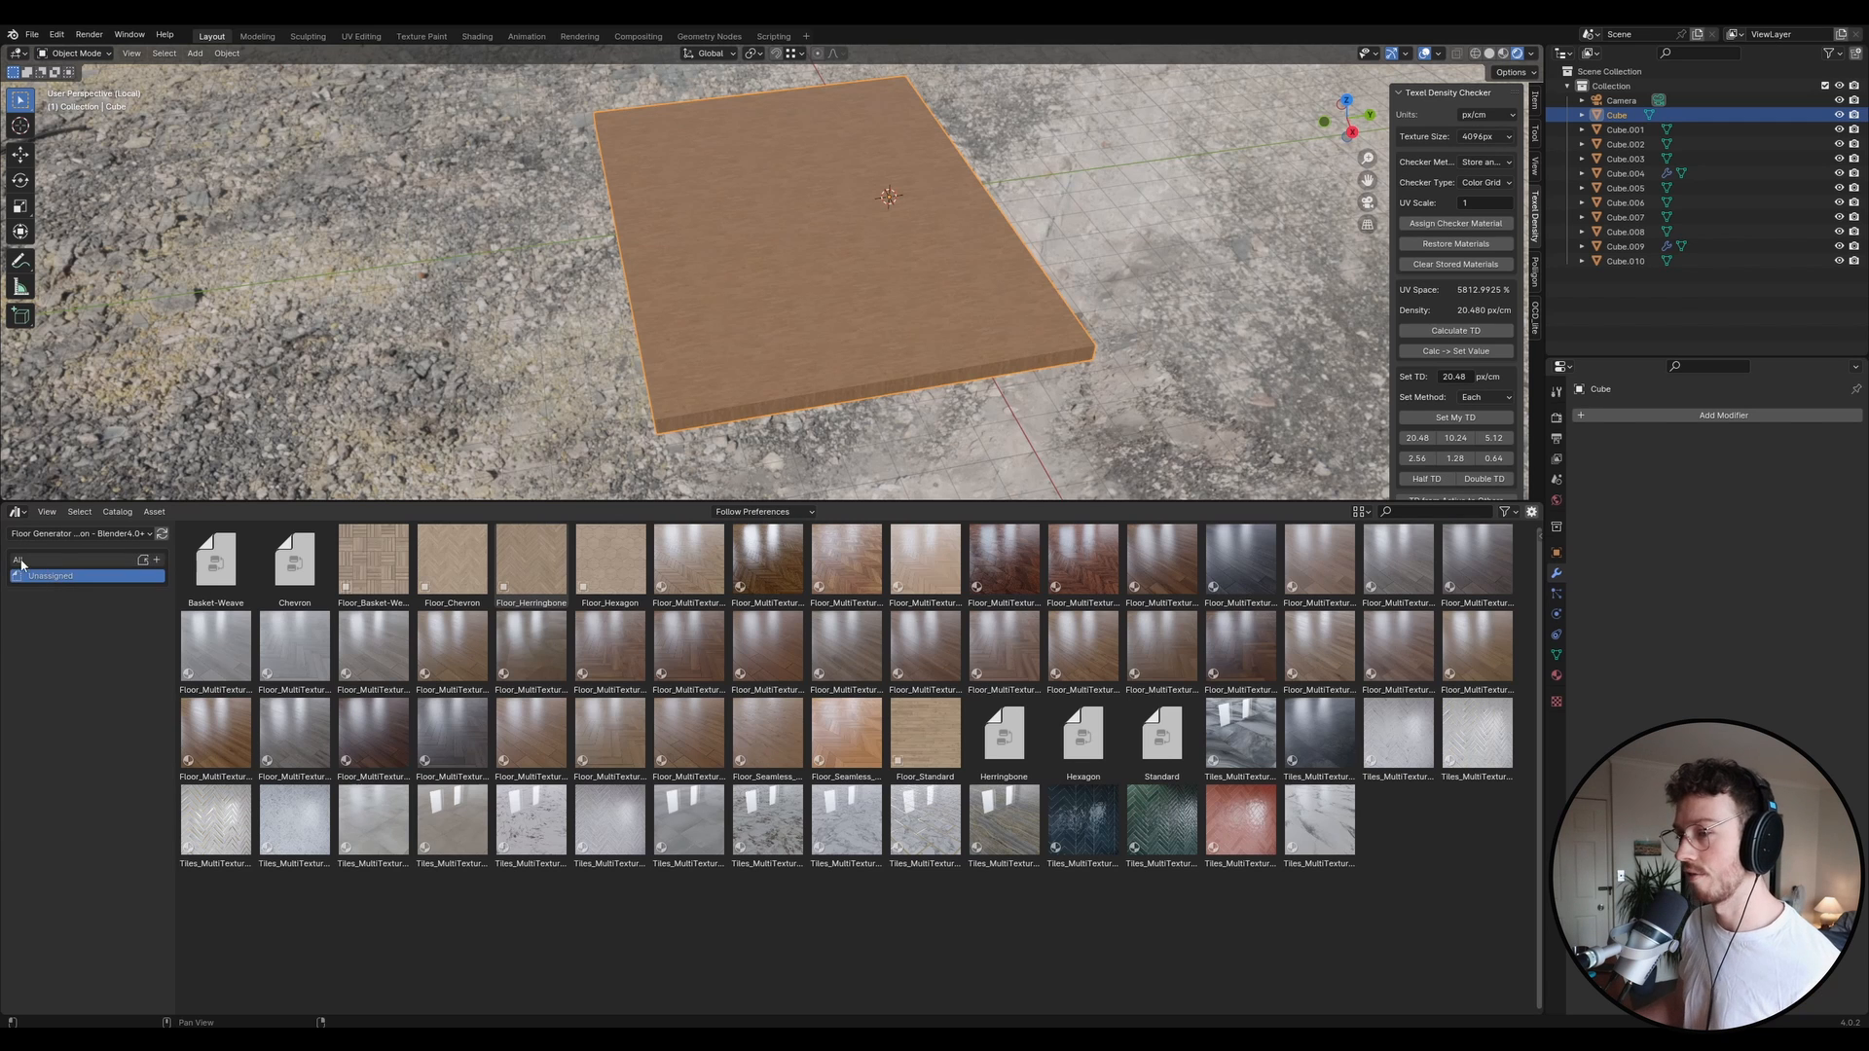
pyautogui.click(49, 559)
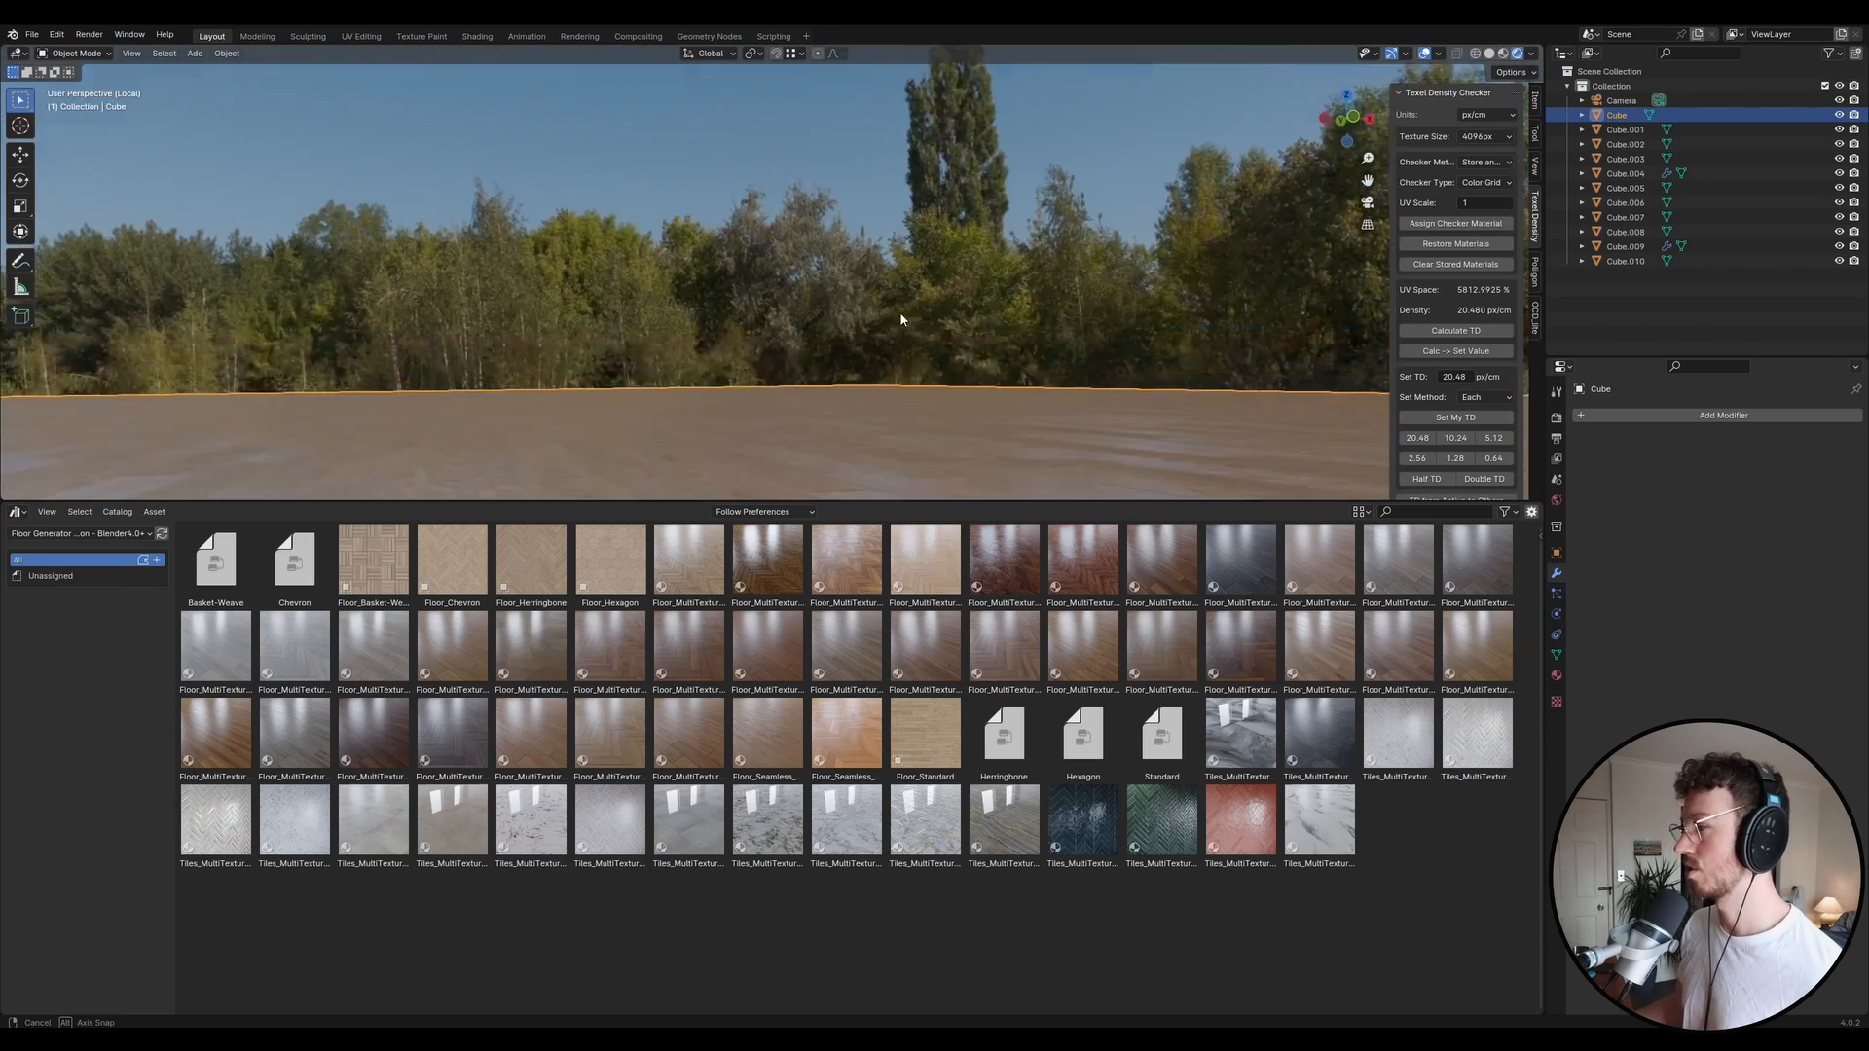
pyautogui.moveTo(899, 319); pyautogui.dragTo(931, 328)
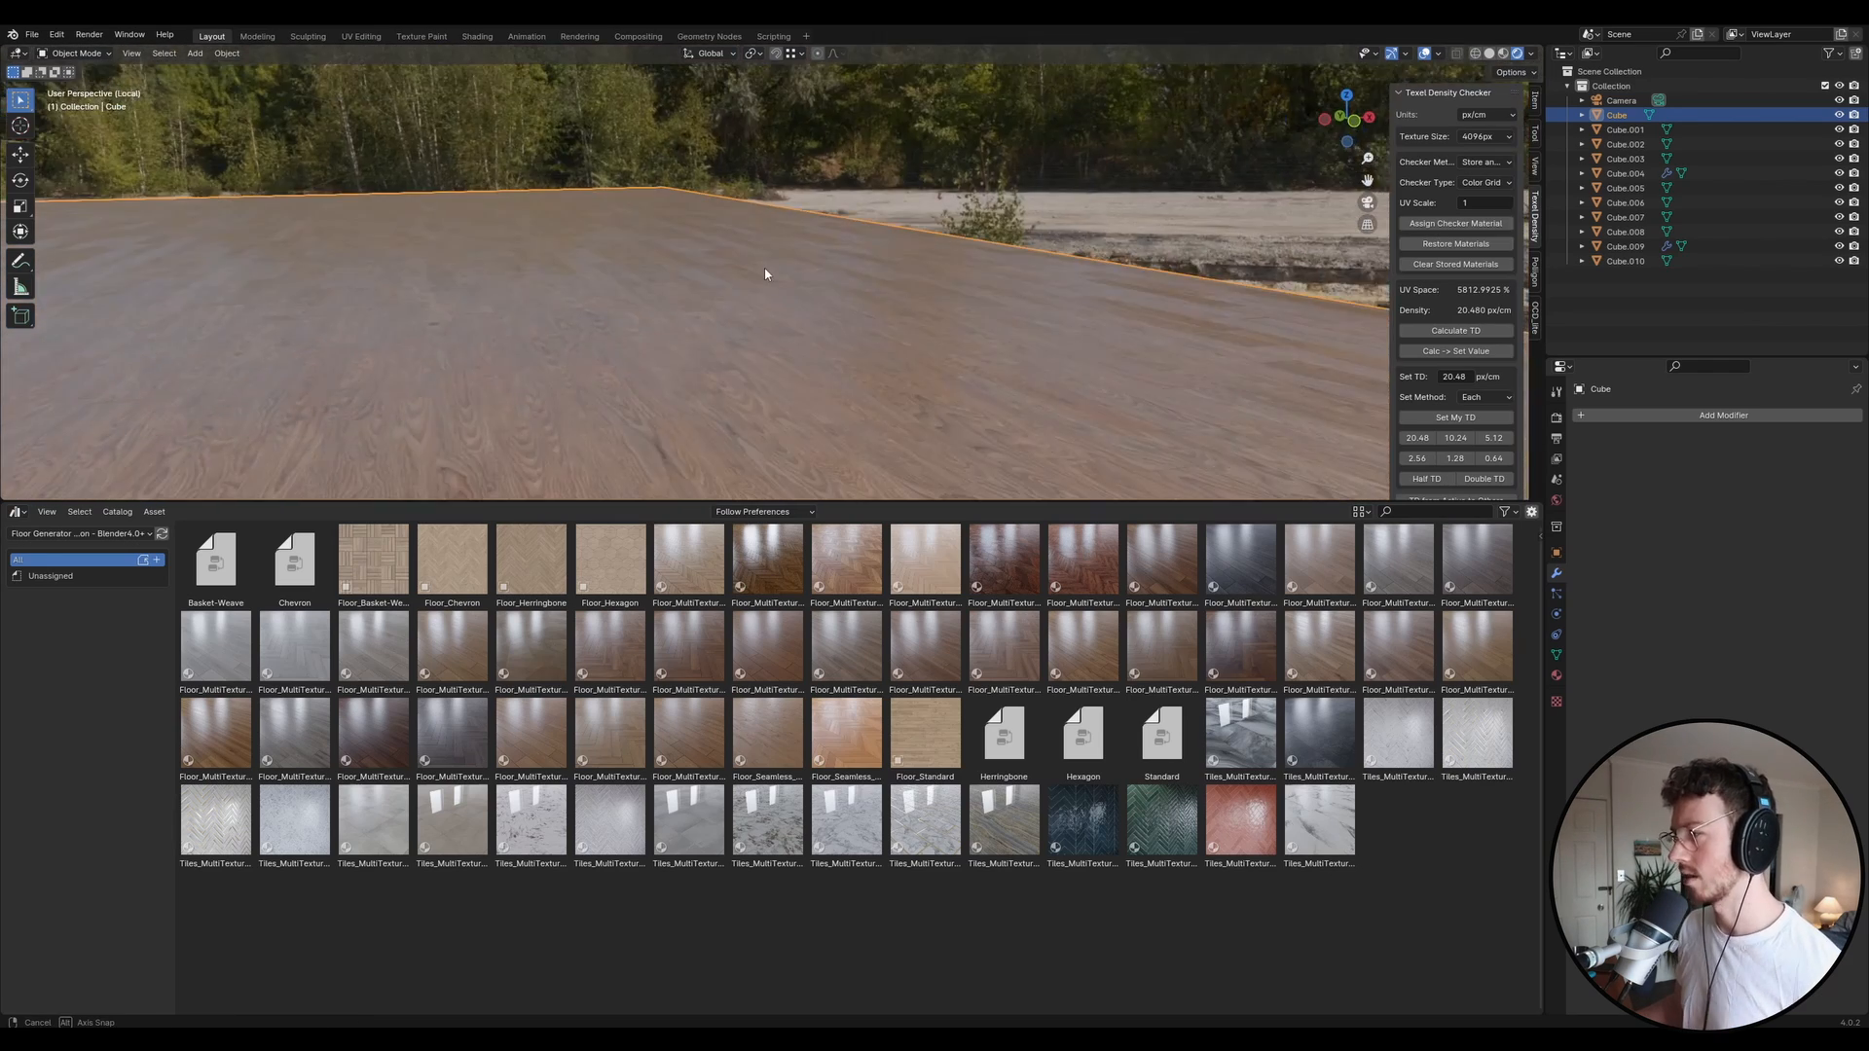
pyautogui.moveTo(765, 274); pyautogui.dragTo(561, 271)
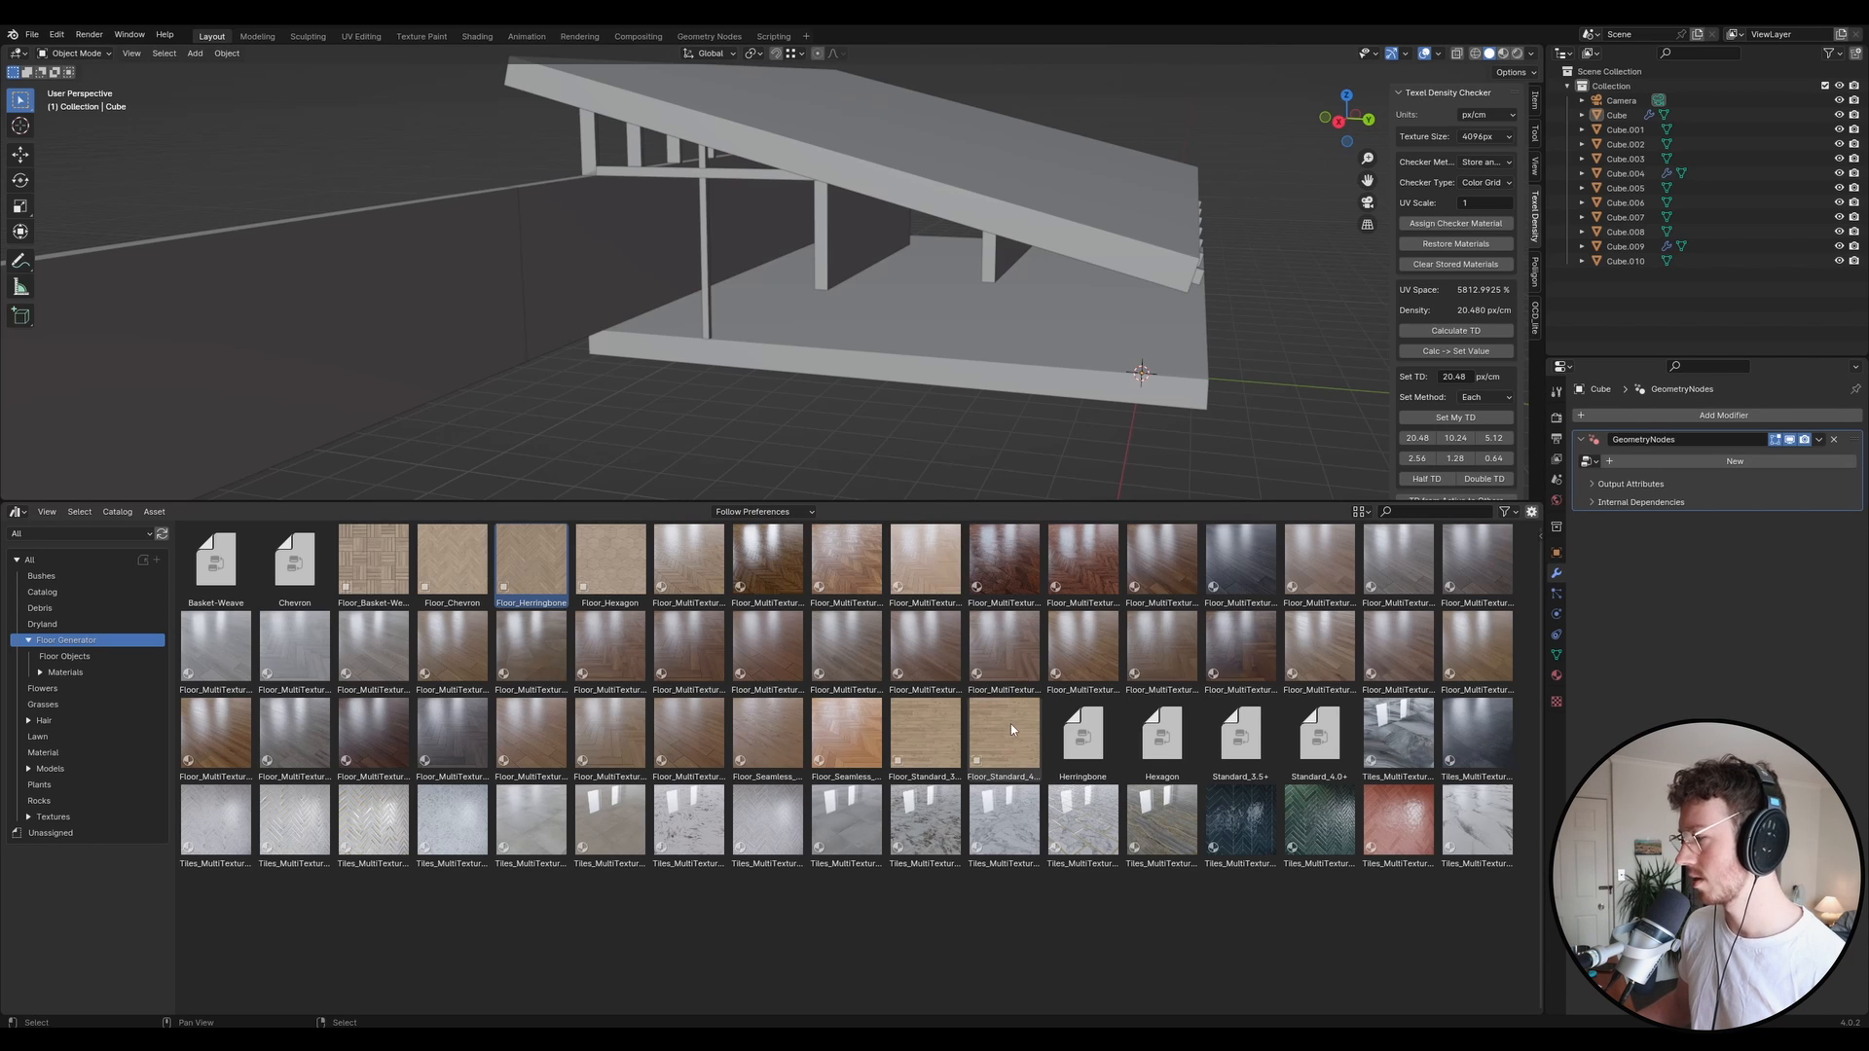
pyautogui.moveTo(1008, 730)
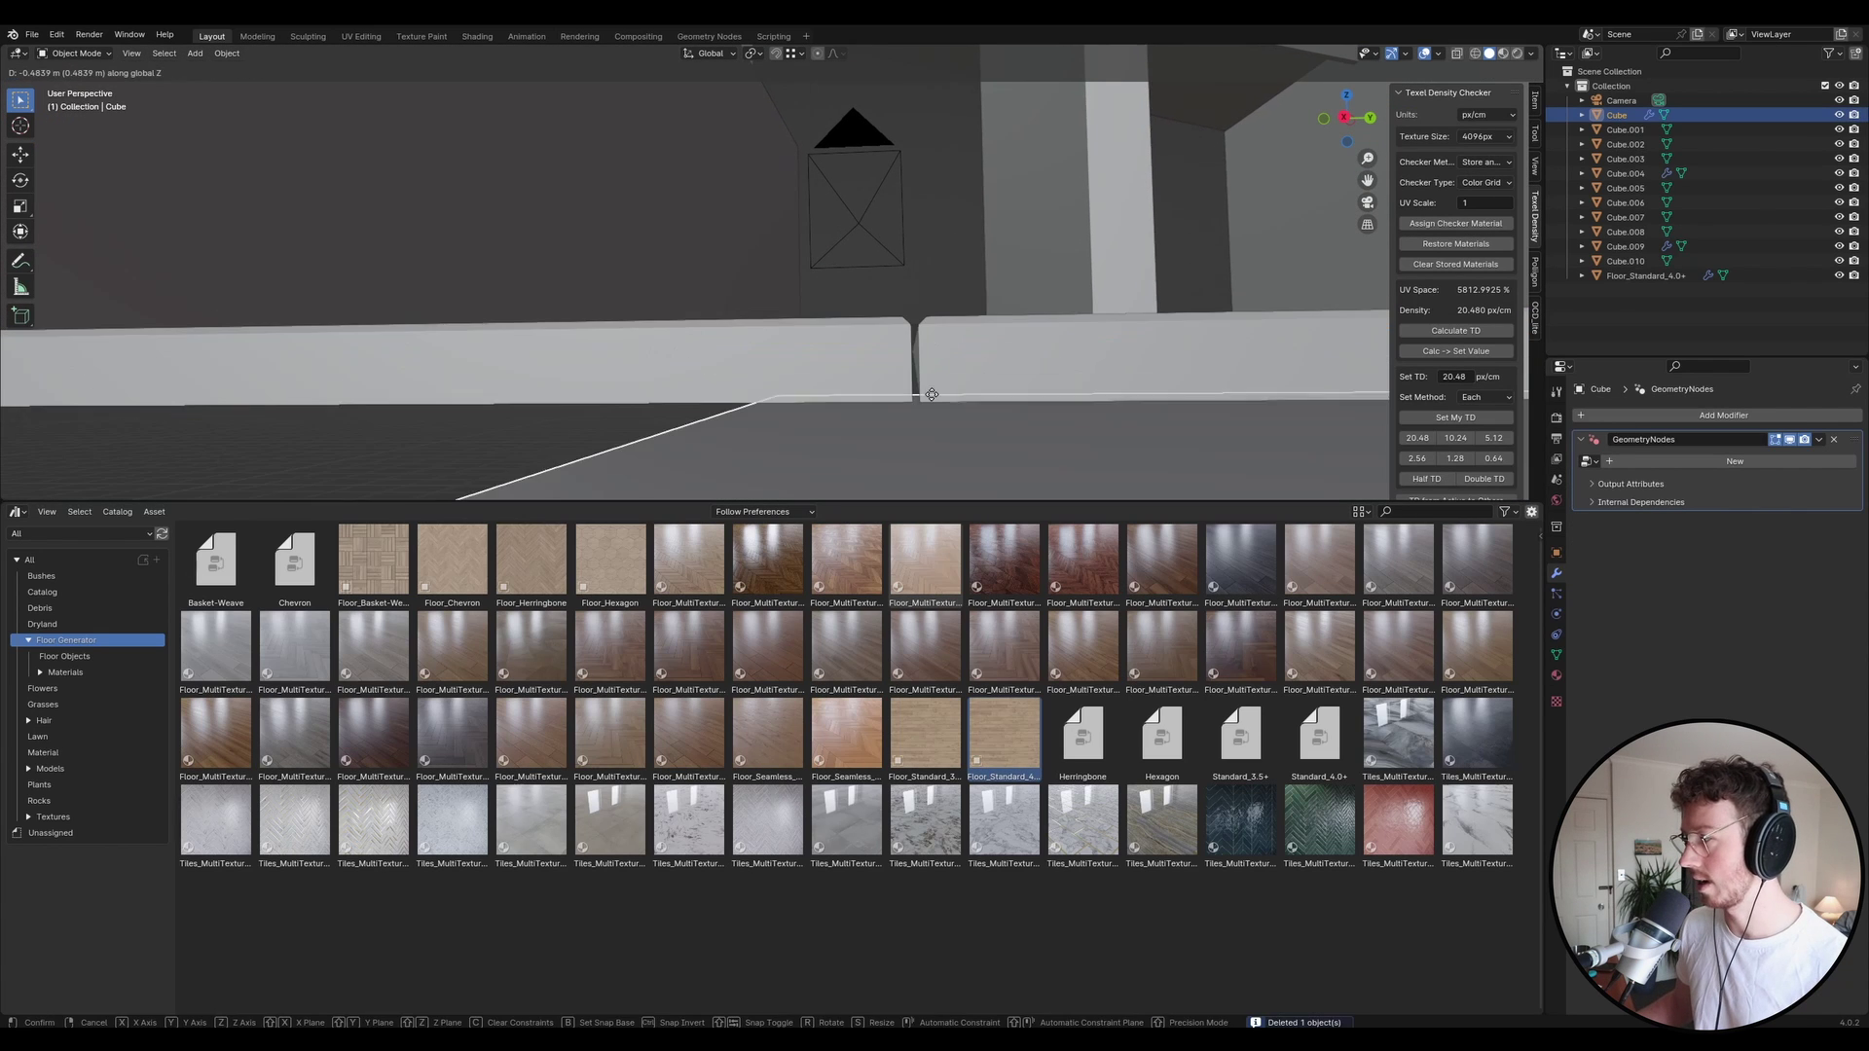
# Place the Floor_Standard_4.0+ plank floor along the corridor and orbit to inspect it.
pyautogui.click(933, 394)
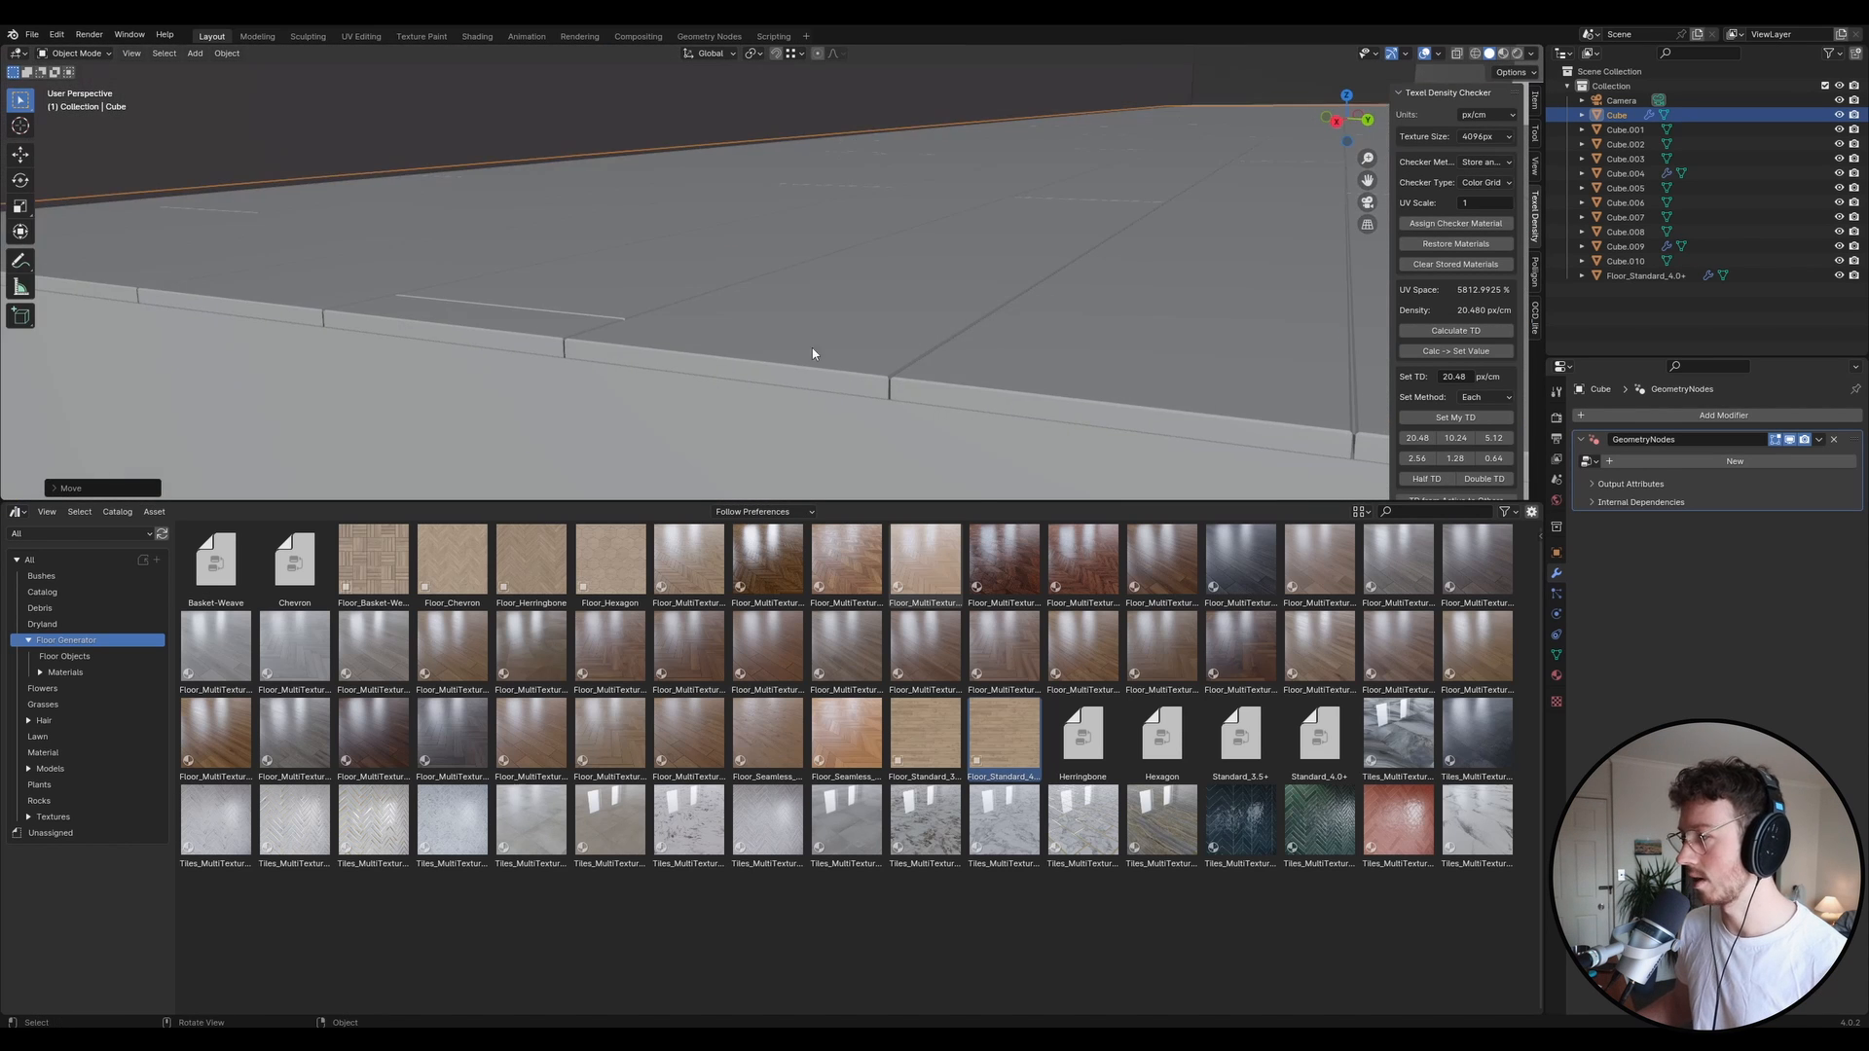
pyautogui.moveTo(811, 352); pyautogui.dragTo(766, 377)
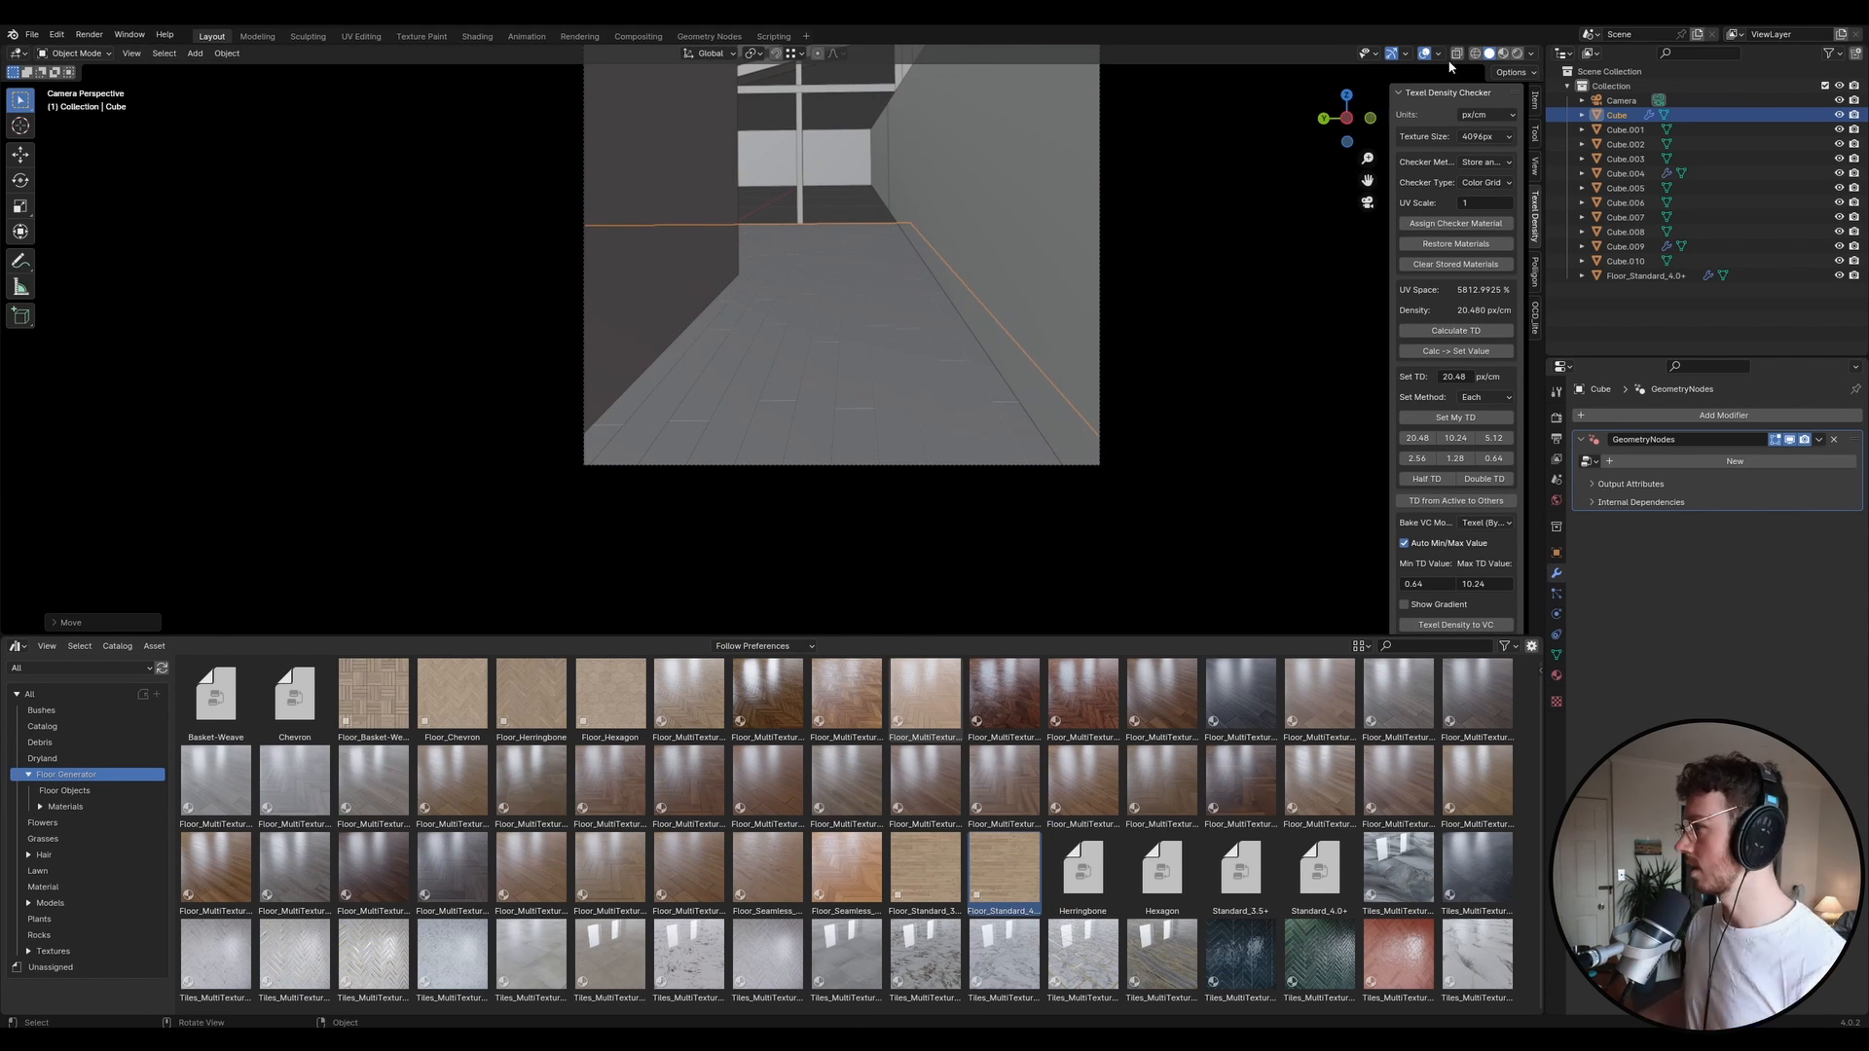
# Switch the render engine to Cycles with GPU Compute as the device.
pyautogui.click(1557, 419)
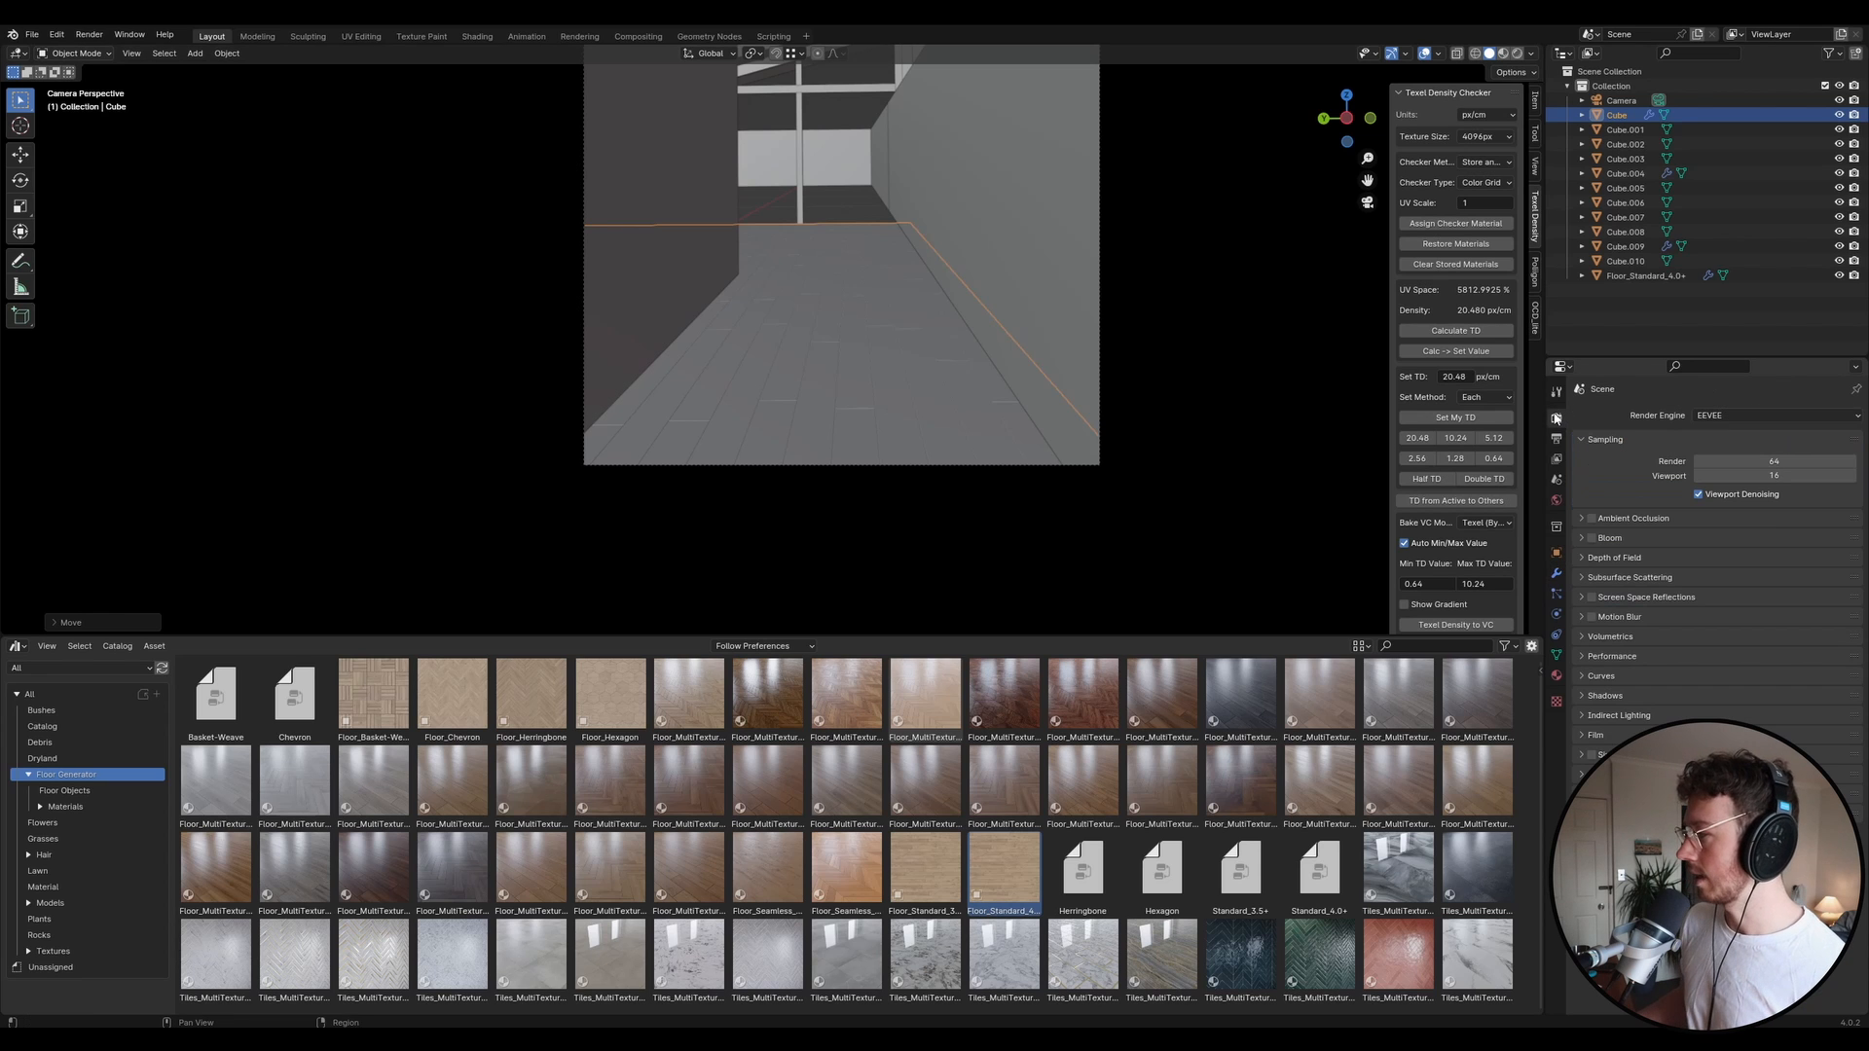
pyautogui.click(1775, 415)
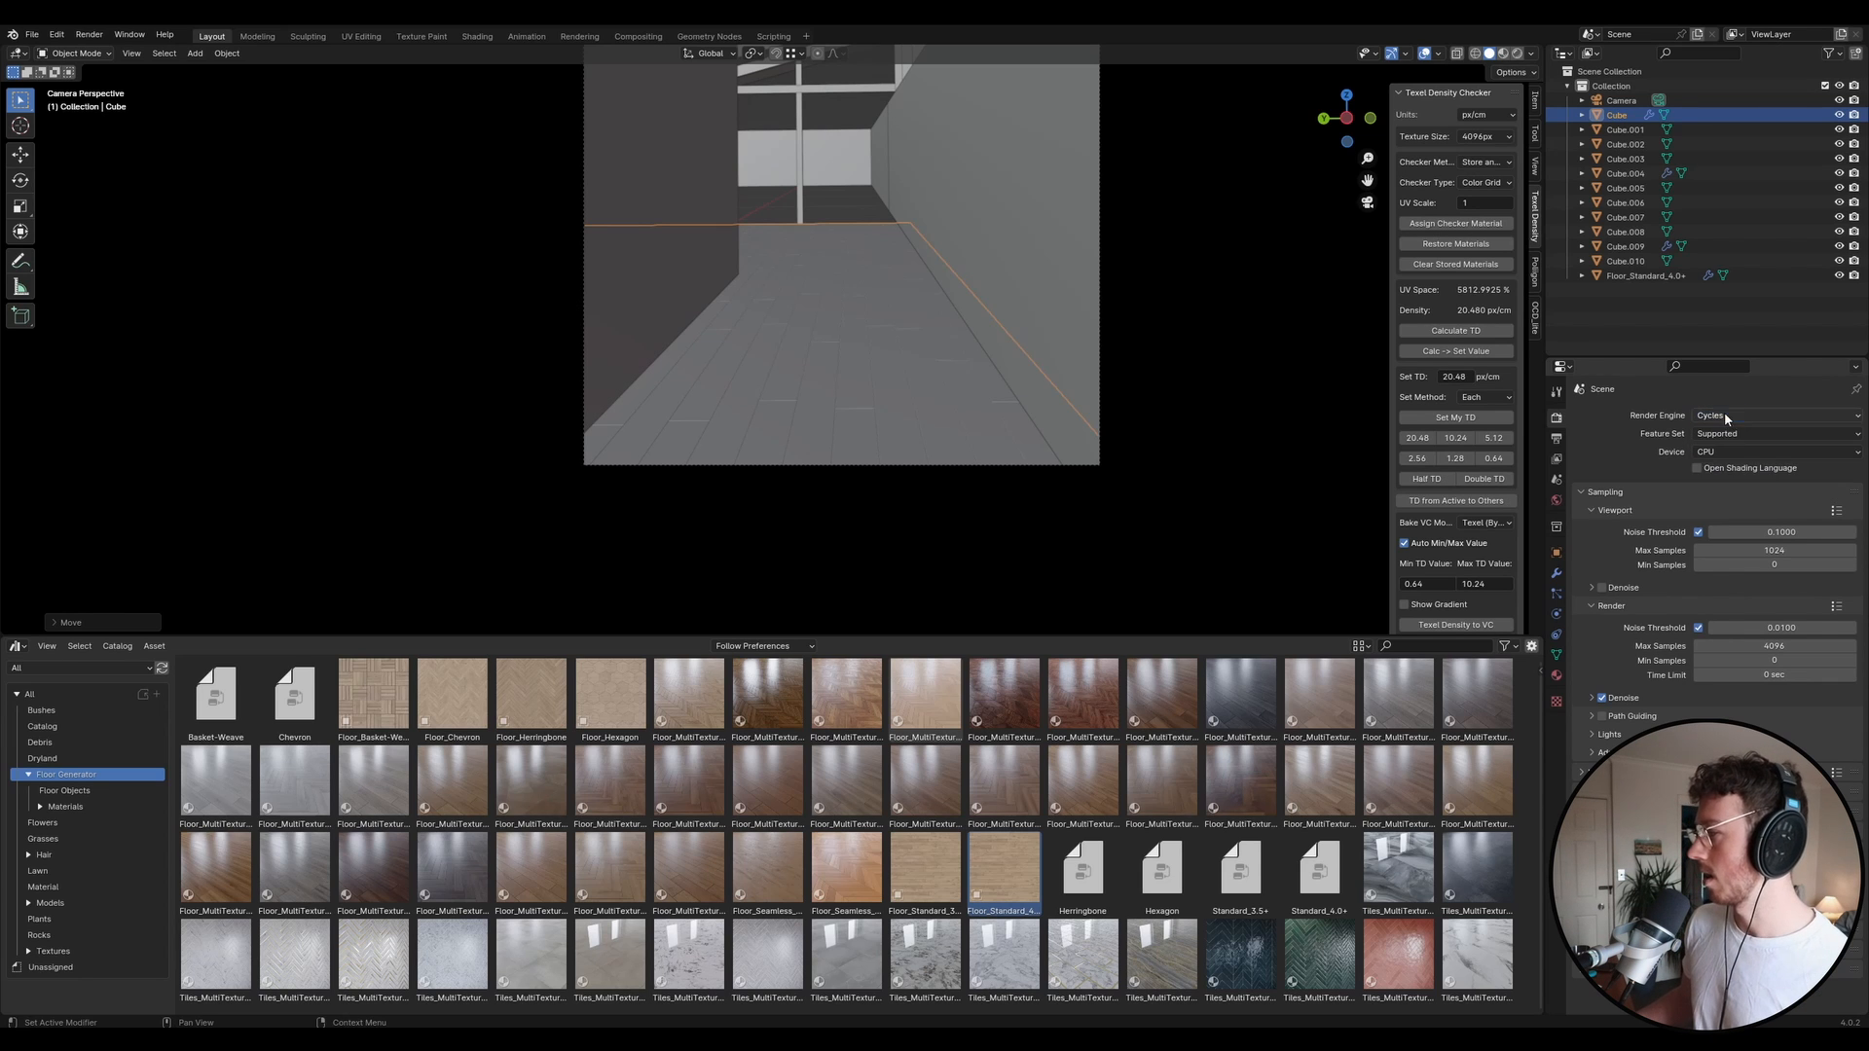
pyautogui.moveTo(1710, 451)
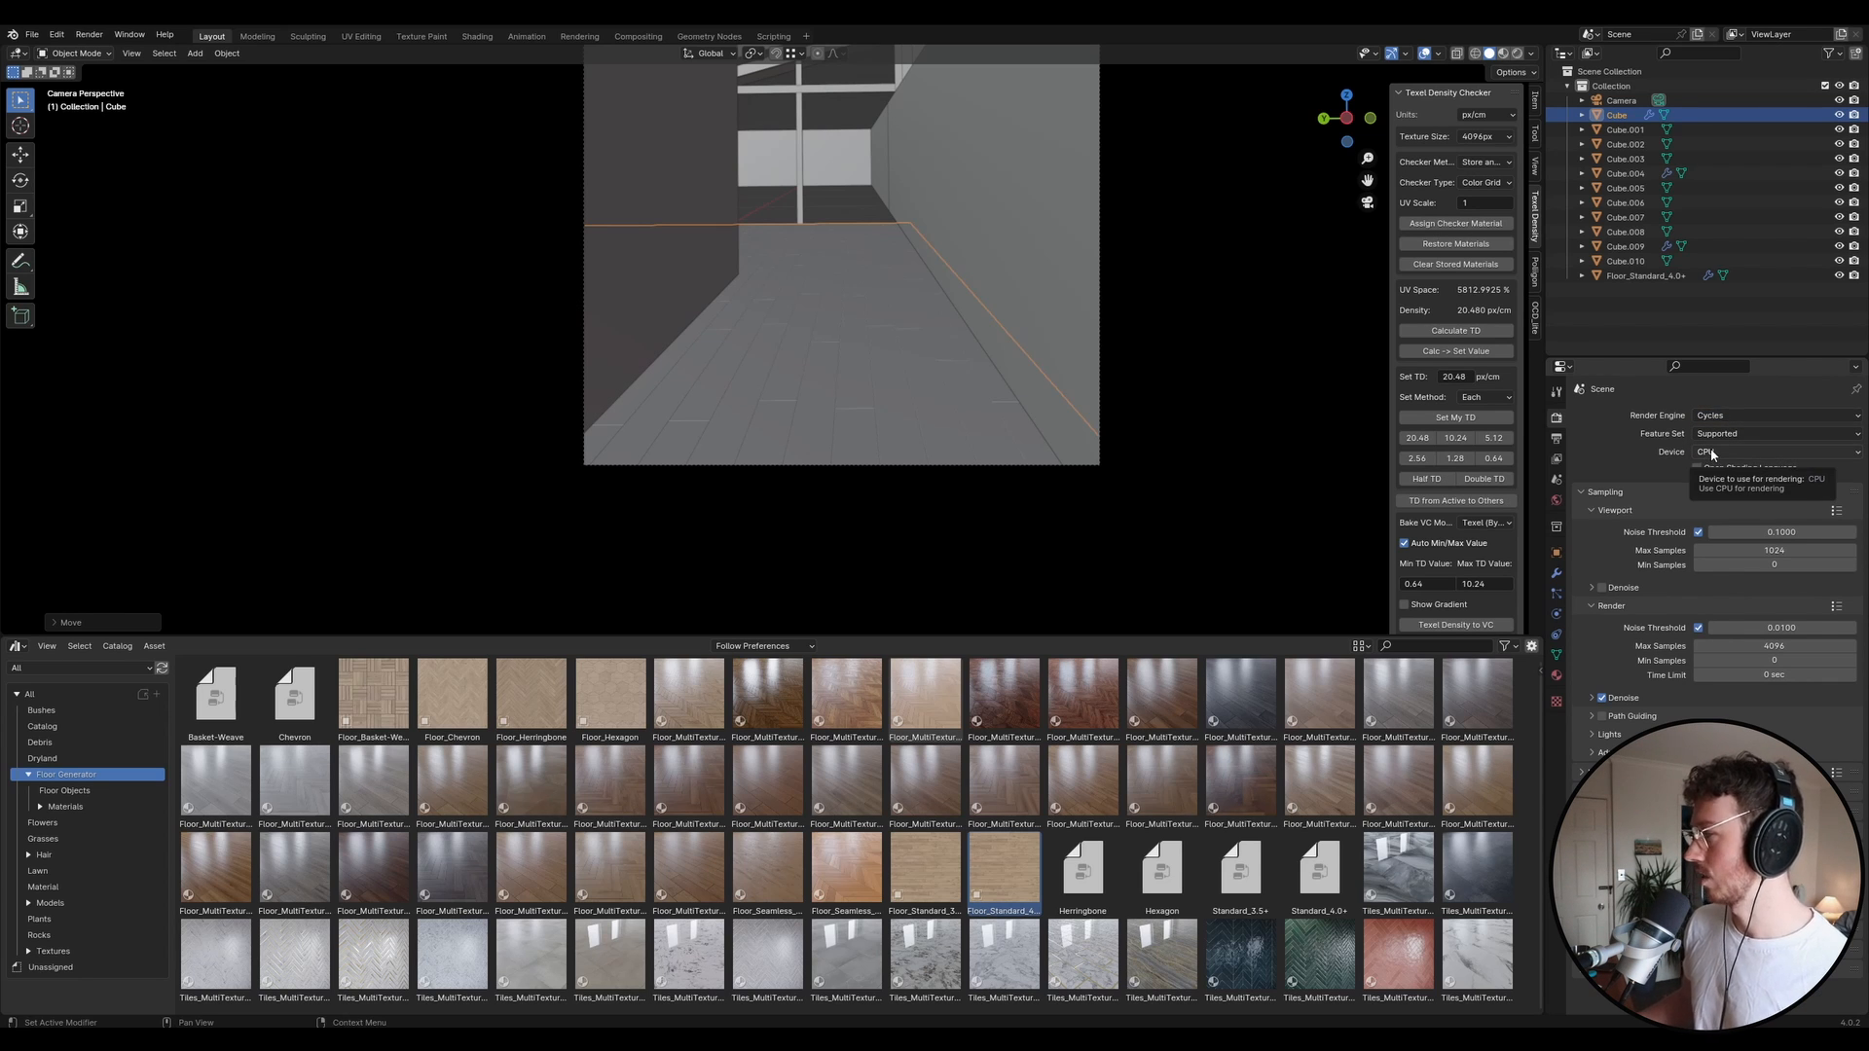
pyautogui.click(1776, 452)
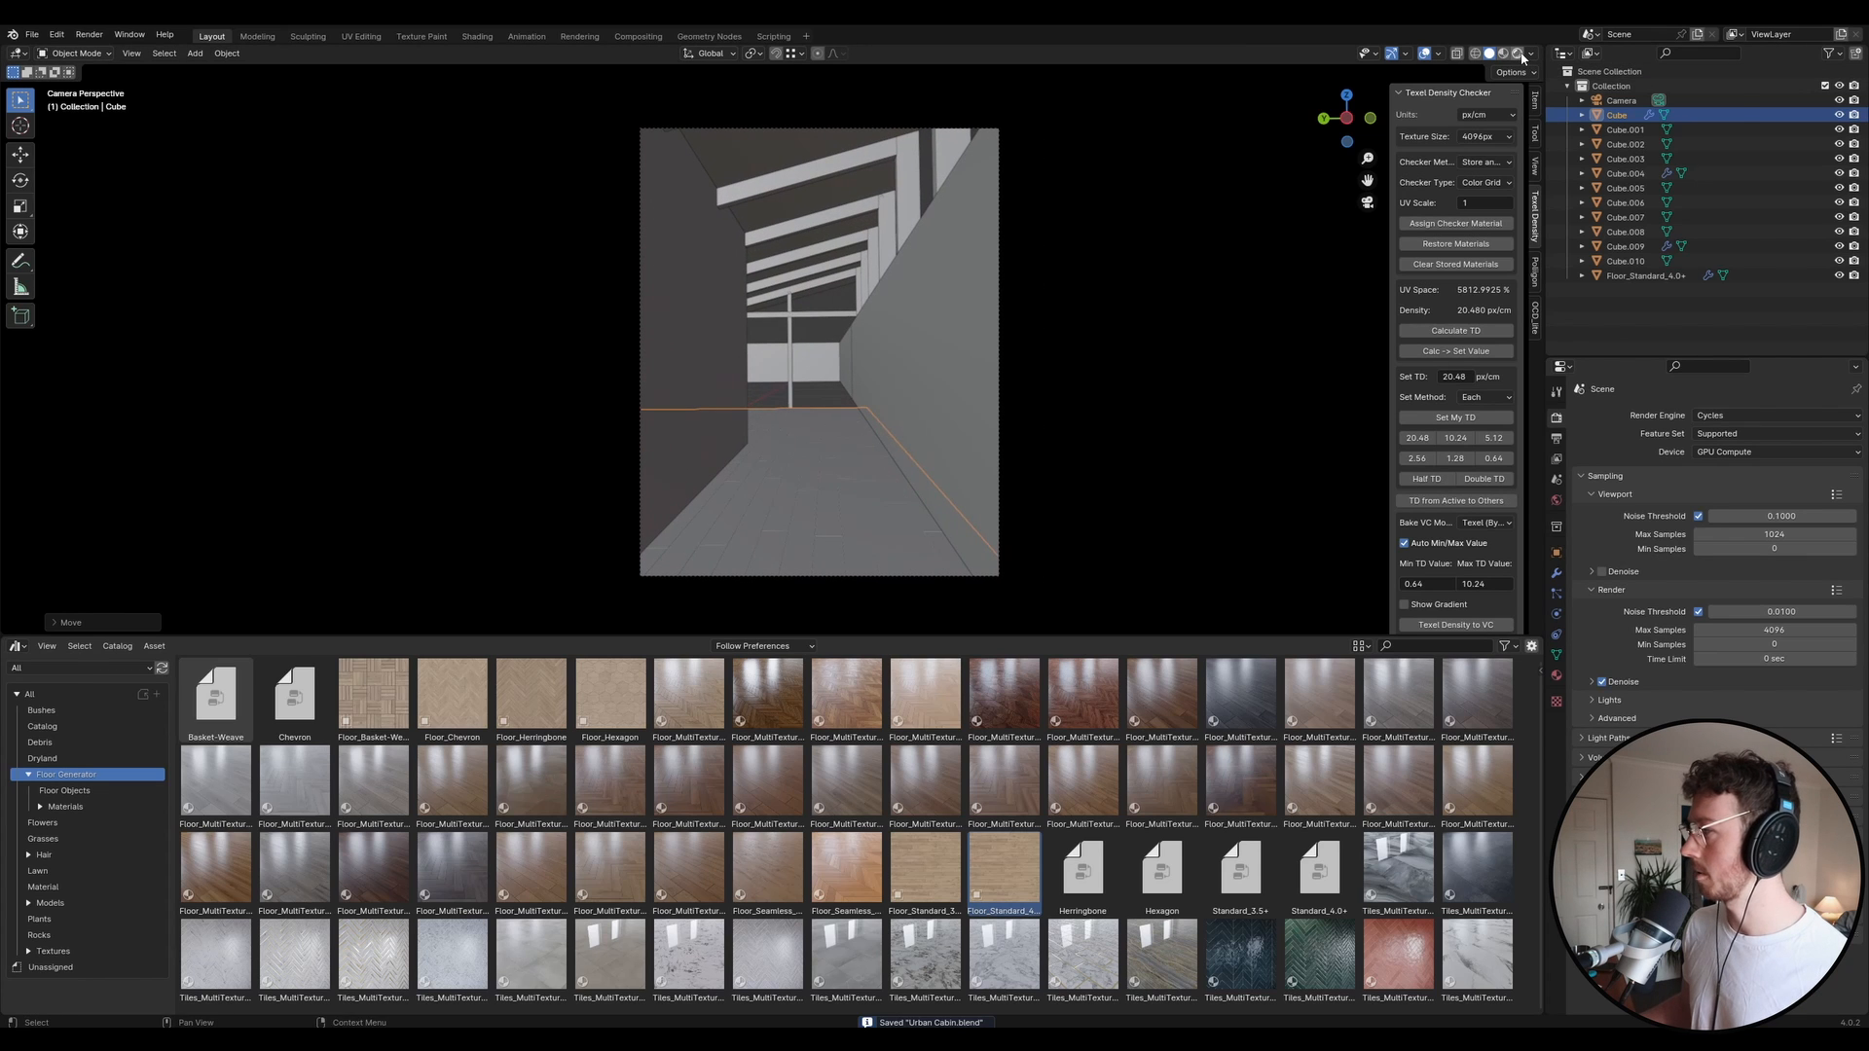
pyautogui.moveTo(1516, 53)
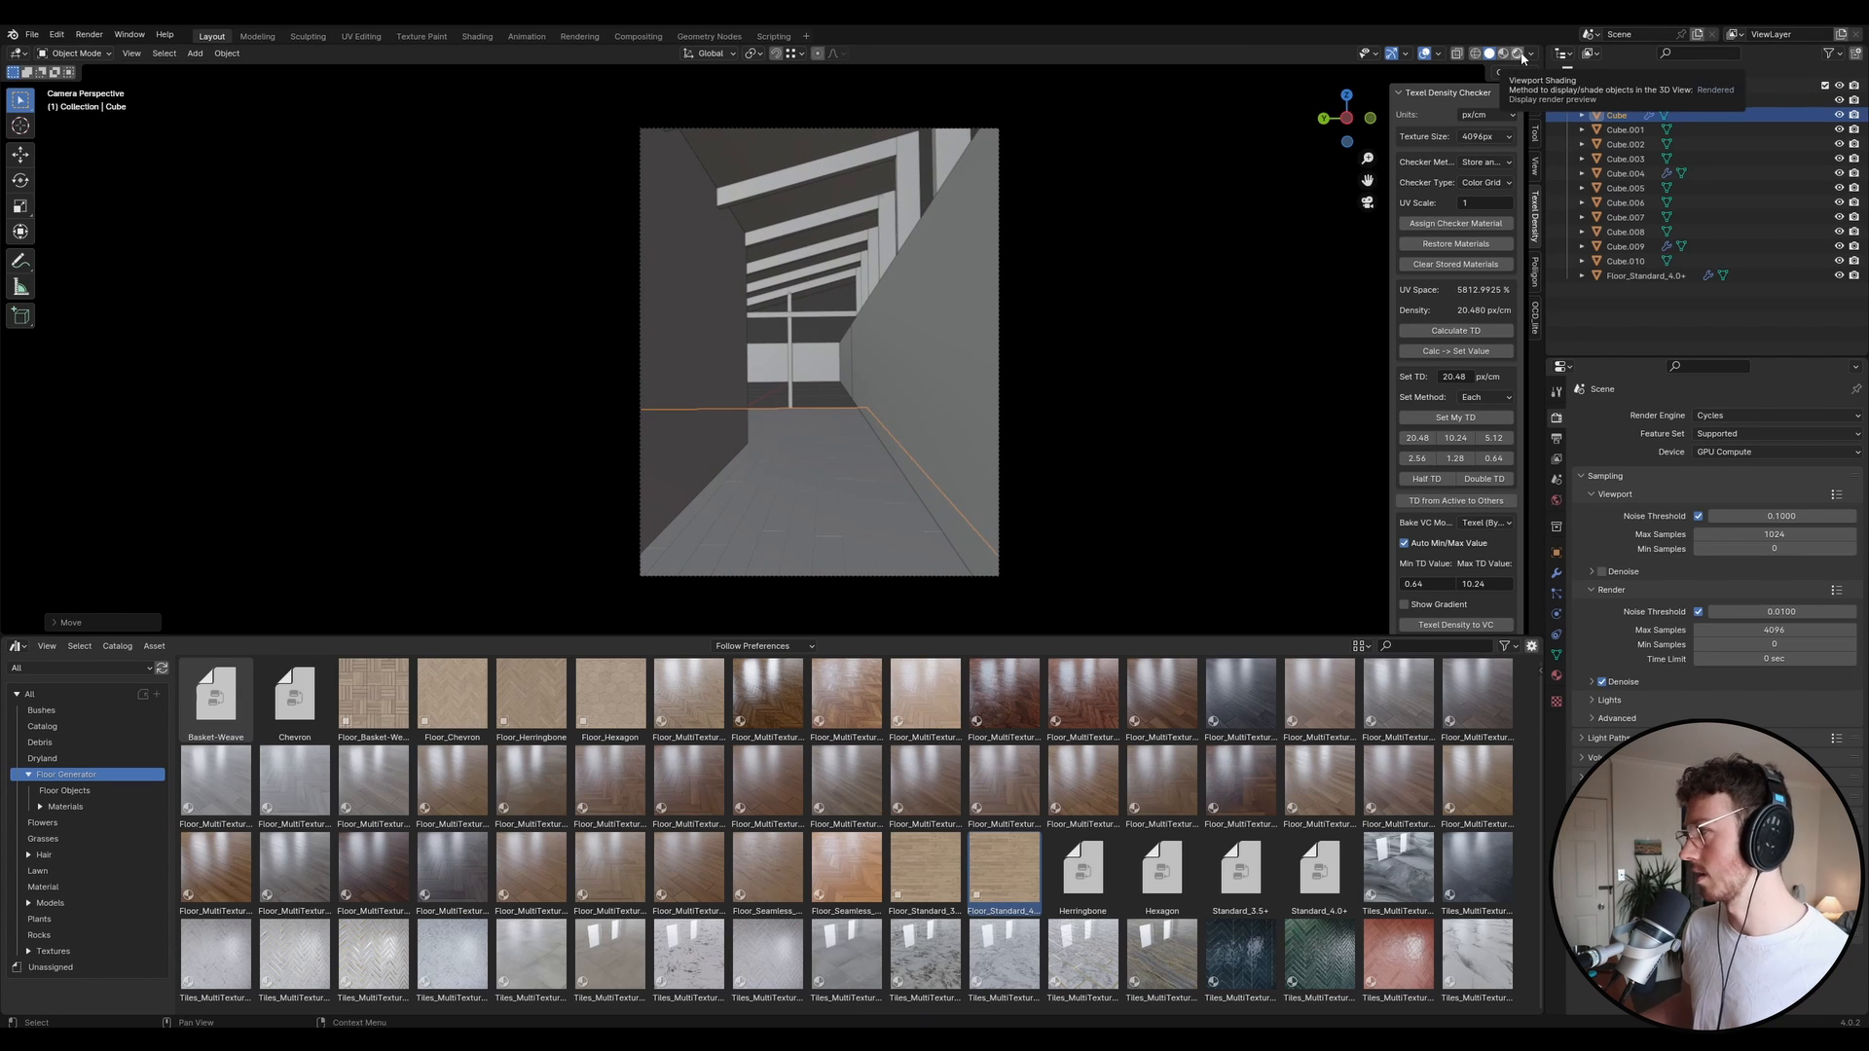
# Set viewport shading to Rendered for a live Cycles preview of the corridor.
pyautogui.click(1512, 53)
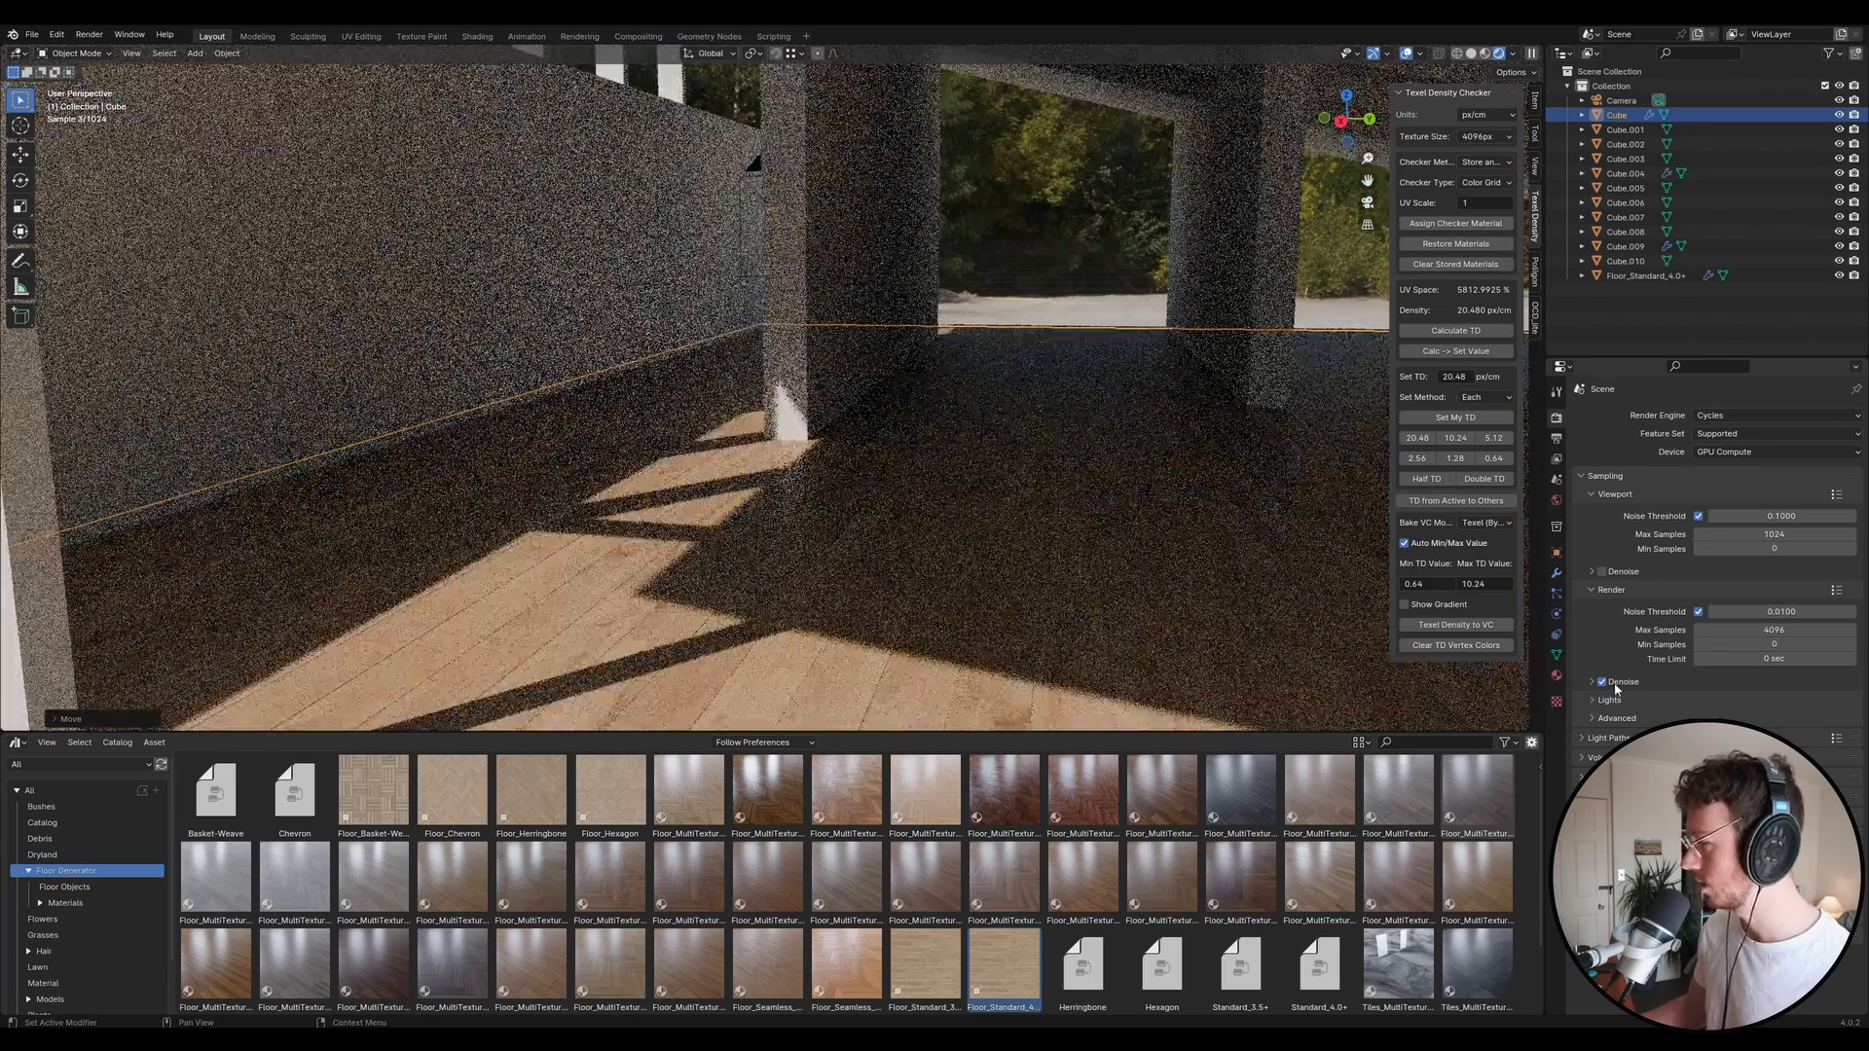
# Enable viewport denoising with OptiX, then orbit down toward the oak floor.
pyautogui.click(1601, 682)
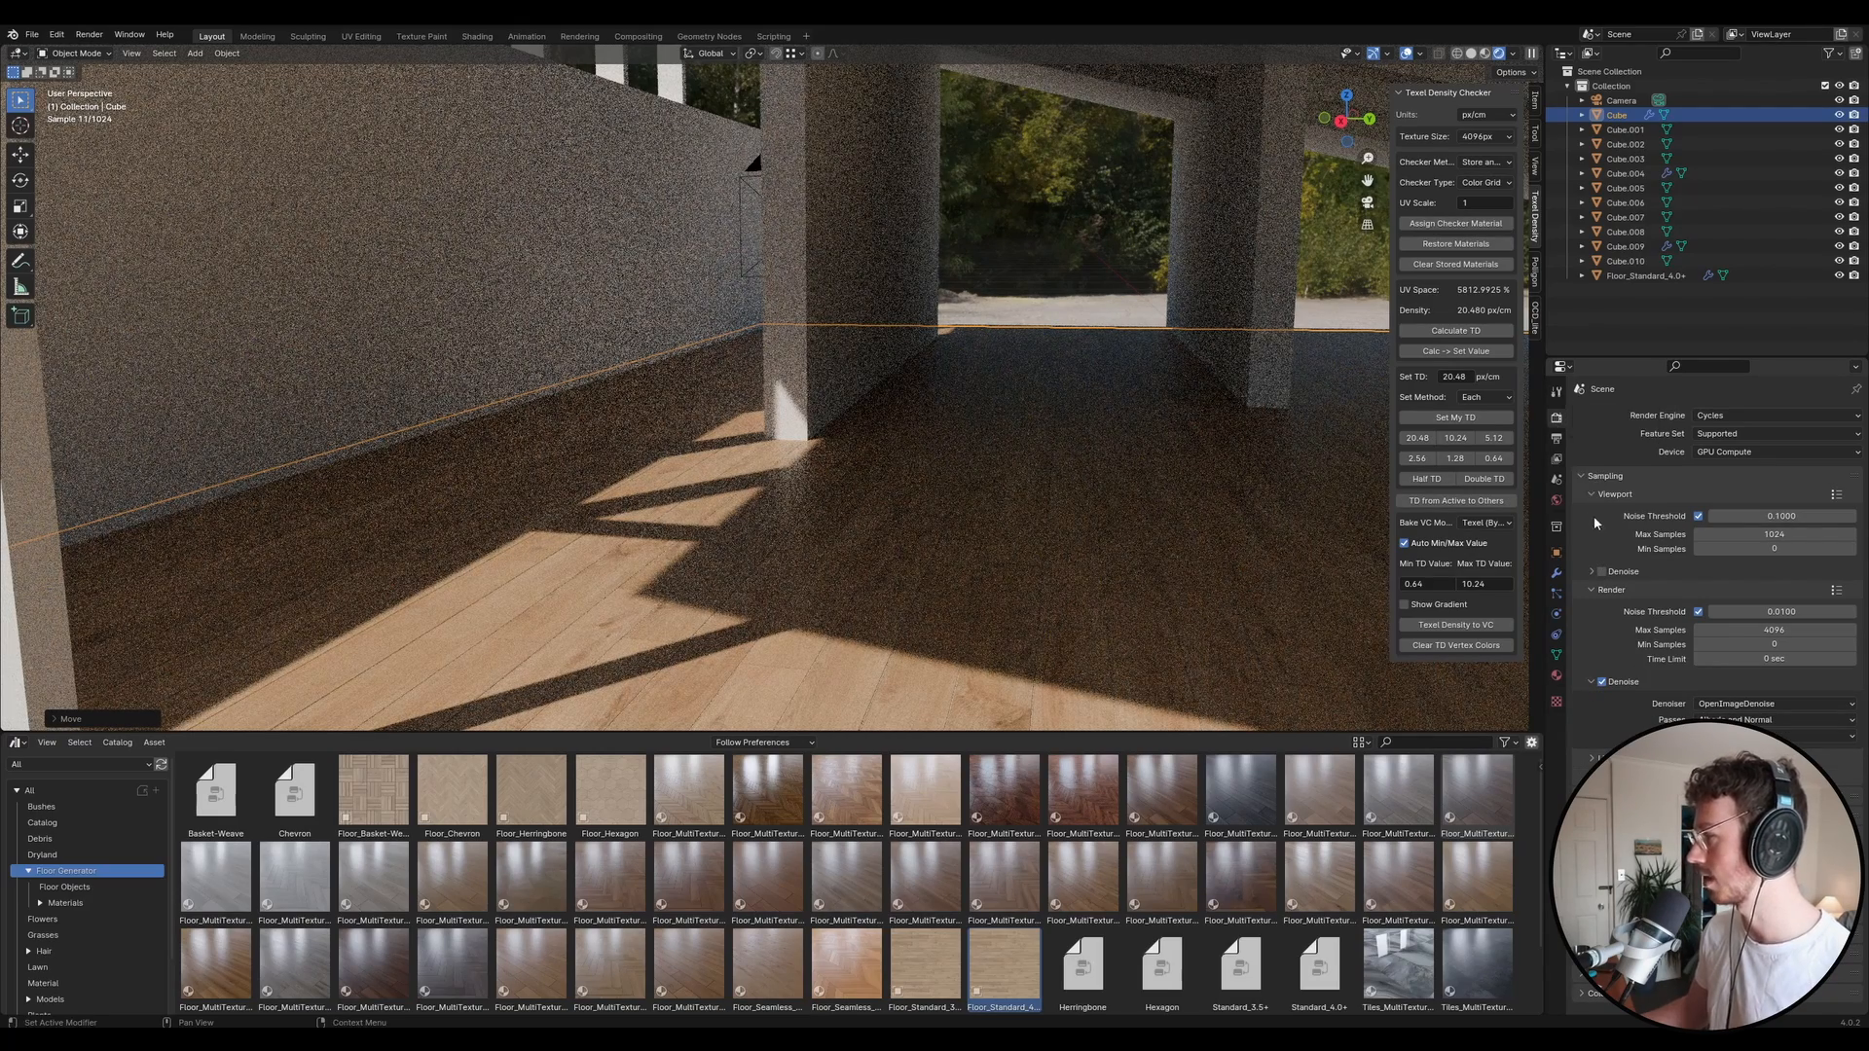
pyautogui.click(1600, 571)
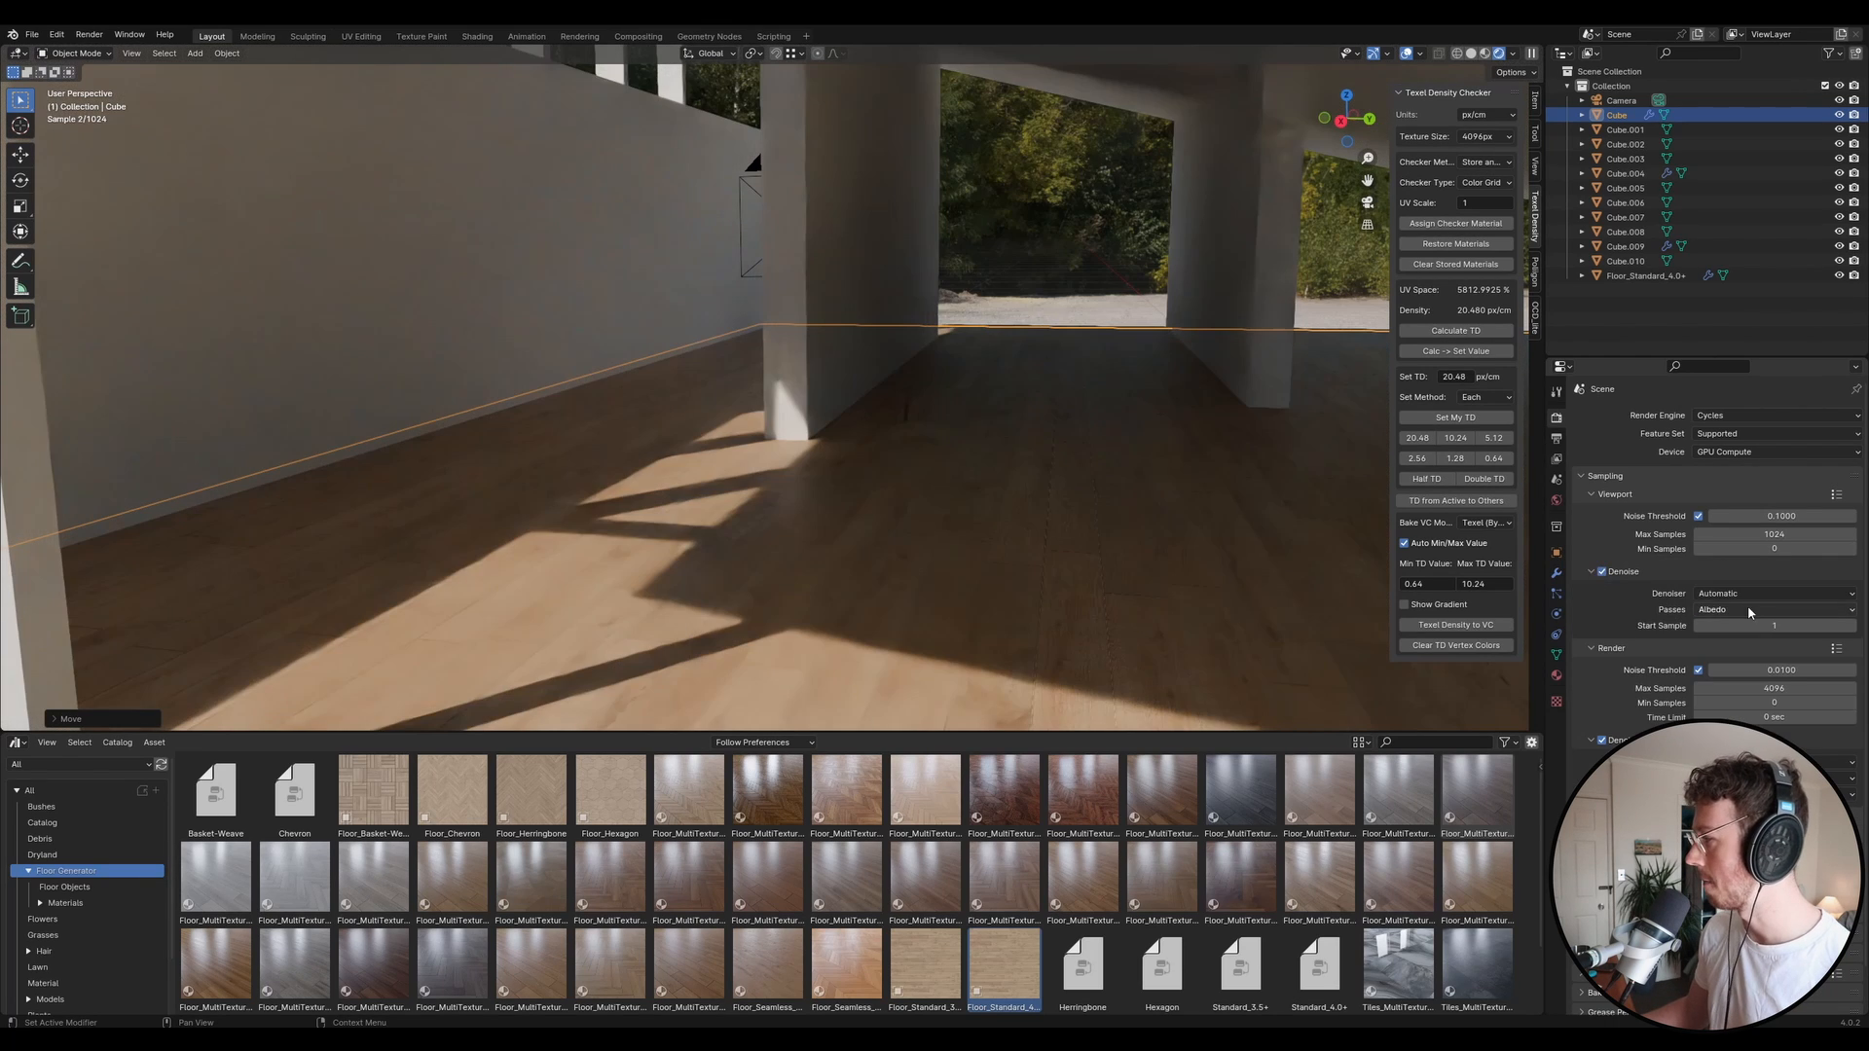
pyautogui.click(1775, 593)
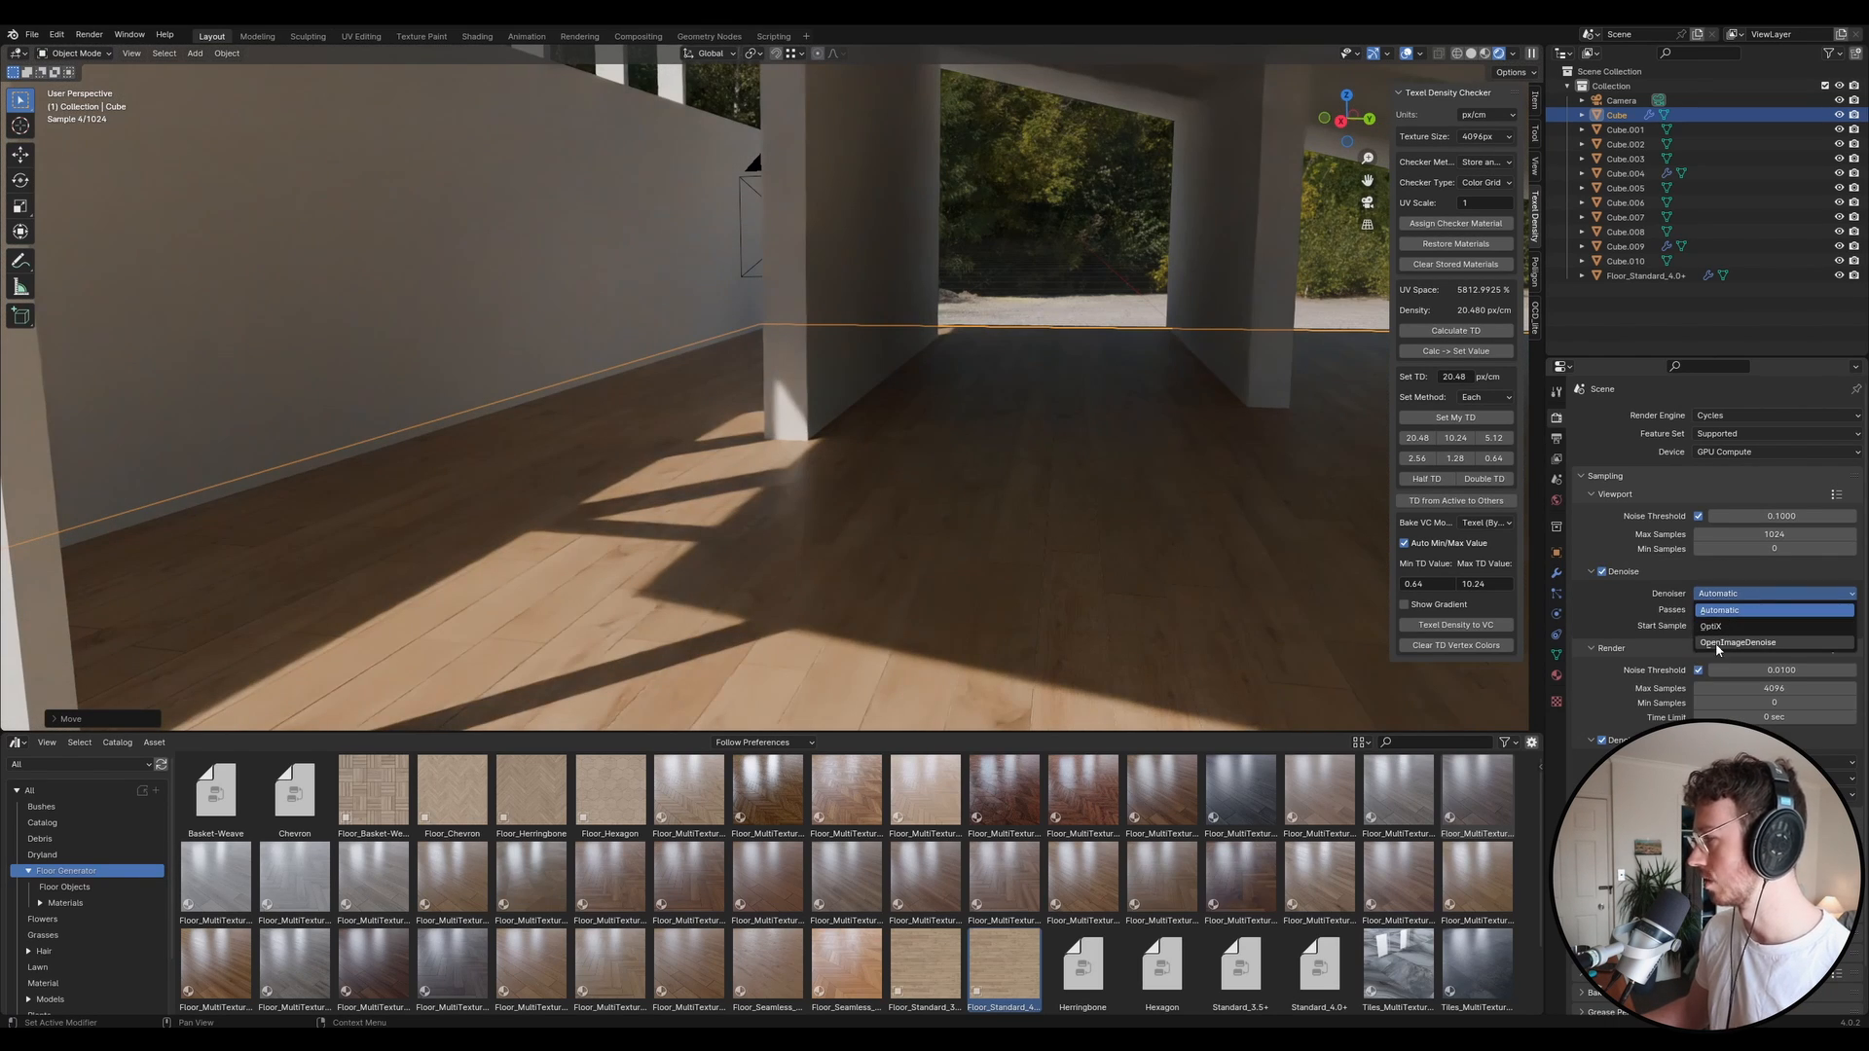
pyautogui.click(1711, 626)
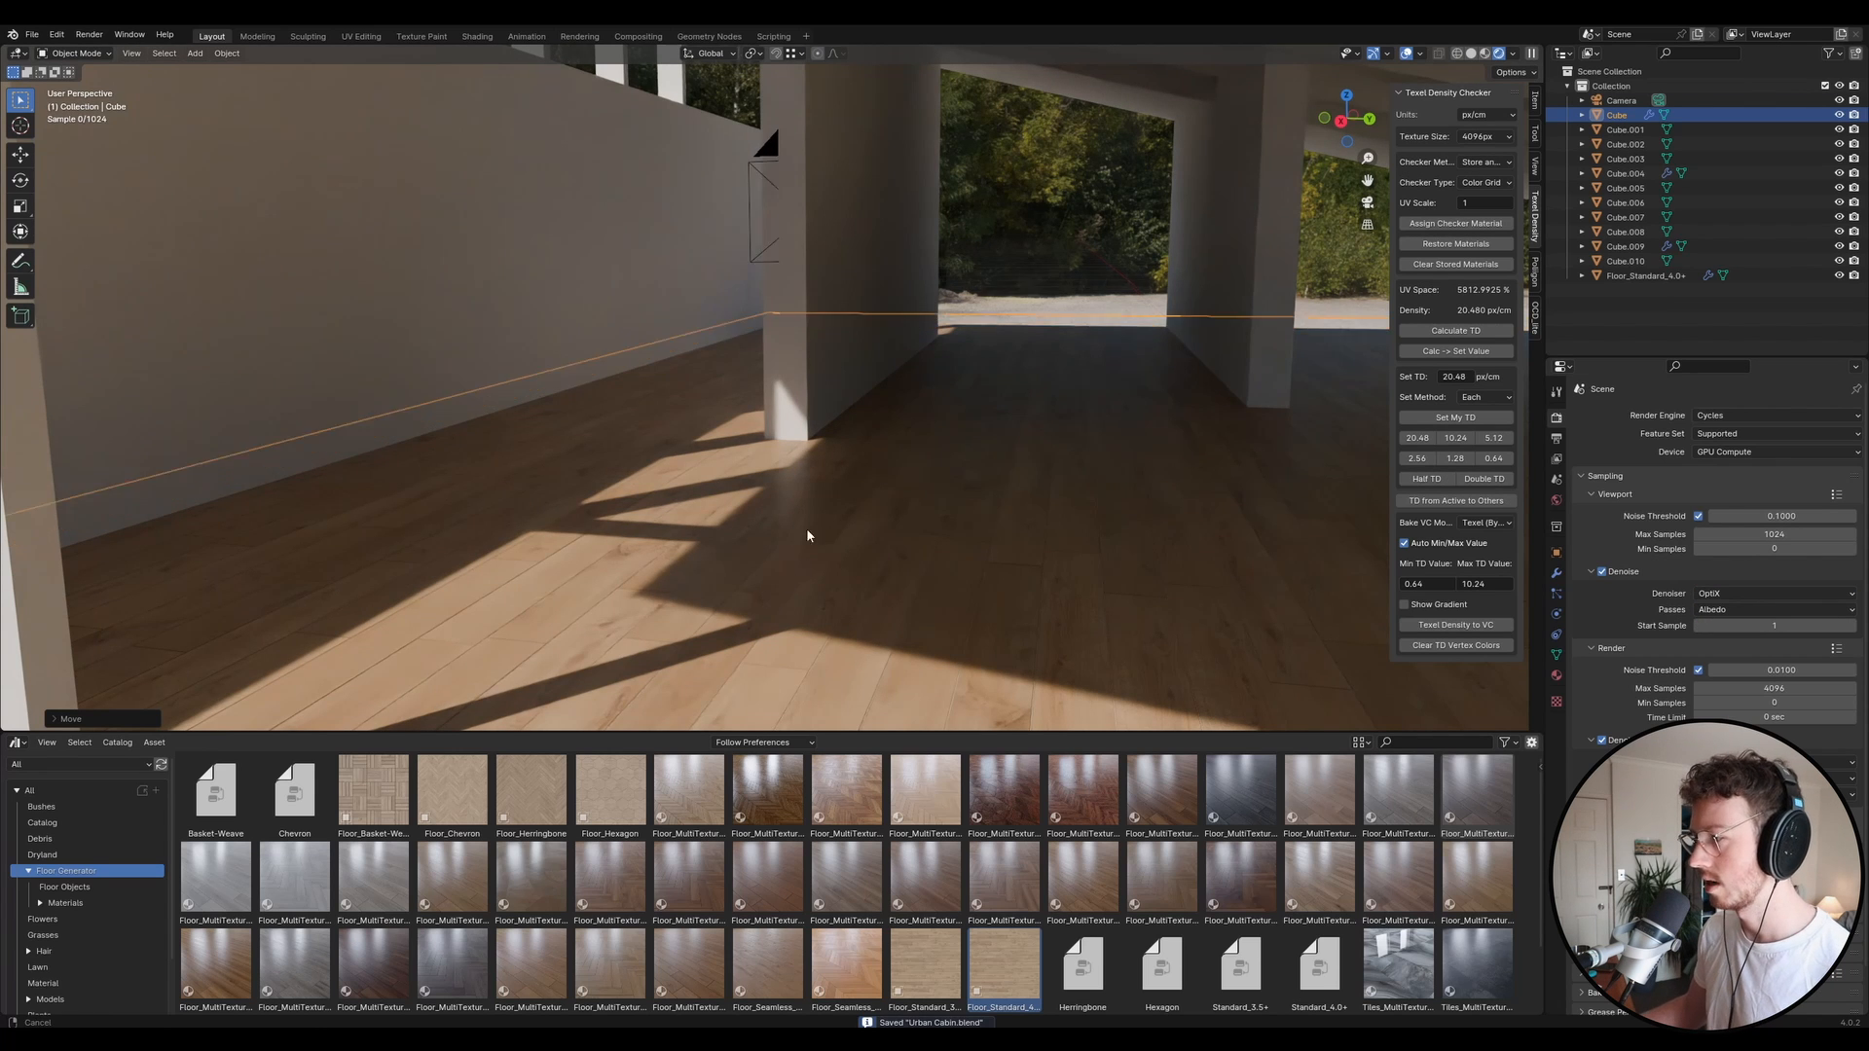
pyautogui.moveTo(807, 536); pyautogui.dragTo(769, 502)
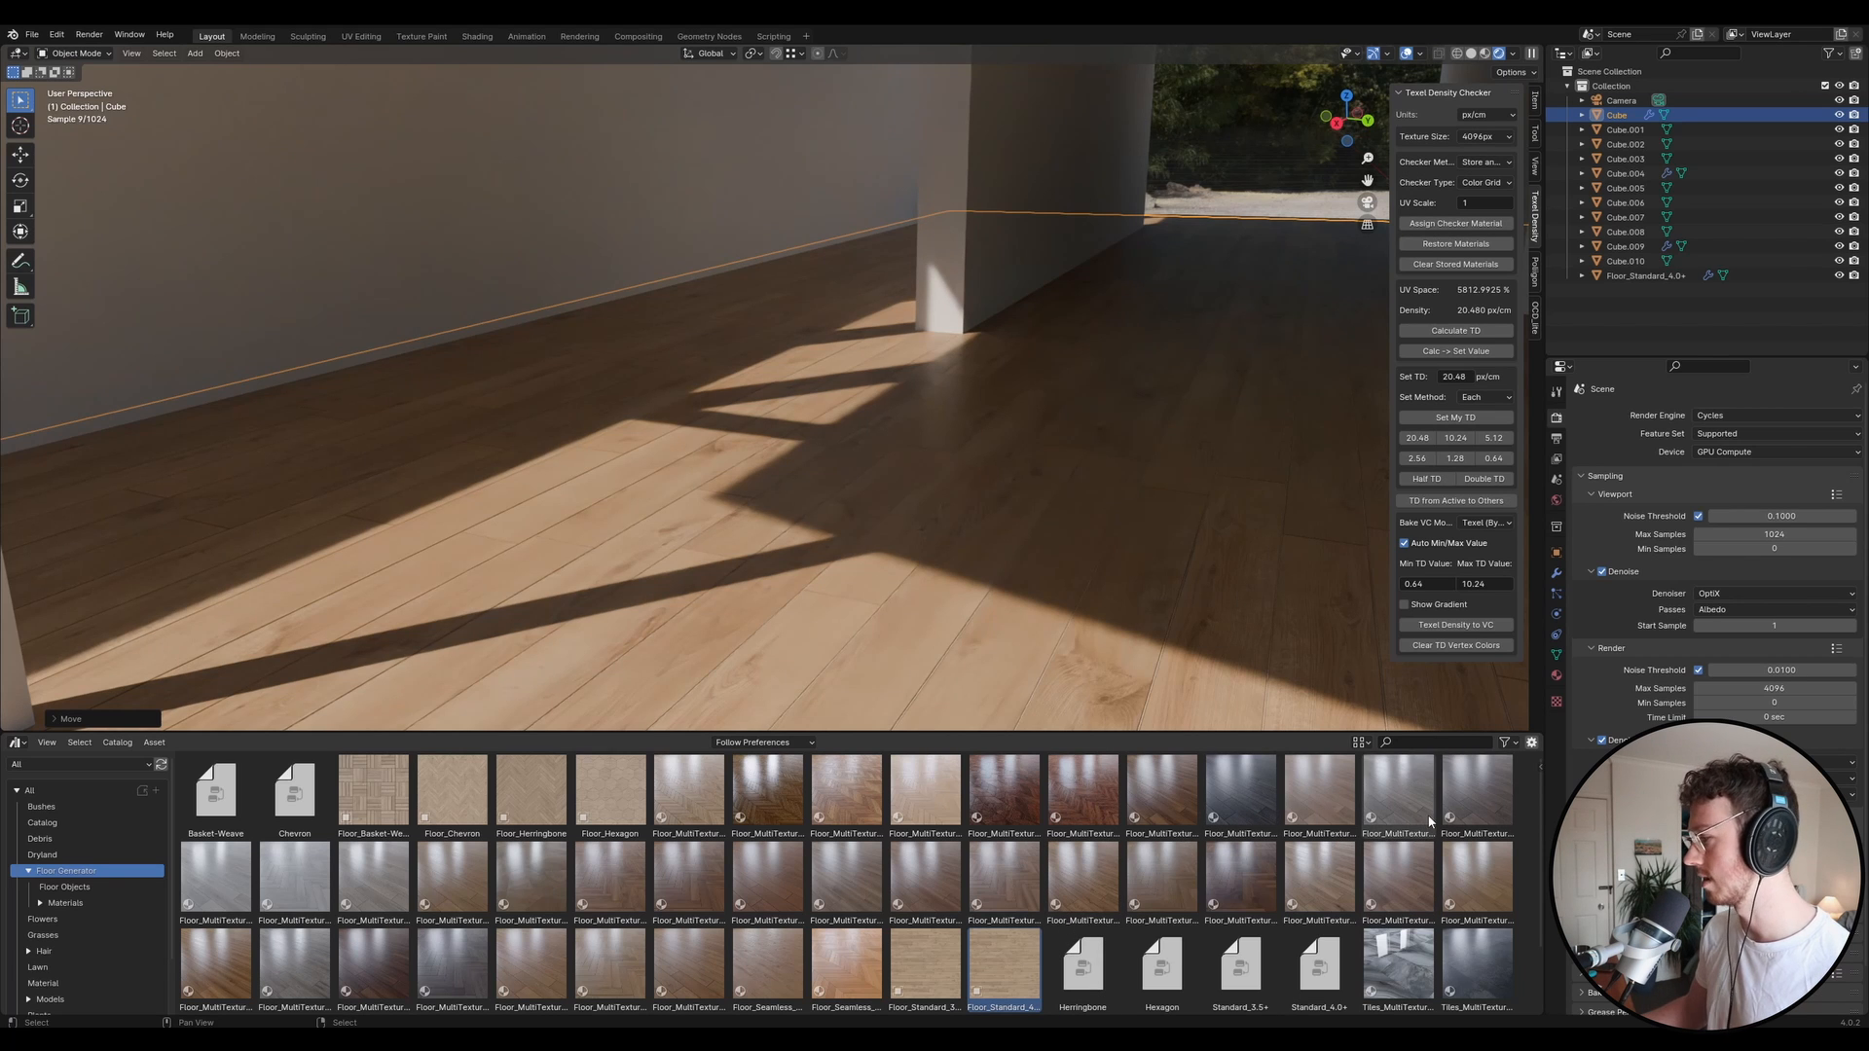
pyautogui.moveTo(1505, 887)
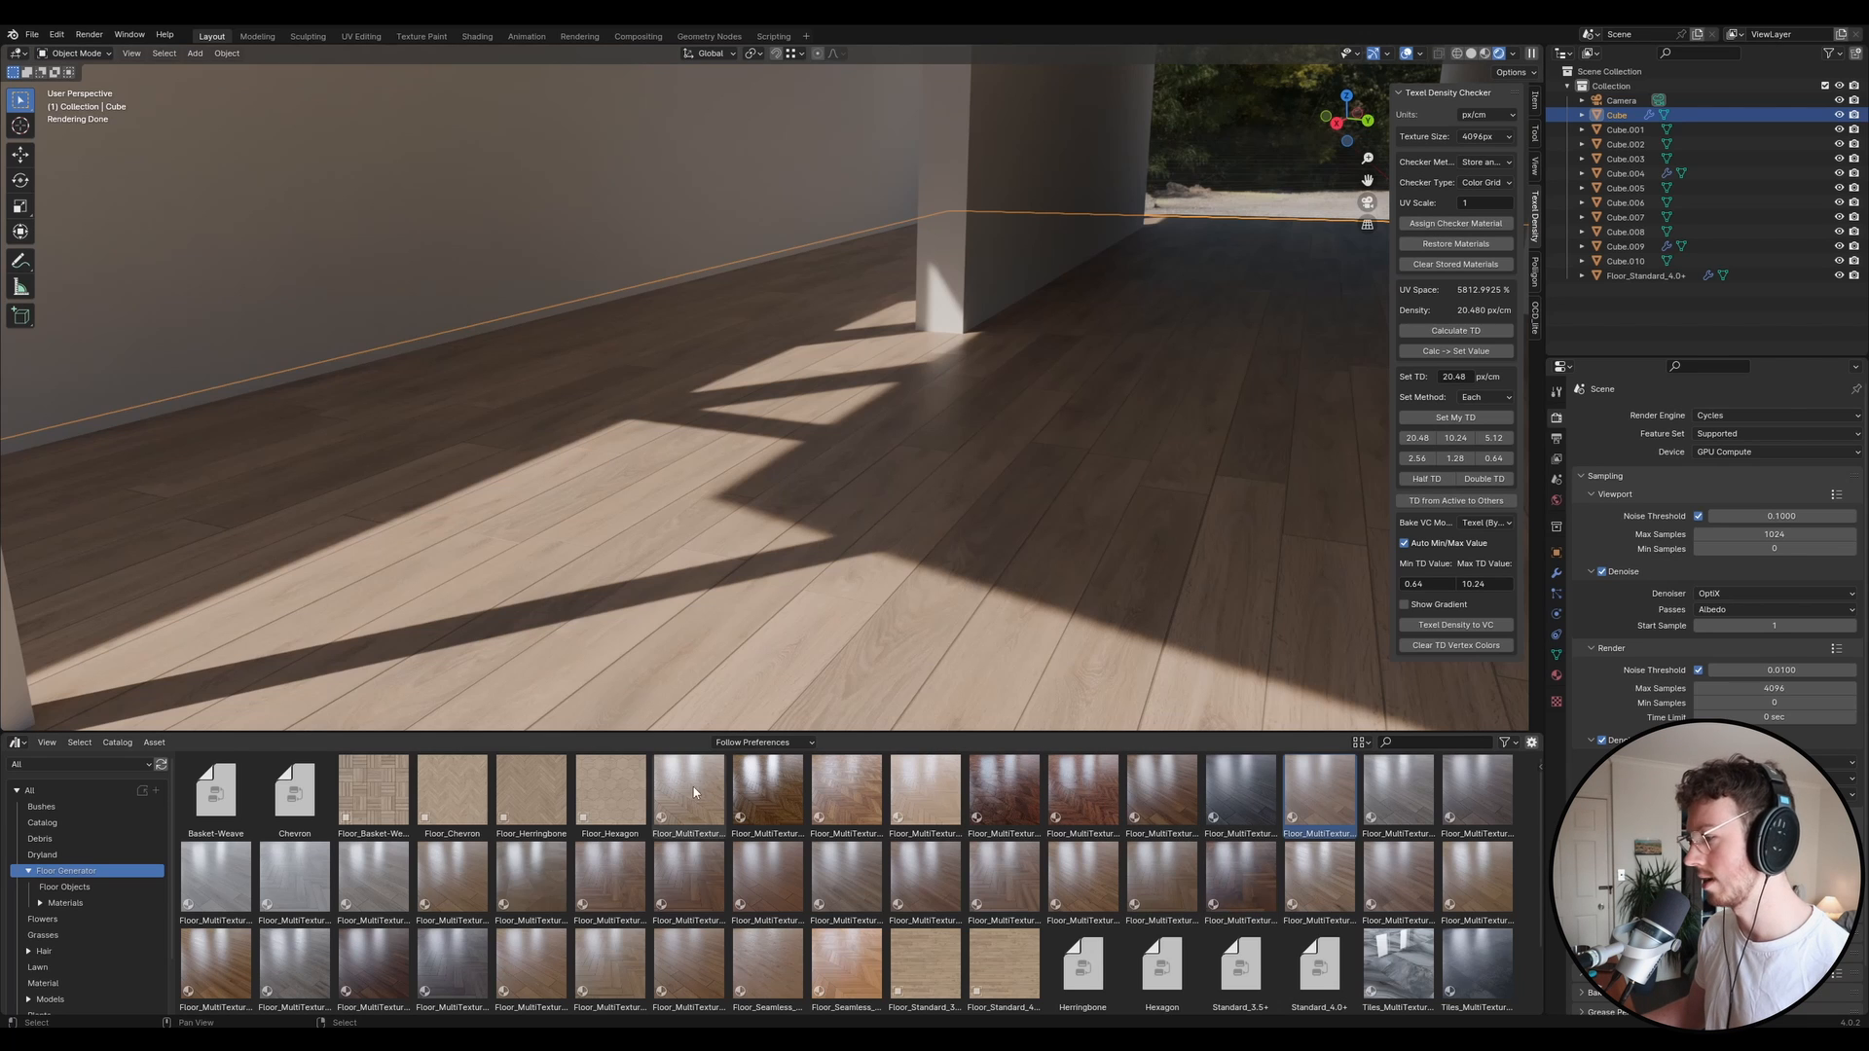
pyautogui.moveTo(448, 864)
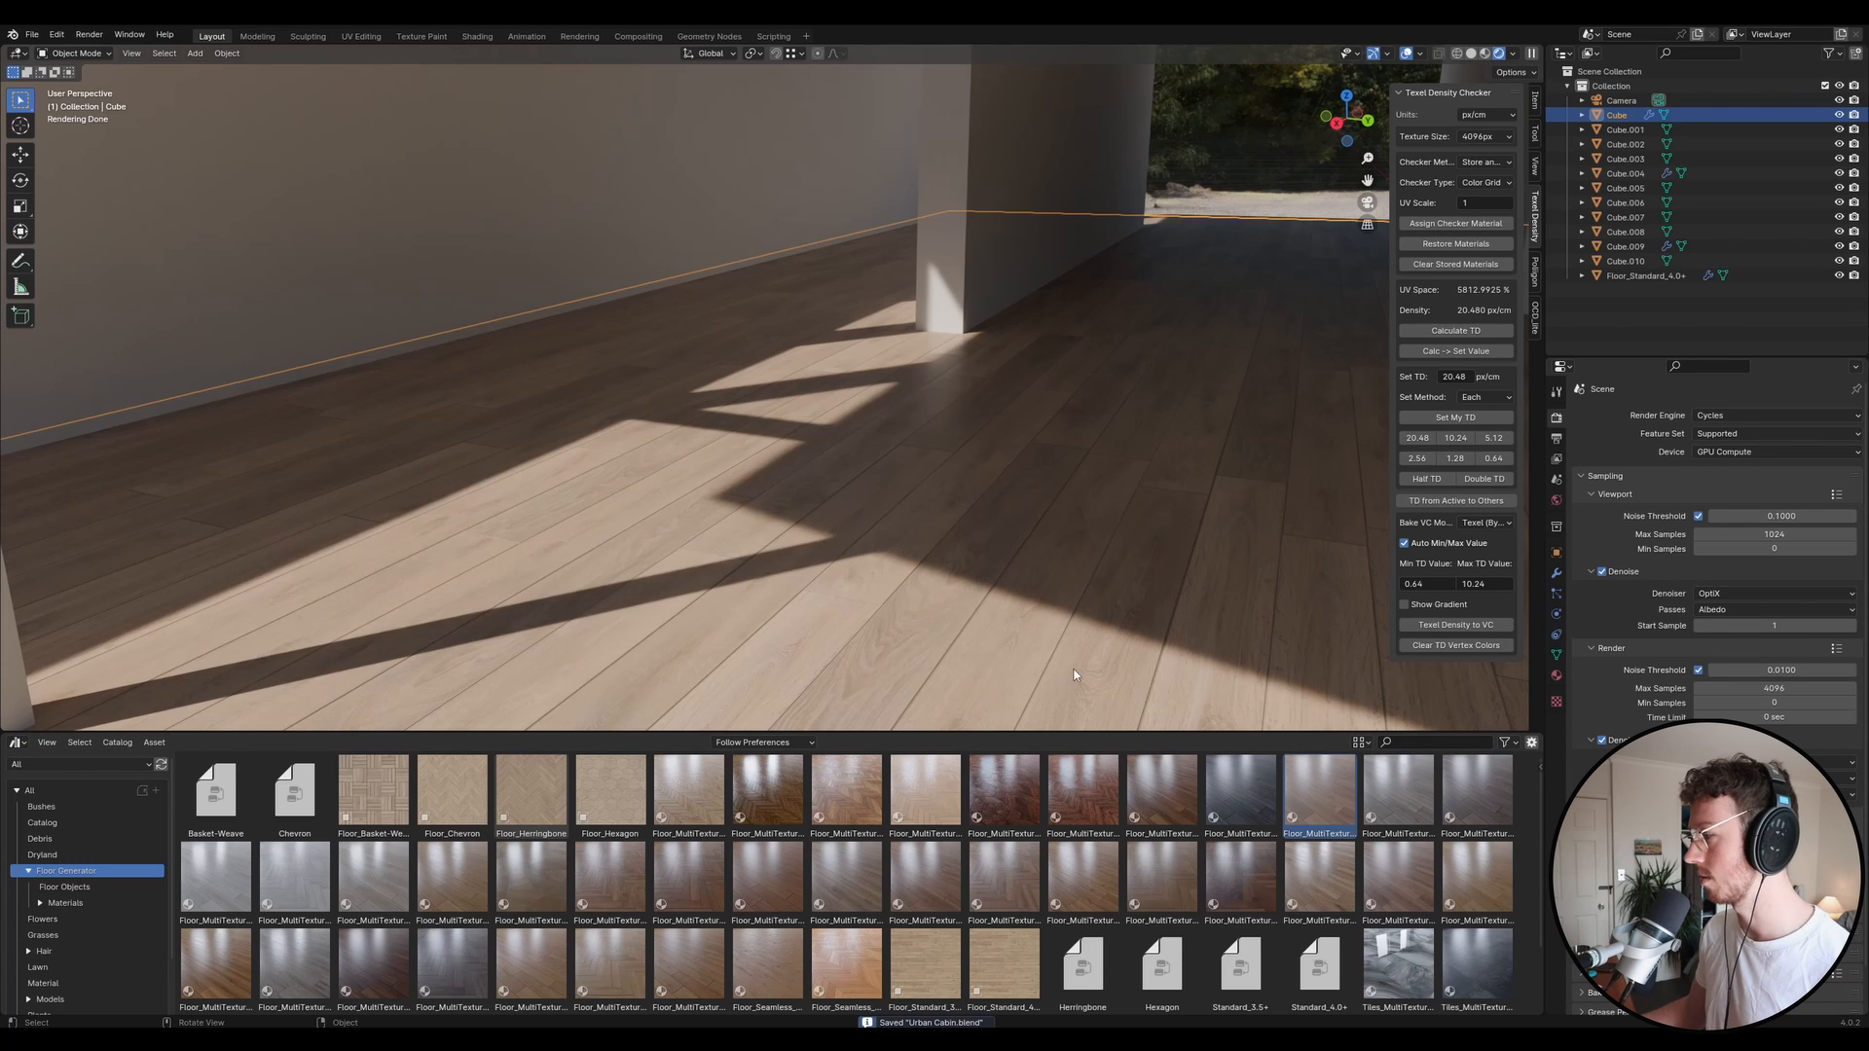
pyautogui.moveTo(893, 466)
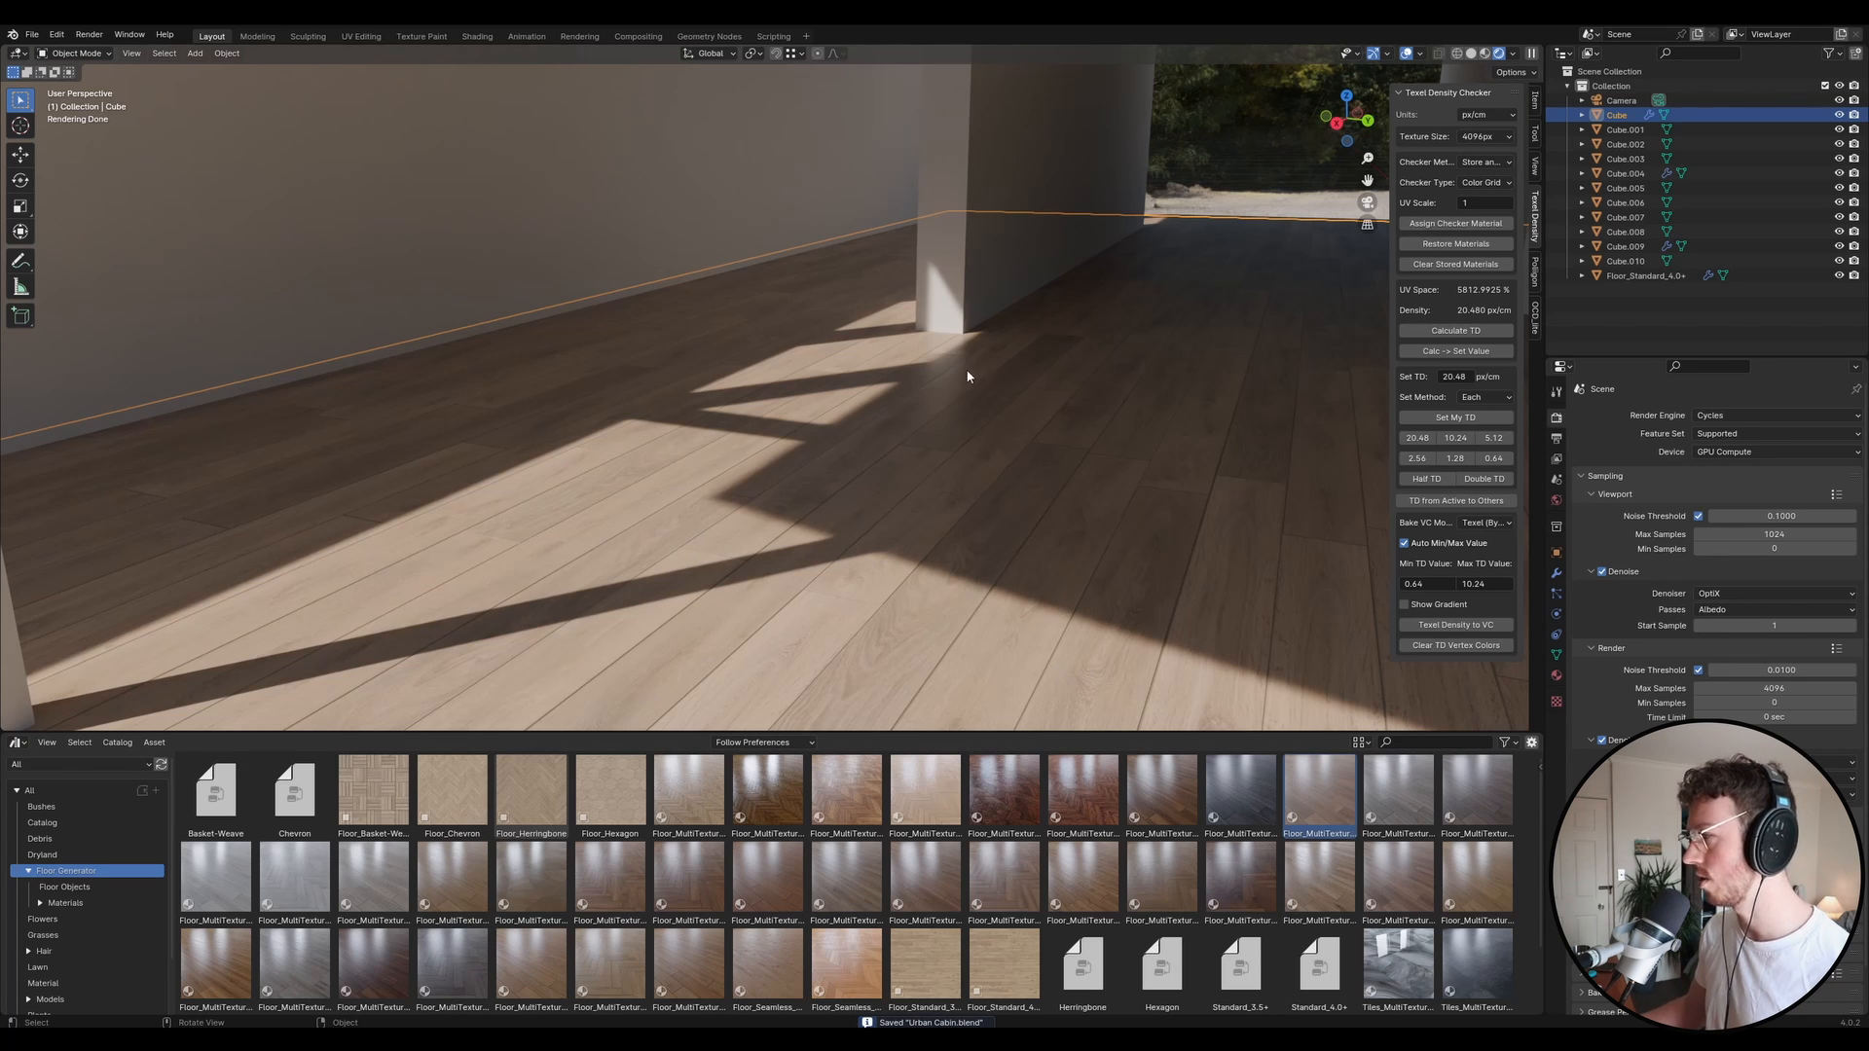
pyautogui.moveTo(1023, 396)
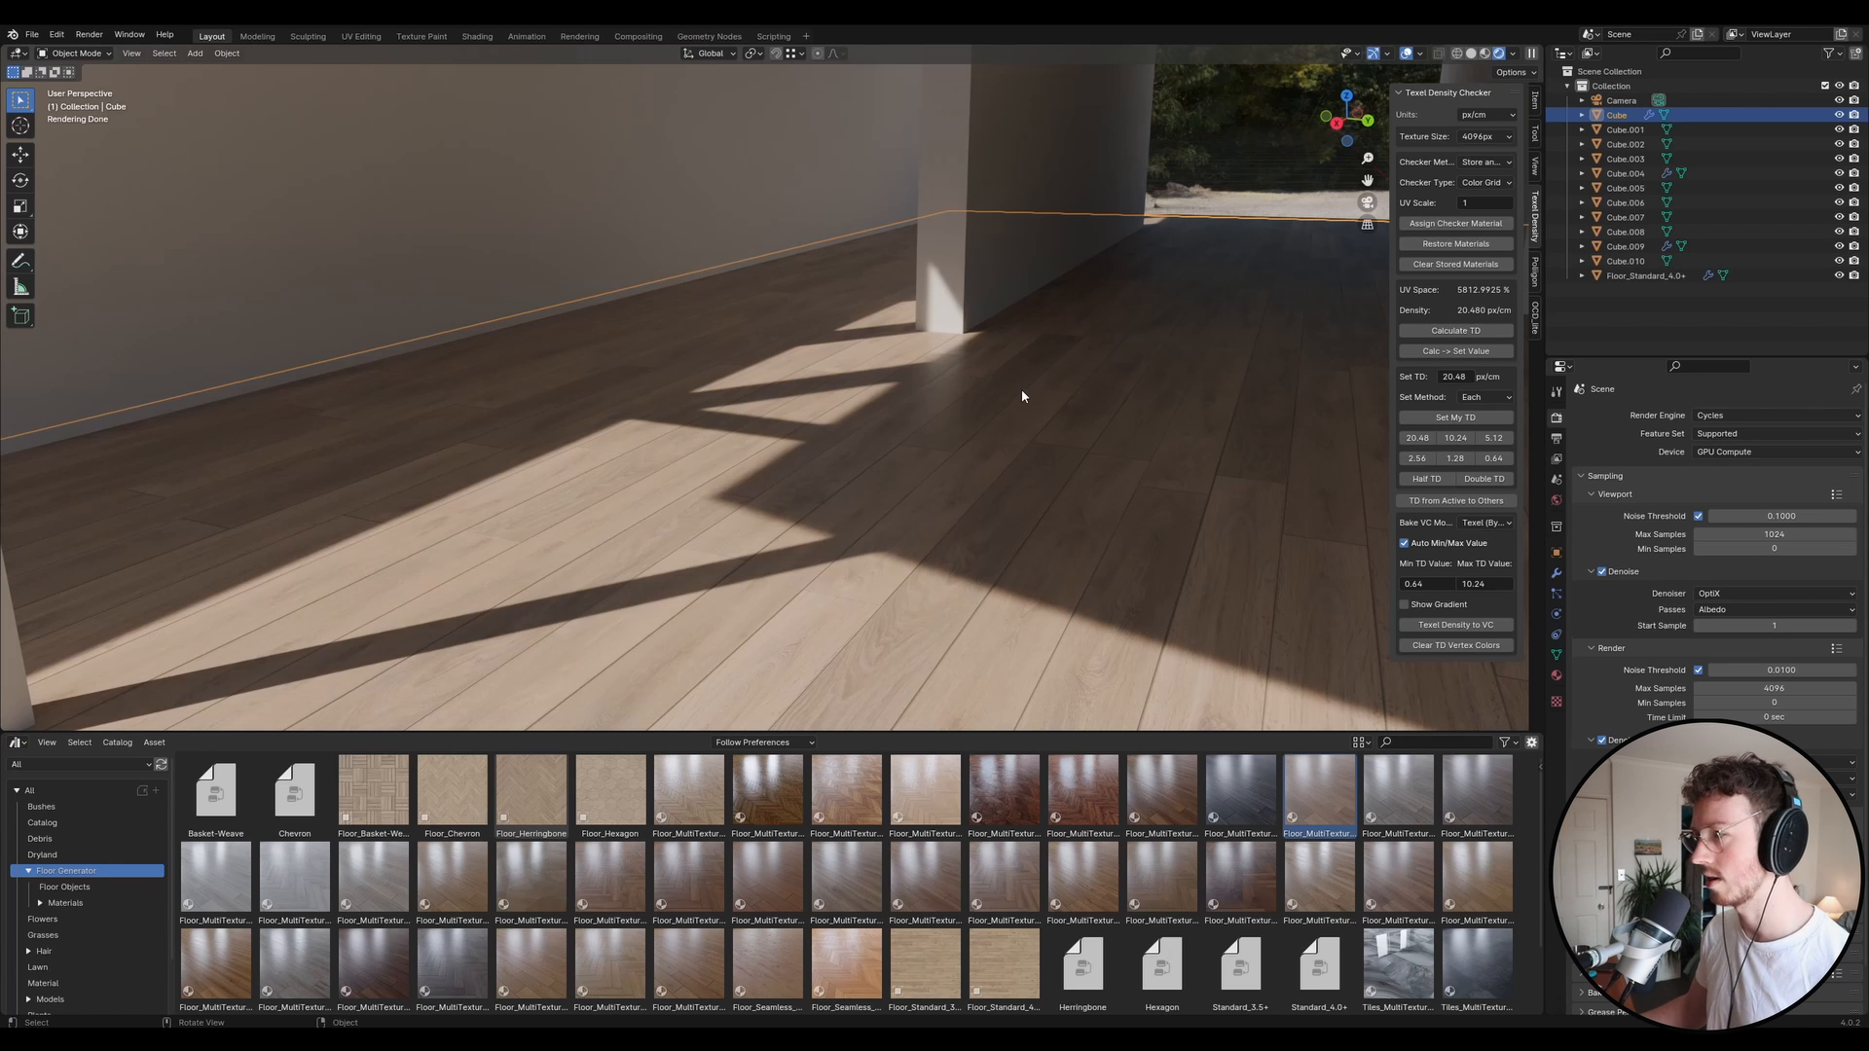
pyautogui.moveTo(999, 392)
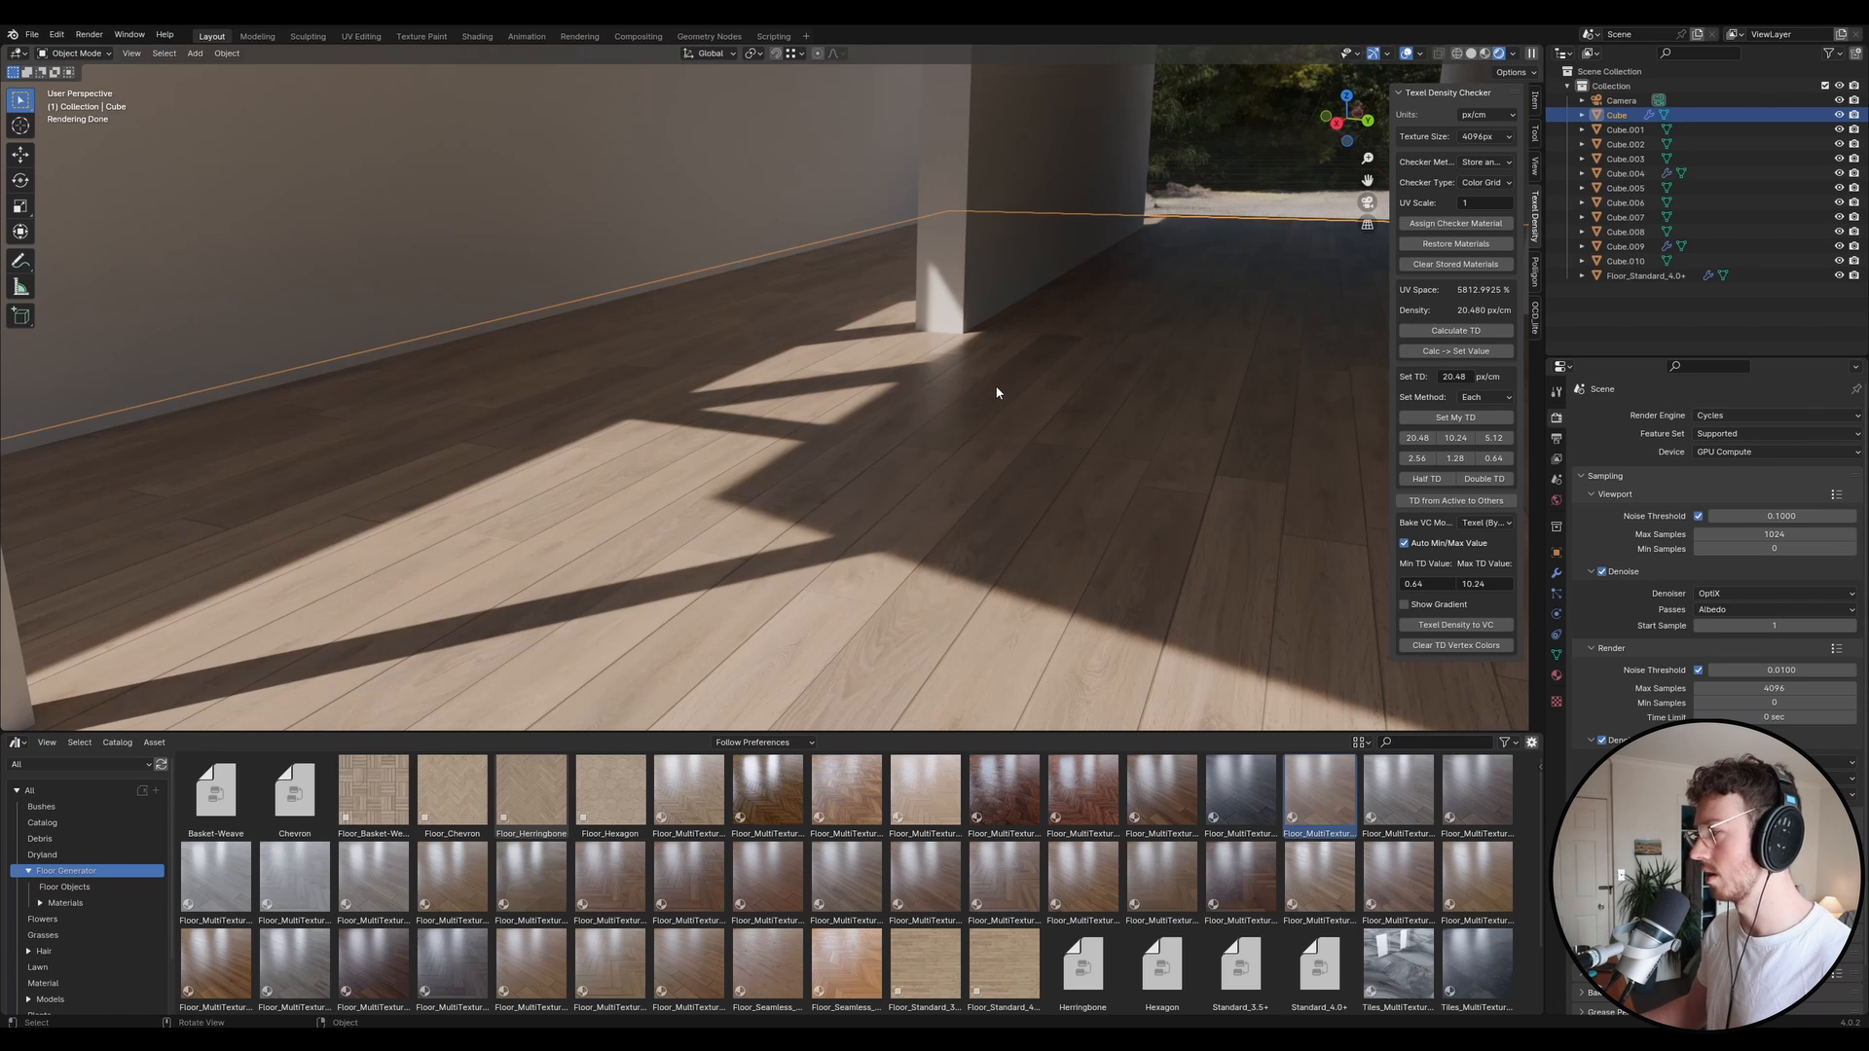
pyautogui.moveTo(991, 392)
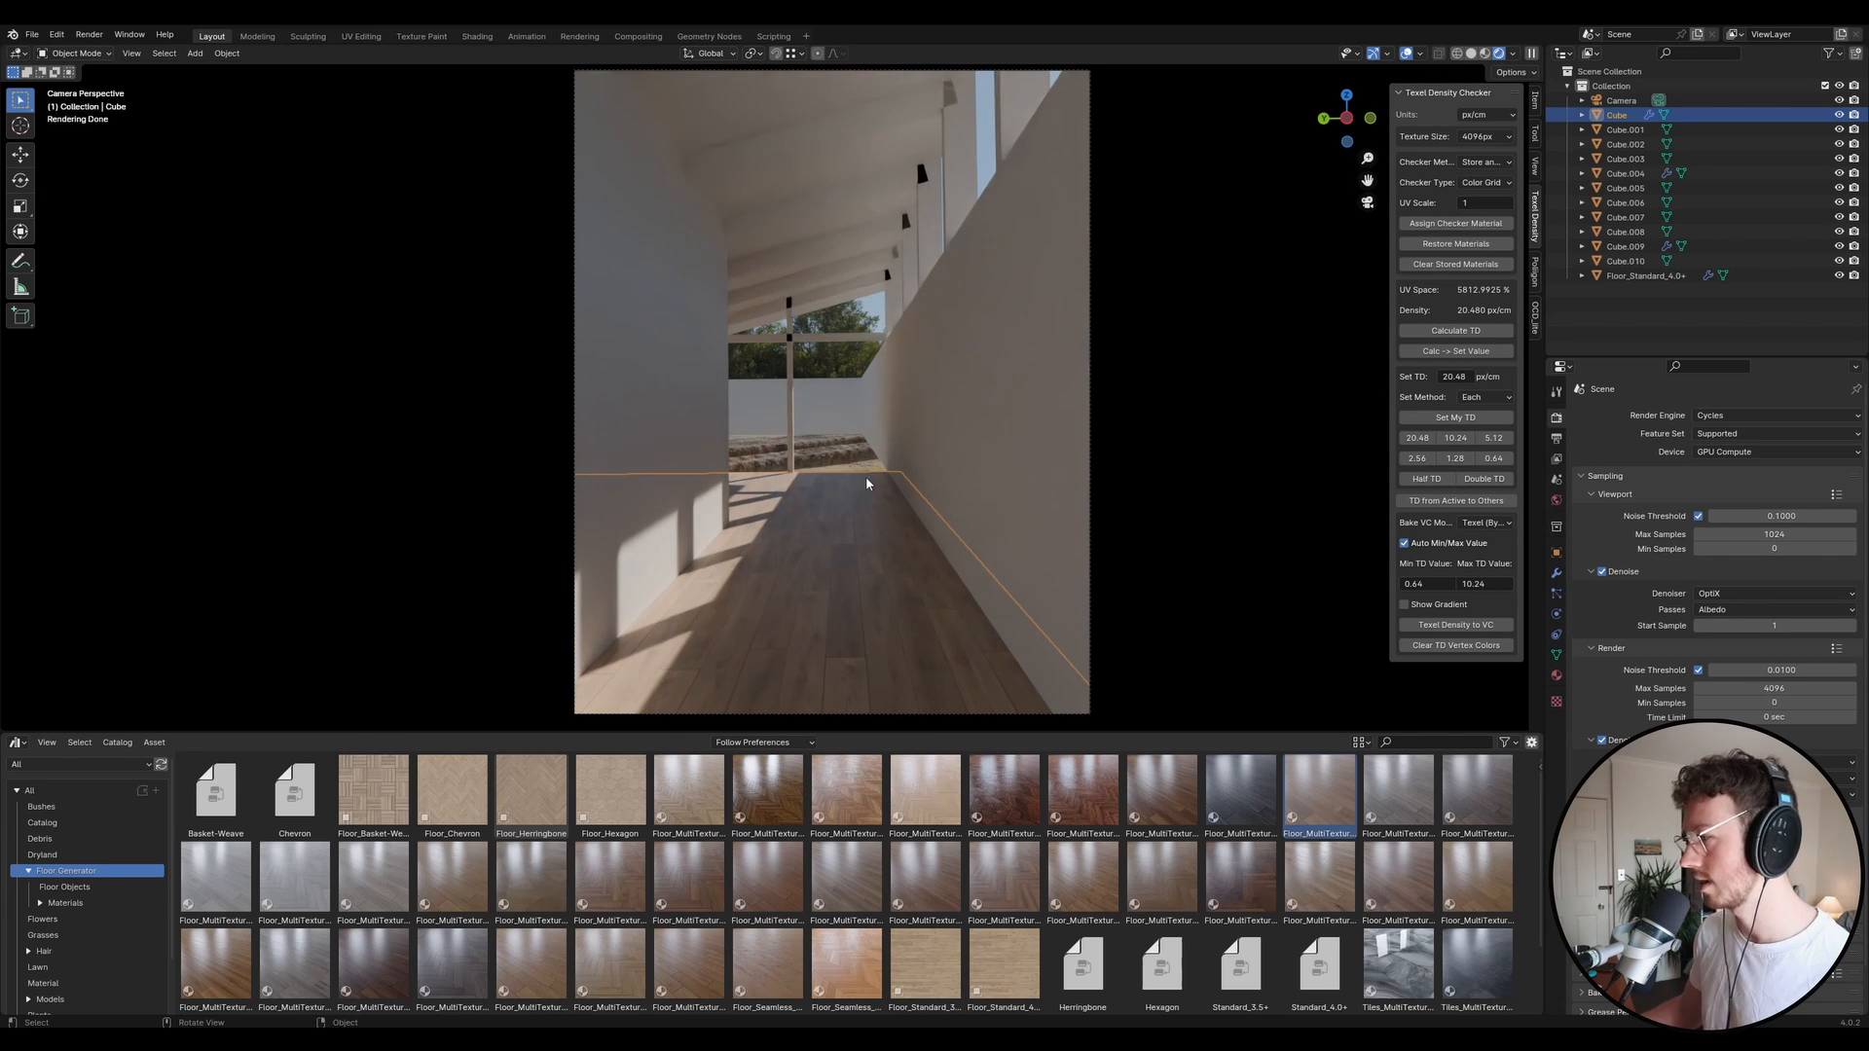
pyautogui.moveTo(823, 314)
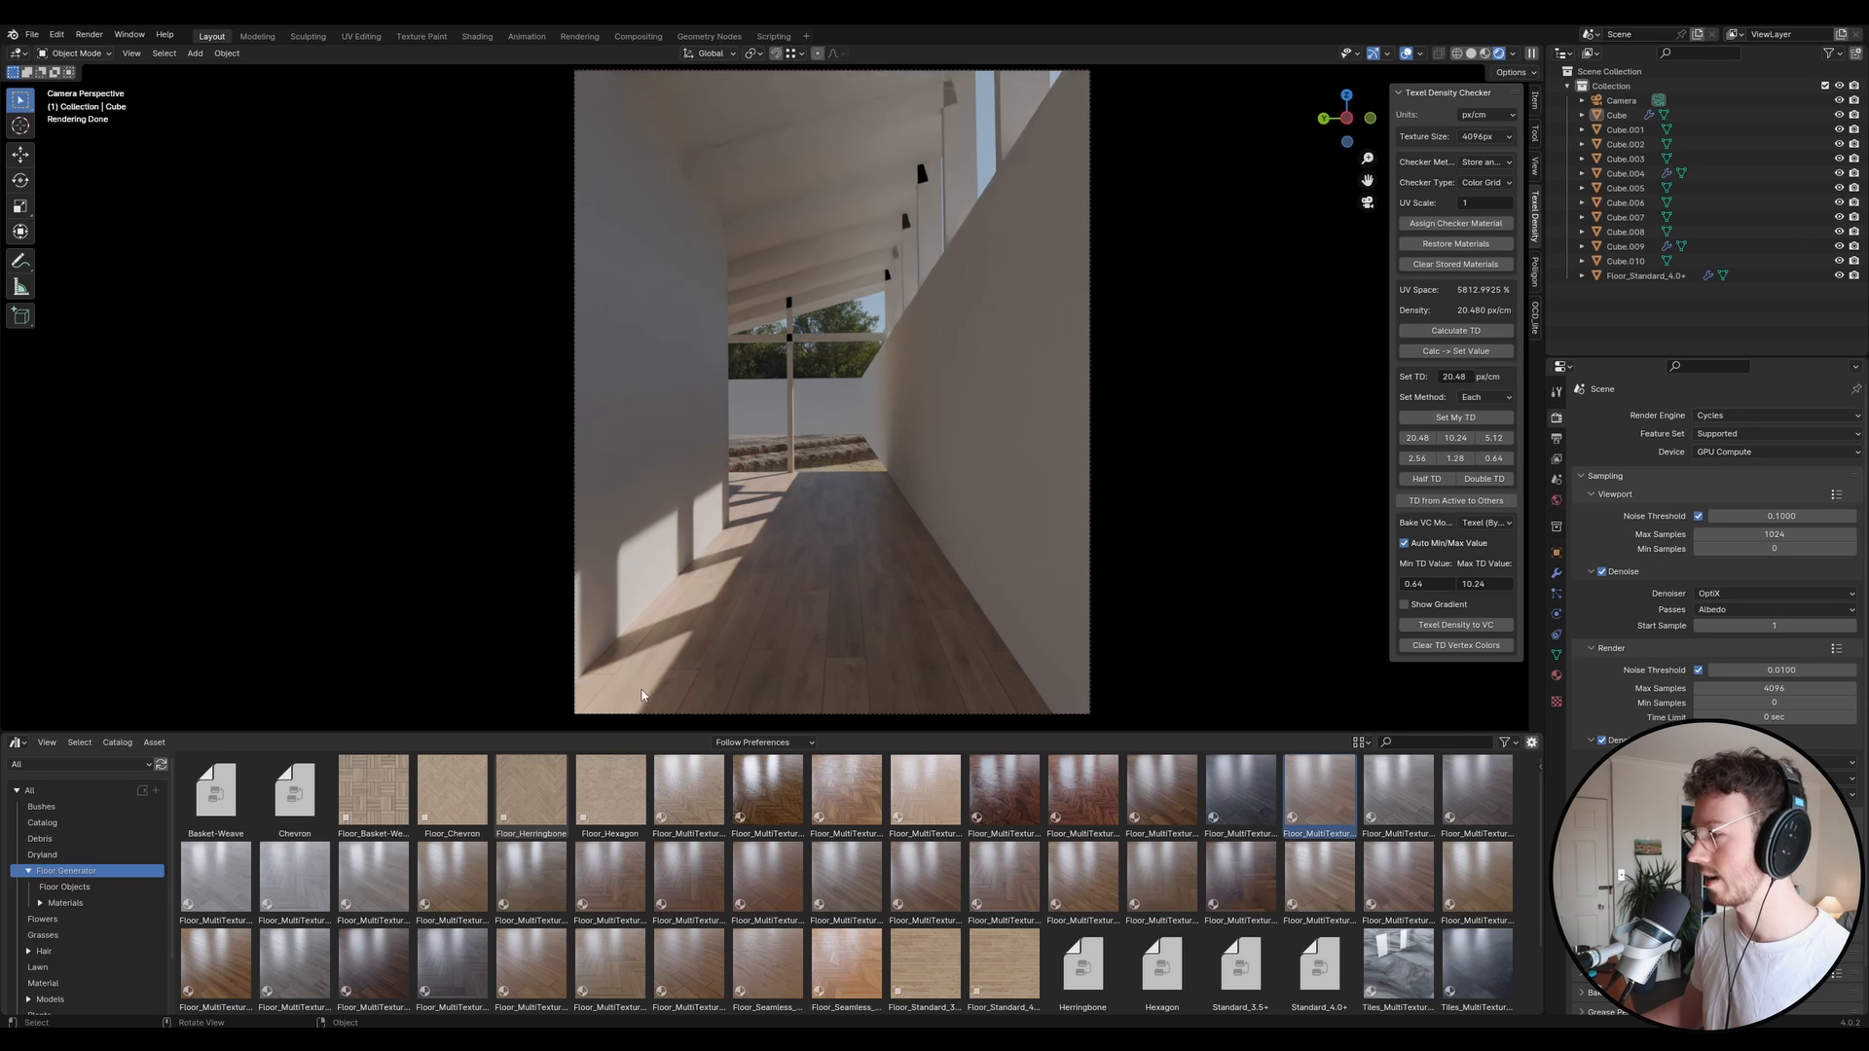
pyautogui.moveTo(792, 597)
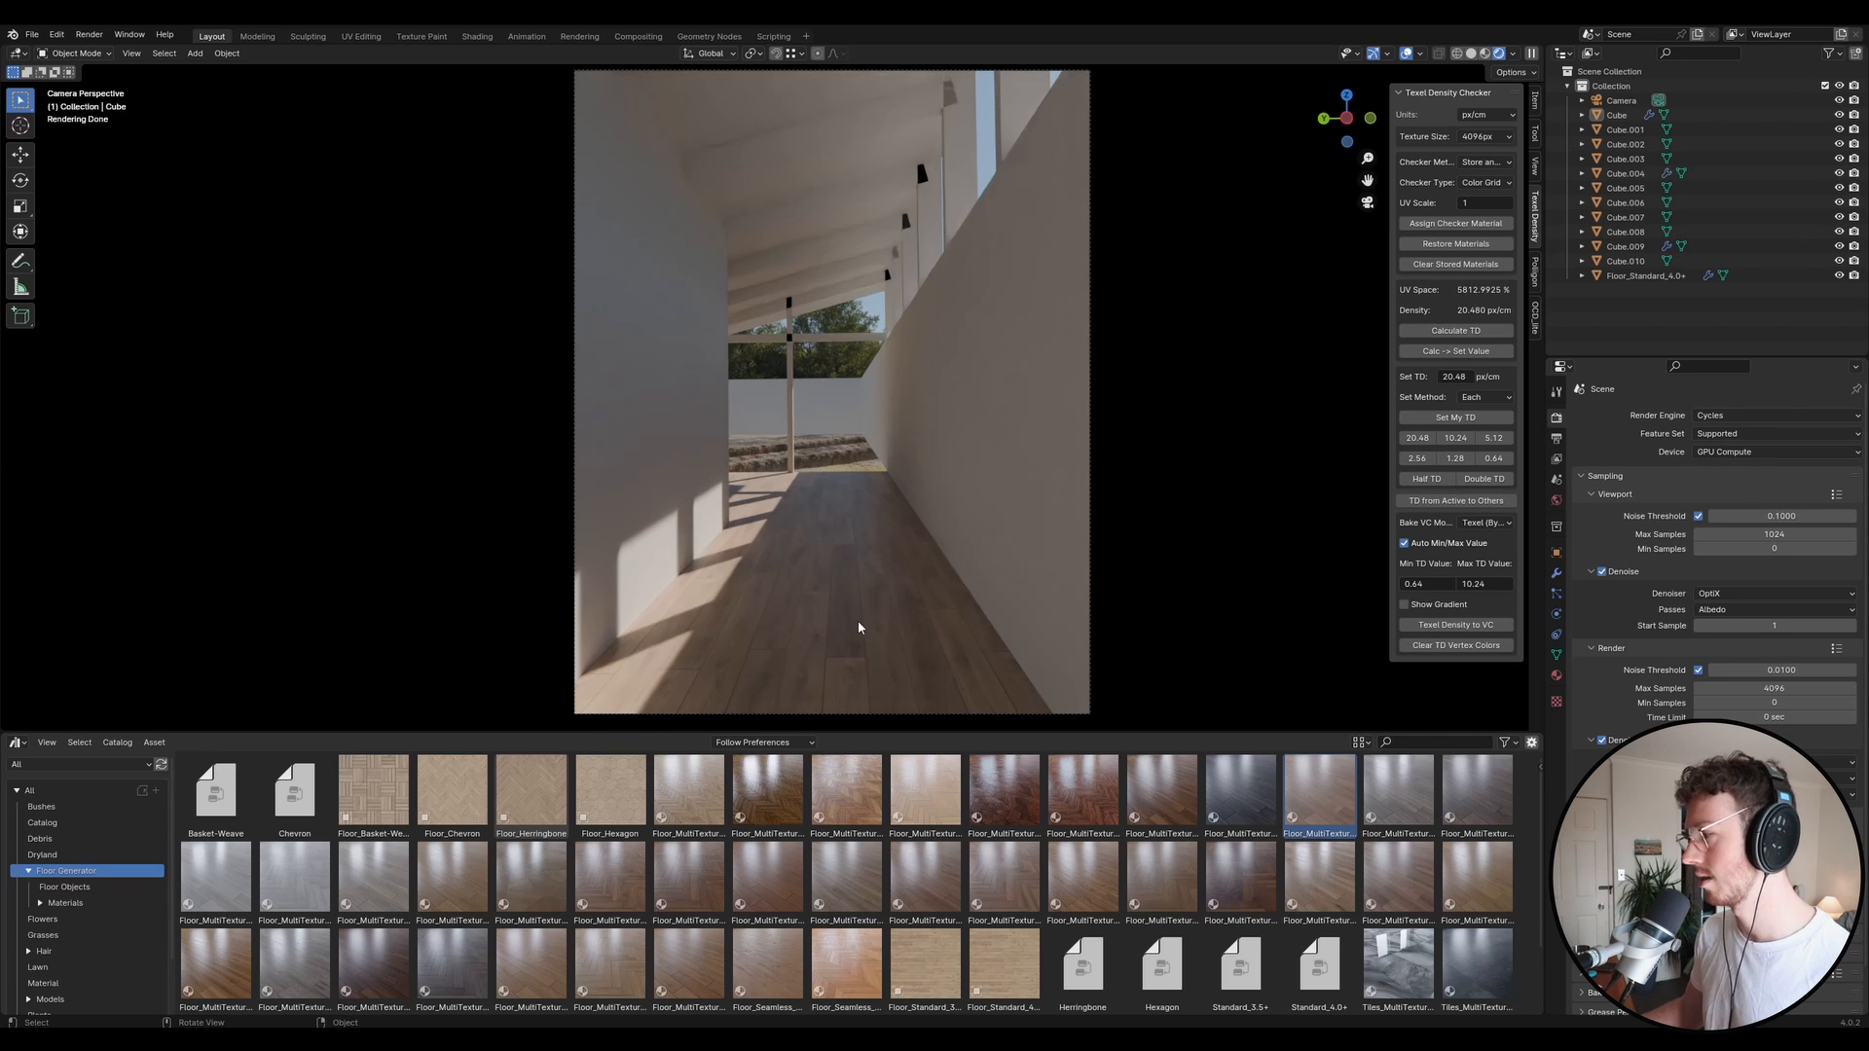
pyautogui.moveTo(746, 592)
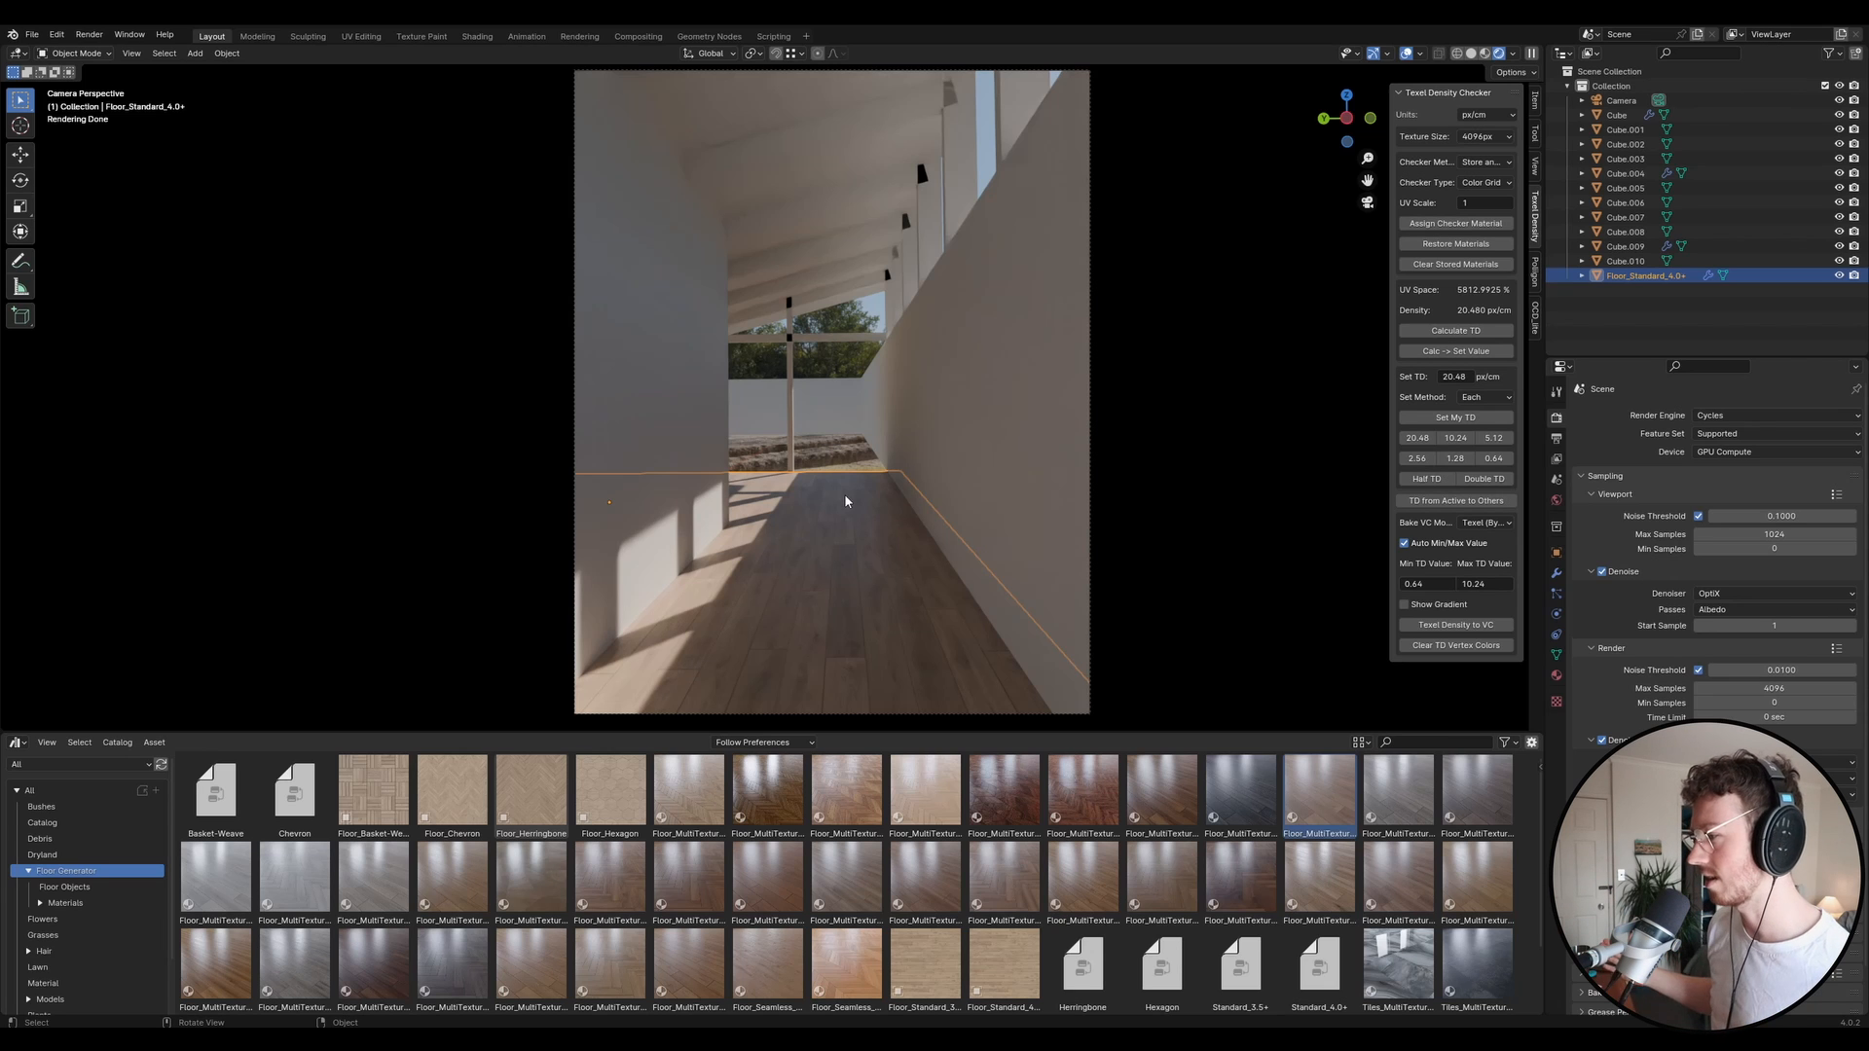
pyautogui.moveTo(841, 479)
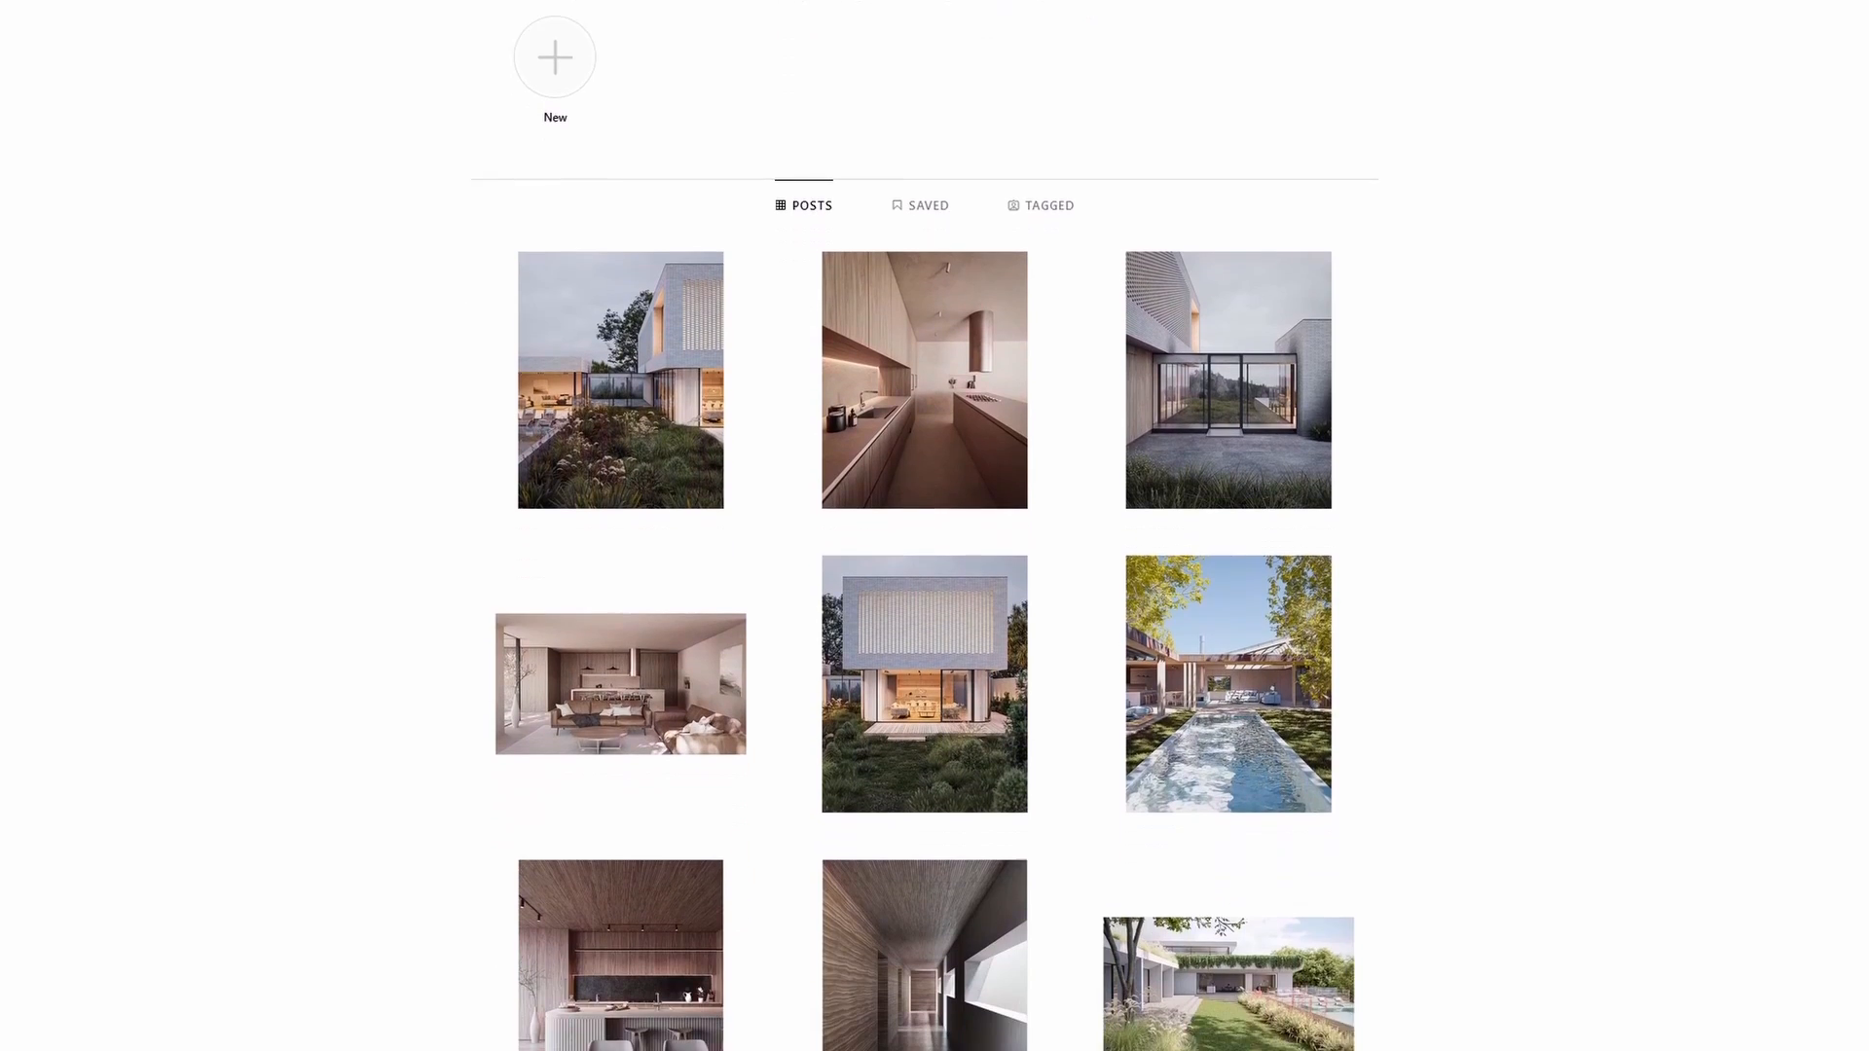
# Scroll down the Instagram profile grid to see more architectural render posts.
pyautogui.scroll(-3)
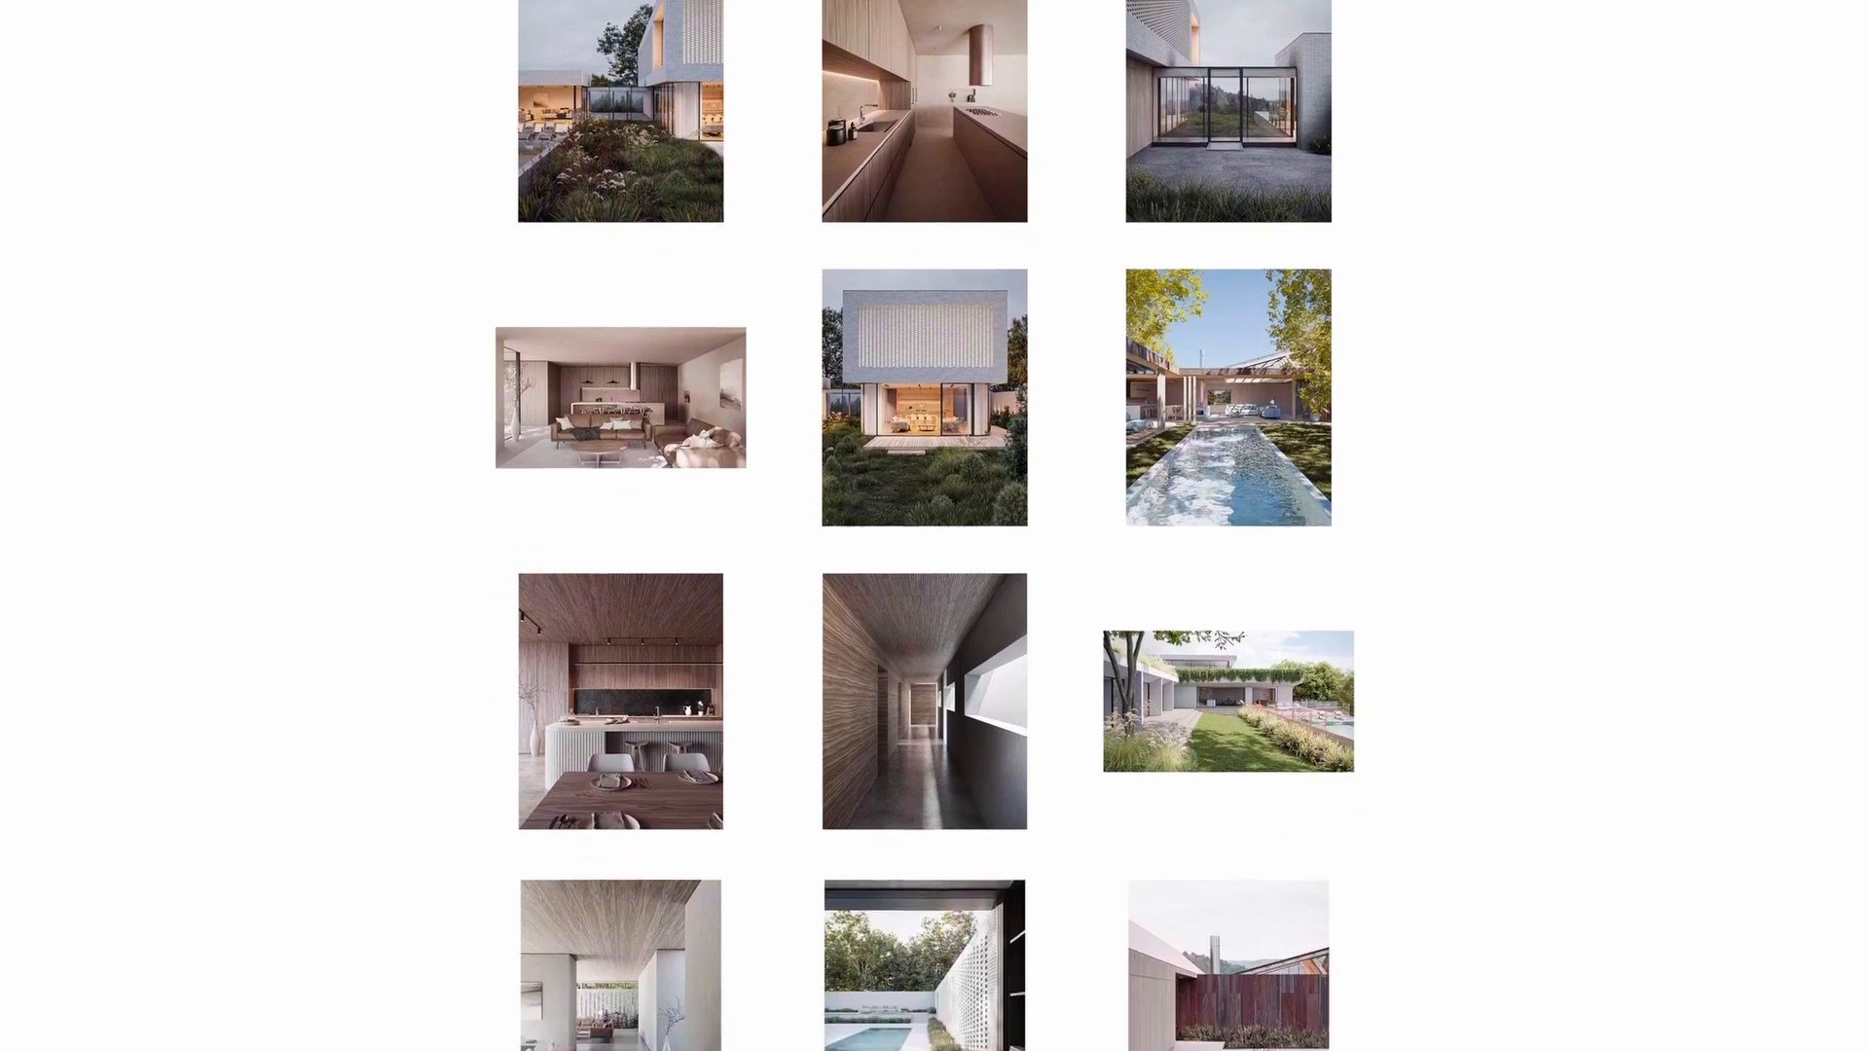